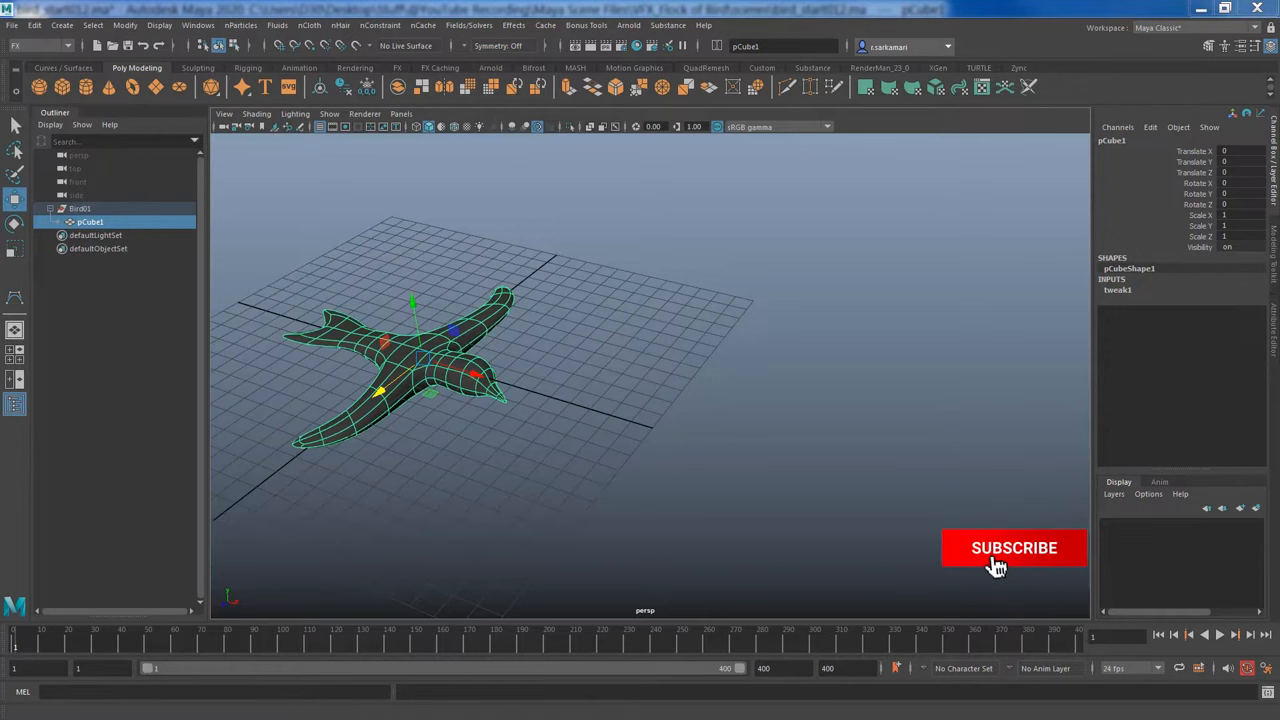
# Add a bend deformer to the bird and rotate its handle 90 degrees across the wings
pyautogui.click(1012, 548)
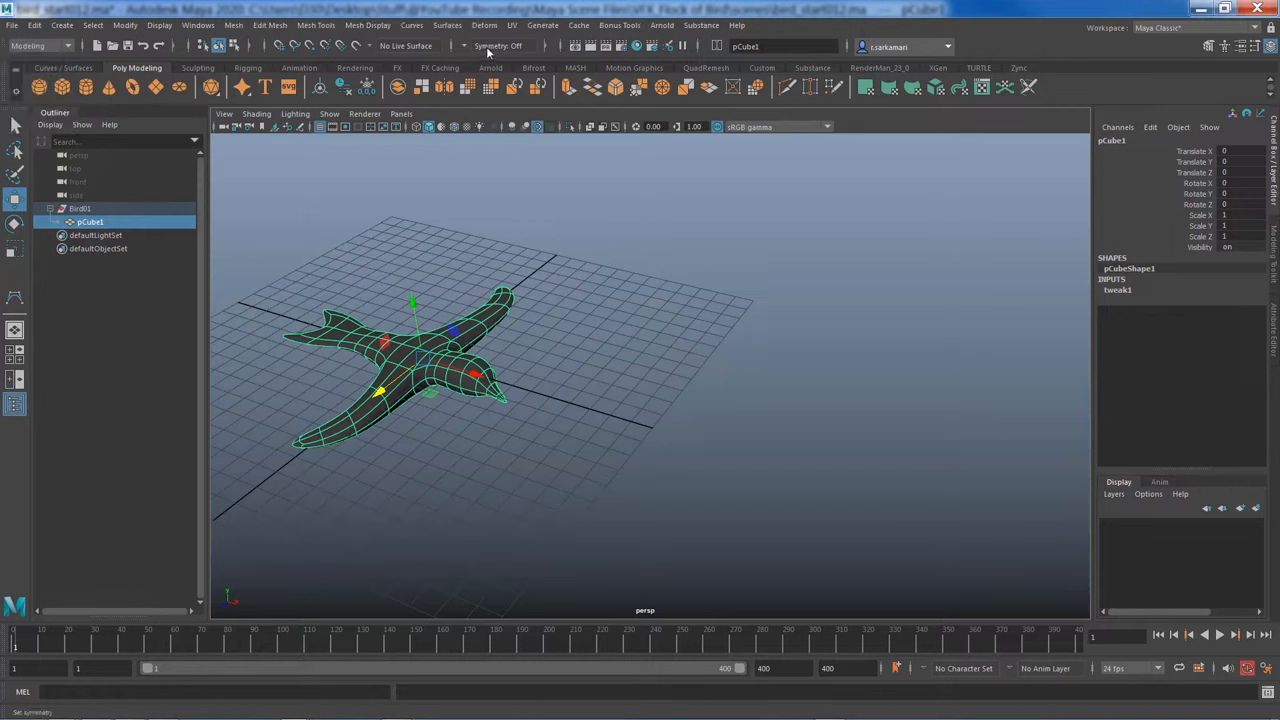
pyautogui.click(504, 24)
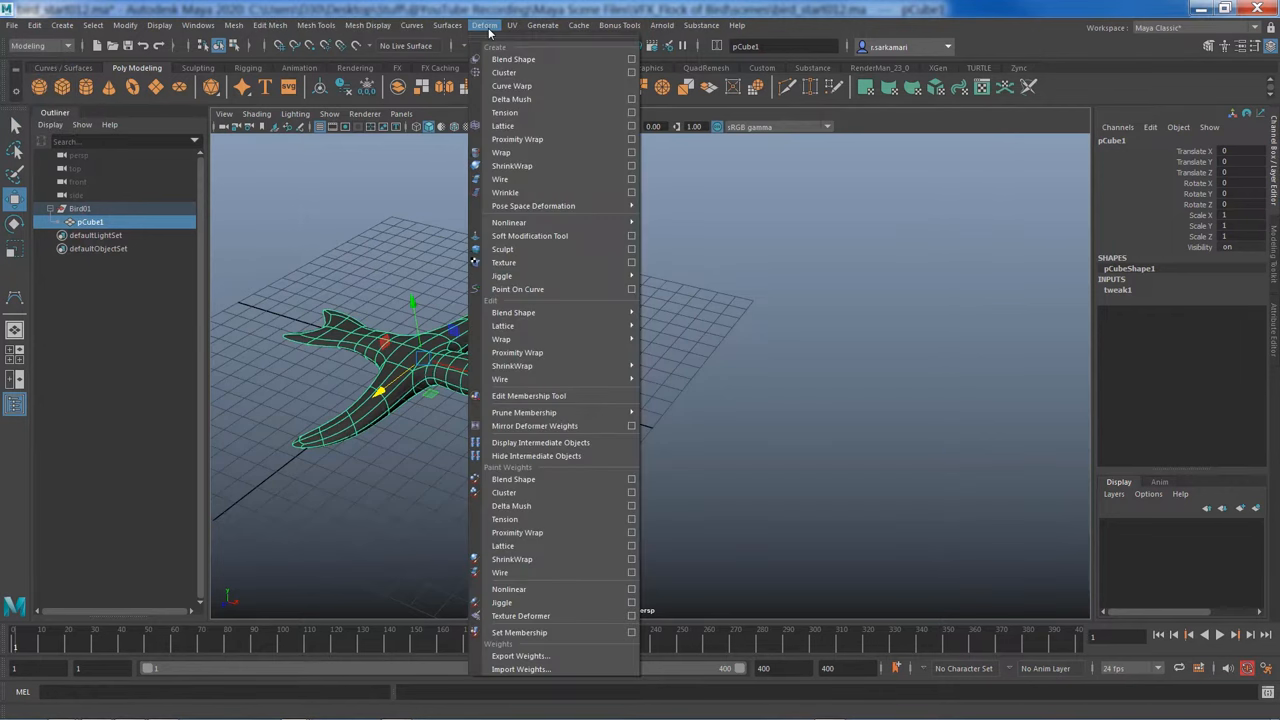
pyautogui.moveTo(528, 222)
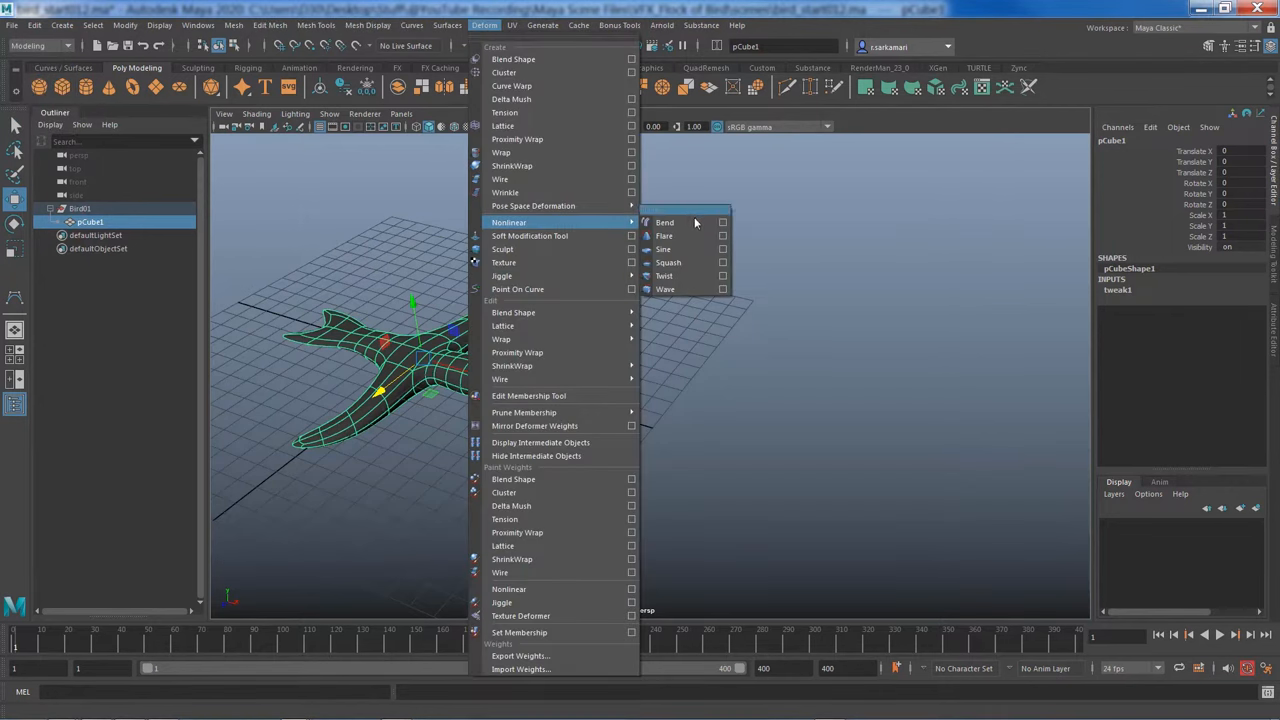
pyautogui.click(664, 222)
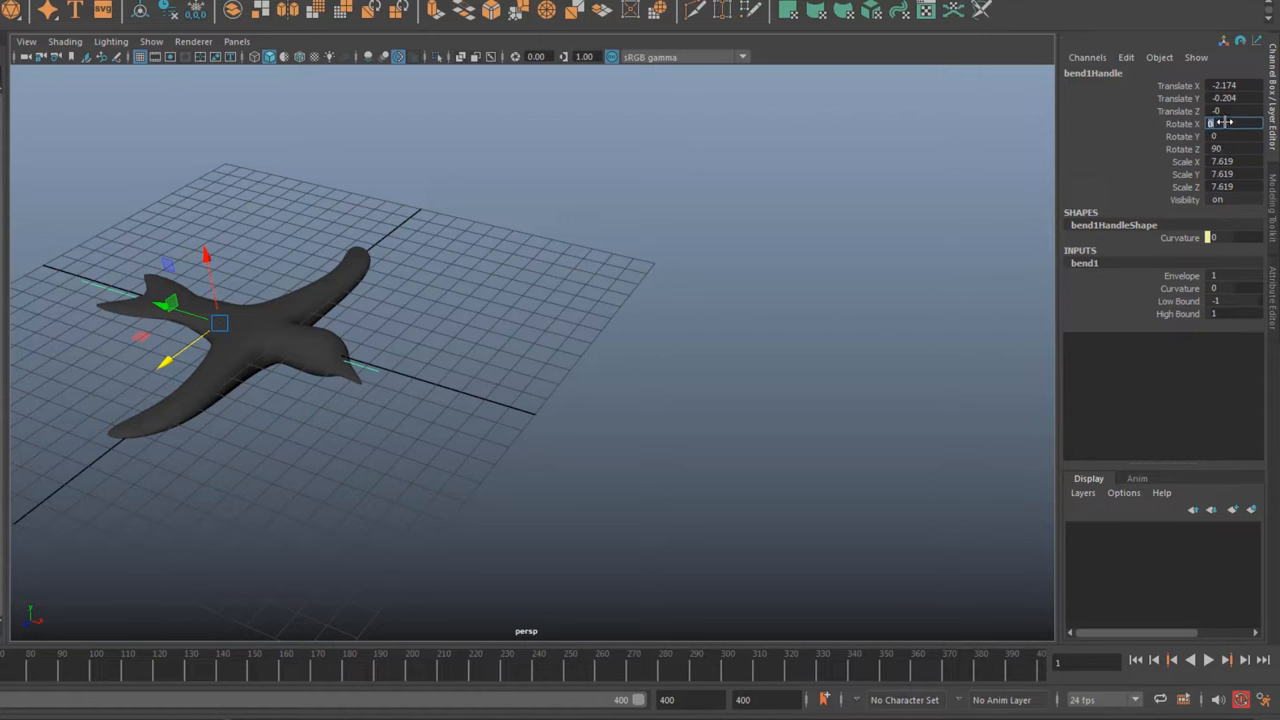
pyautogui.write('90')
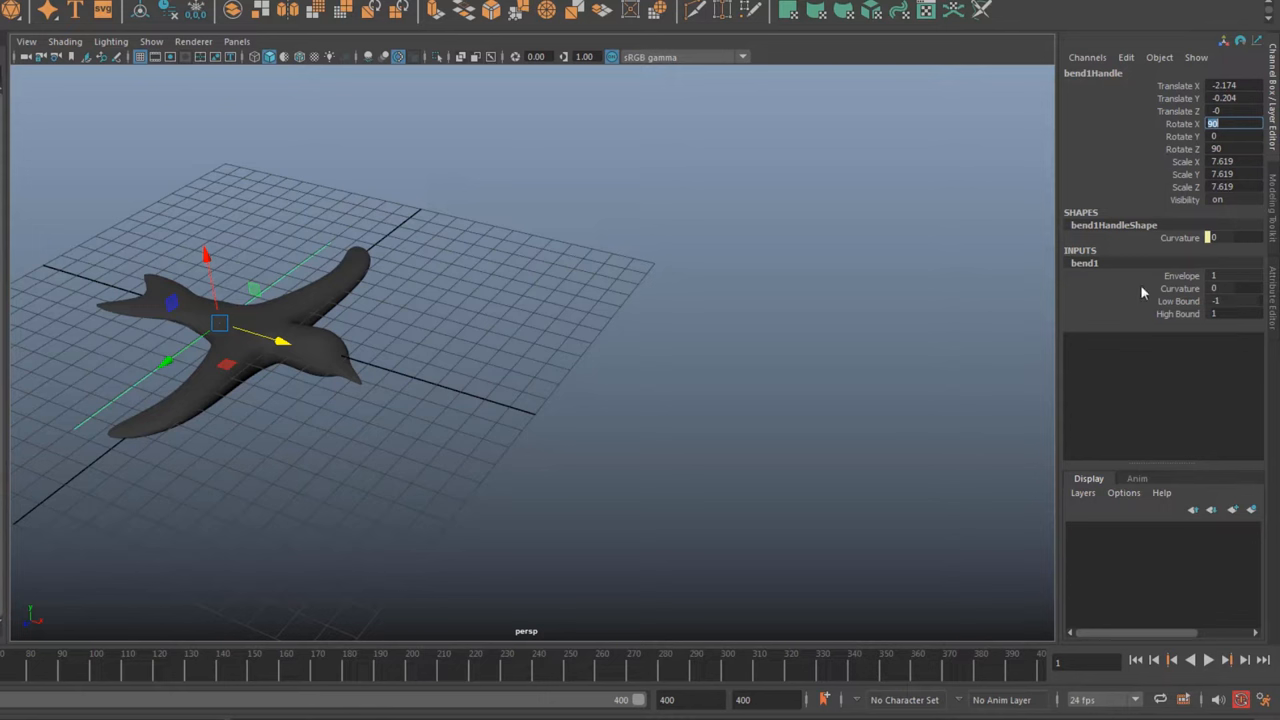
pyautogui.moveTo(1124, 298)
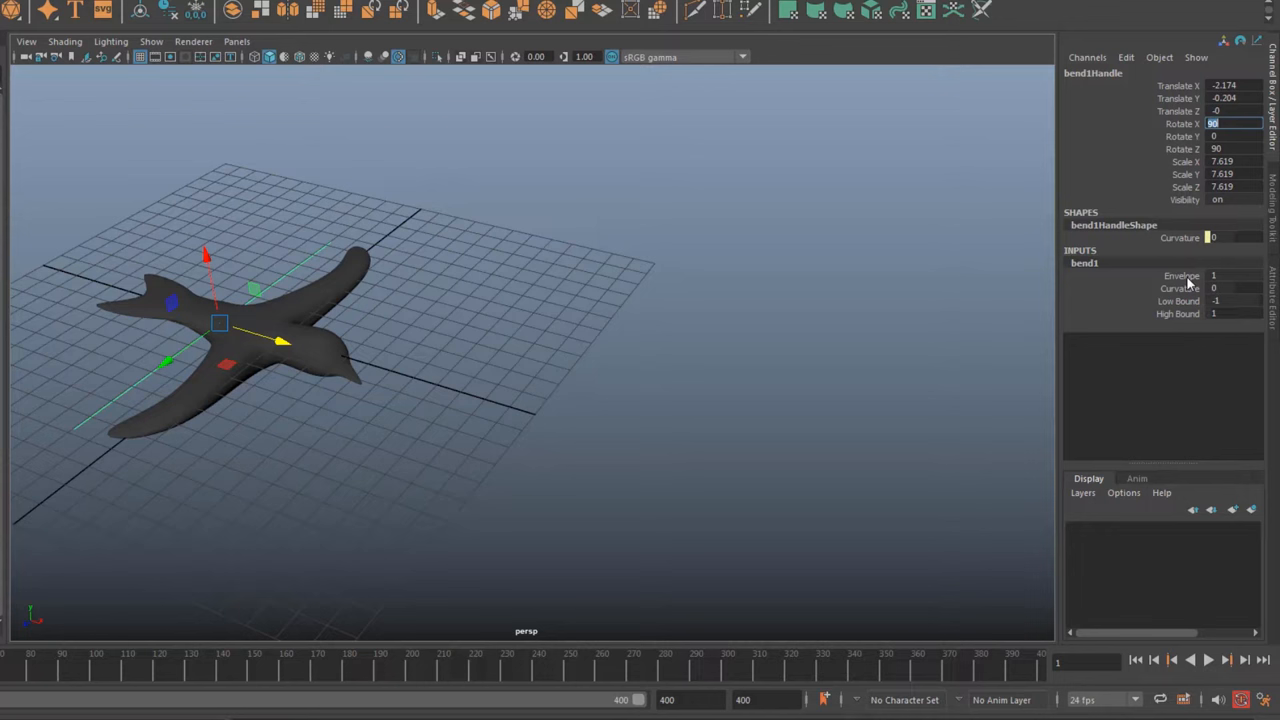
pyautogui.moveTo(428, 364)
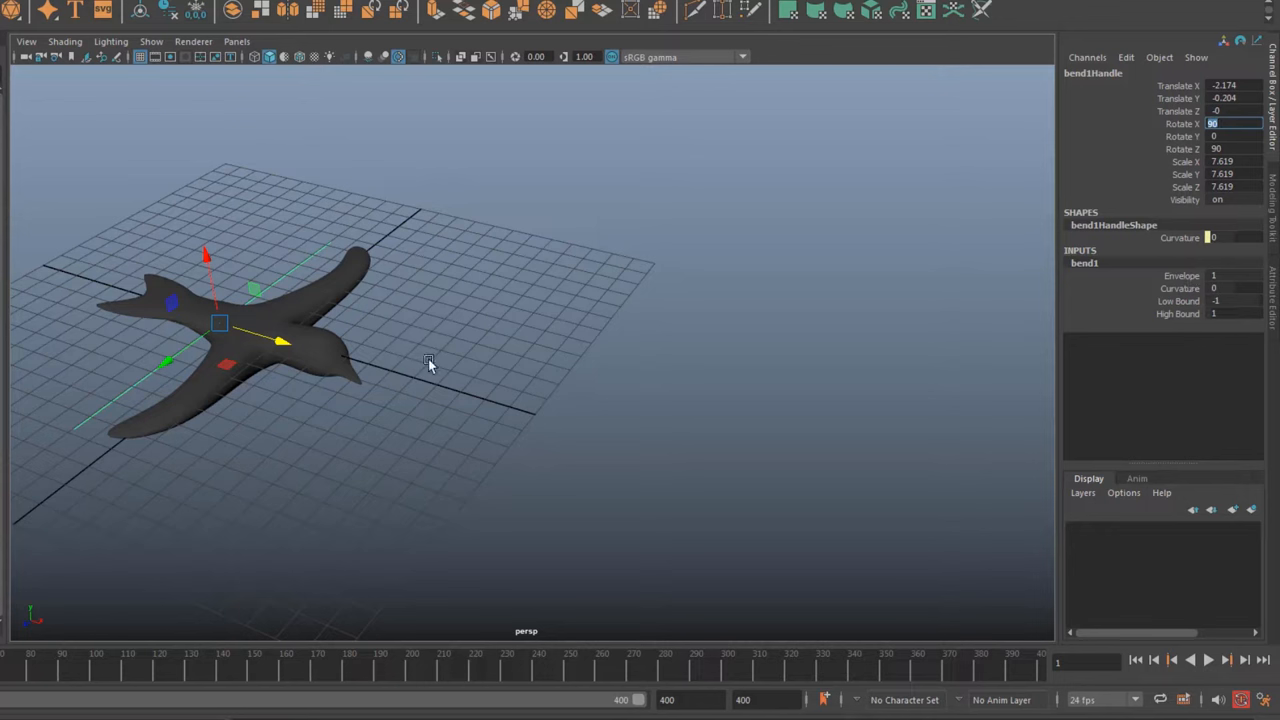
pyautogui.moveTo(1164, 304)
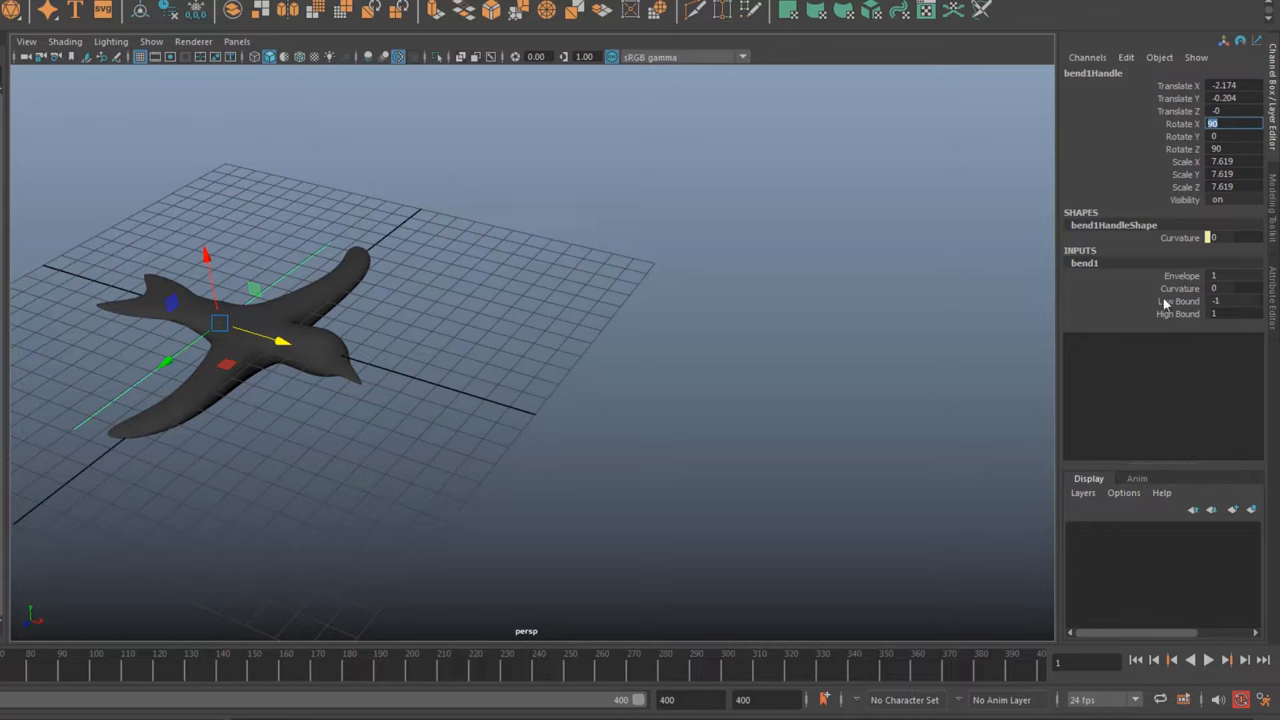
pyautogui.moveTo(1164, 292)
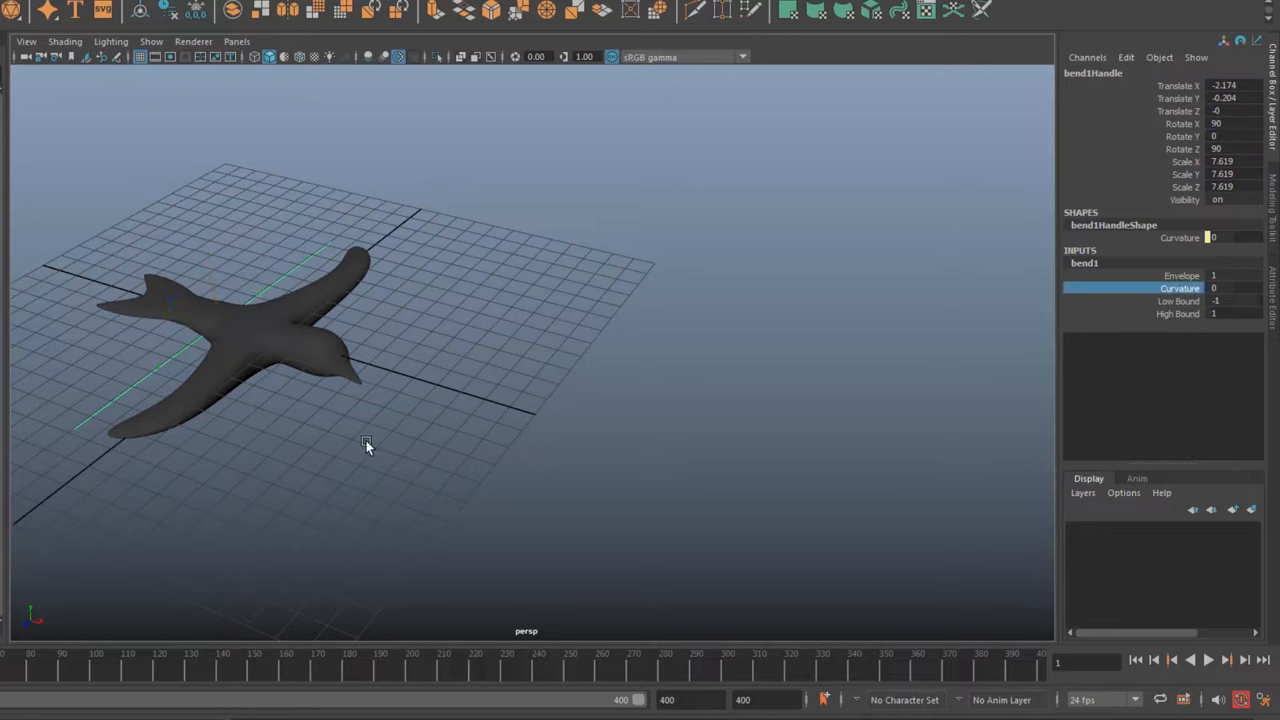
pyautogui.moveTo(344, 444)
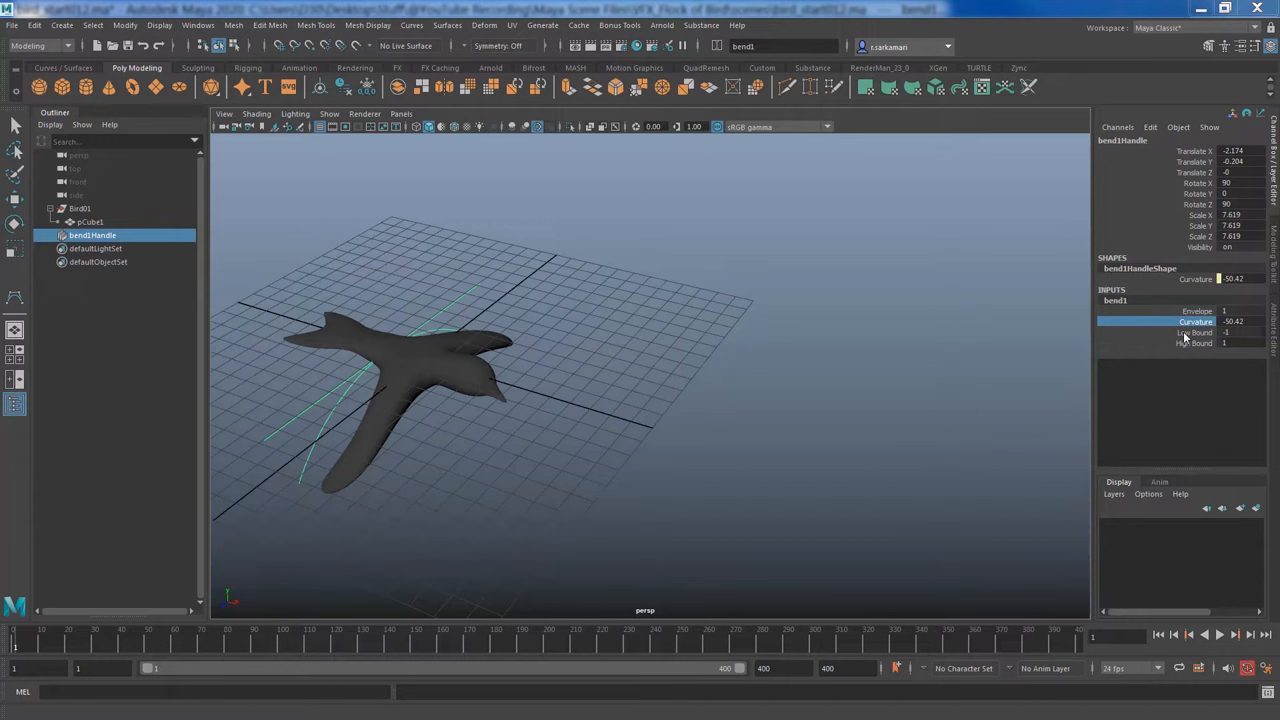
# Test the bend curvature and return it to 0
pyautogui.click(1236, 320)
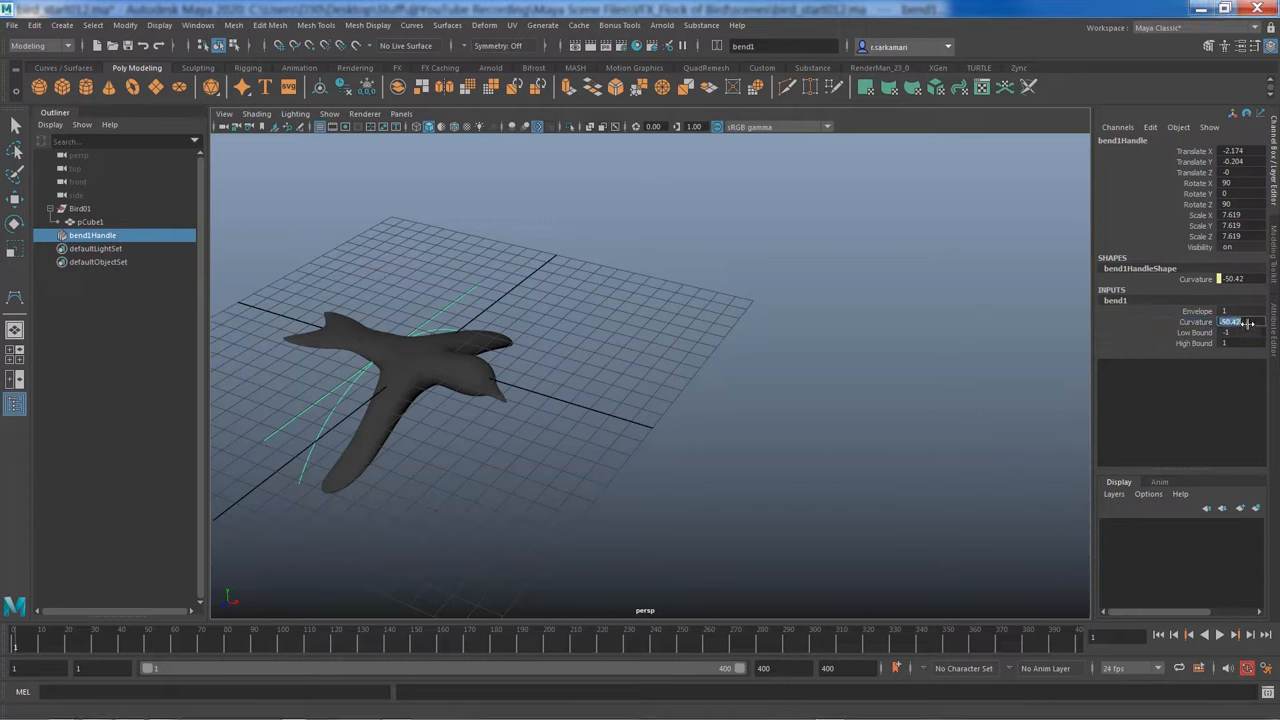
pyautogui.write('0')
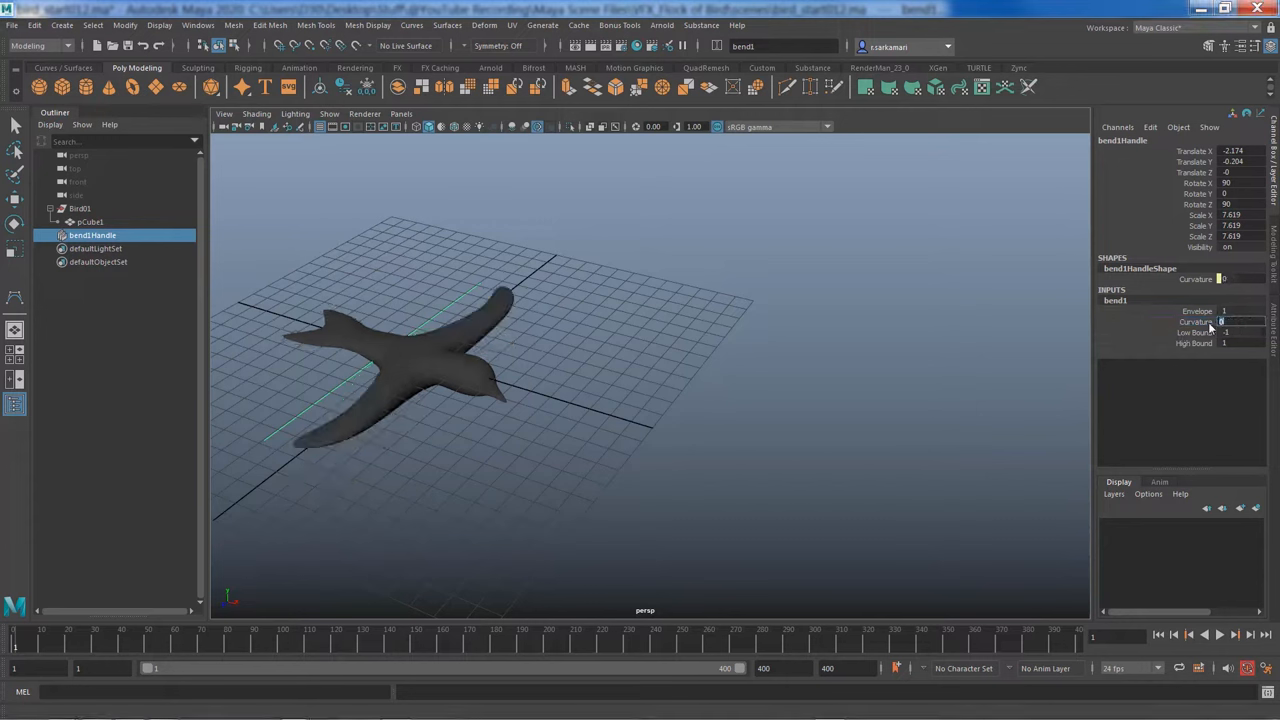
pyautogui.click(1192, 320)
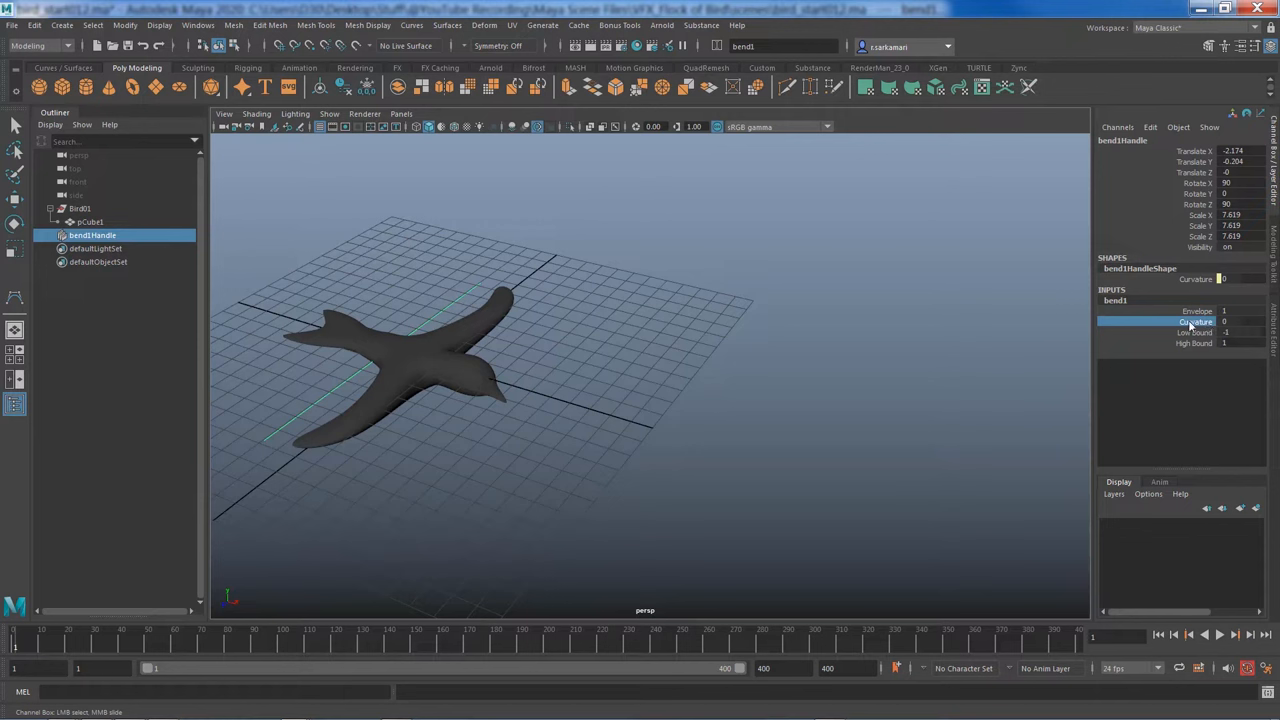
# Create the expression bend1.curvature = sin(time*5)*60 to flap the wings
pyautogui.rightClick(1168, 320)
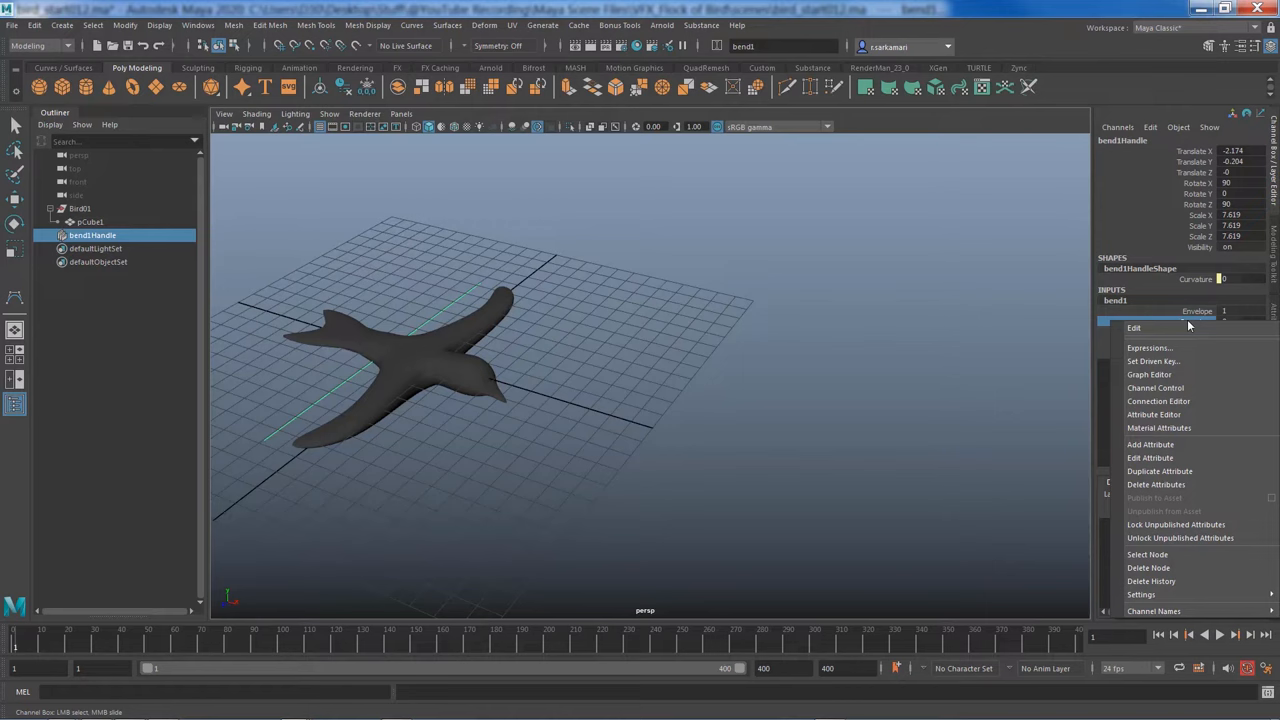
pyautogui.click(1148, 348)
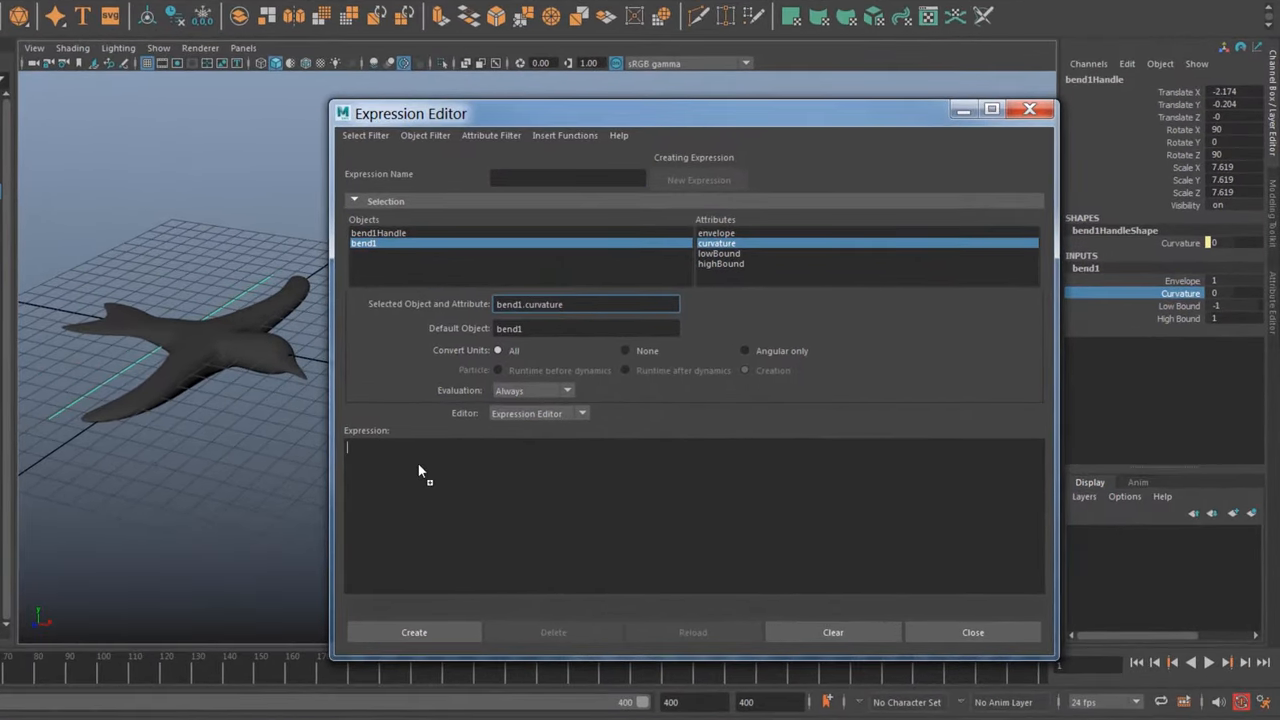
pyautogui.write('bend1.curvature =')
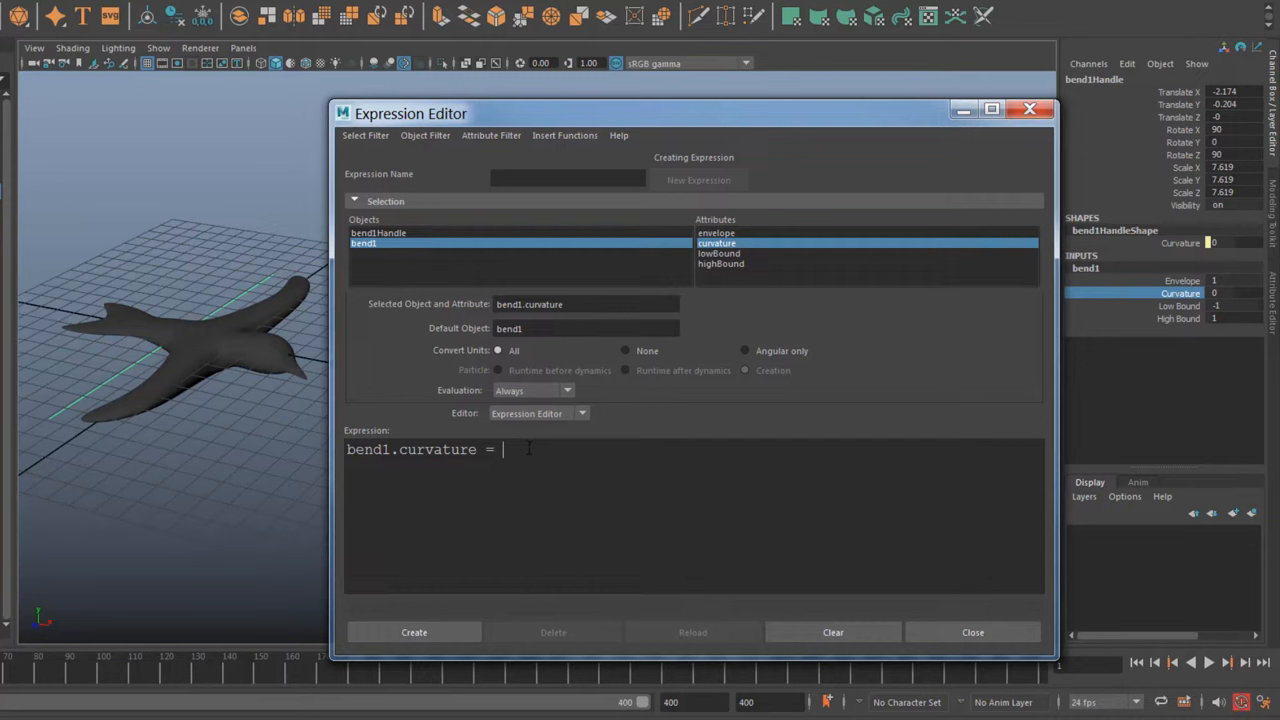
pyautogui.write('sin')
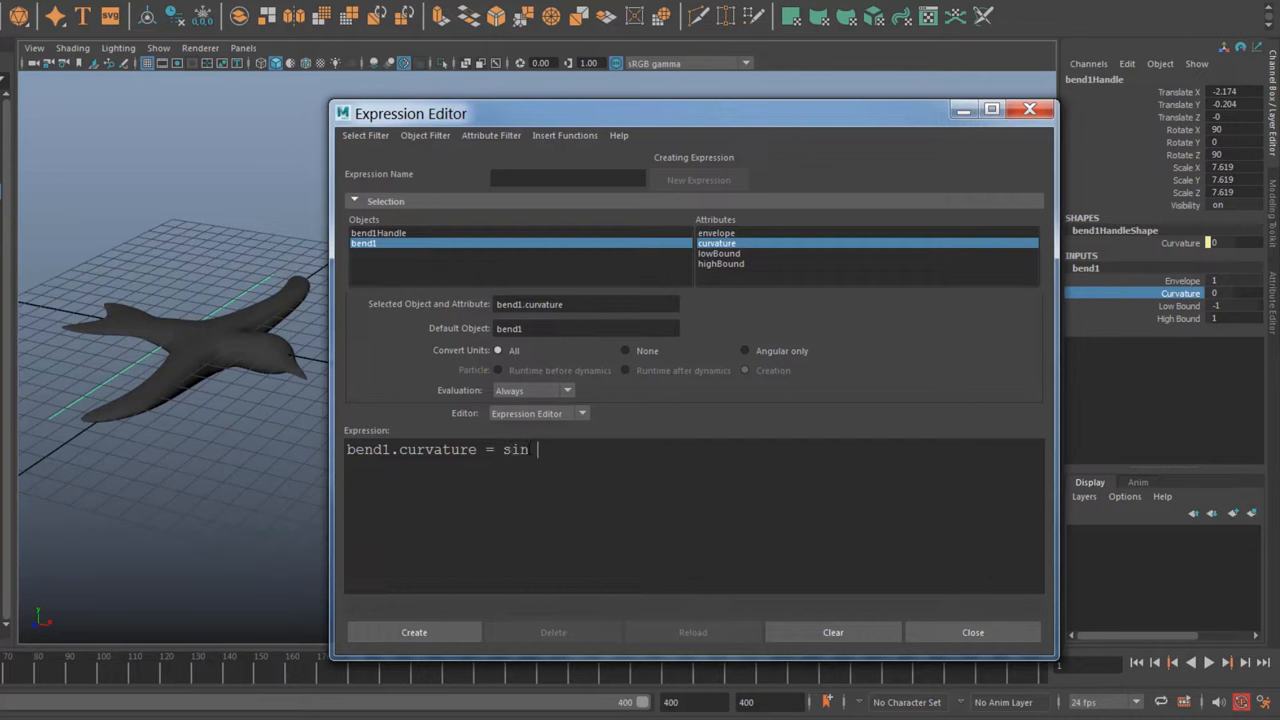
pyautogui.write('(')
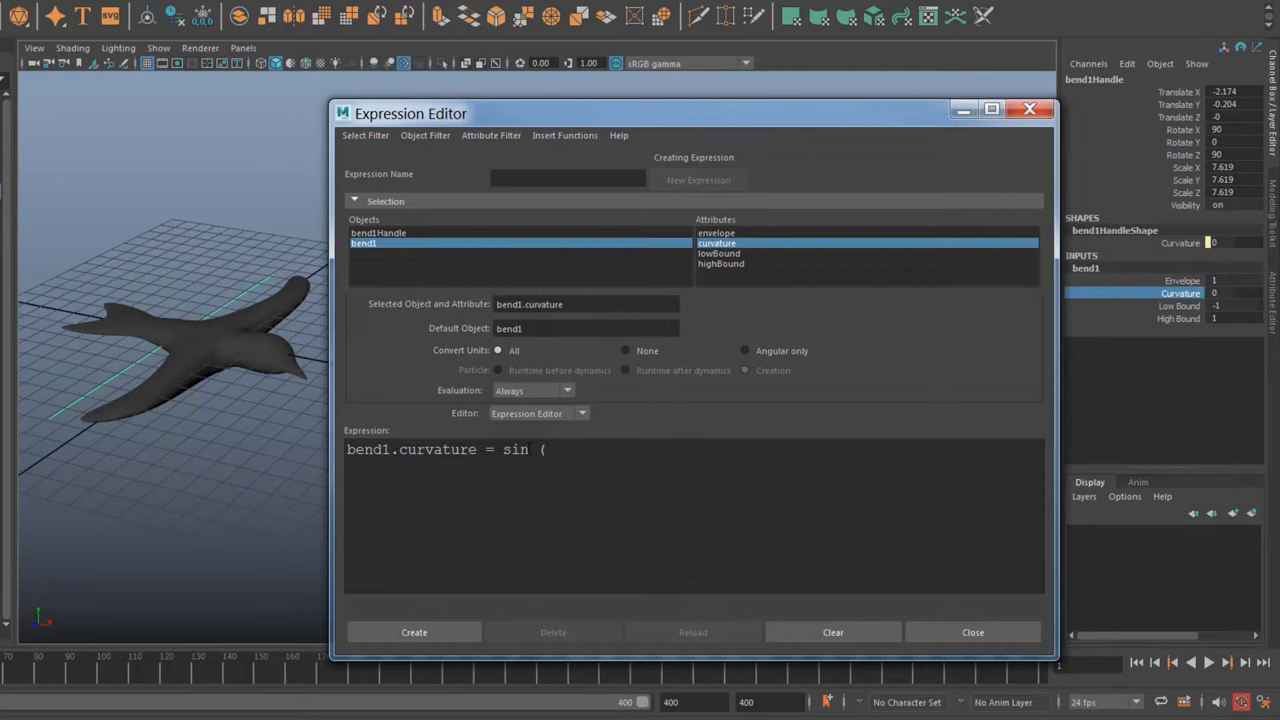
pyautogui.write('time')
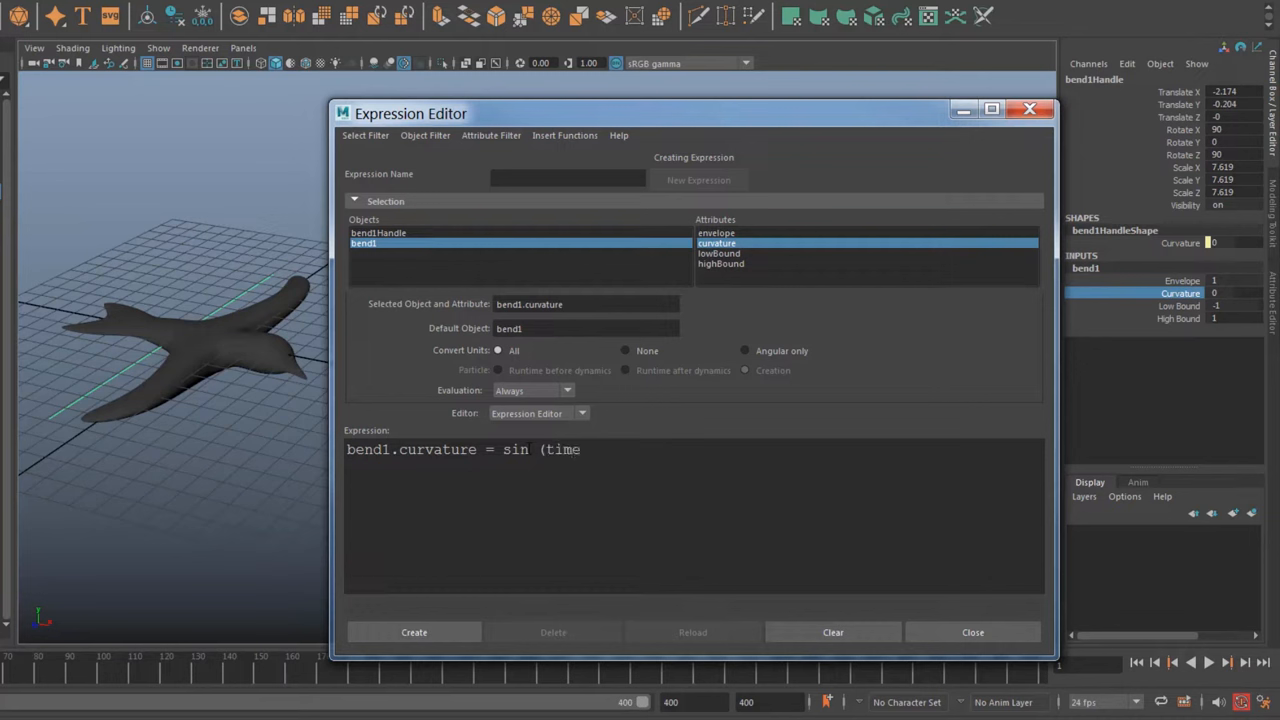
pyautogui.write('*')
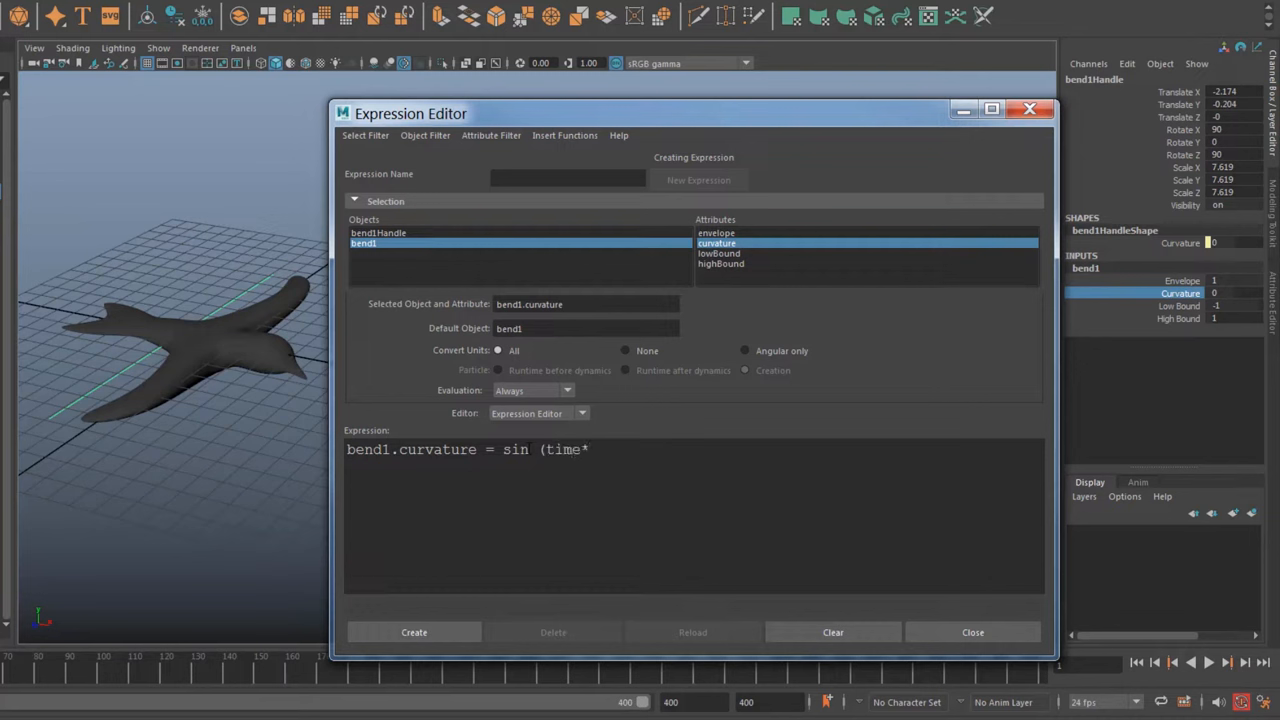
pyautogui.write('5')
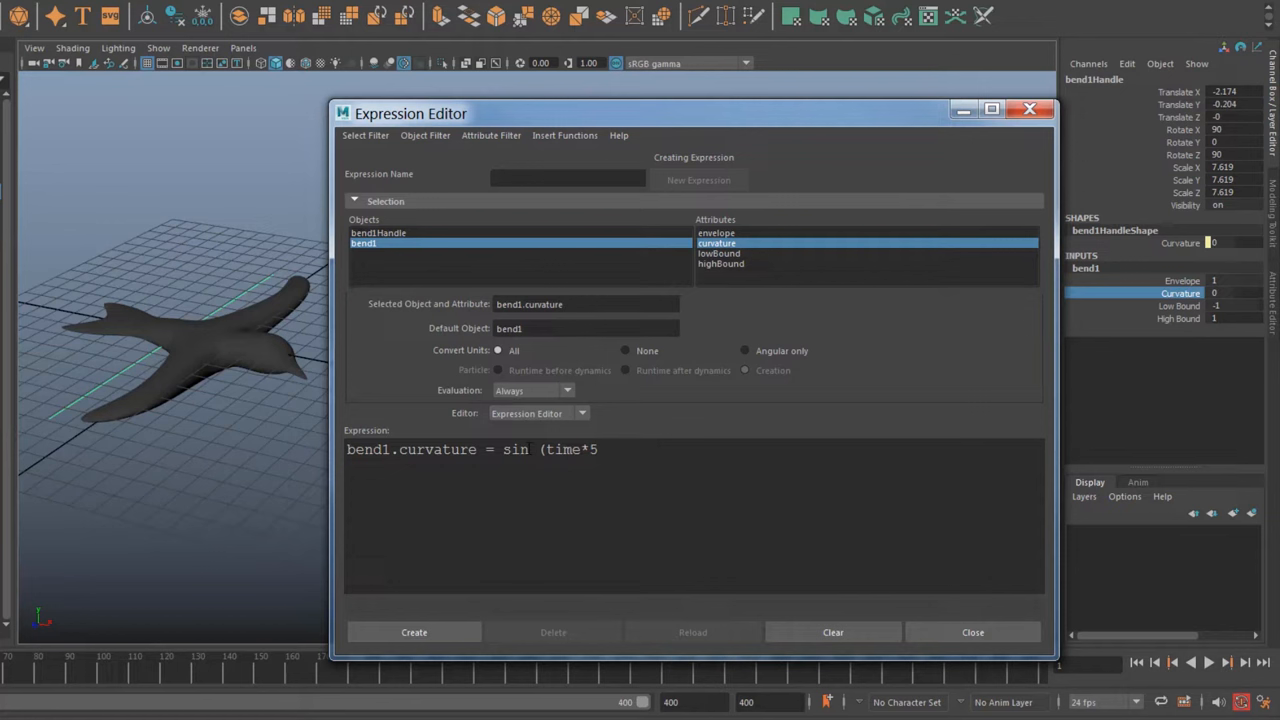
pyautogui.write(')')
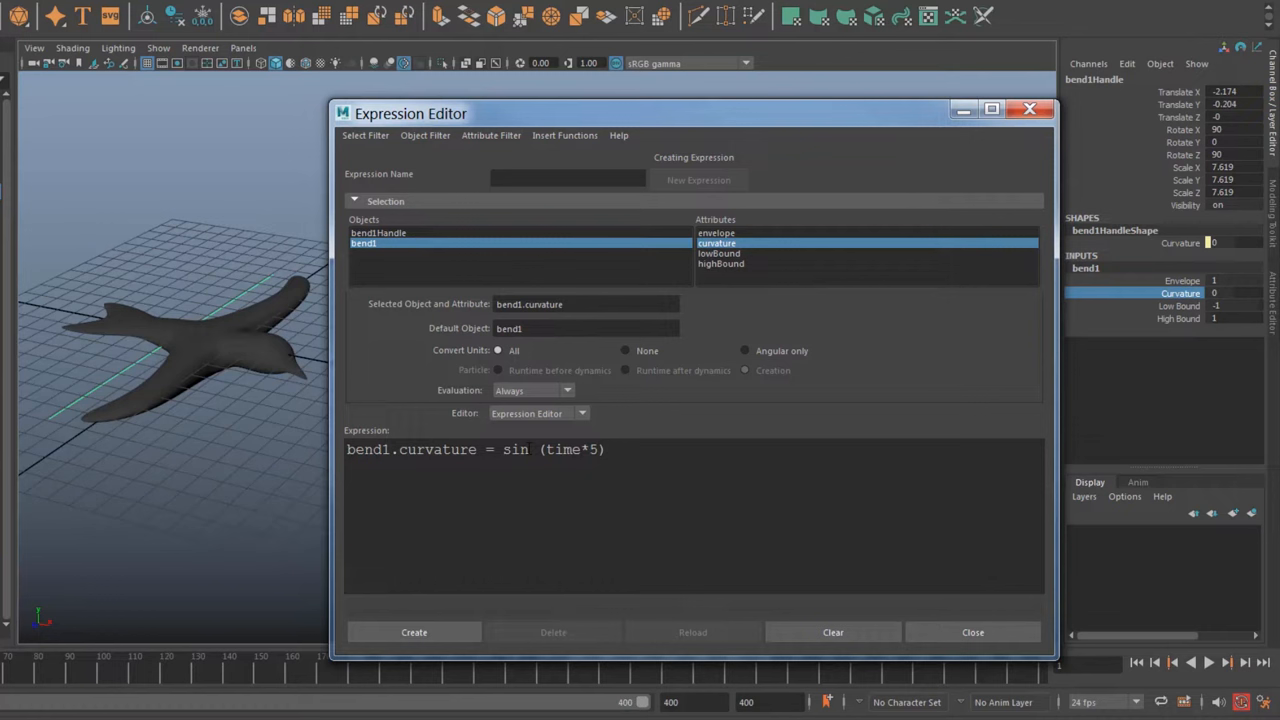
pyautogui.write('*')
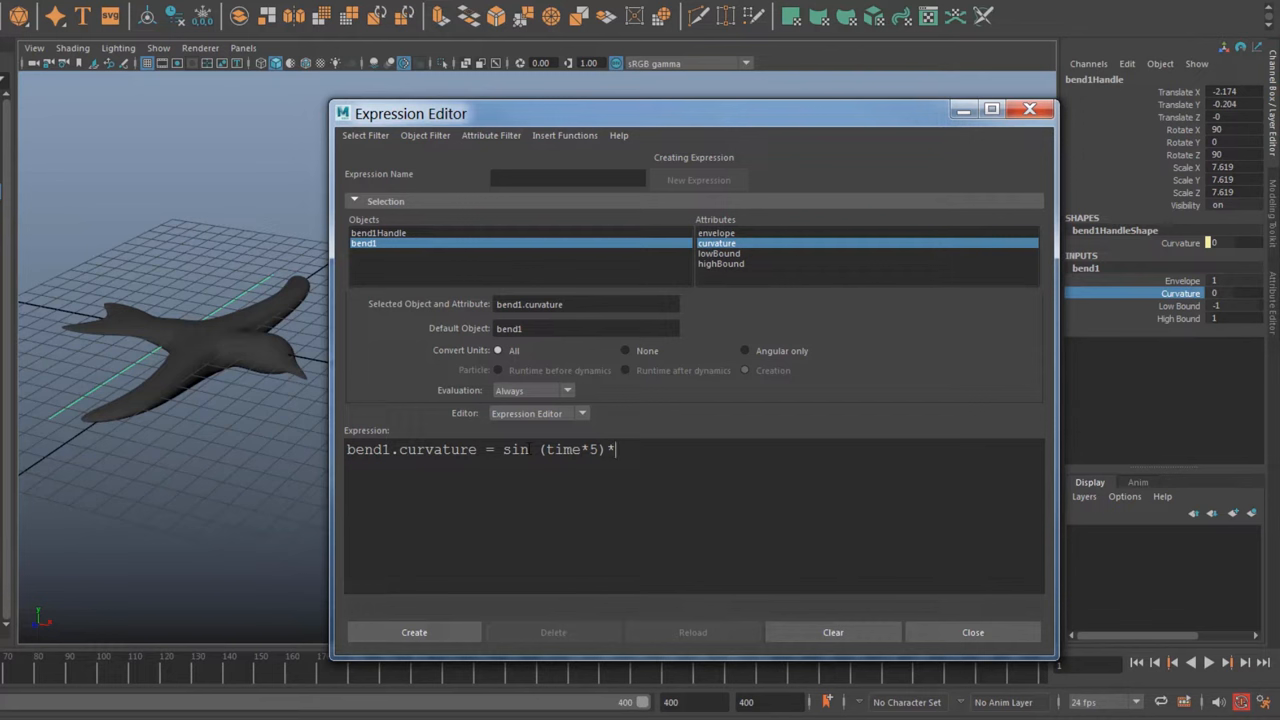
pyautogui.write('60;')
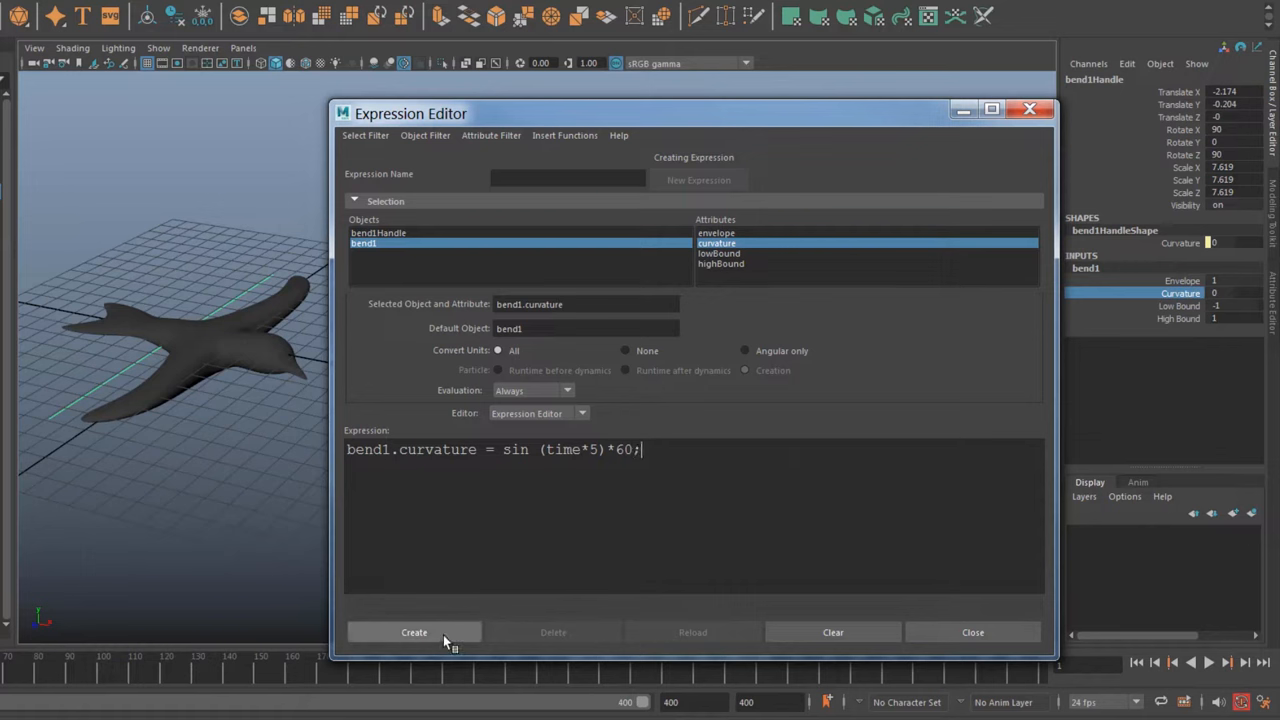
pyautogui.click(416, 632)
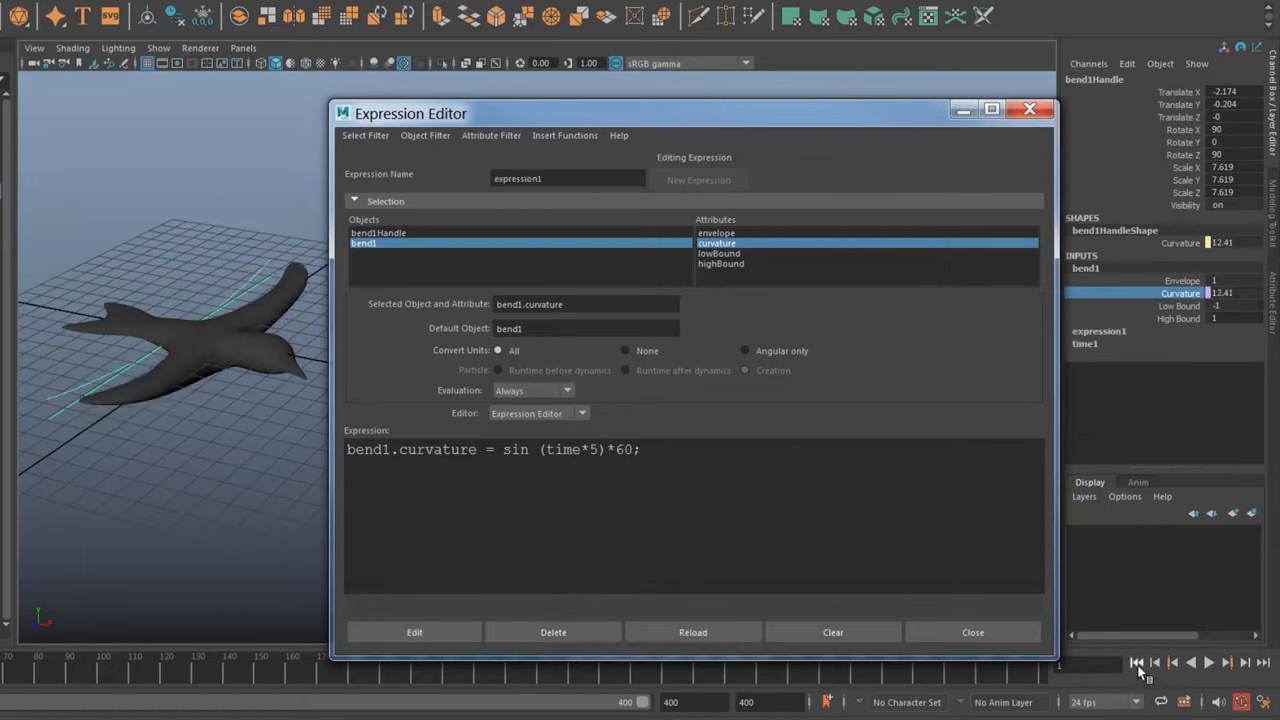
# Preview the flap, speed the expression up to time*18, and preview again
pyautogui.click(1204, 660)
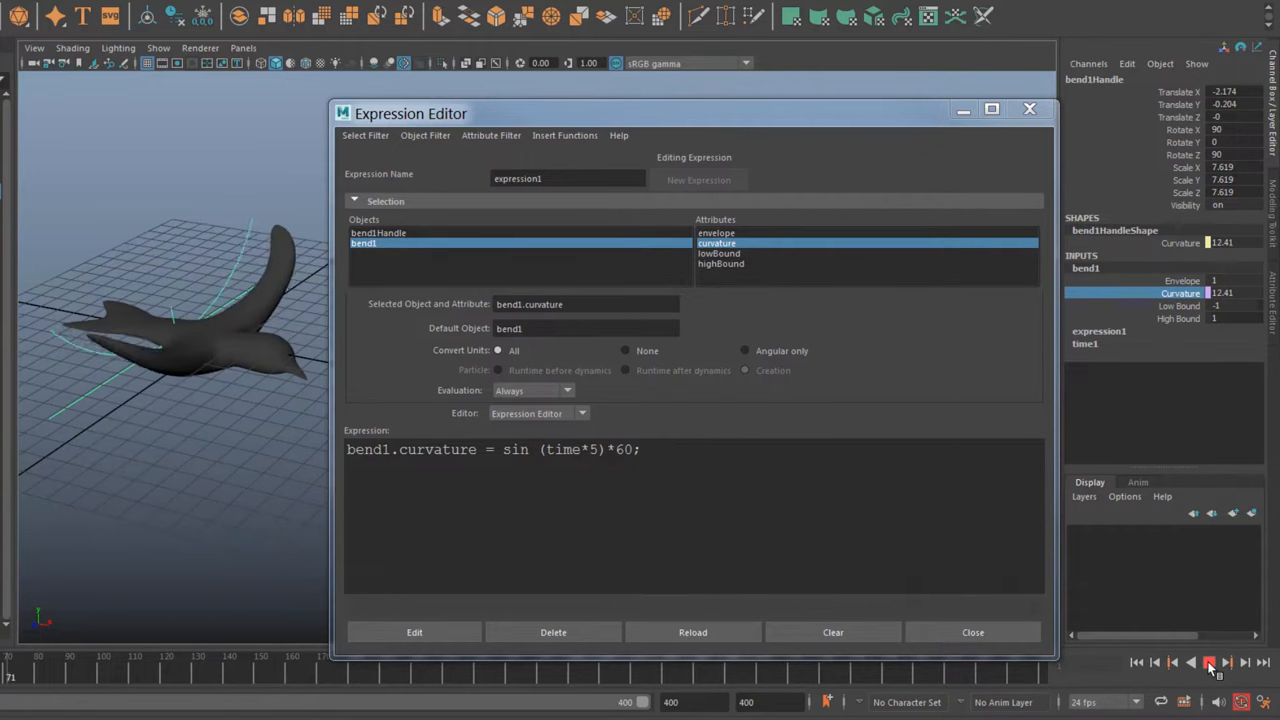
pyautogui.click(1208, 664)
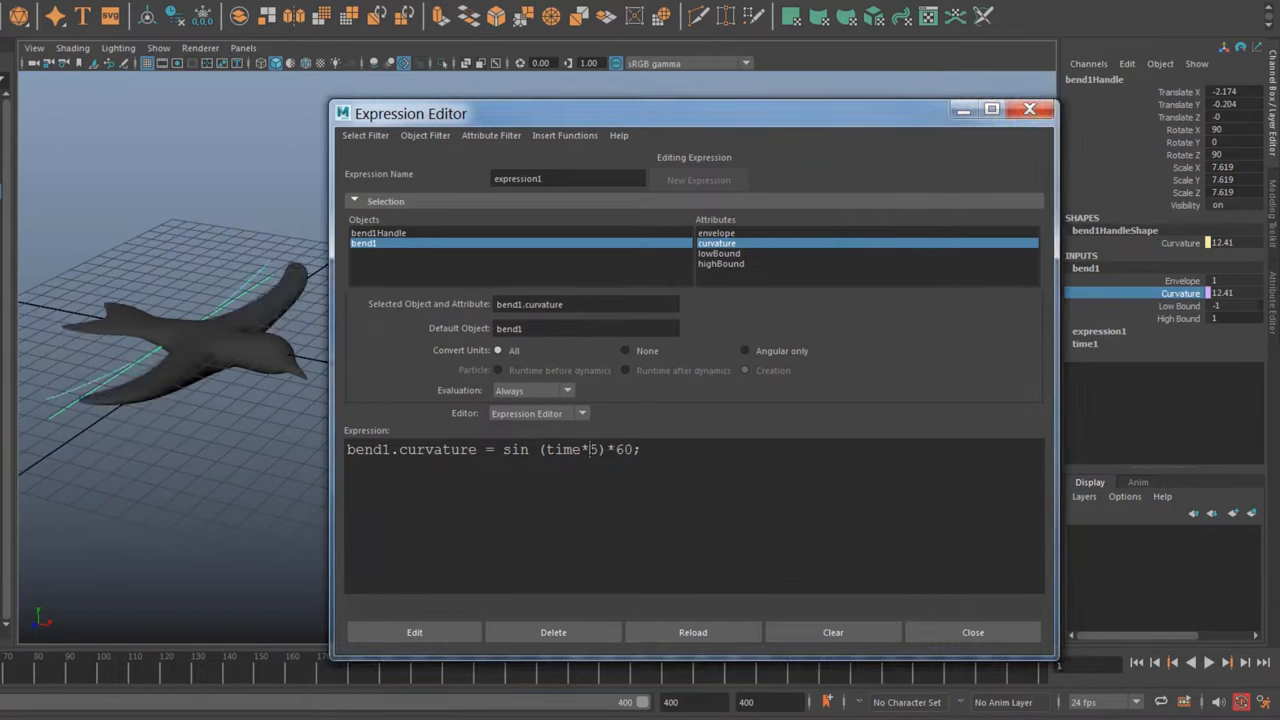
pyautogui.doubleClick(572, 450)
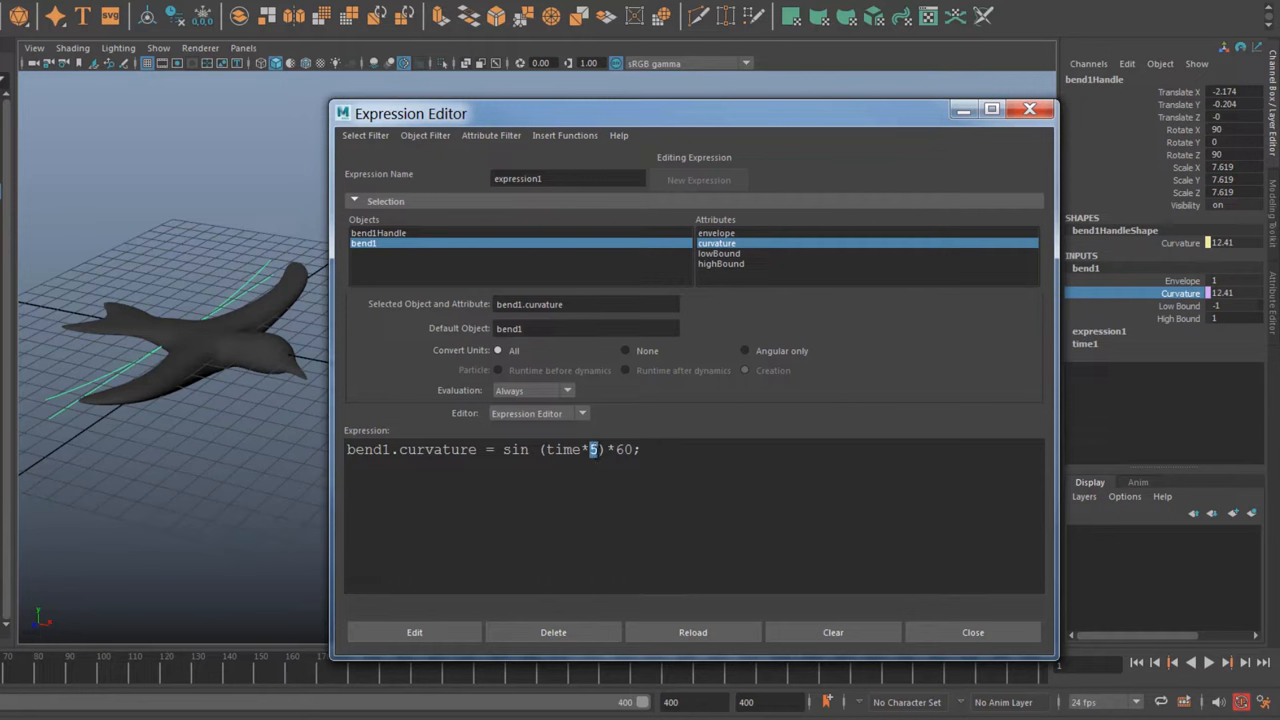
pyautogui.write('18')
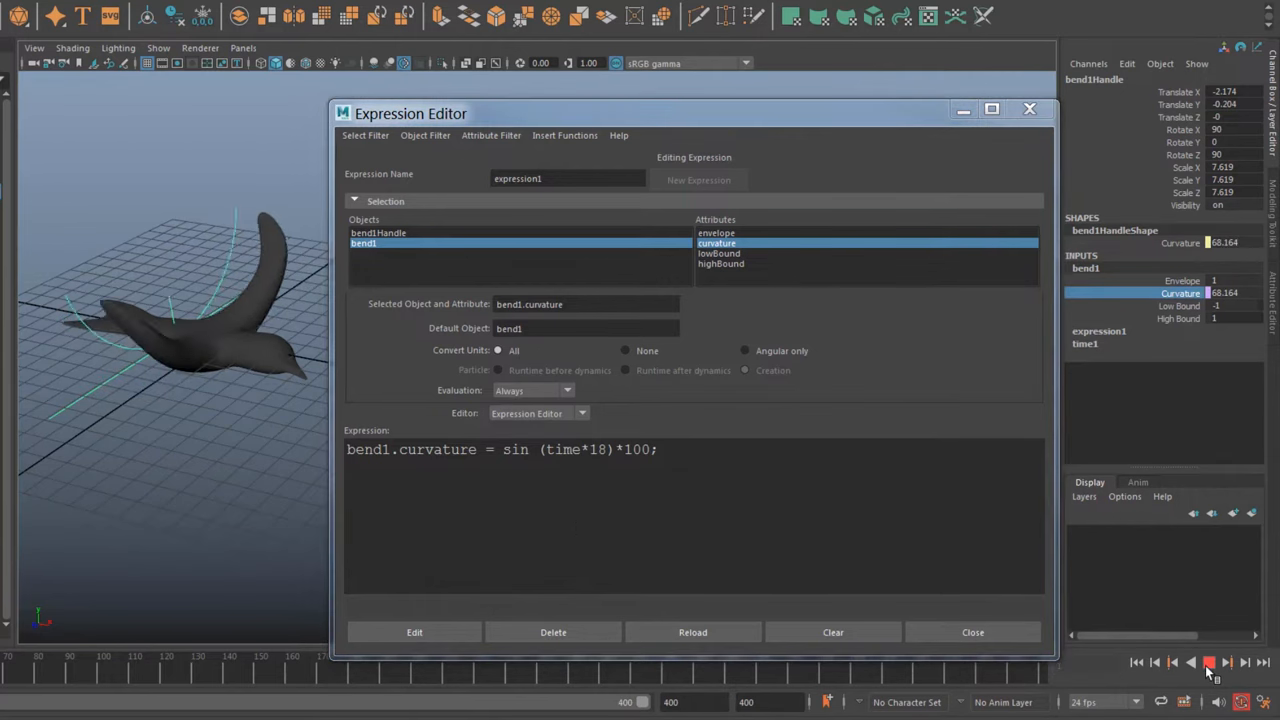
pyautogui.click(1204, 662)
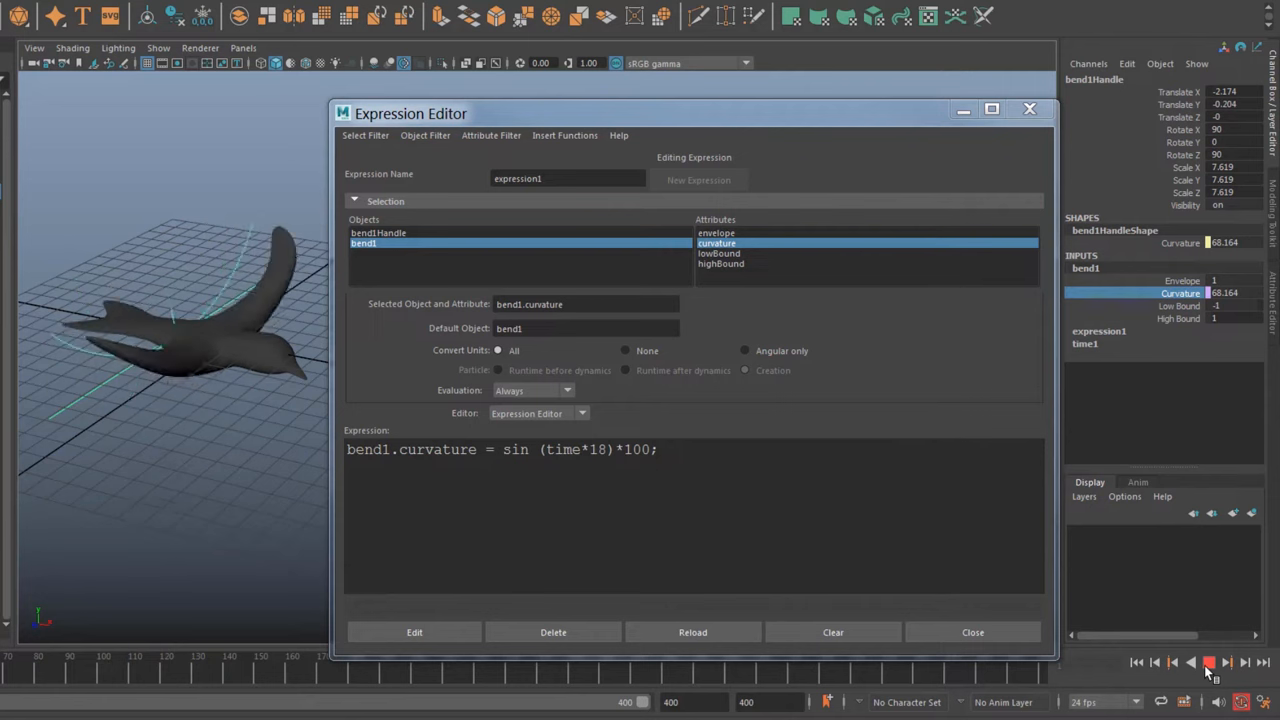
pyautogui.click(1200, 656)
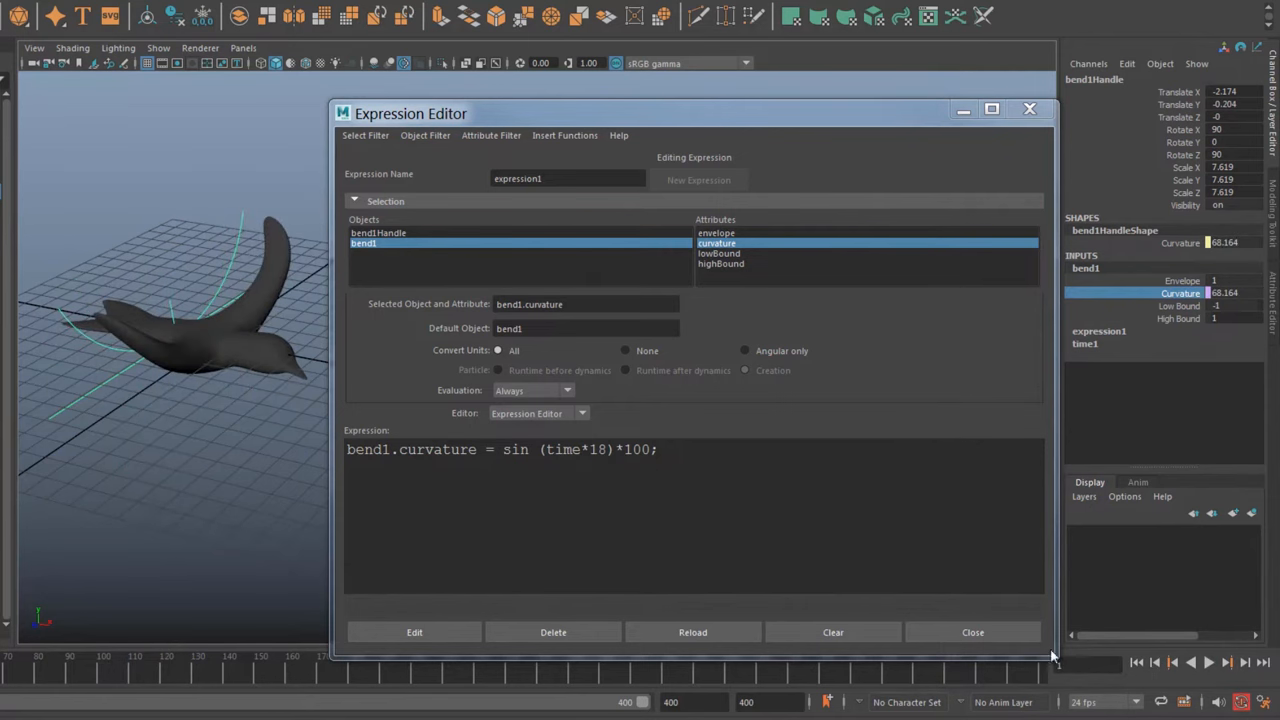
# Select the bird mesh and switch to the Animation menu set
pyautogui.click(972, 632)
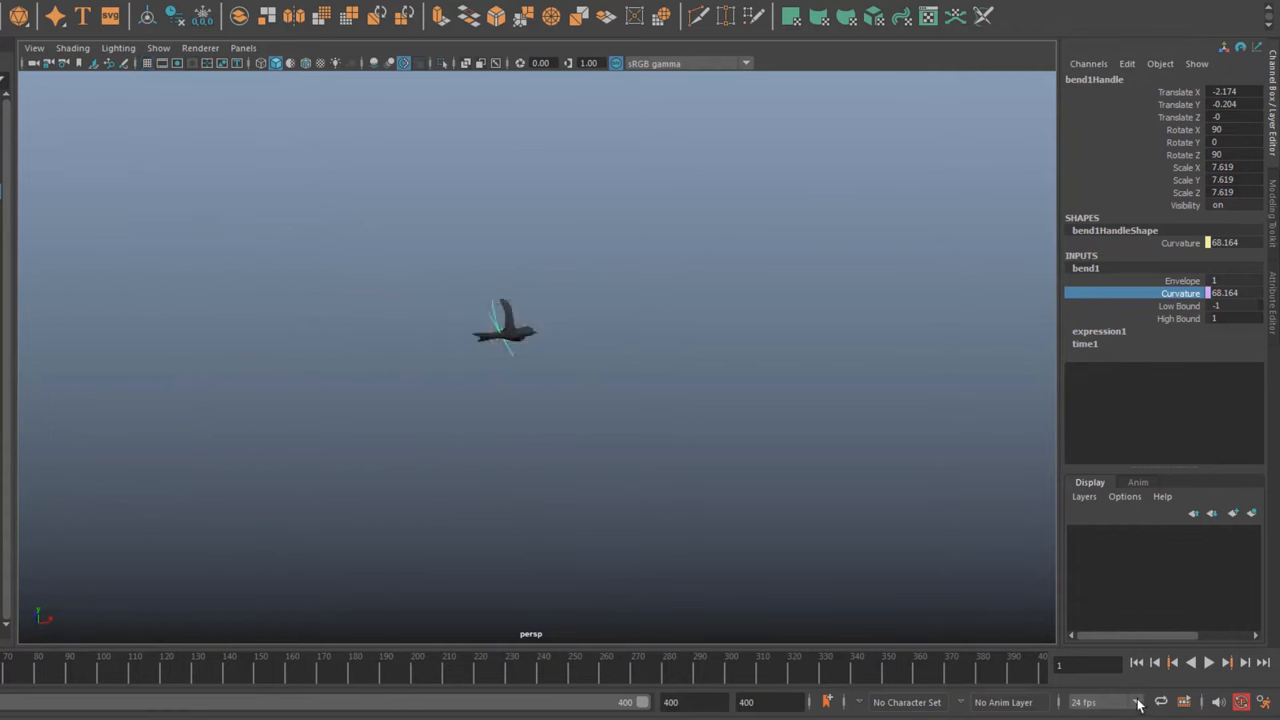
pyautogui.click(1204, 656)
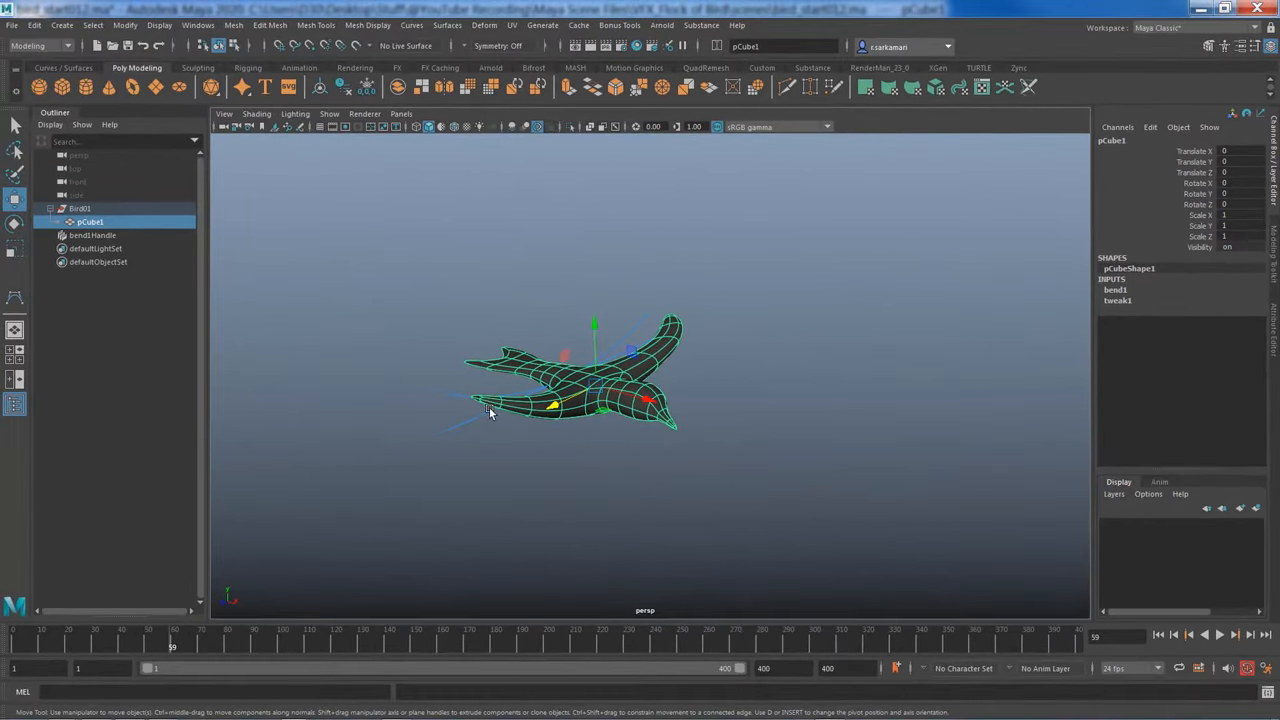
pyautogui.click(92, 236)
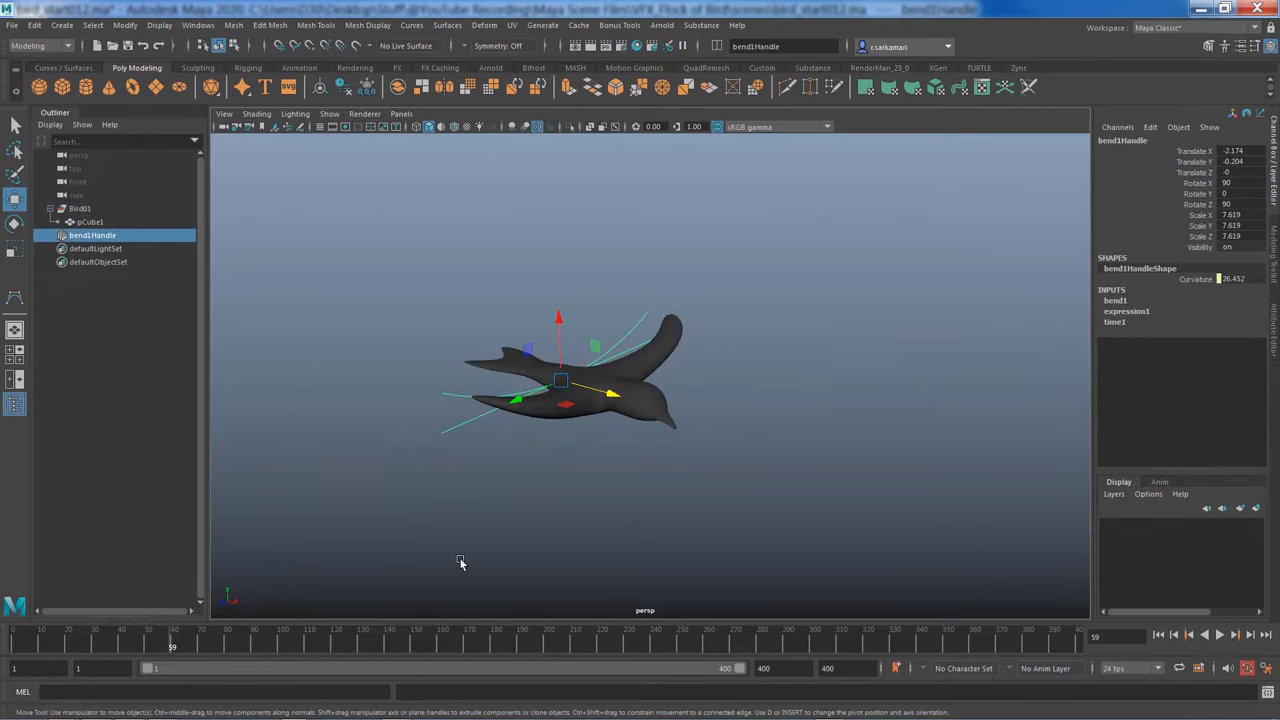
pyautogui.moveTo(464, 562)
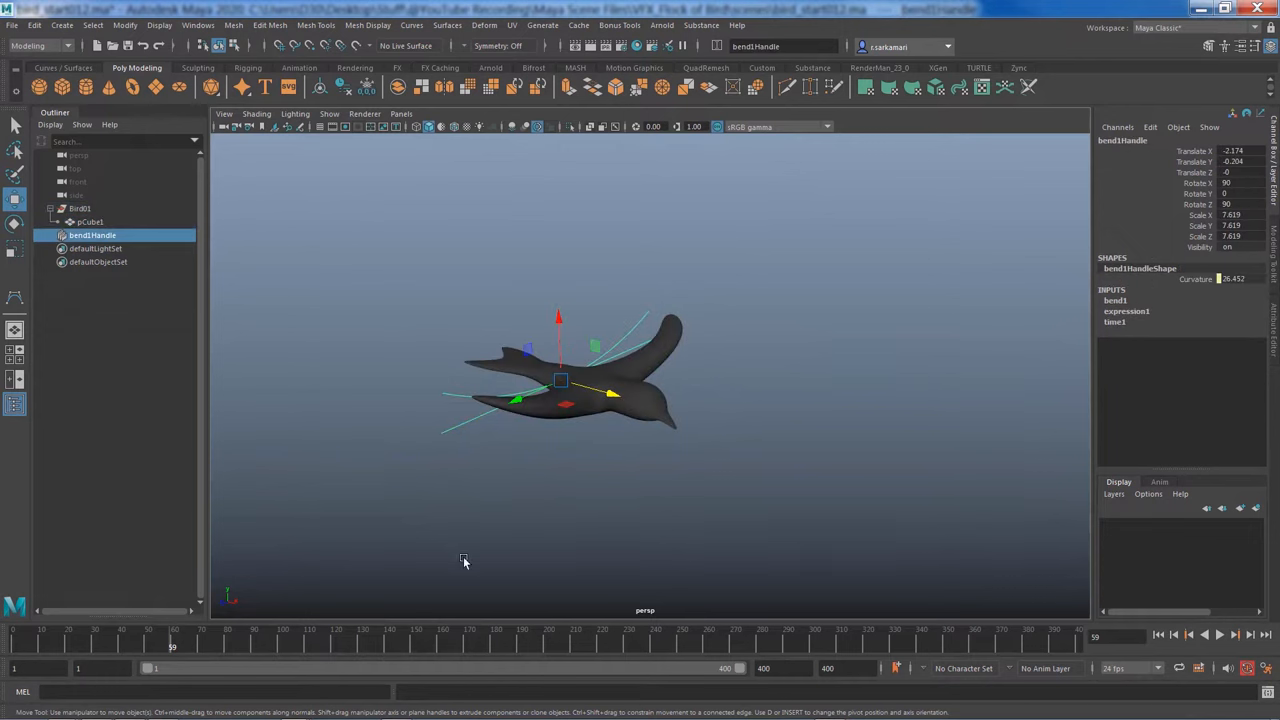
pyautogui.click(90, 220)
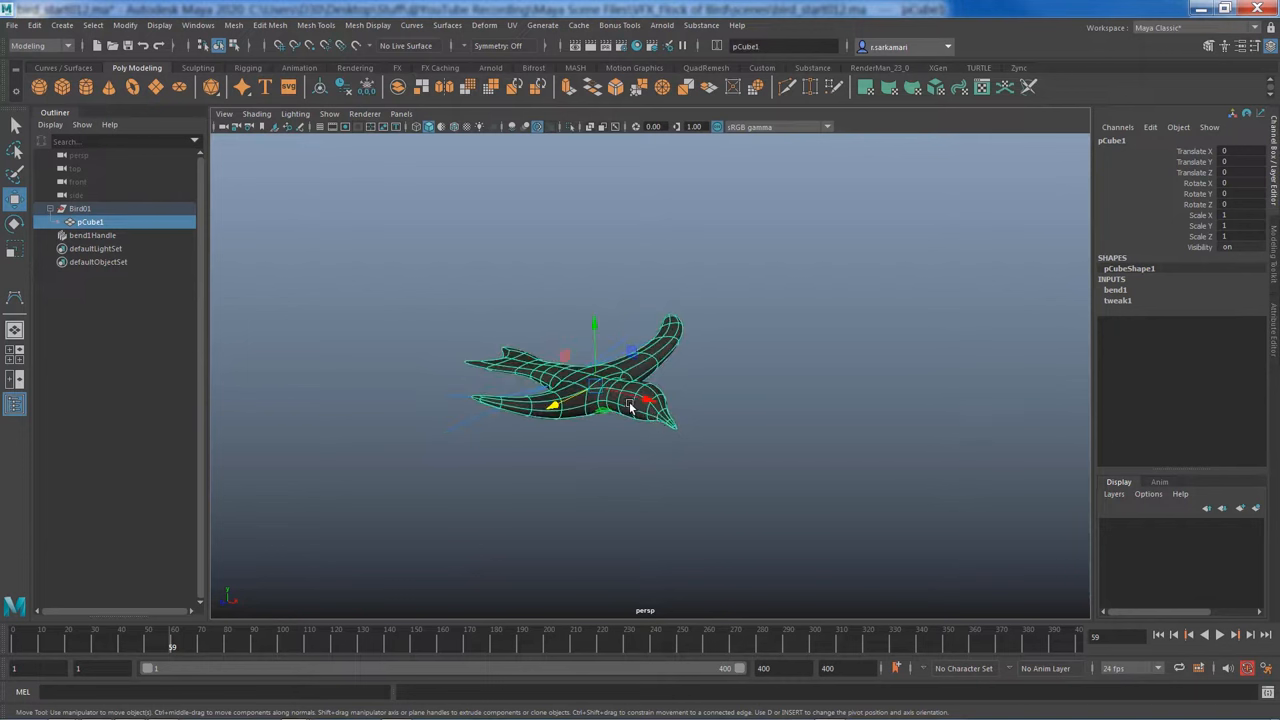
pyautogui.moveTo(616, 412)
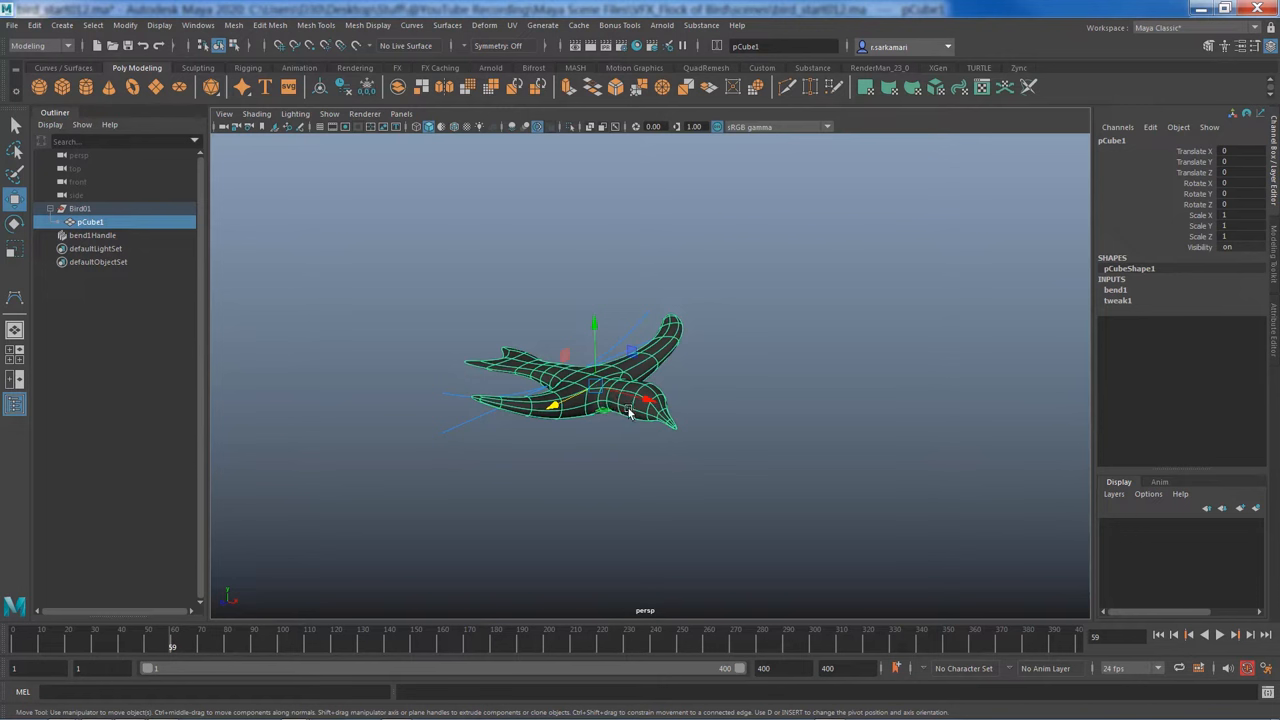
pyautogui.click(40, 46)
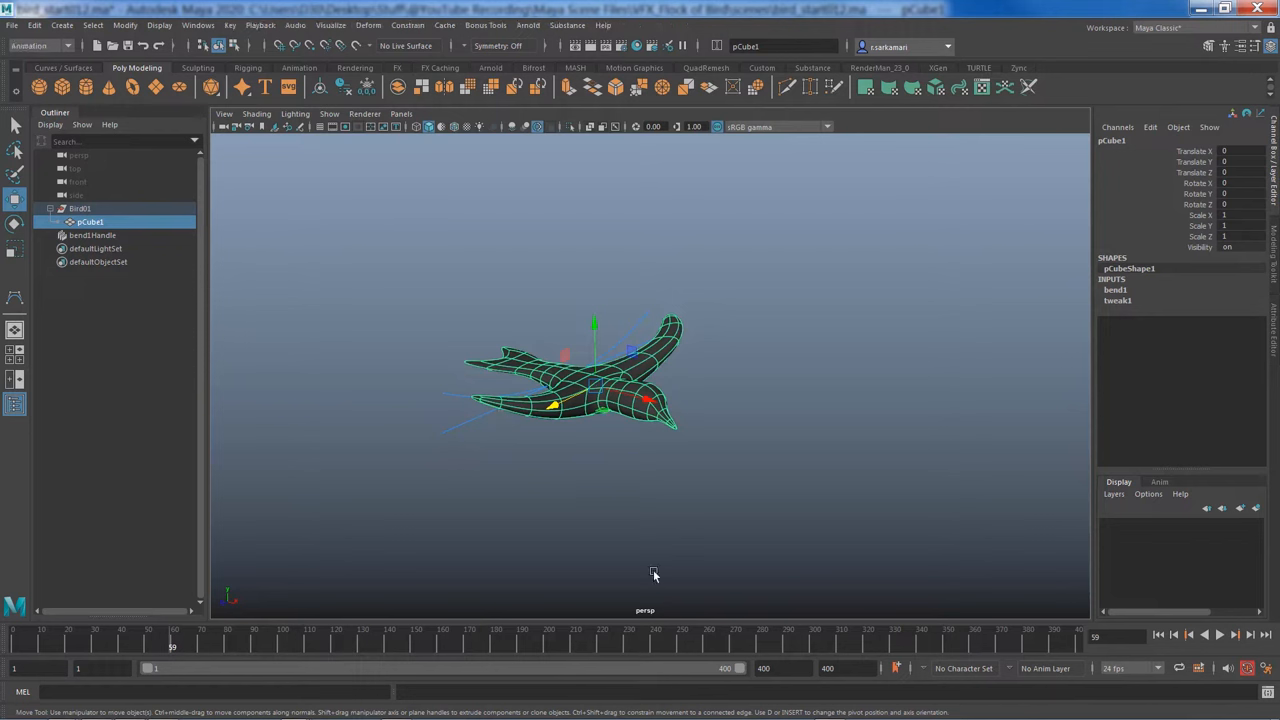
pyautogui.moveTo(466, 544)
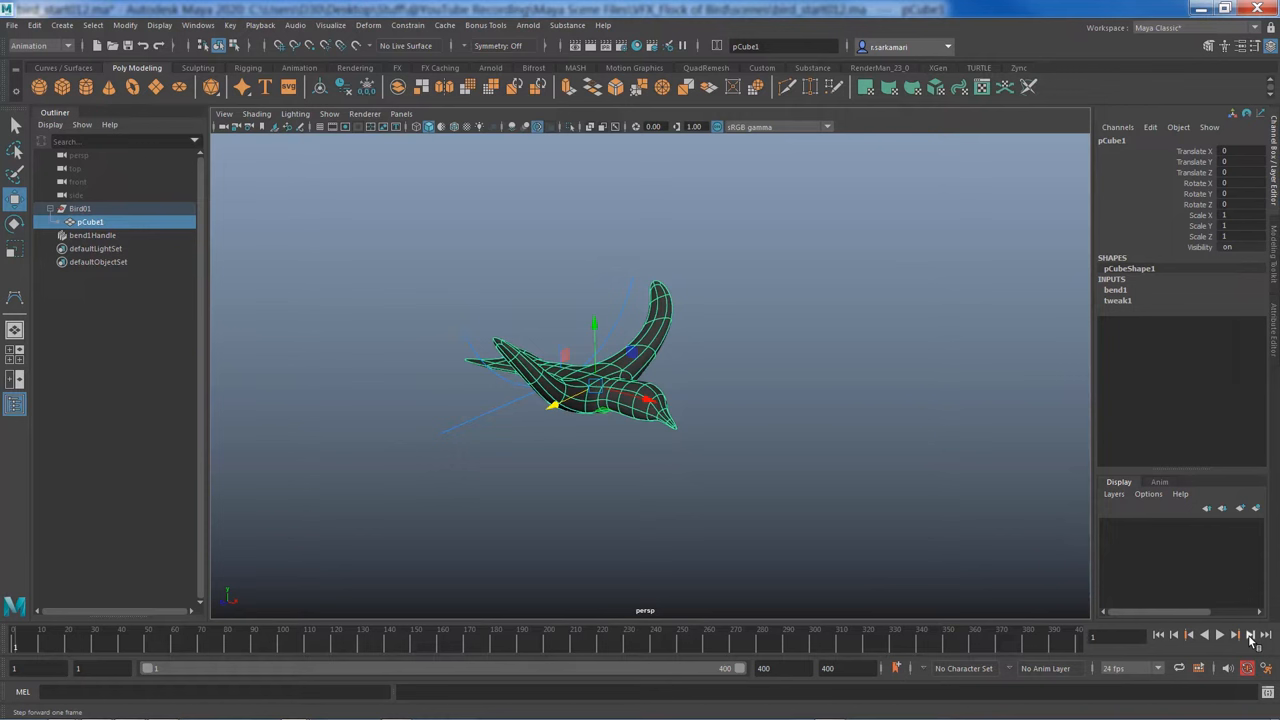
# Create an animation snapshot of the flap for frames 1 to 10
pyautogui.click(1248, 638)
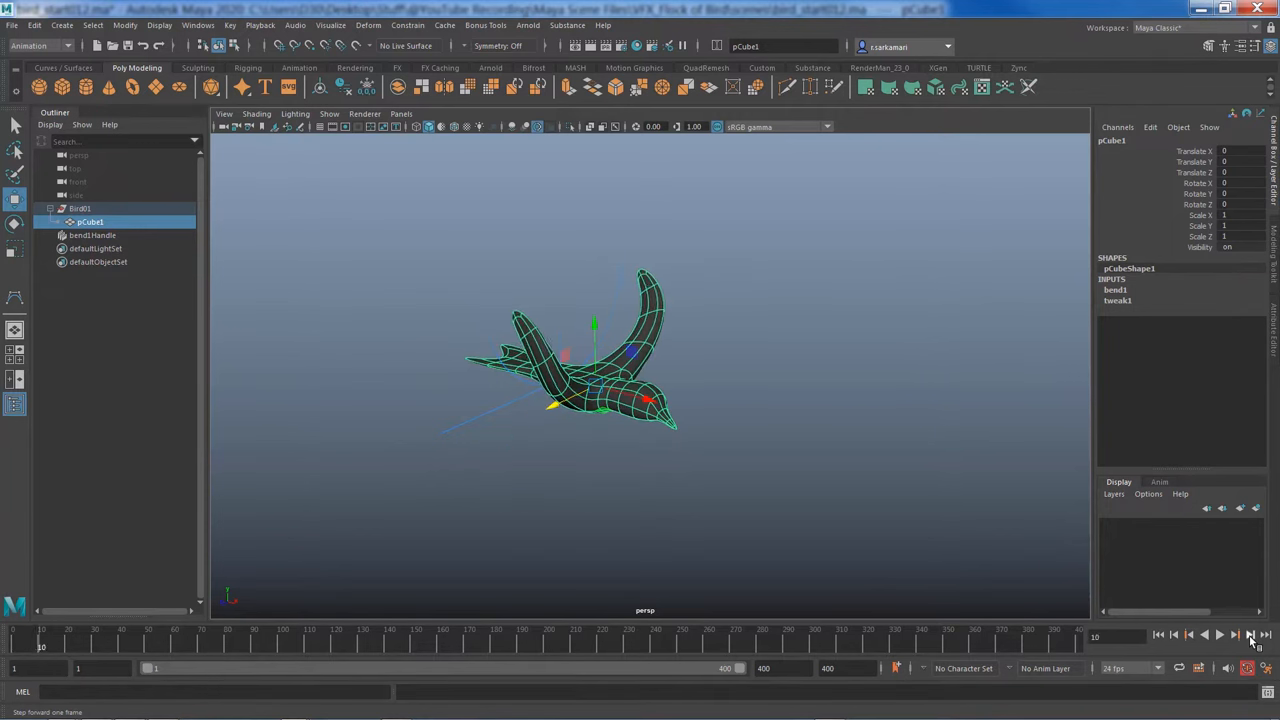
pyautogui.click(1248, 636)
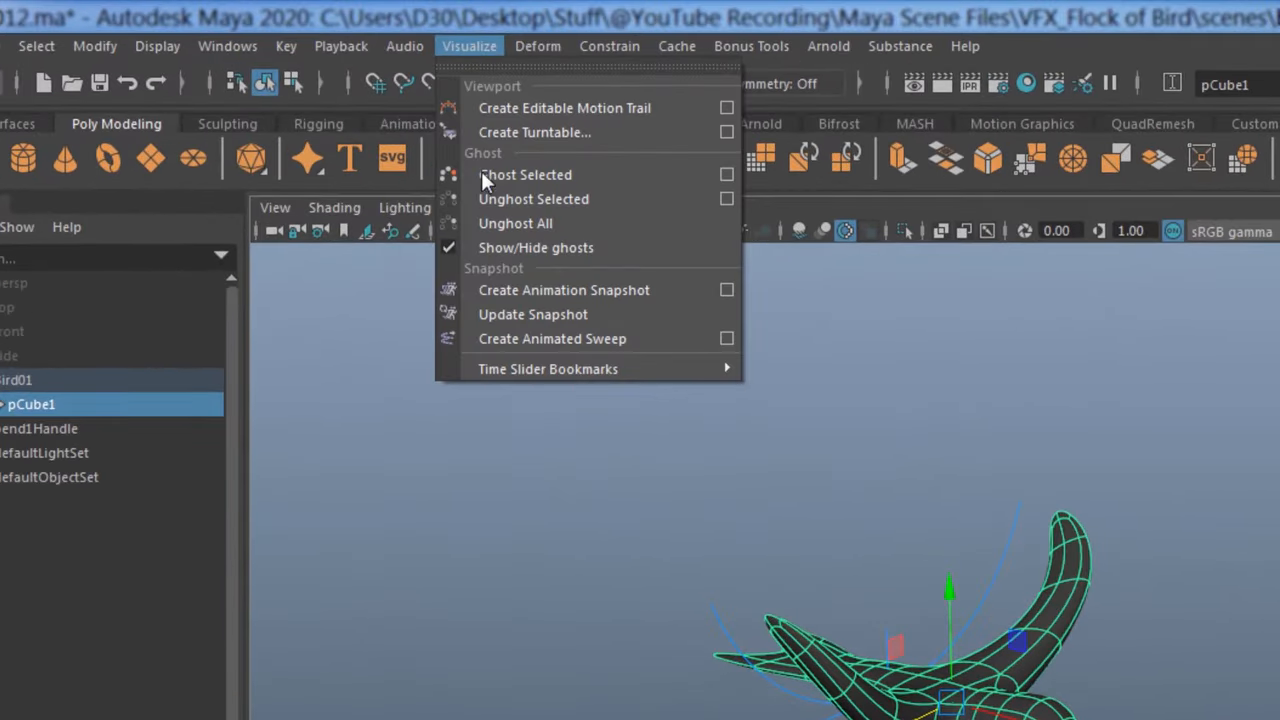
pyautogui.moveTo(718, 298)
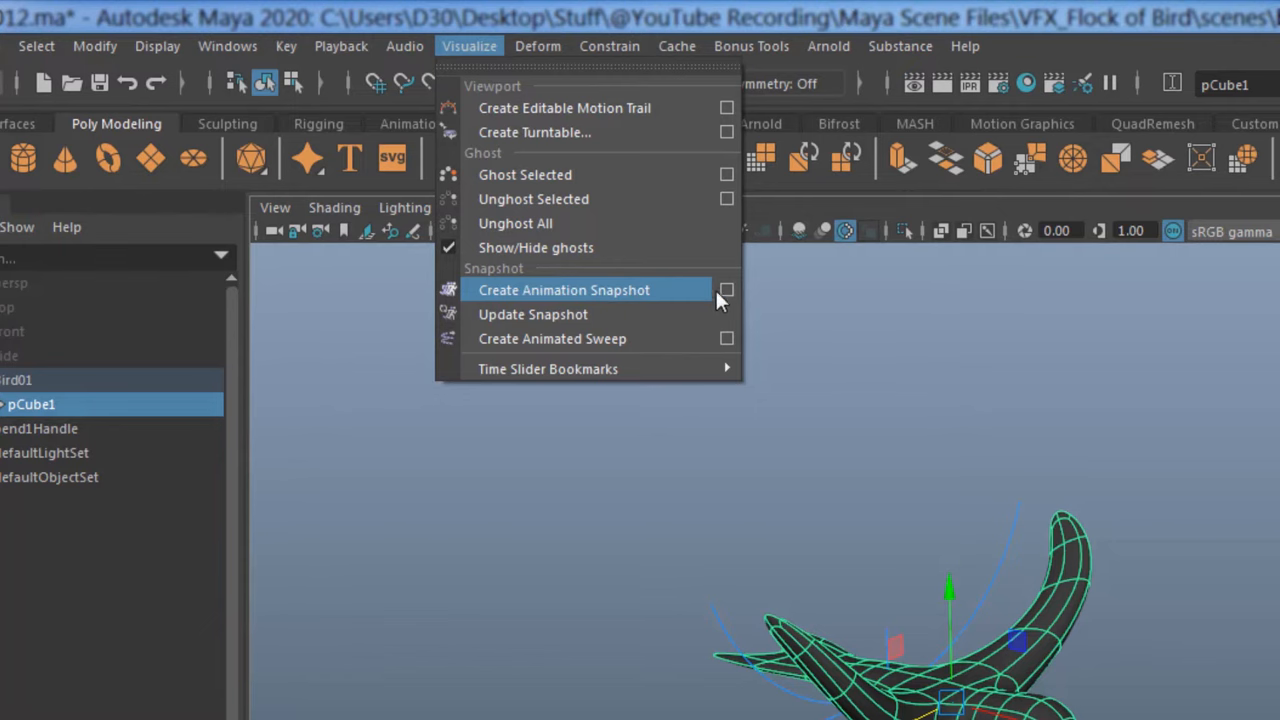
pyautogui.click(726, 290)
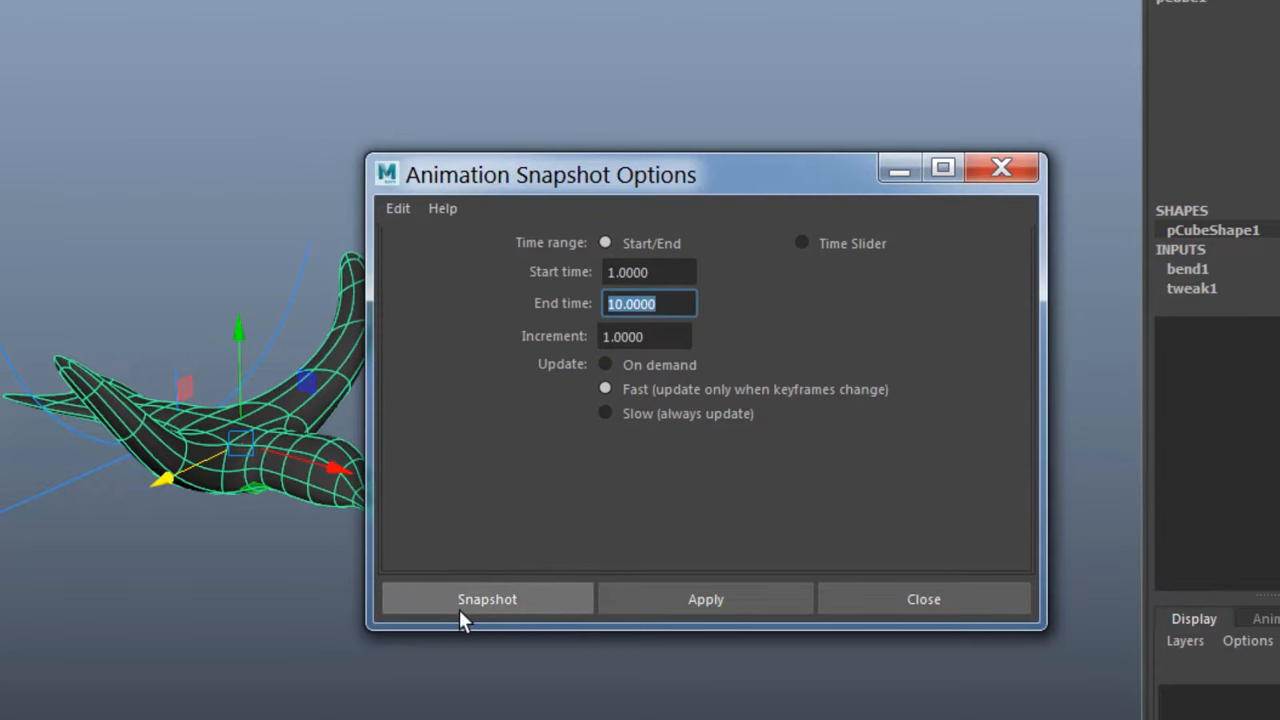
pyautogui.click(486, 598)
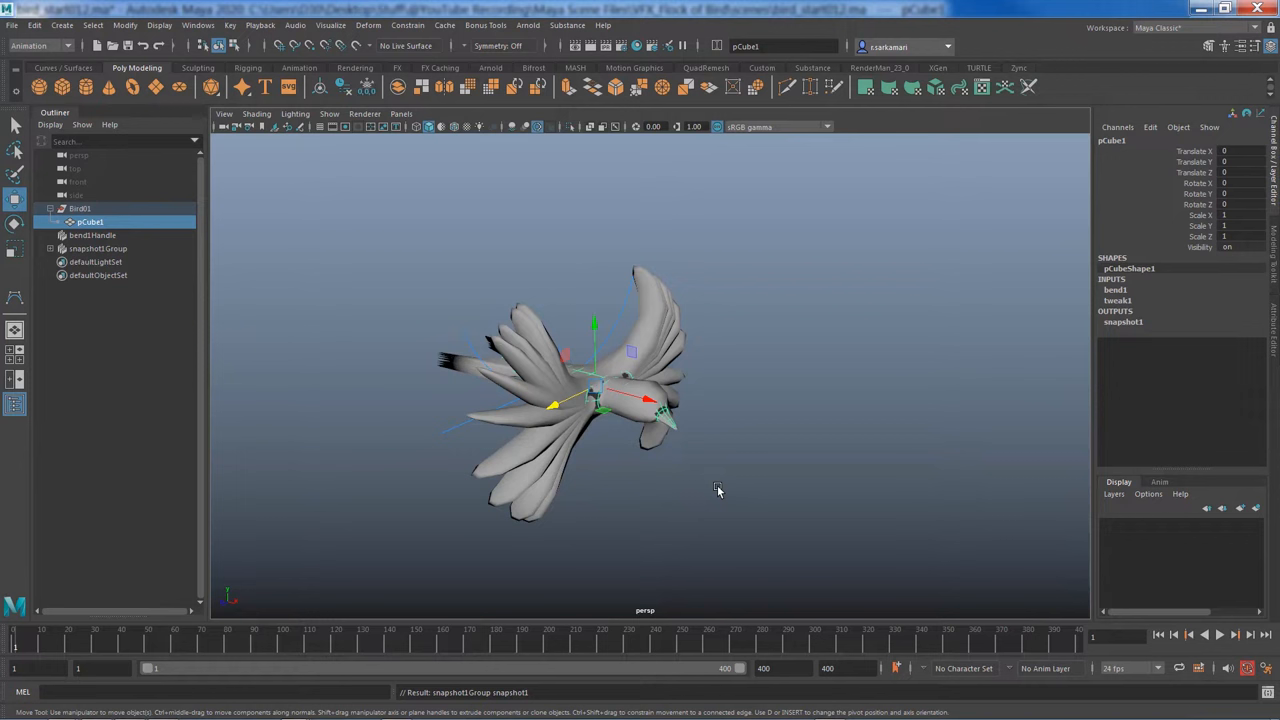
pyautogui.moveTo(612, 522)
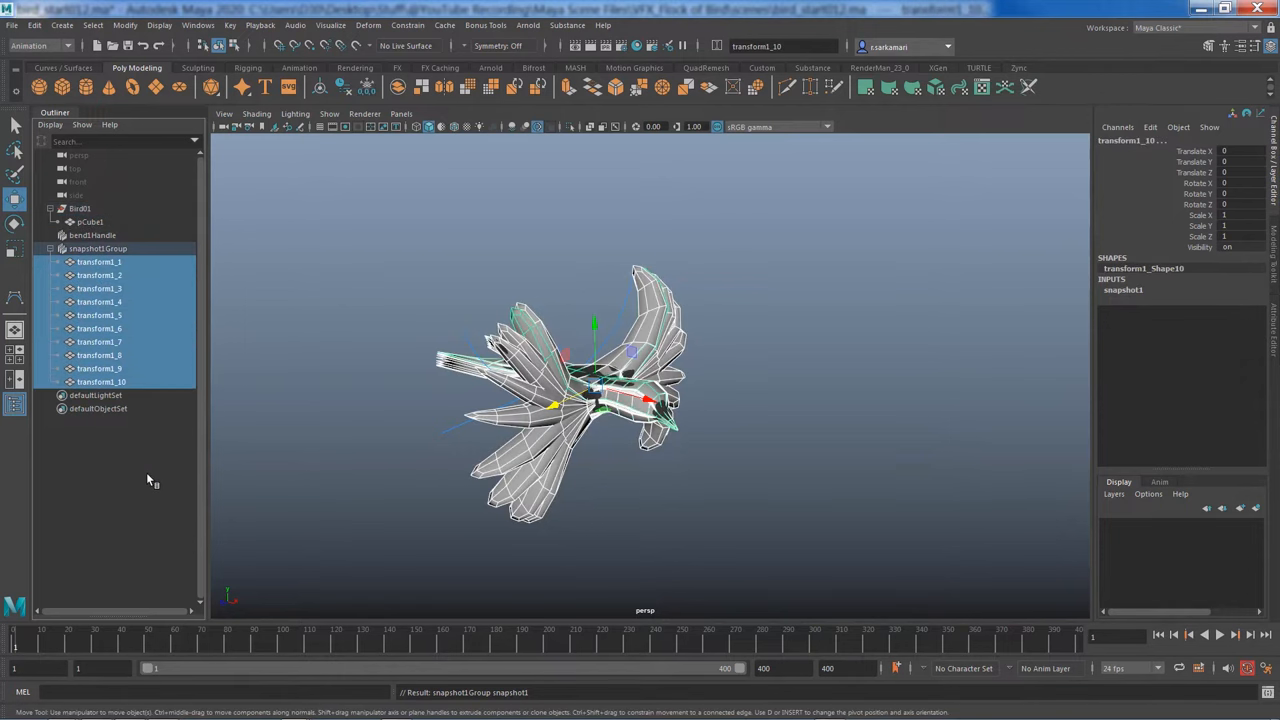
# Hide the original Bird01 group and the snapshot copies group in the Outliner
pyautogui.click(92, 236)
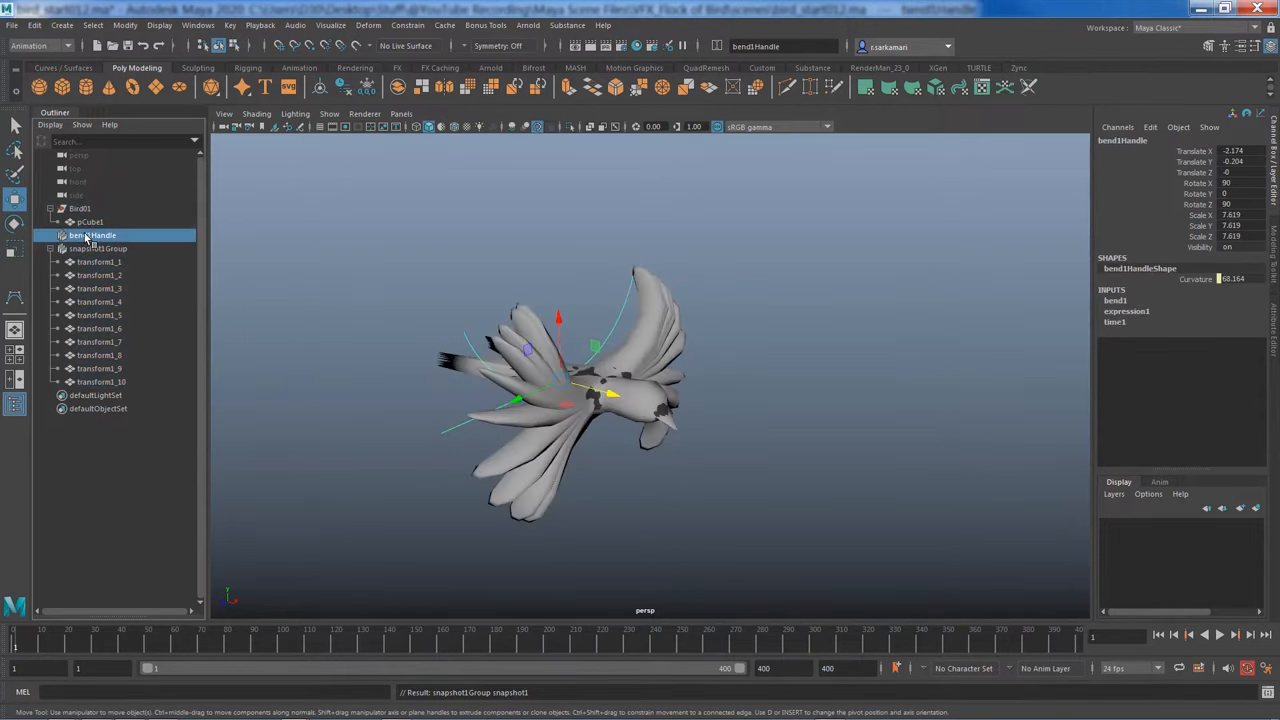
pyautogui.click(76, 208)
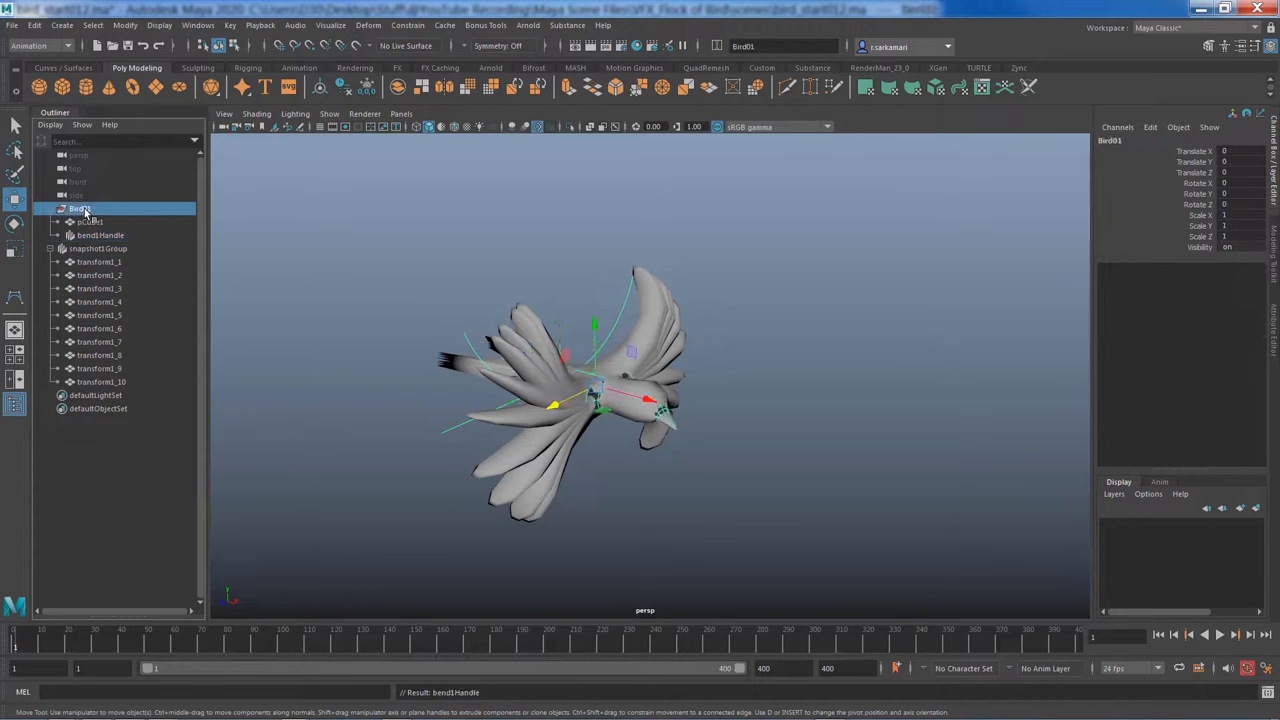
pyautogui.click(60, 208)
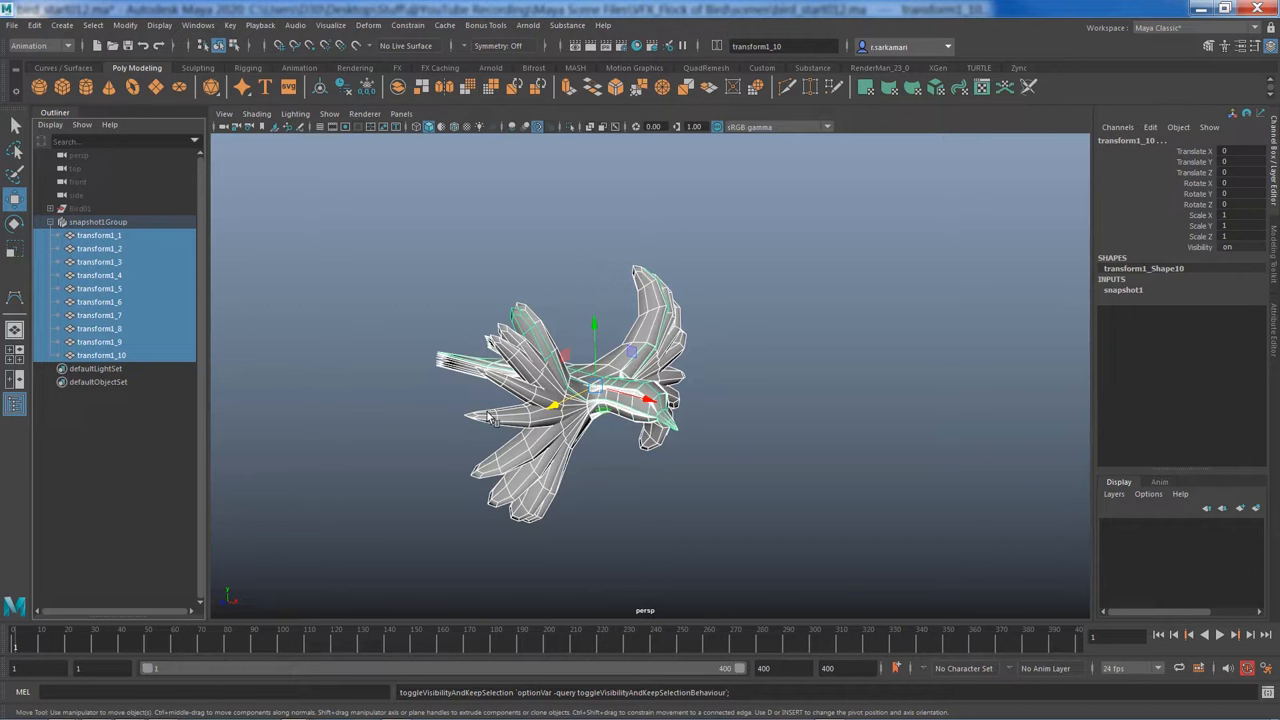
pyautogui.moveTo(440, 416)
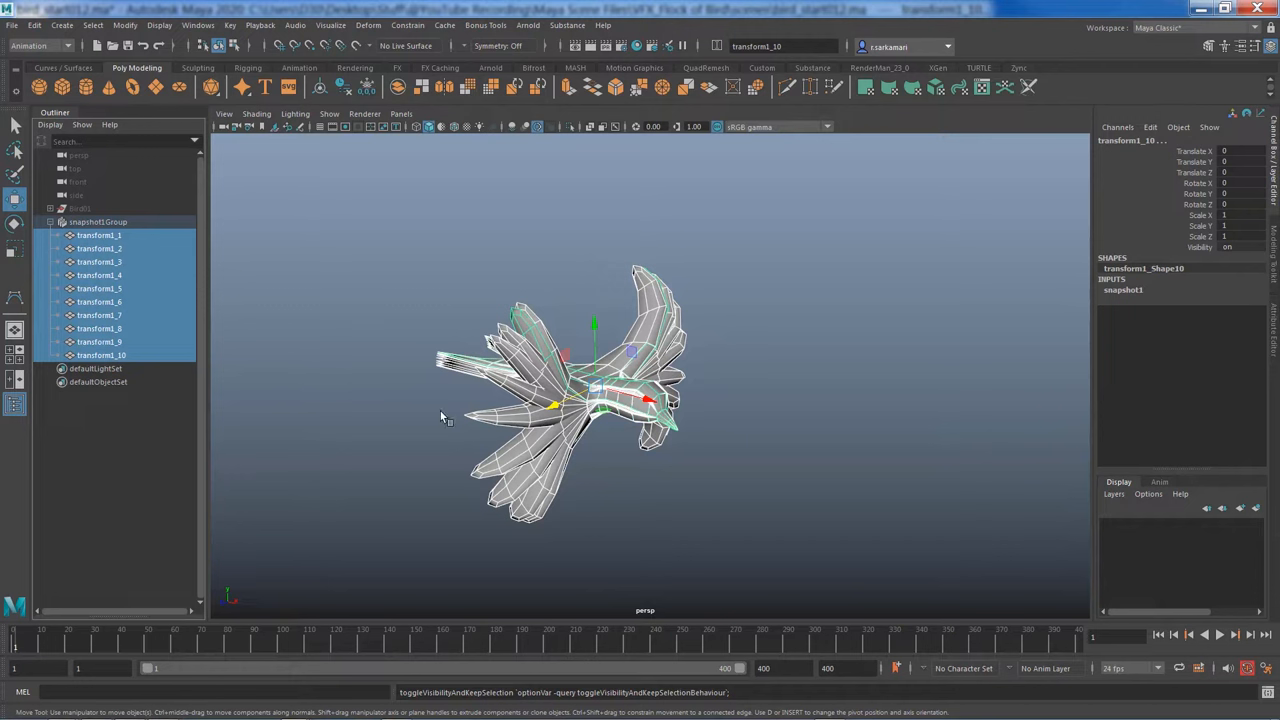
pyautogui.moveTo(444, 400)
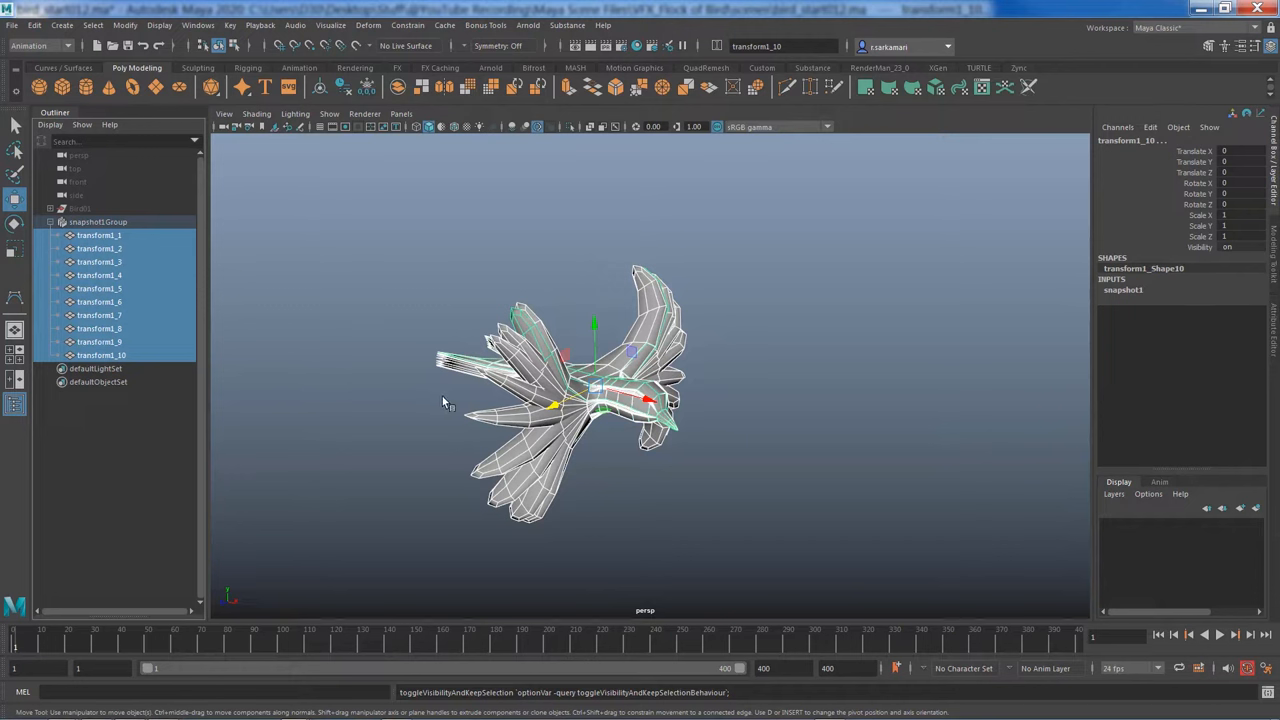
pyautogui.moveTo(476, 352)
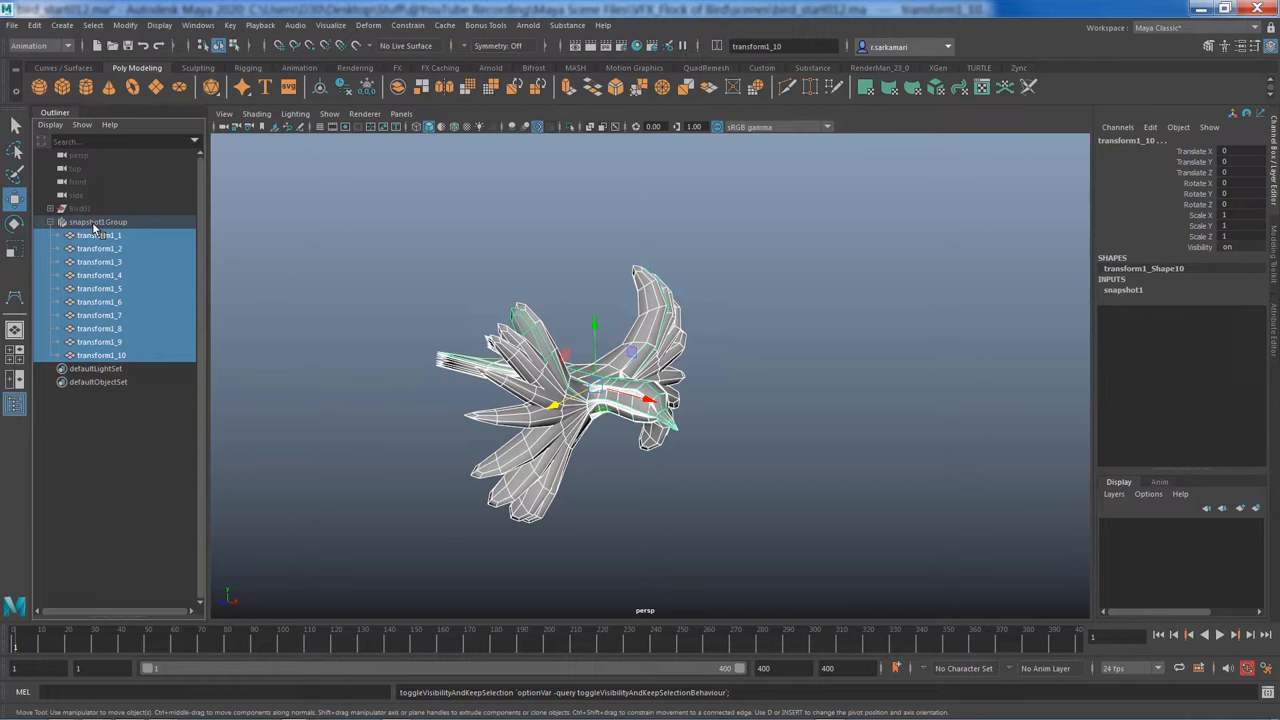
pyautogui.click(96, 220)
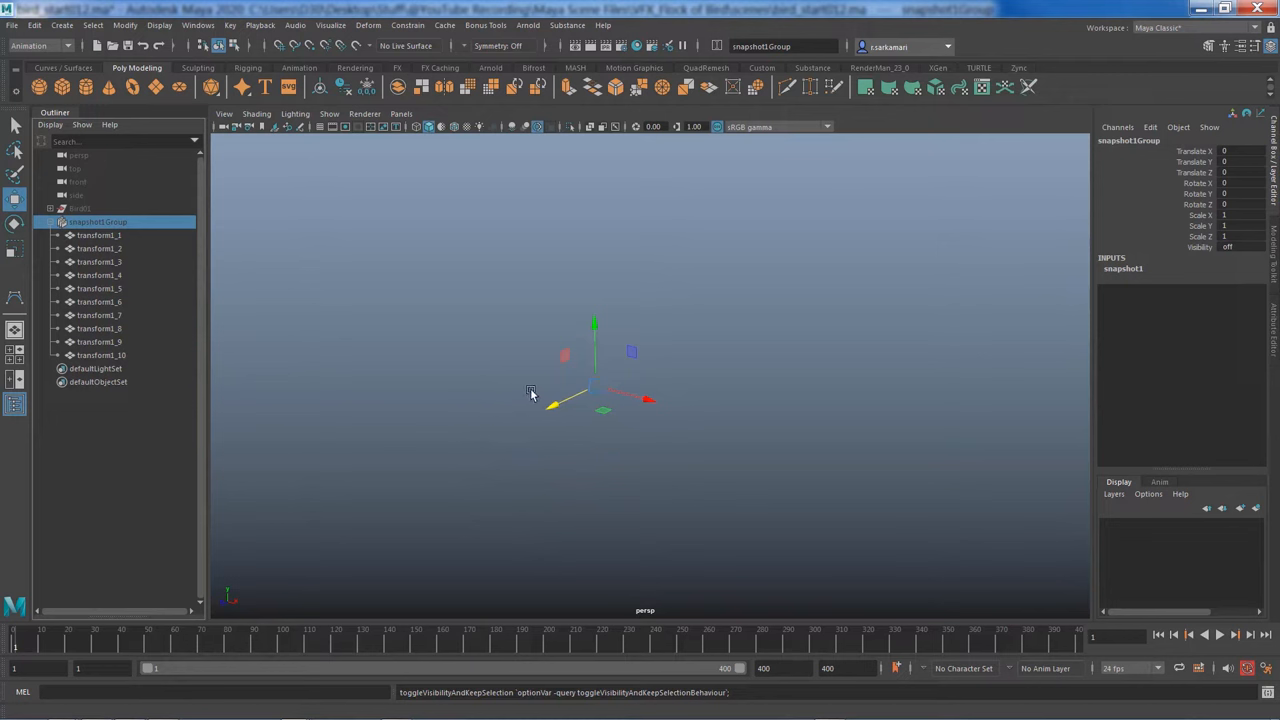
pyautogui.click(42, 48)
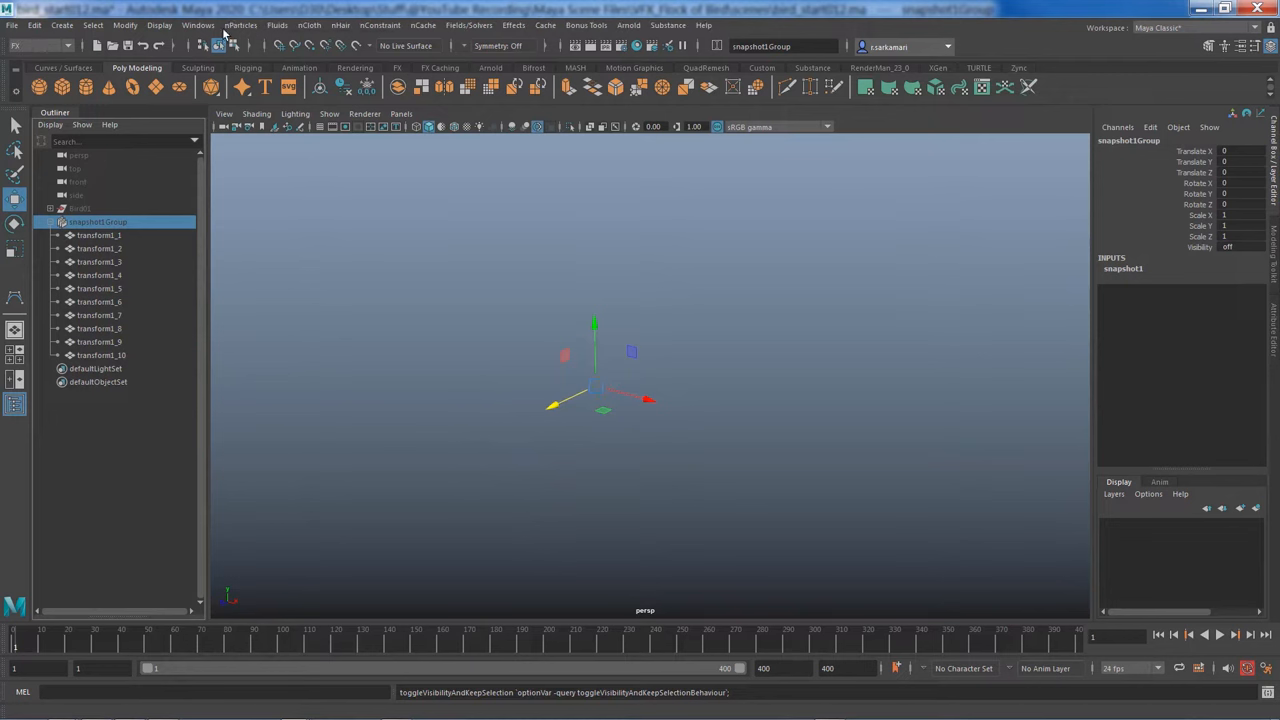
# Scatter 20 nParticles within a maximum radius of 15 using the nParticle Tool
pyautogui.click(250, 24)
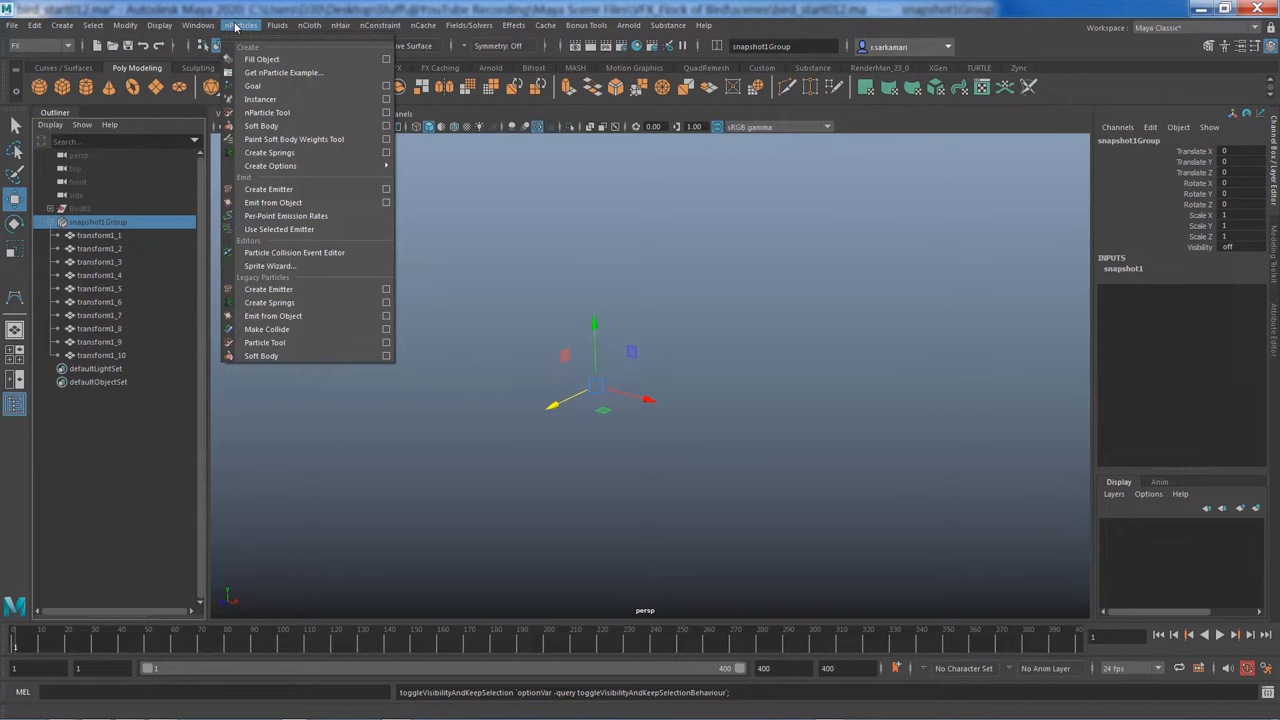
pyautogui.moveTo(268, 188)
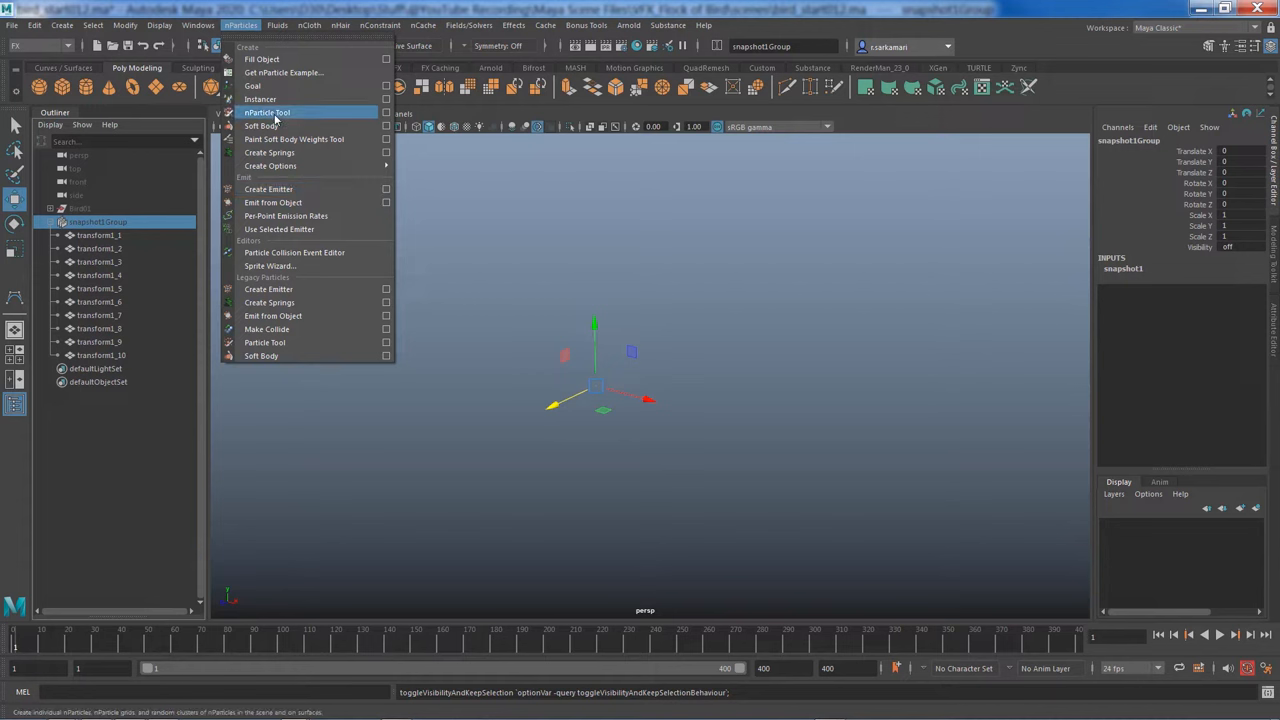
pyautogui.moveTo(314, 112)
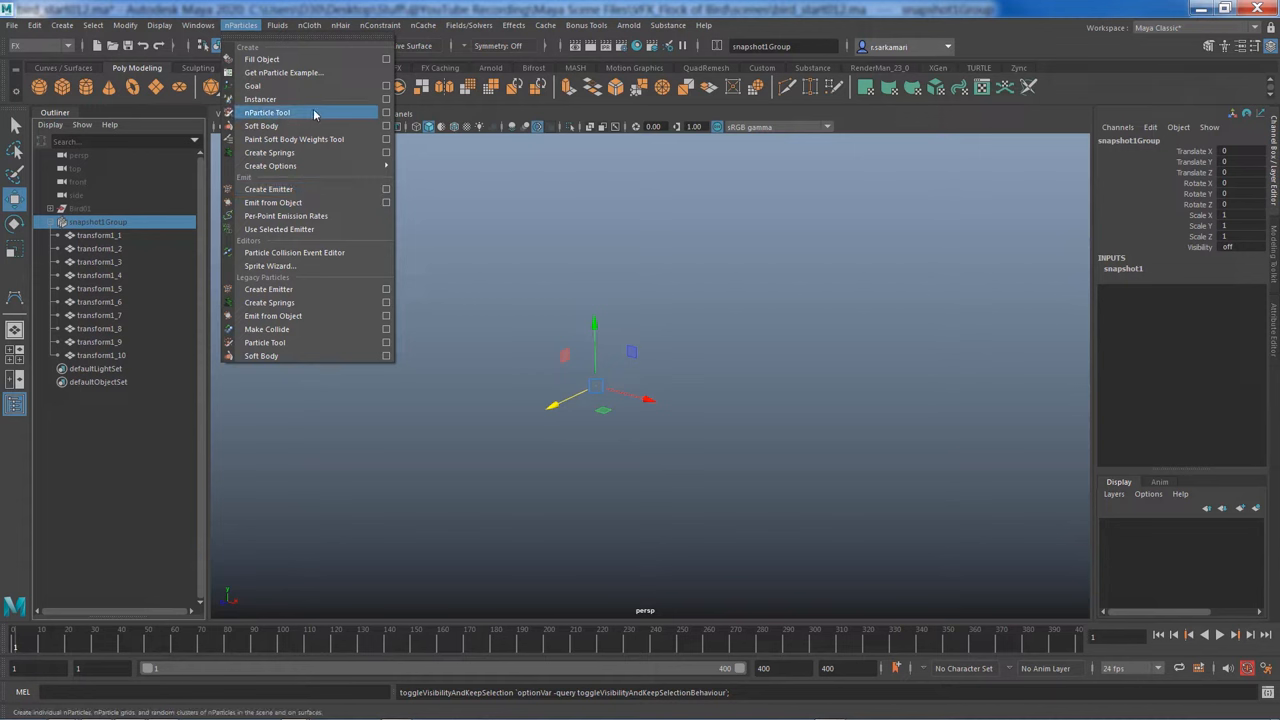
pyautogui.click(264, 112)
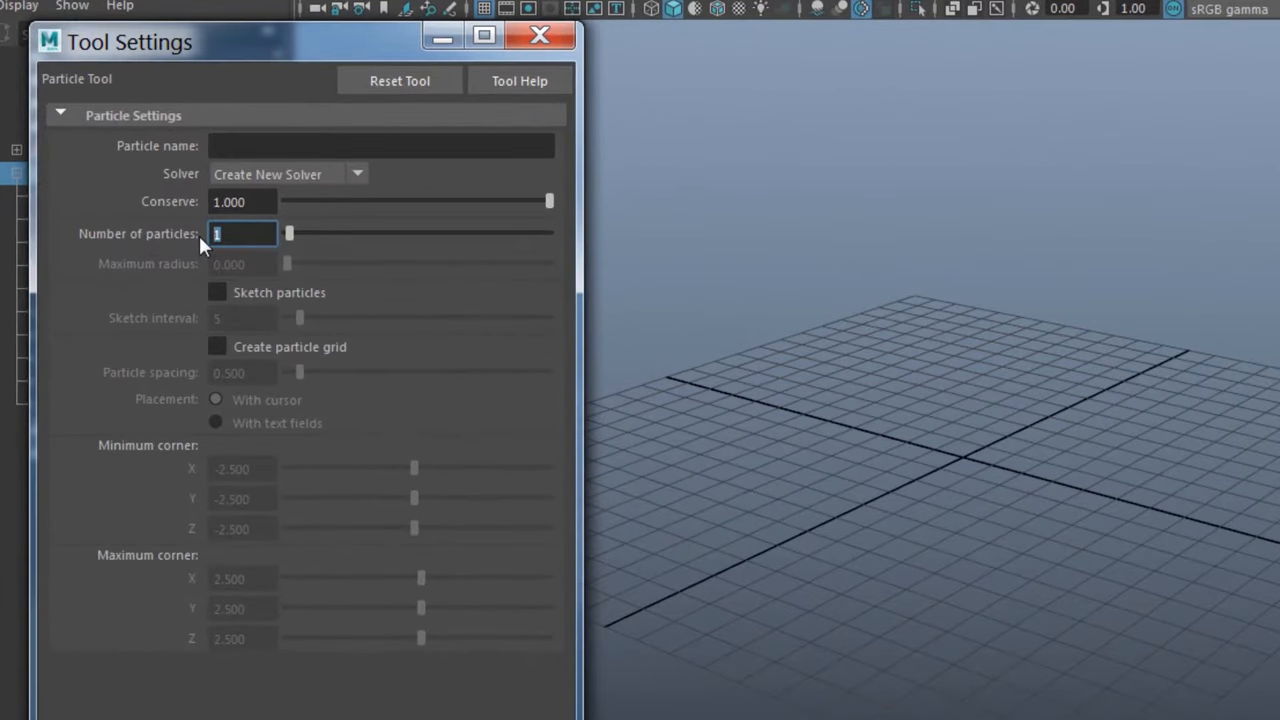
pyautogui.write('20')
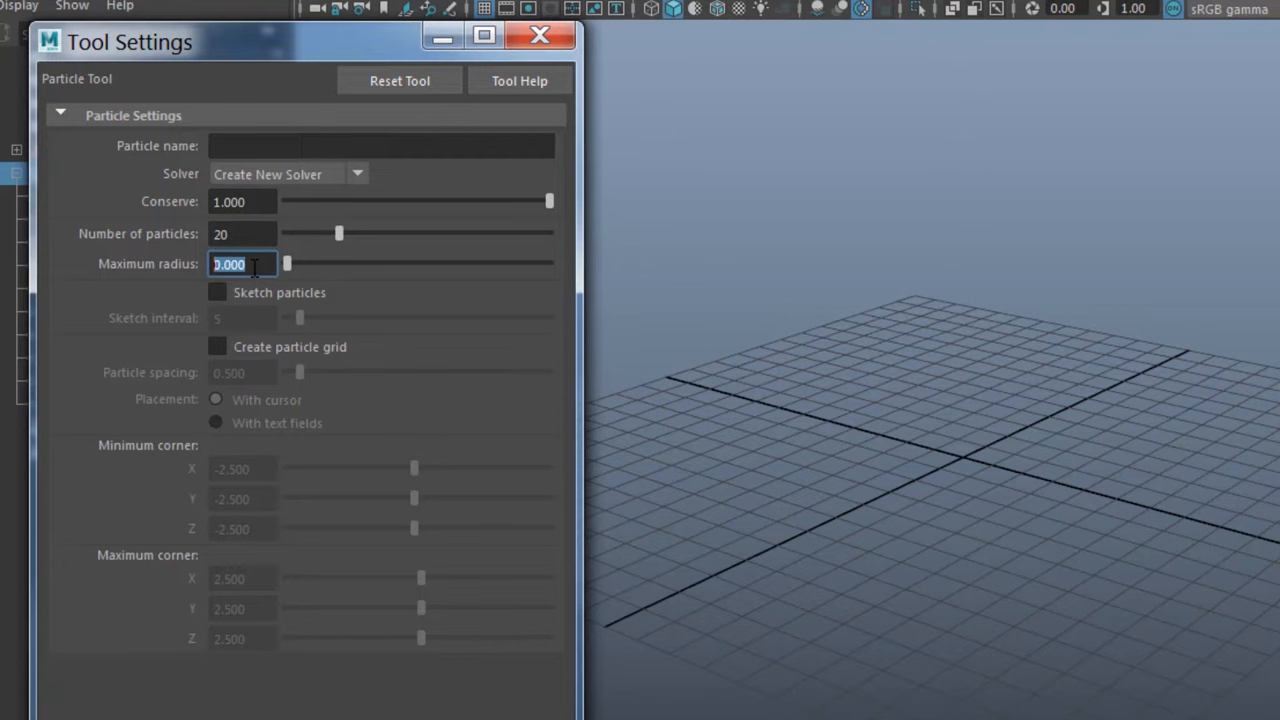
pyautogui.write('15')
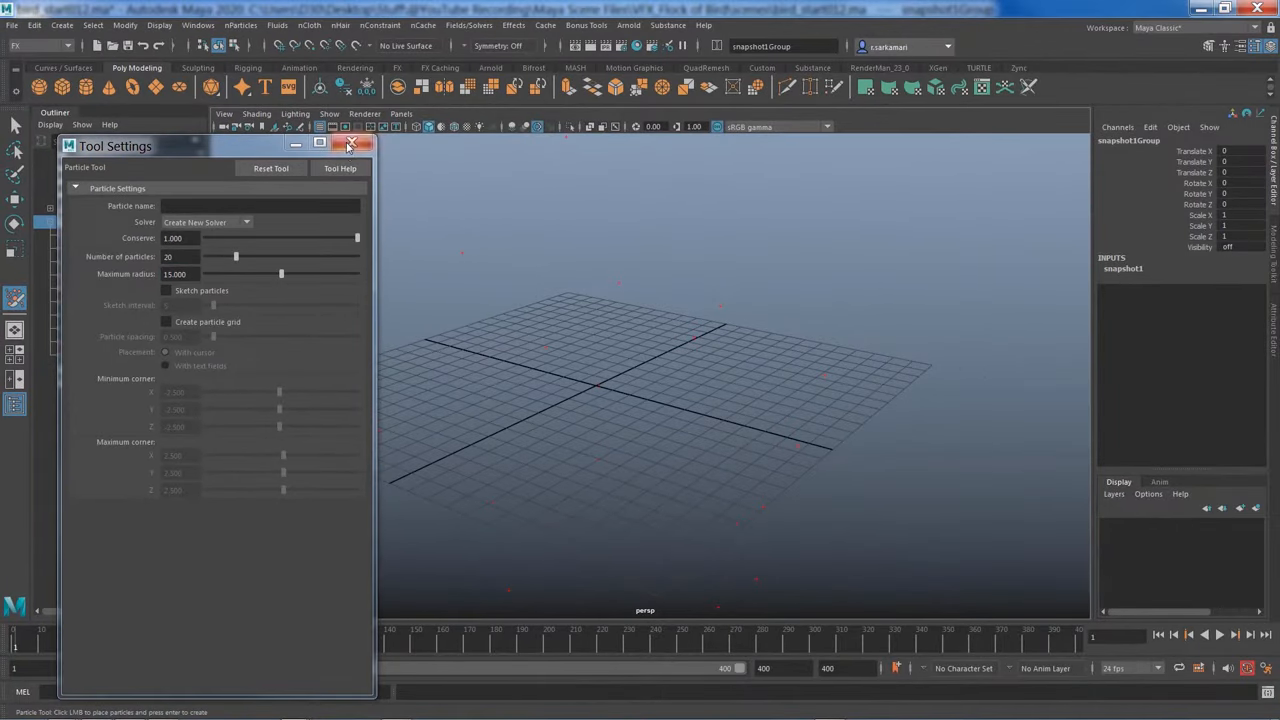
pyautogui.click(352, 144)
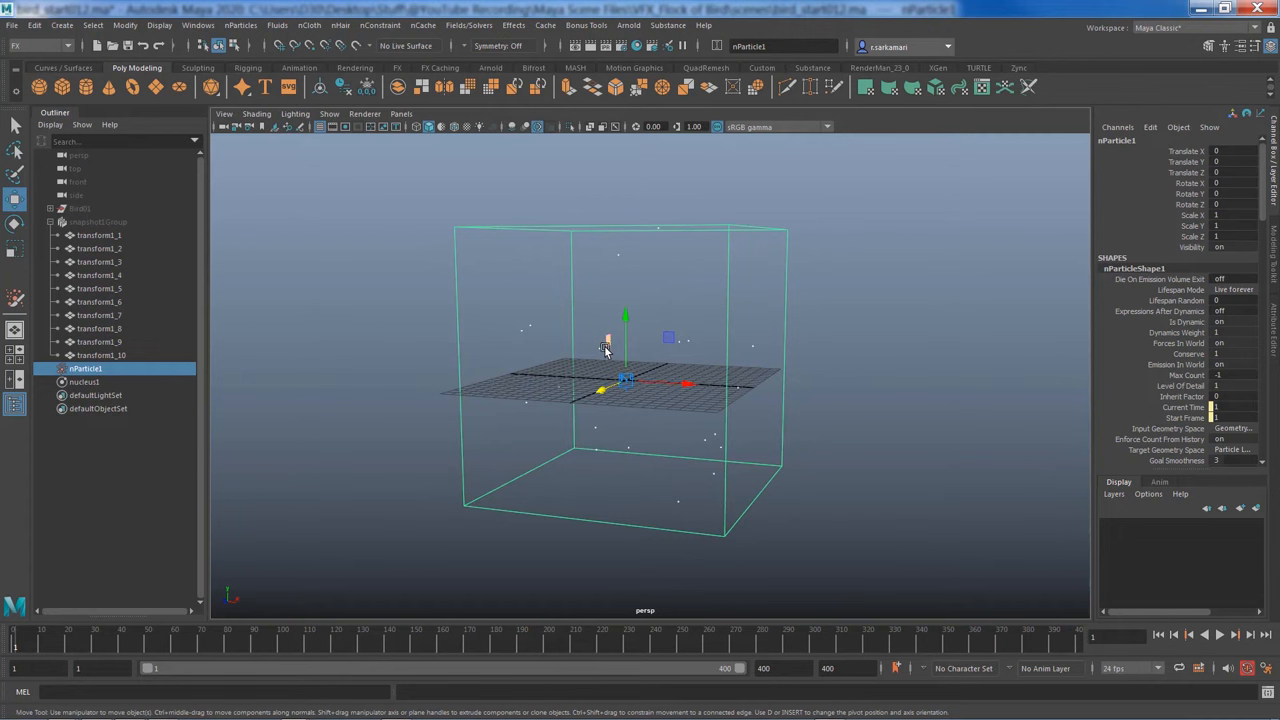
pyautogui.moveTo(604, 348); pyautogui.dragTo(616, 428)
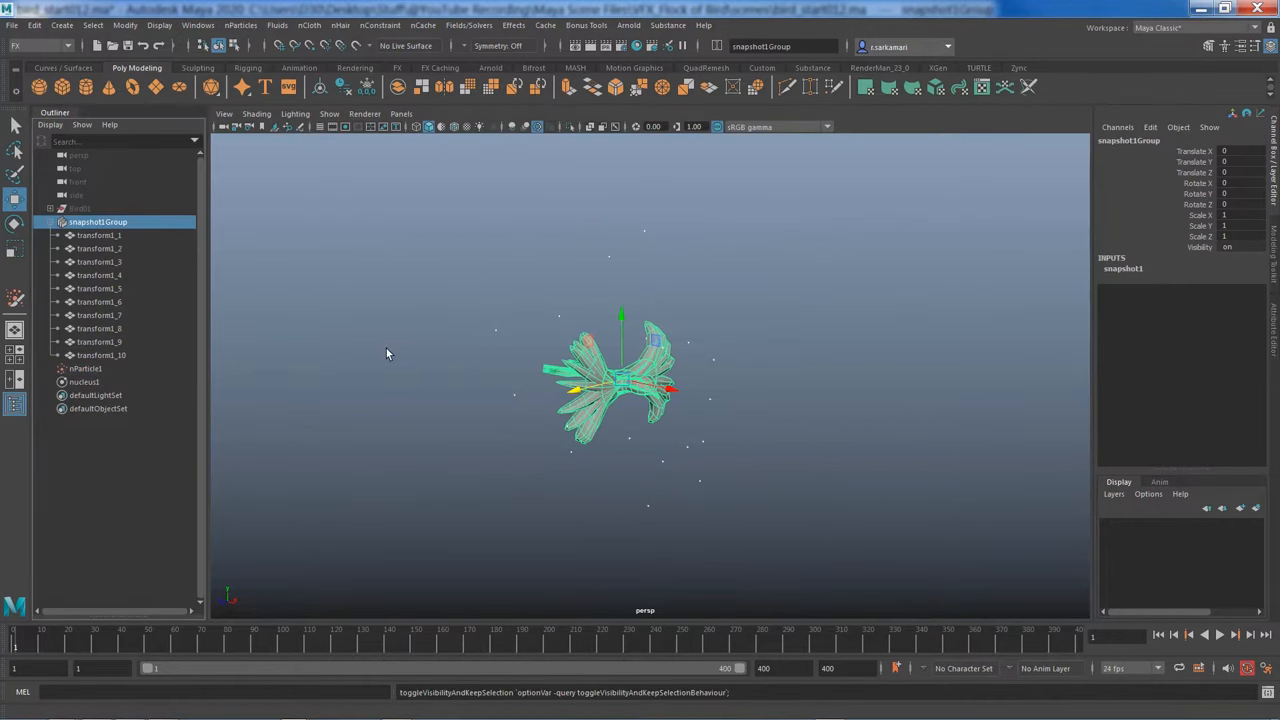
pyautogui.moveTo(122, 236)
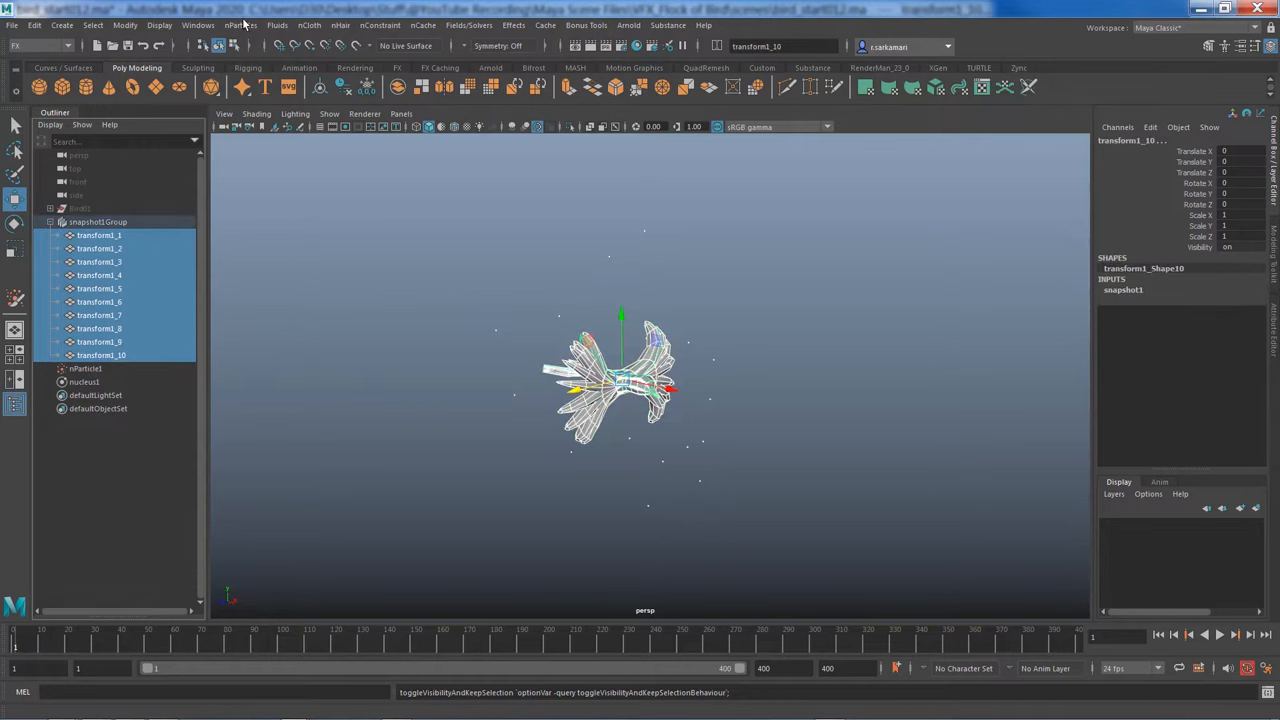
# Set nParticle1 as the target in the Particle Instancer options
pyautogui.click(240, 24)
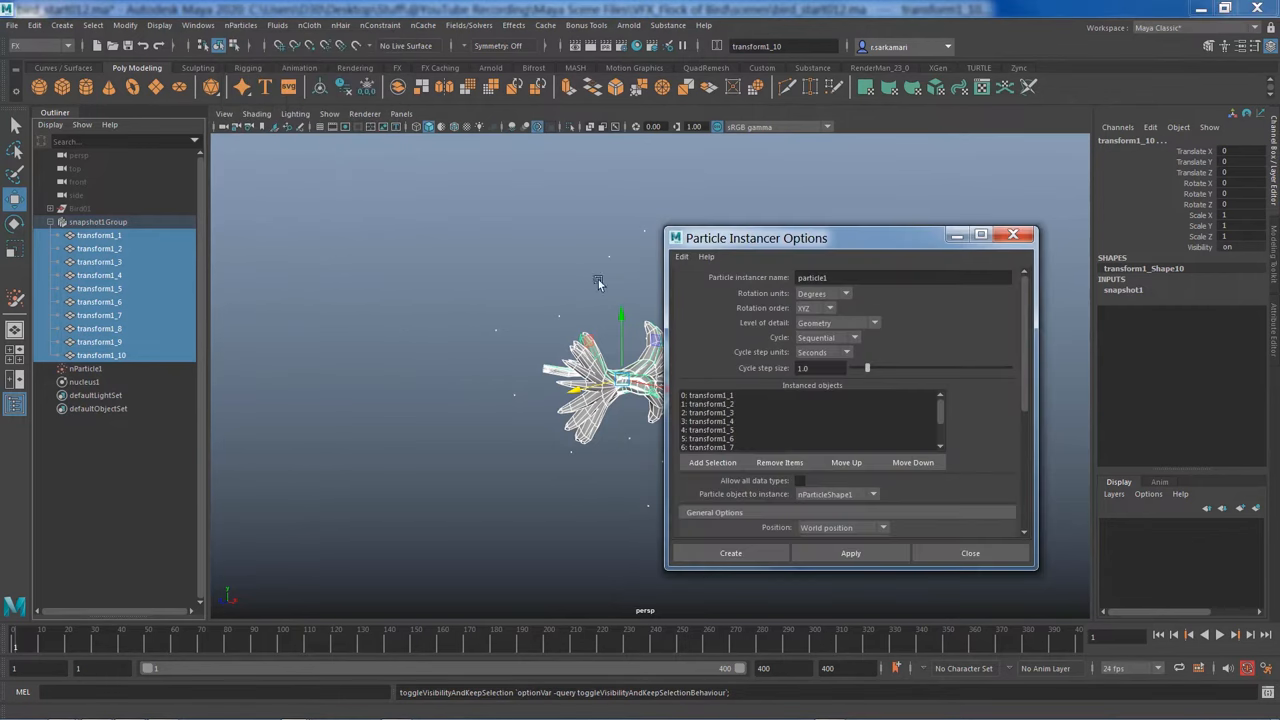
pyautogui.click(852, 336)
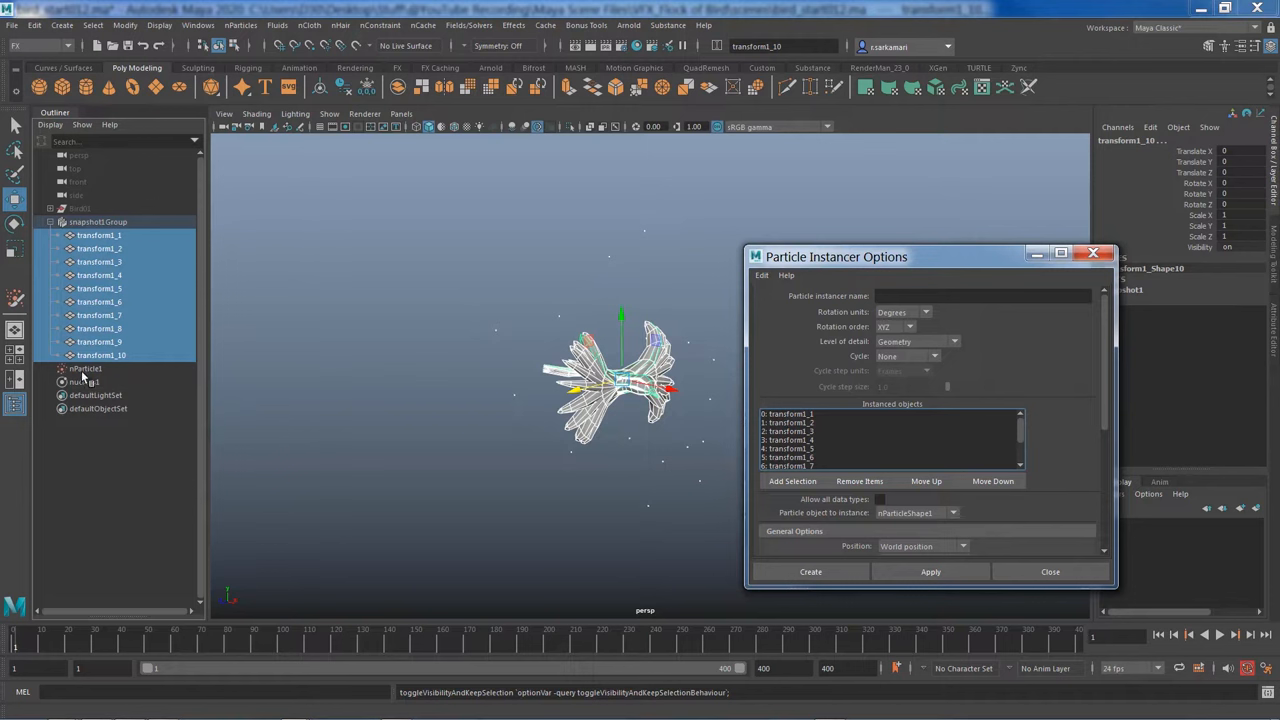
pyautogui.click(84, 368)
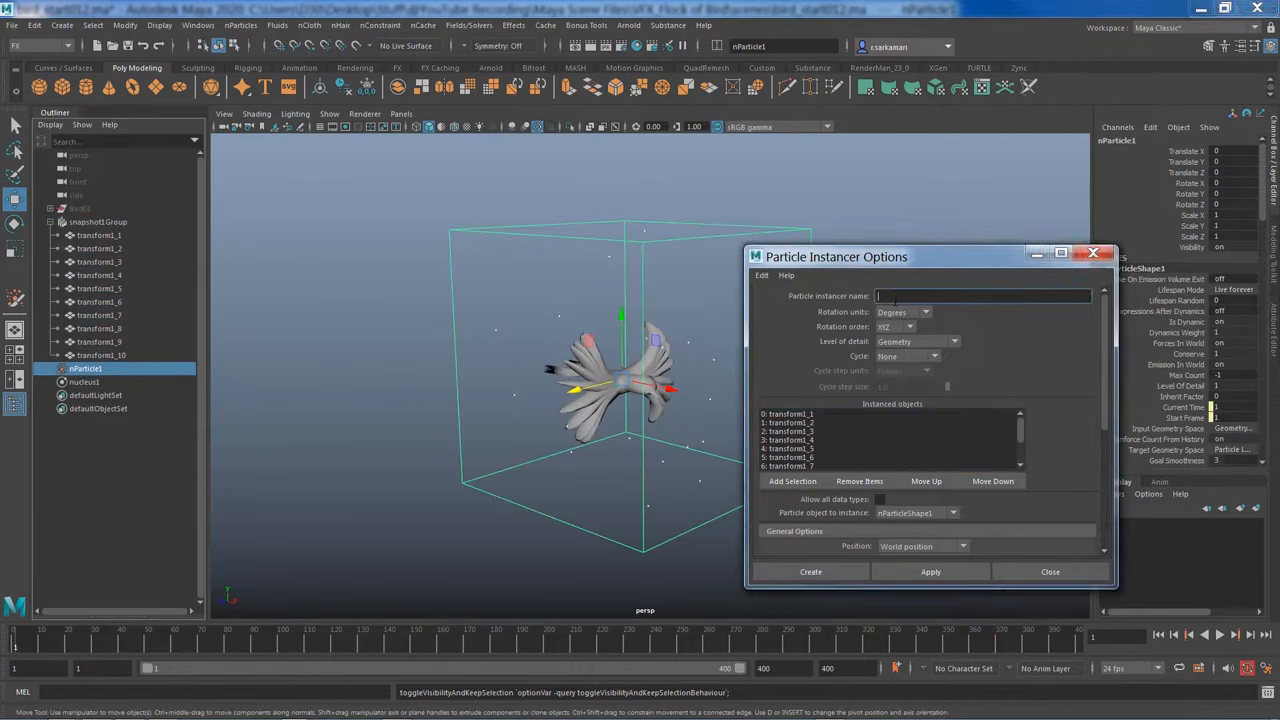
pyautogui.write('nParticle1')
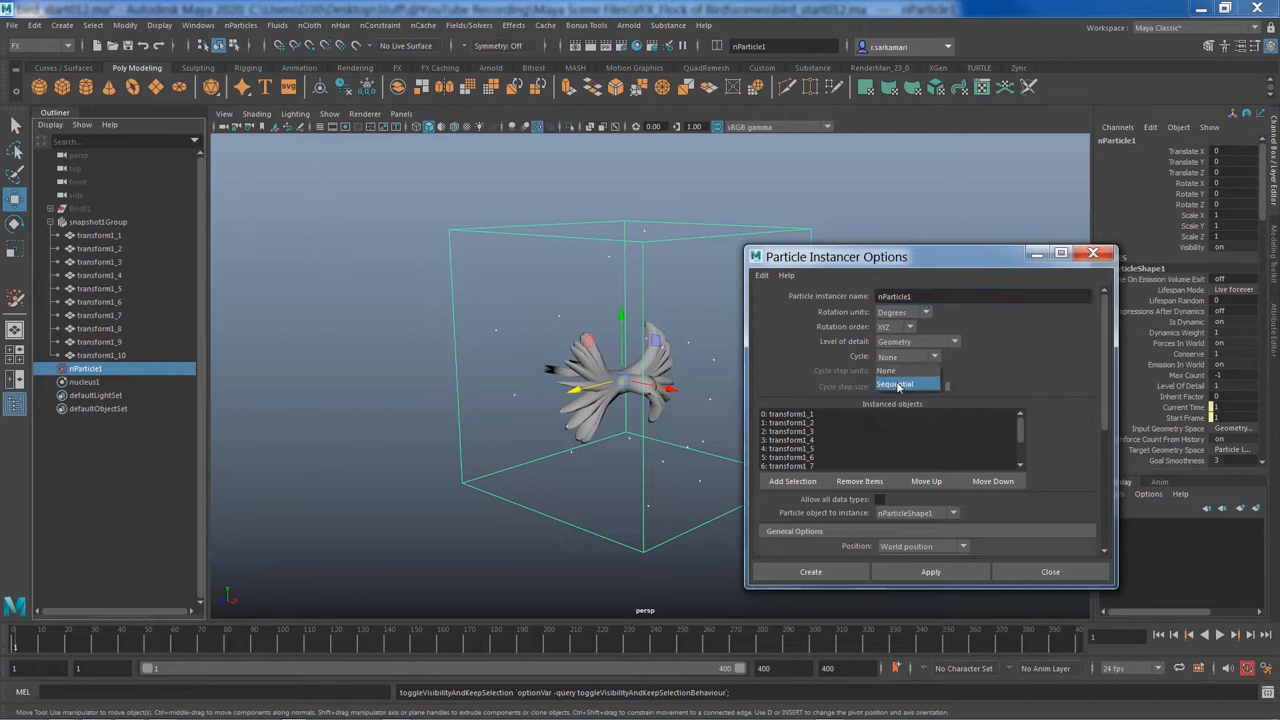
# Cycle the bird shapes sequentially in frame steps and create the instancer
pyautogui.click(896, 384)
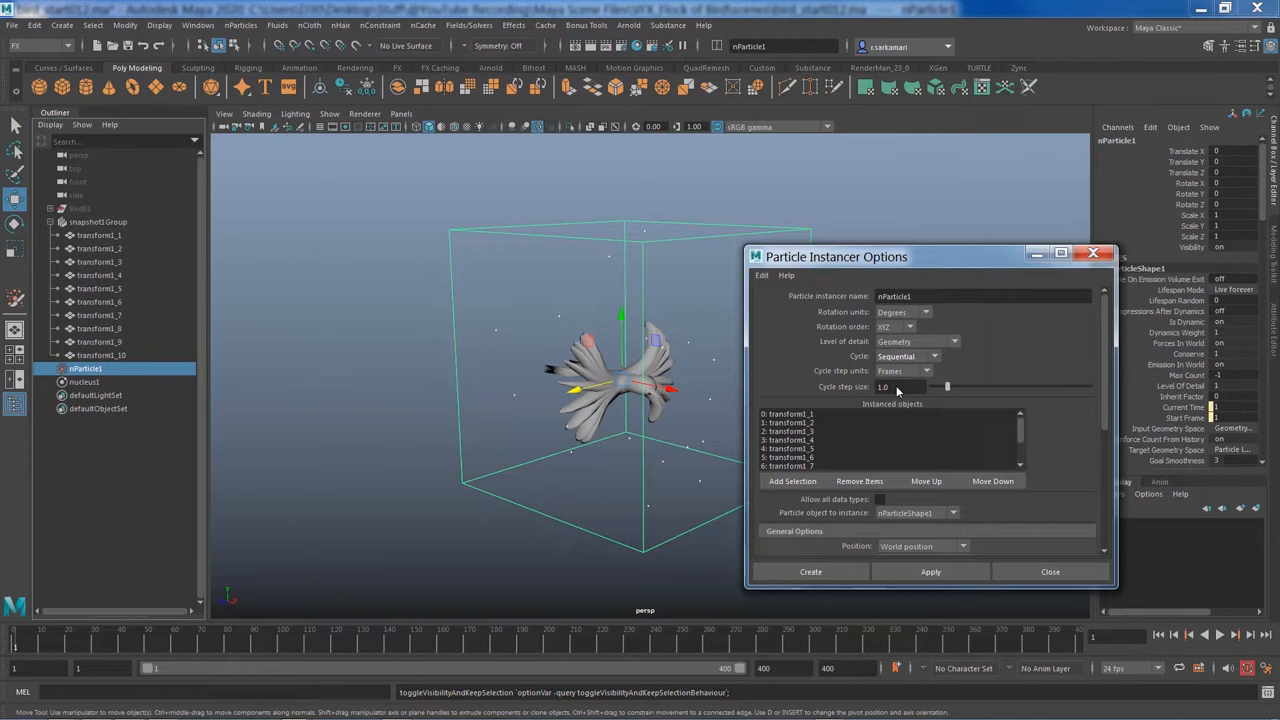
pyautogui.click(904, 370)
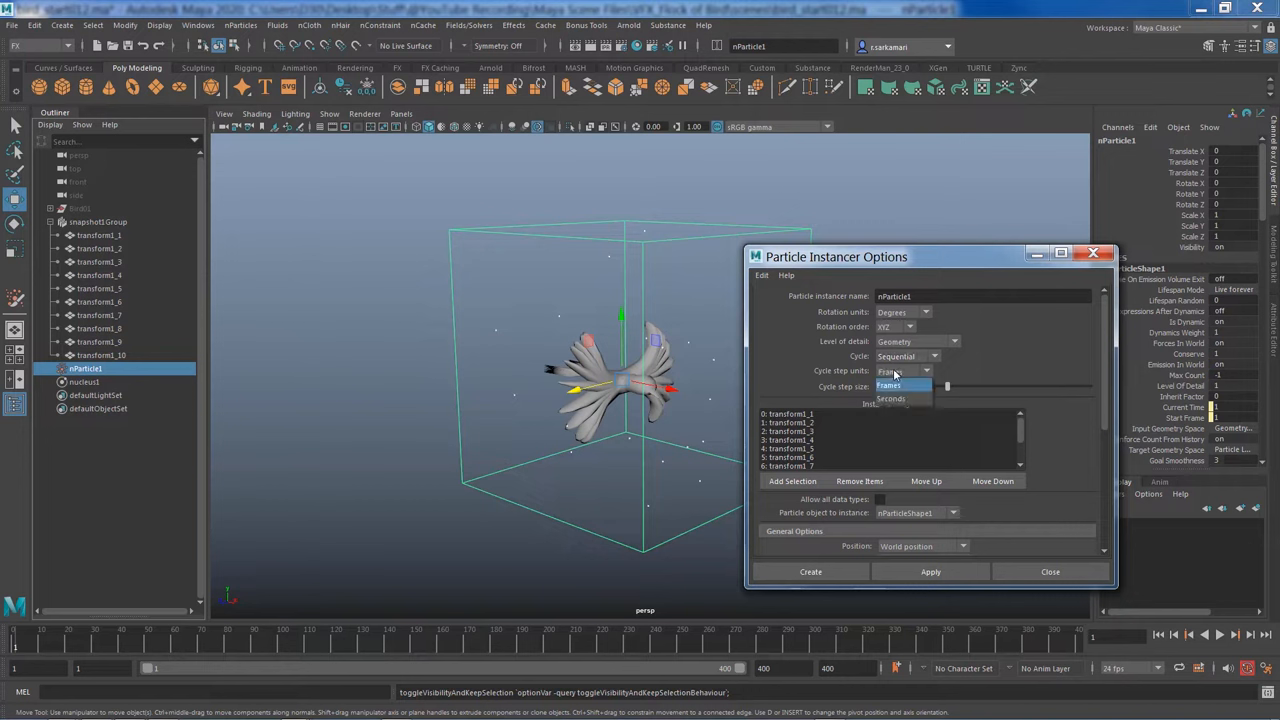
pyautogui.click(890, 384)
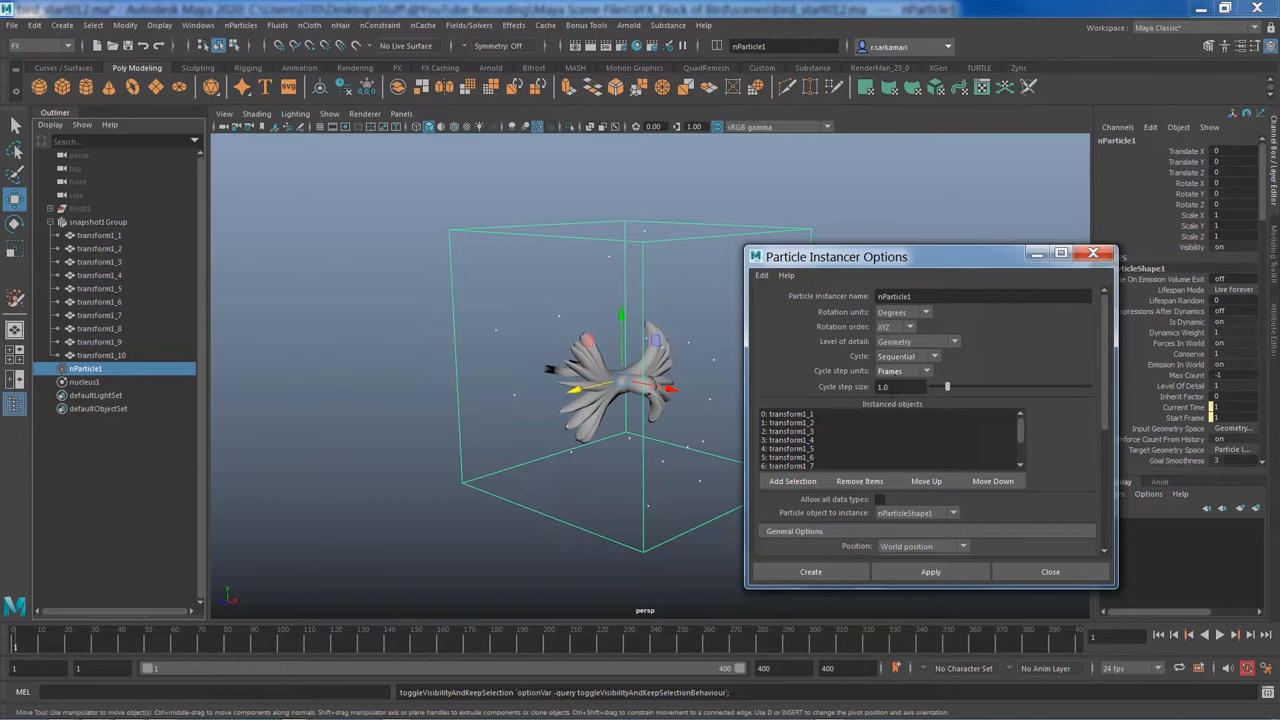
pyautogui.click(810, 572)
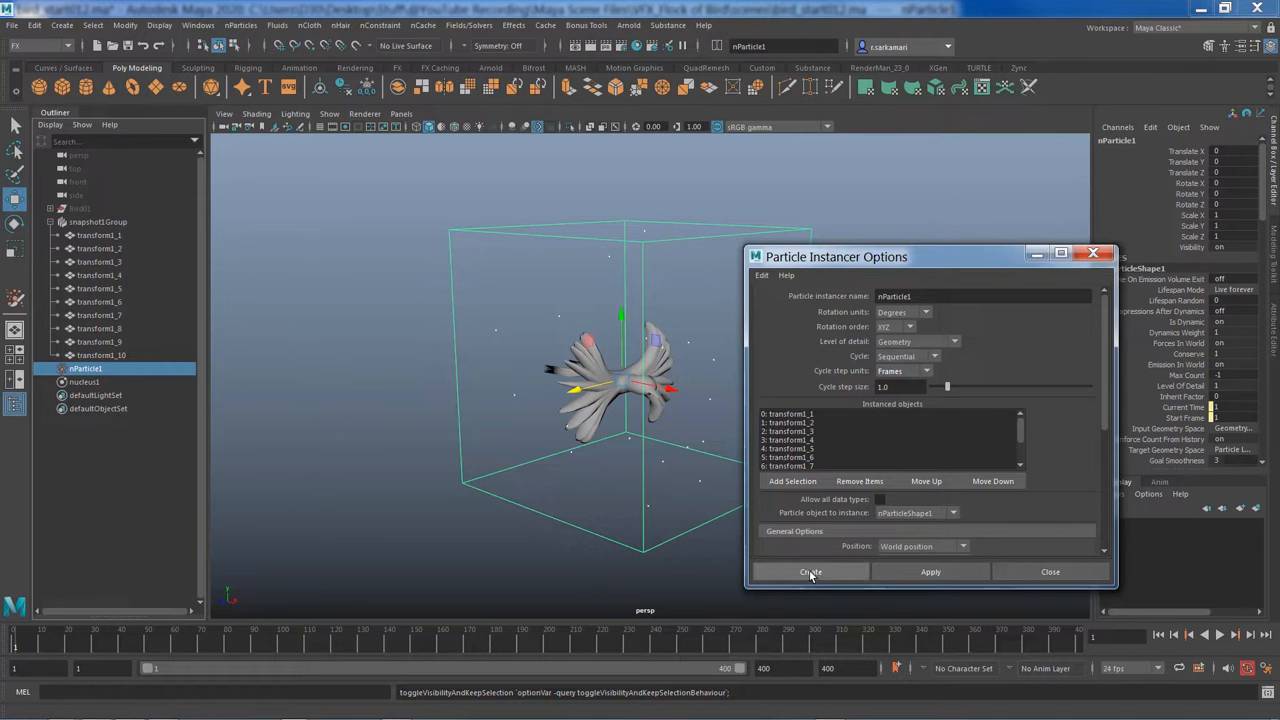
pyautogui.click(810, 572)
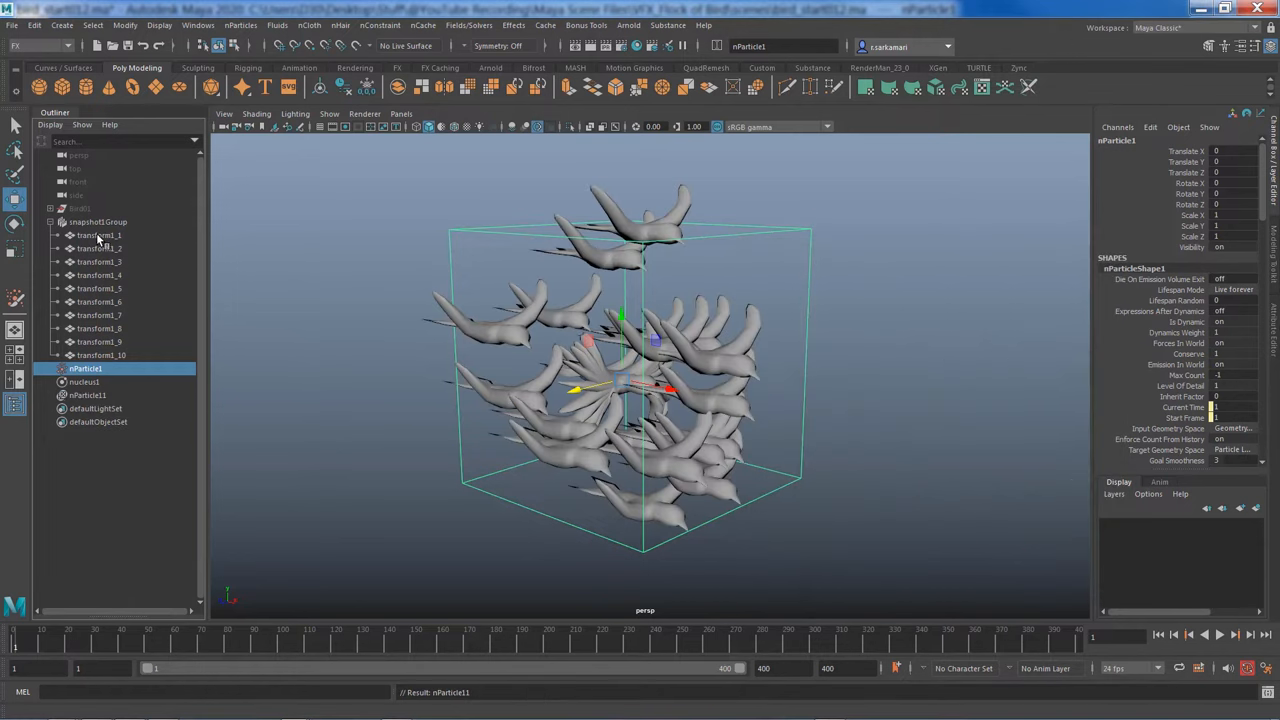
# Hide the original stacked bird mesh group so only the instanced flock shows
pyautogui.click(96, 220)
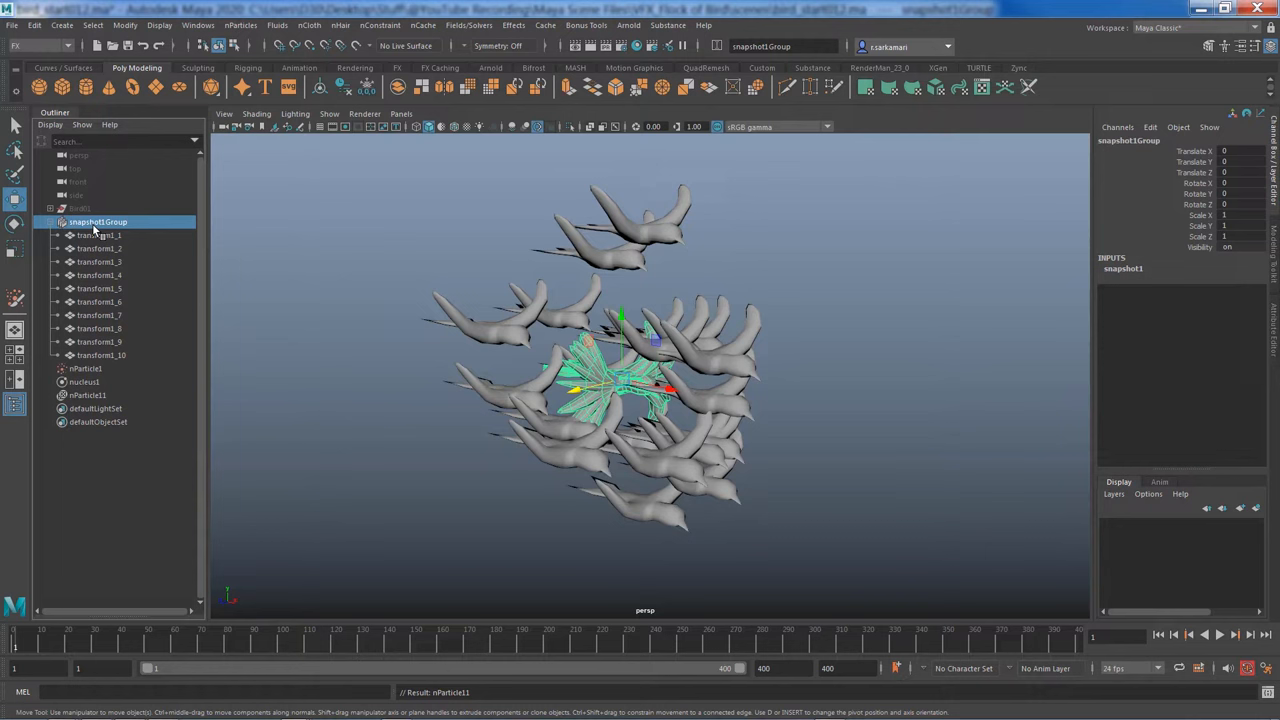
pyautogui.click(84, 368)
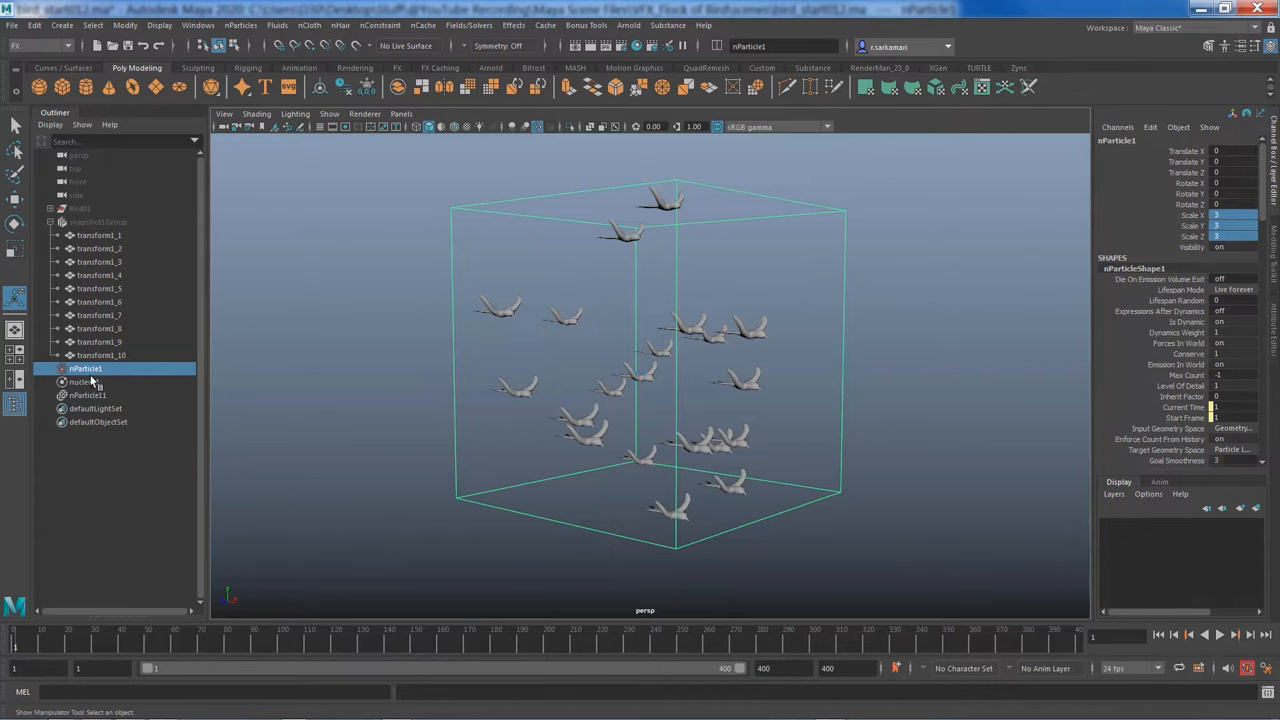
# Set nucleus1 gravity to 0 and scrub the timeline to watch the flock hover and flap
pyautogui.click(84, 382)
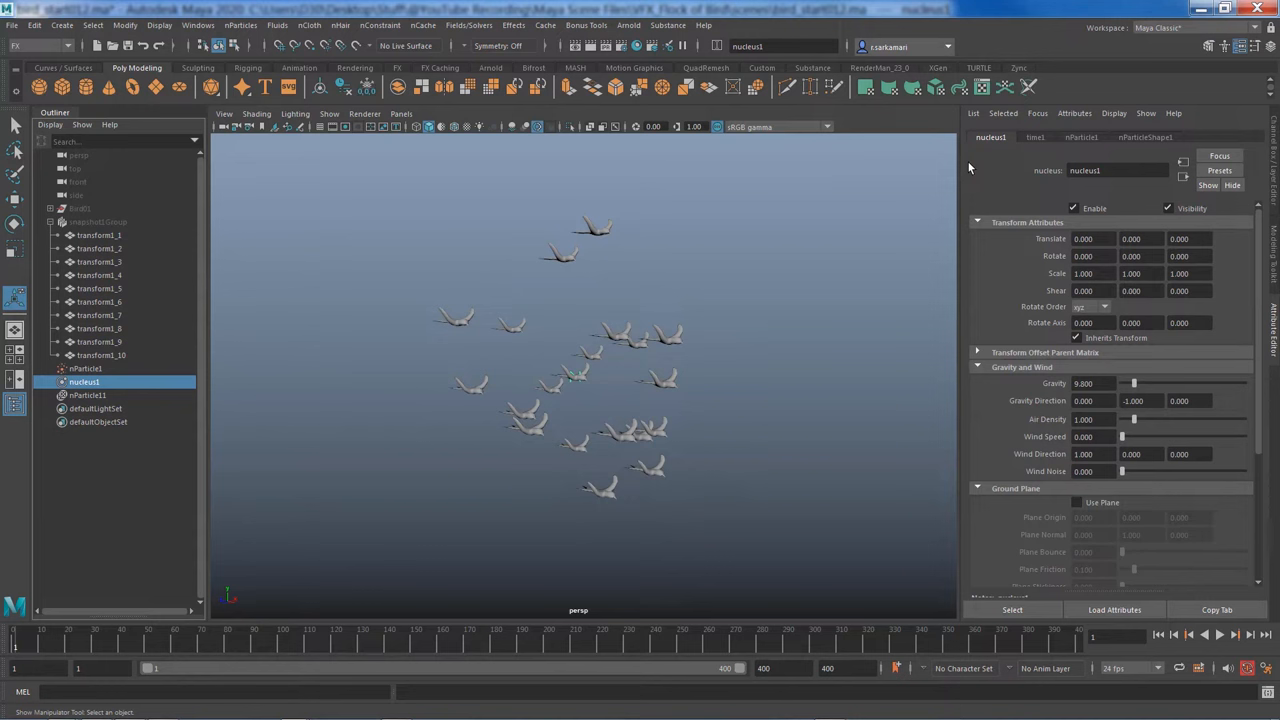
pyautogui.moveTo(1132, 384); pyautogui.dragTo(1124, 384)
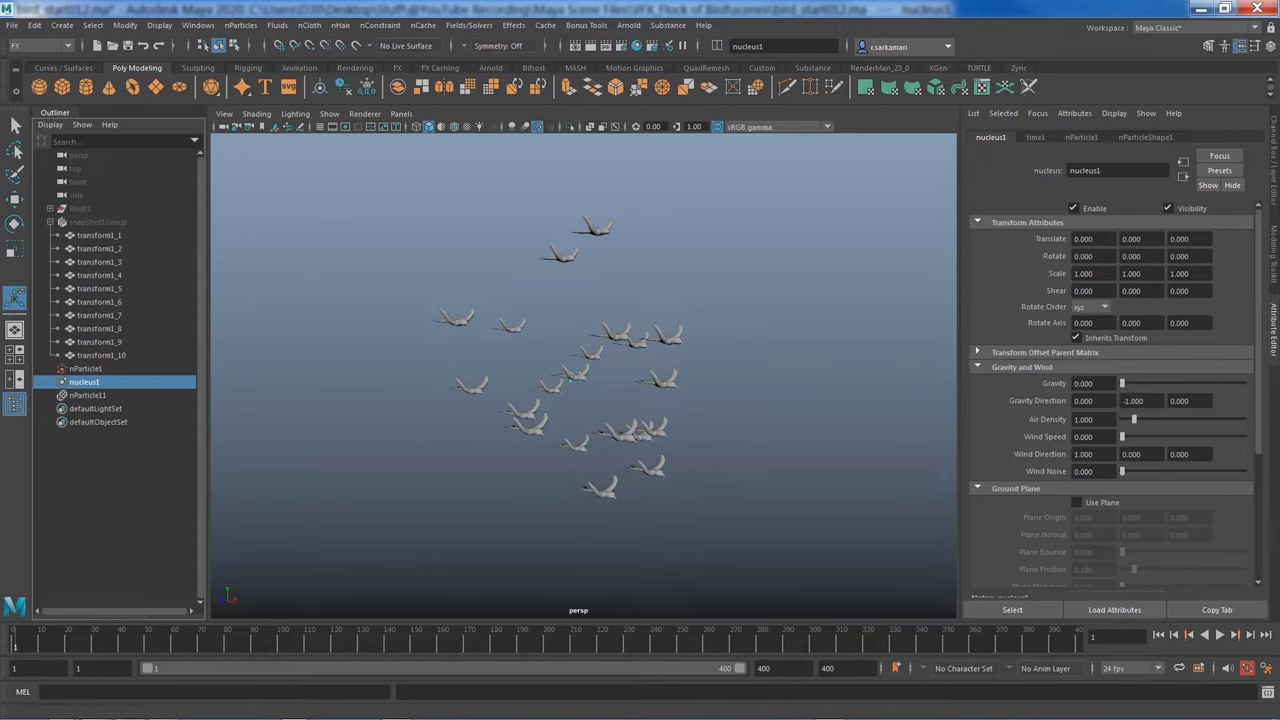
pyautogui.click(84, 368)
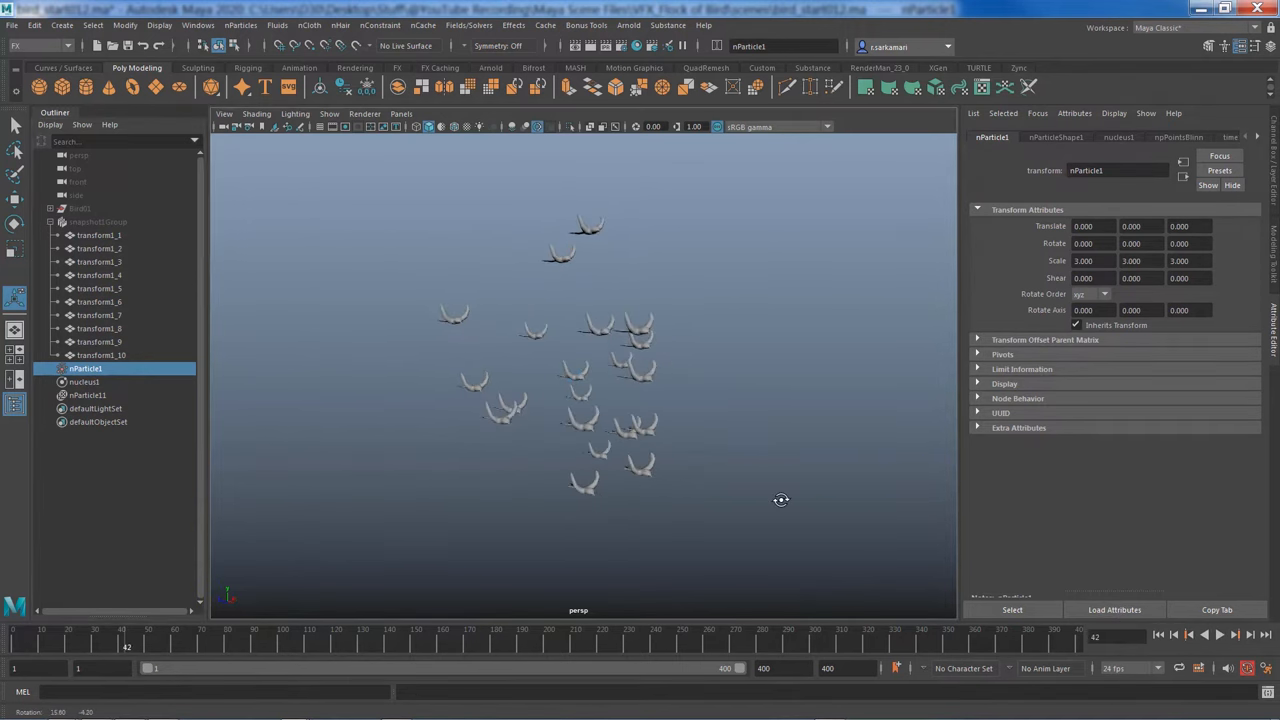
pyautogui.moveTo(780, 500); pyautogui.dragTo(760, 444)
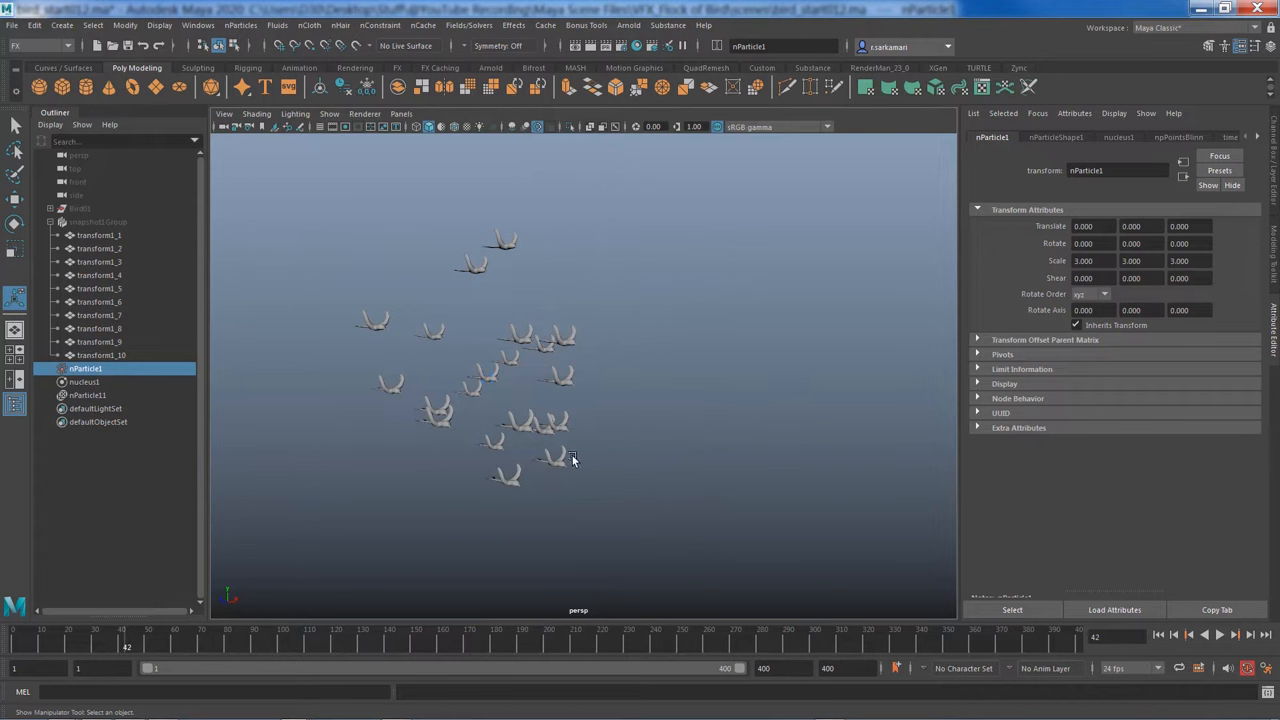
pyautogui.moveTo(568, 330)
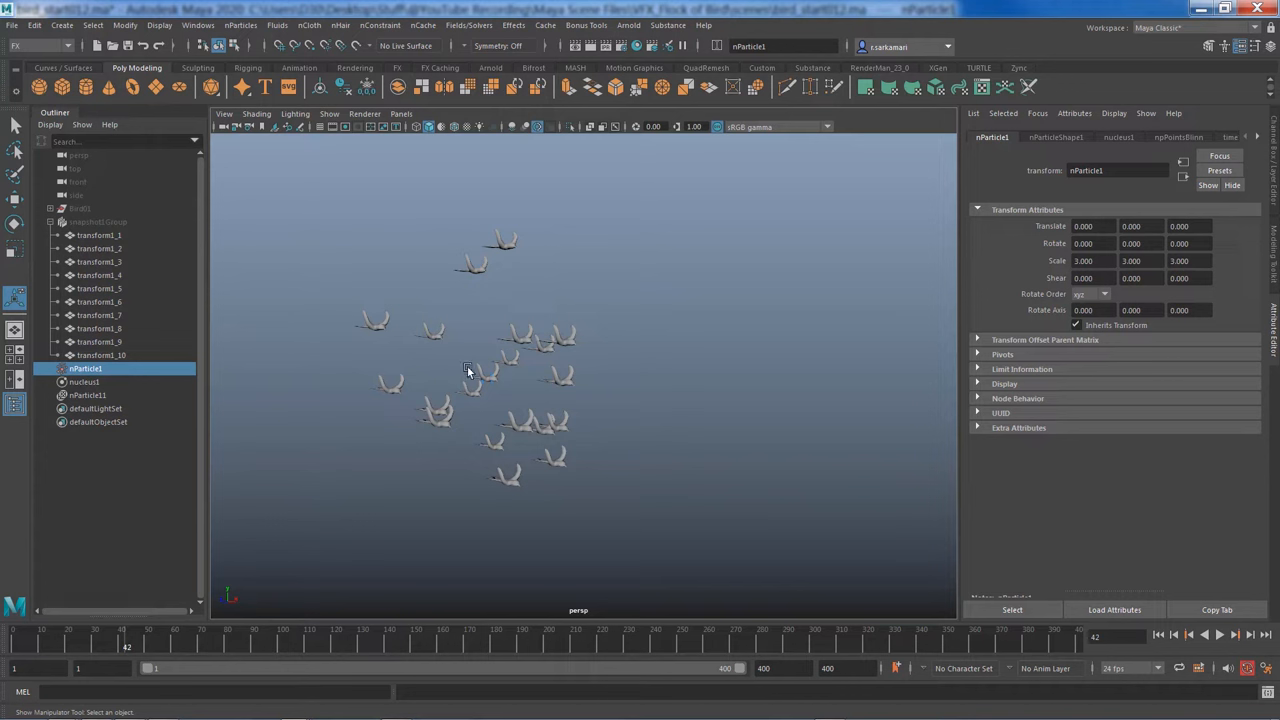
pyautogui.moveTo(372, 330)
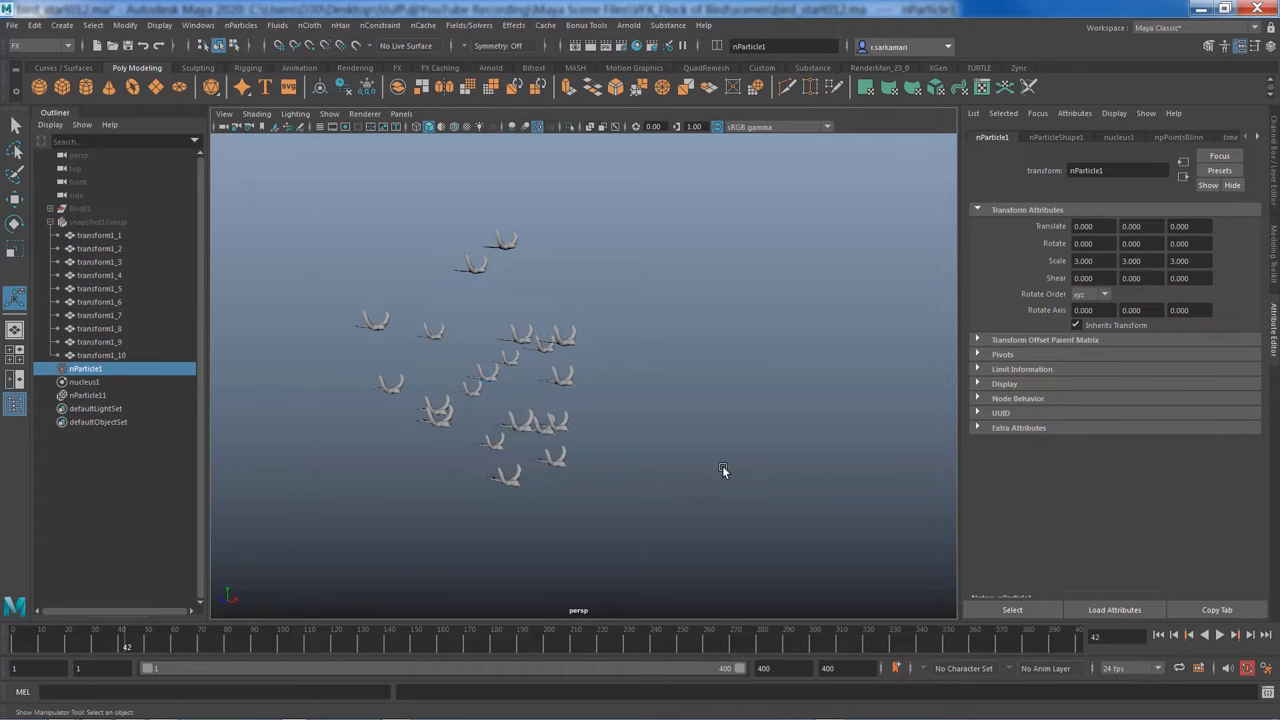
pyautogui.moveTo(668, 516)
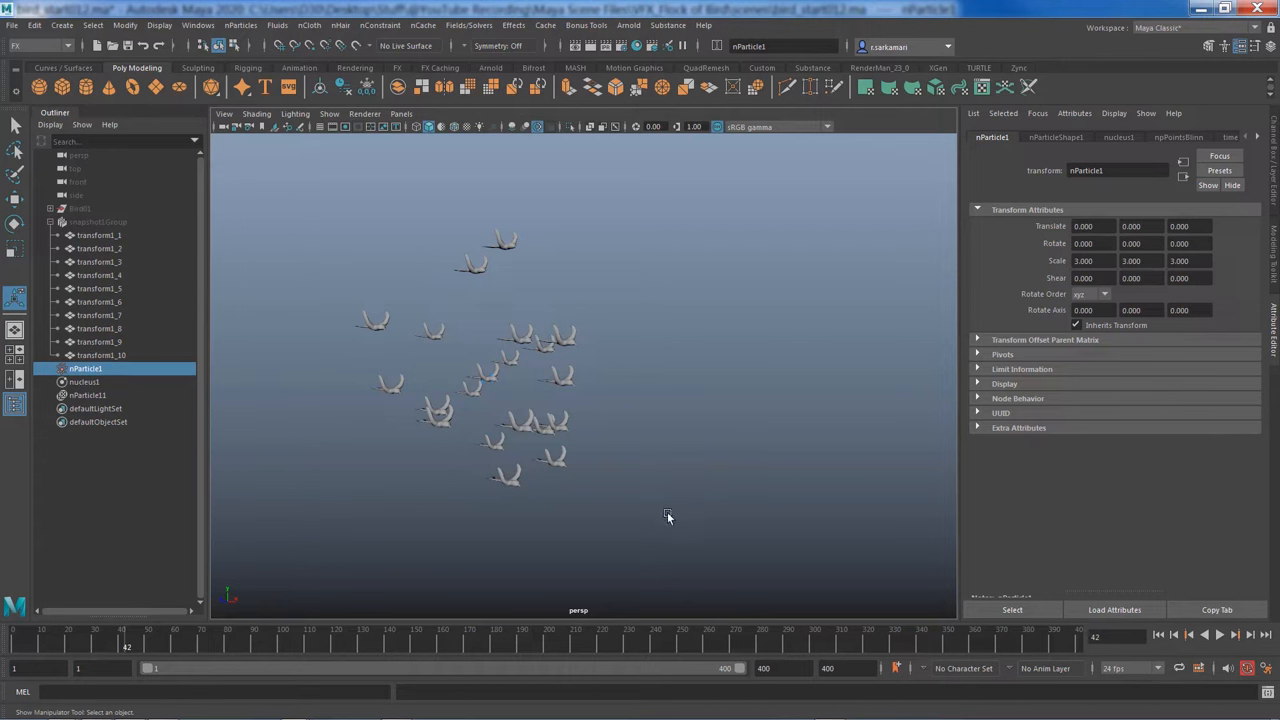
pyautogui.moveTo(664, 504)
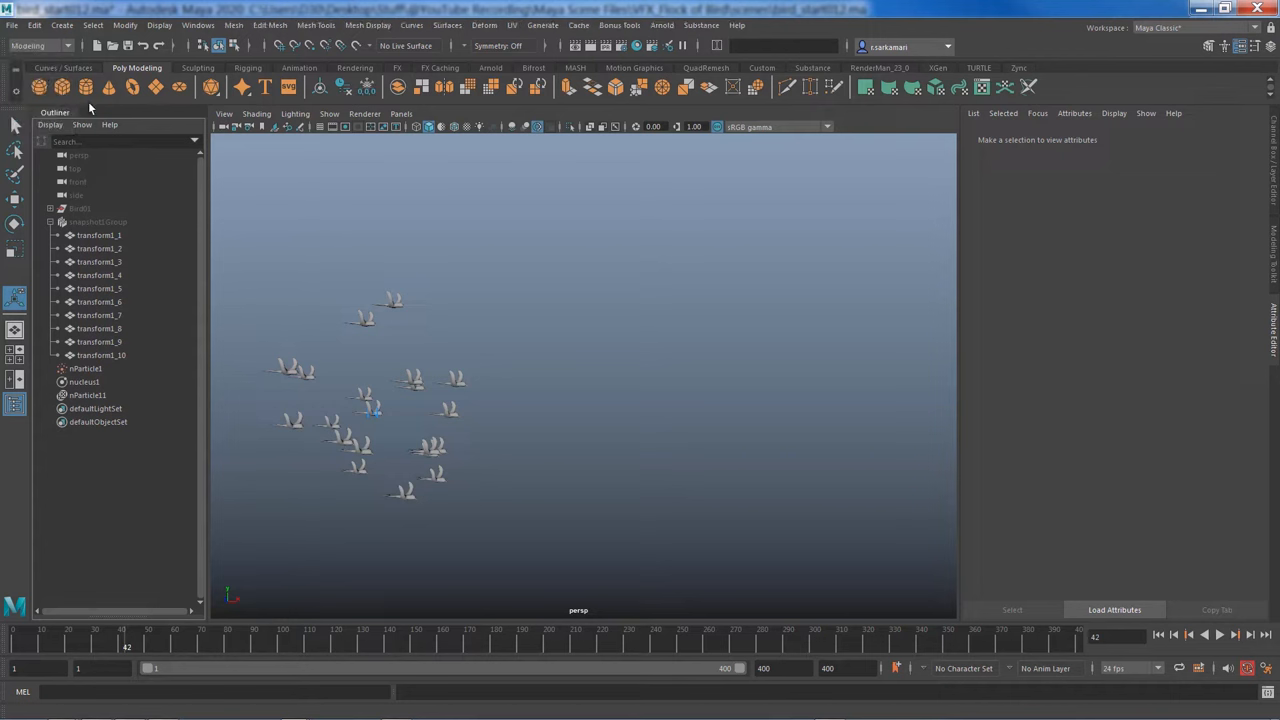
# Draw a long wavy NURBS path curve and scale it to fit the scene
pyautogui.click(66, 24)
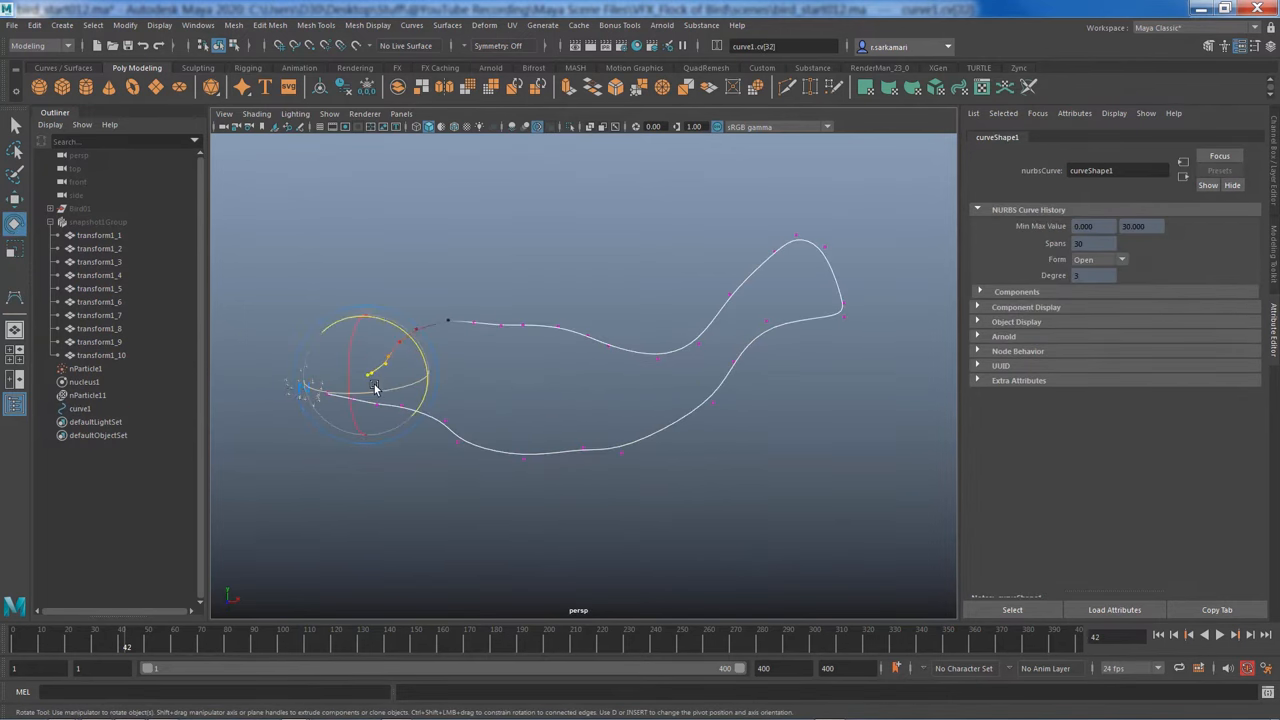
pyautogui.moveTo(376, 390); pyautogui.dragTo(436, 470)
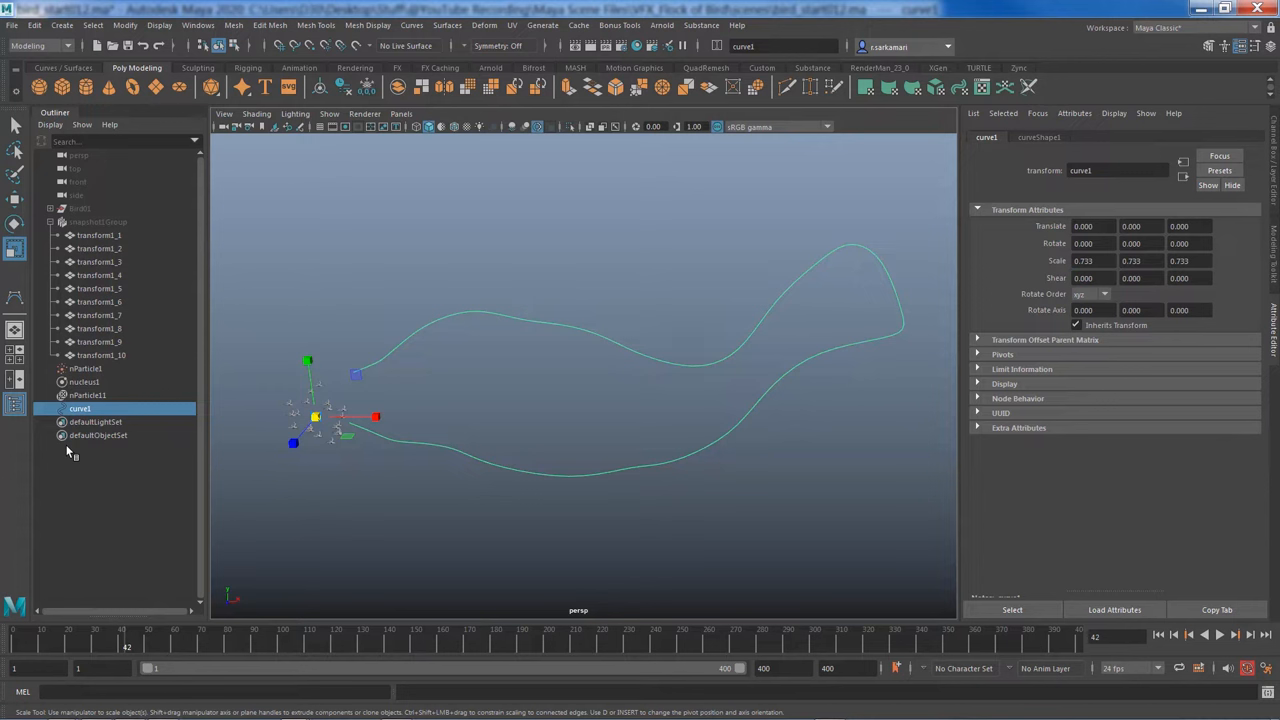
pyautogui.moveTo(456, 444)
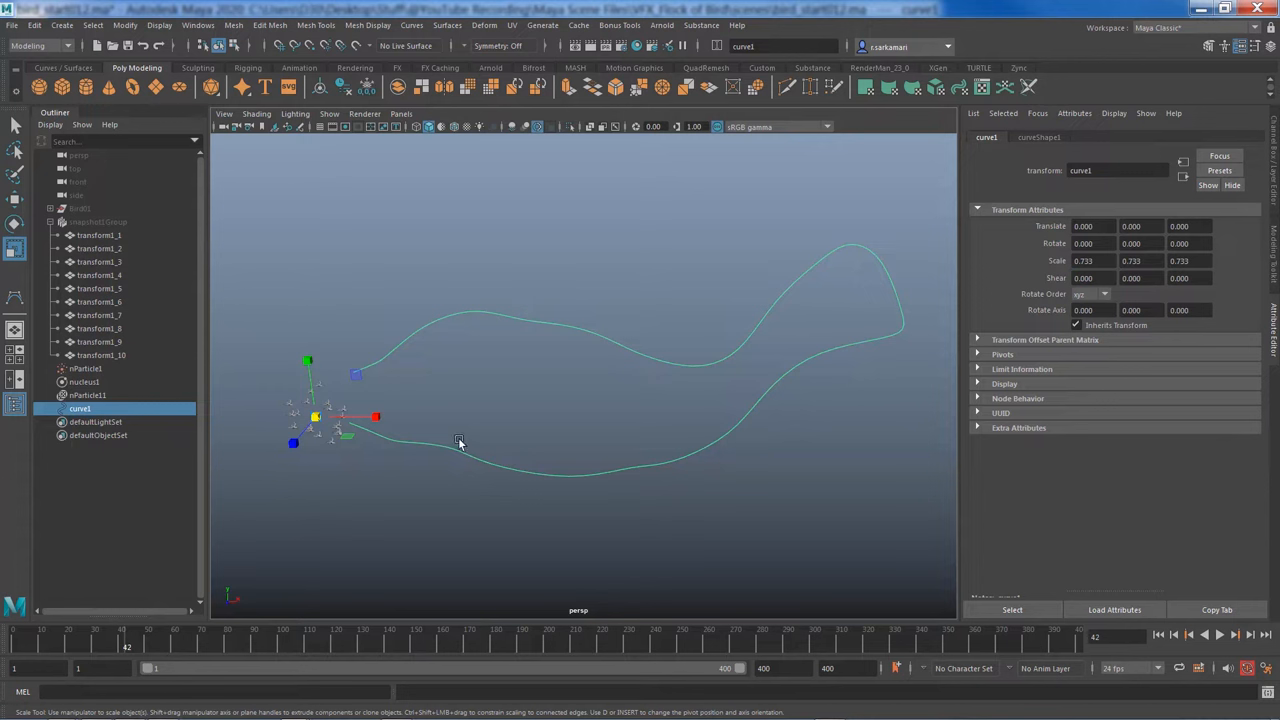
pyautogui.moveTo(468, 438)
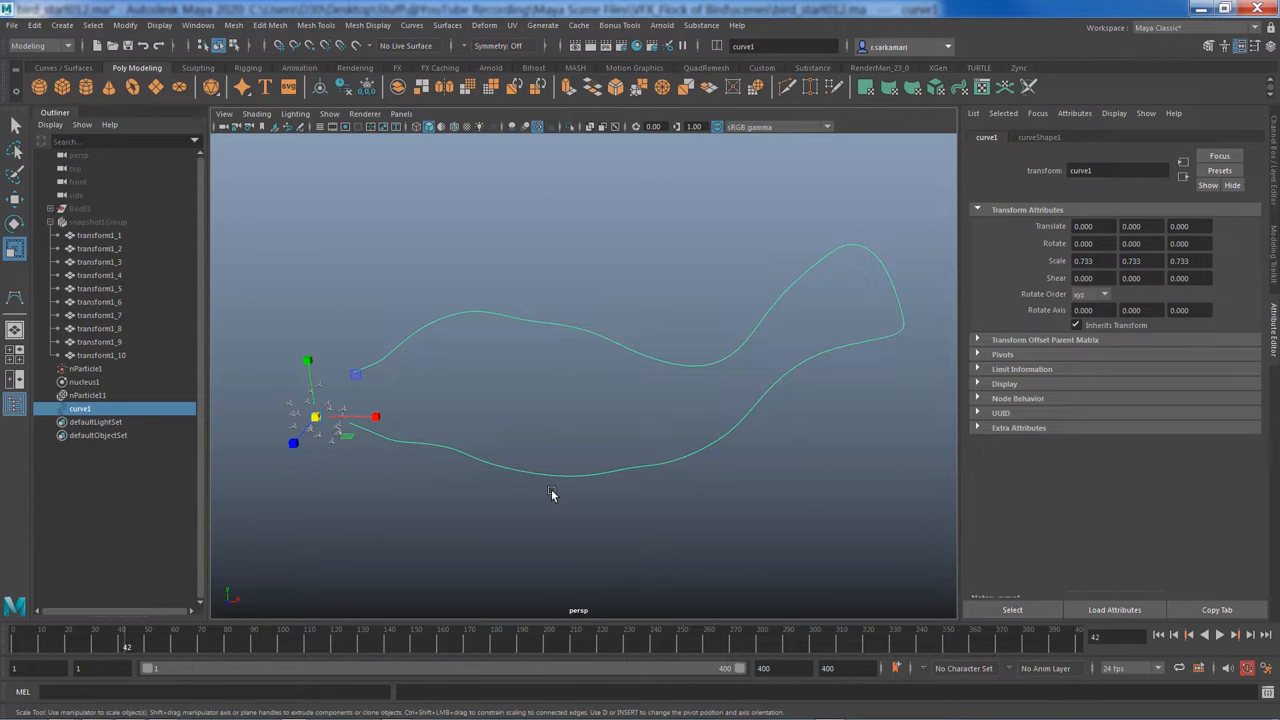
pyautogui.moveTo(810, 278)
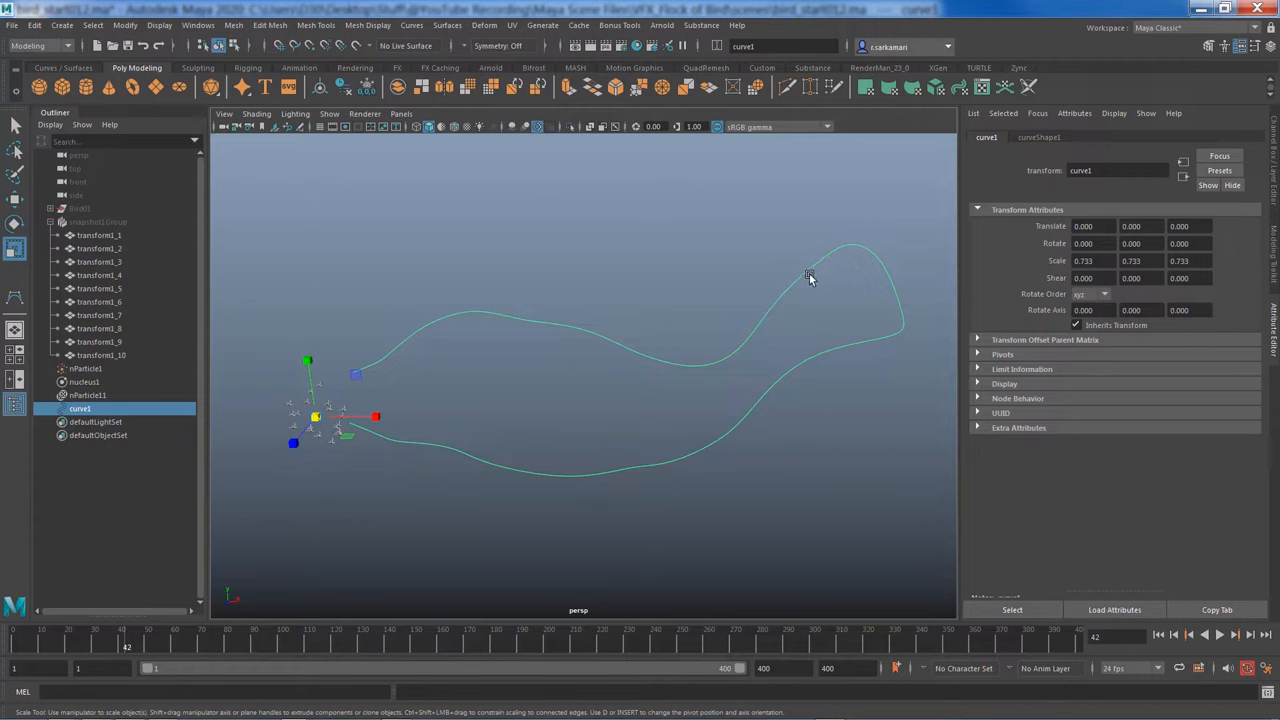
pyautogui.moveTo(612, 356)
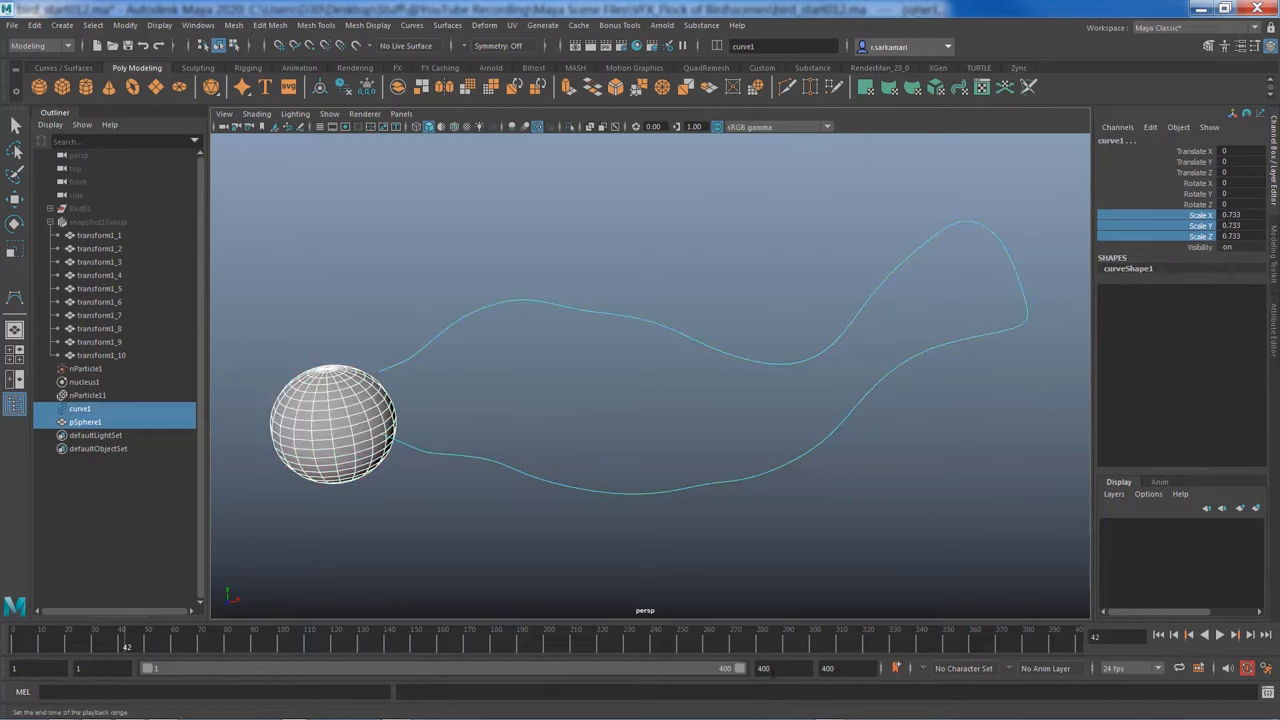
# Attach the sphere to the curve as a motion path and scrub to watch it travel
pyautogui.click(36, 46)
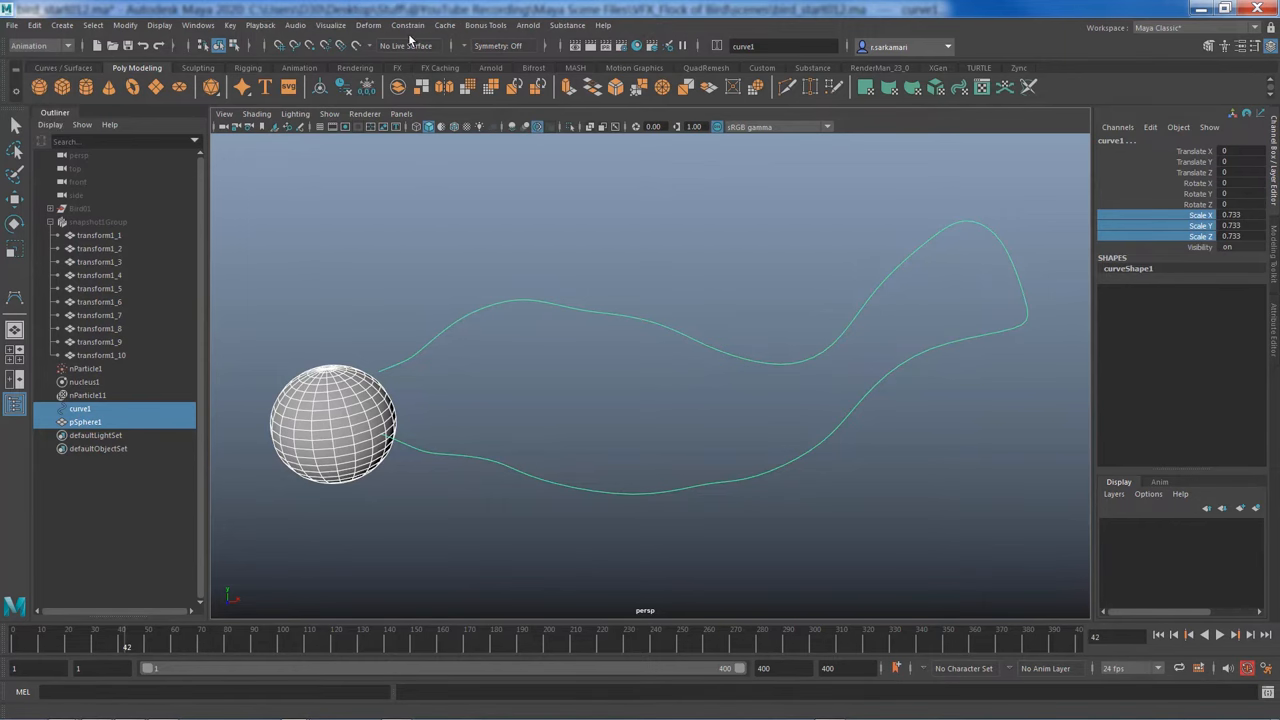
pyautogui.click(408, 24)
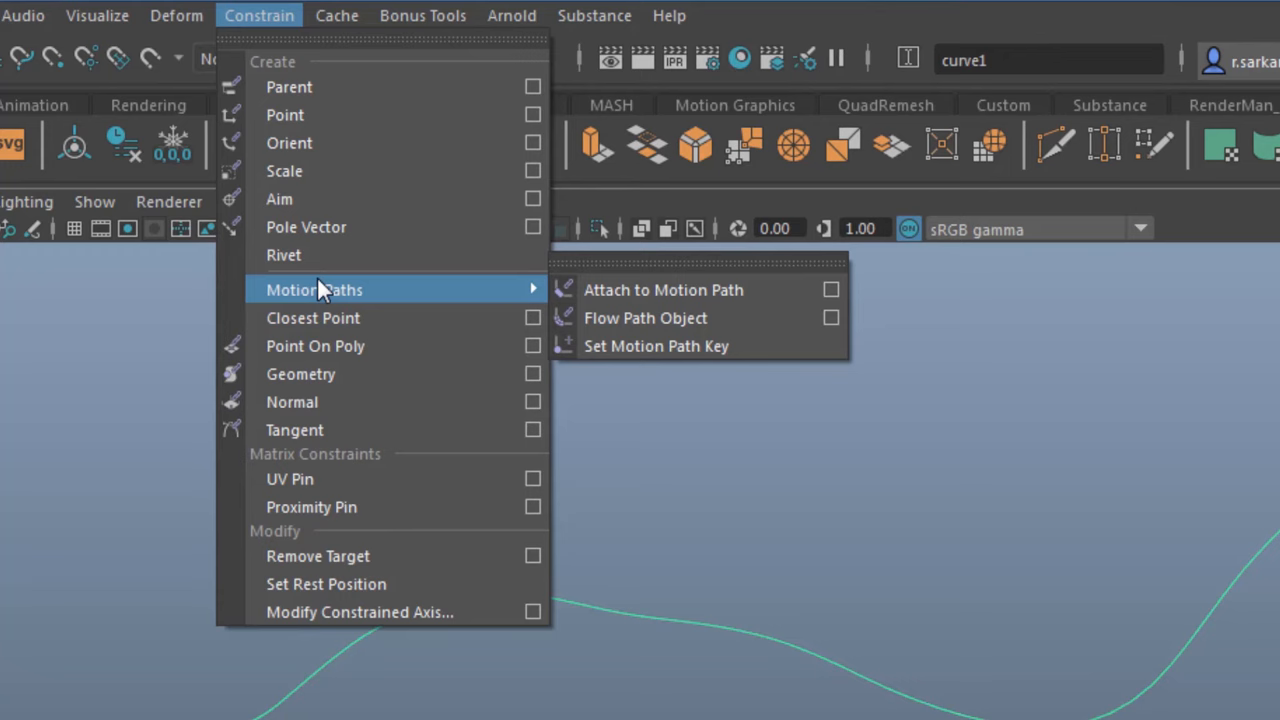
pyautogui.moveTo(664, 290)
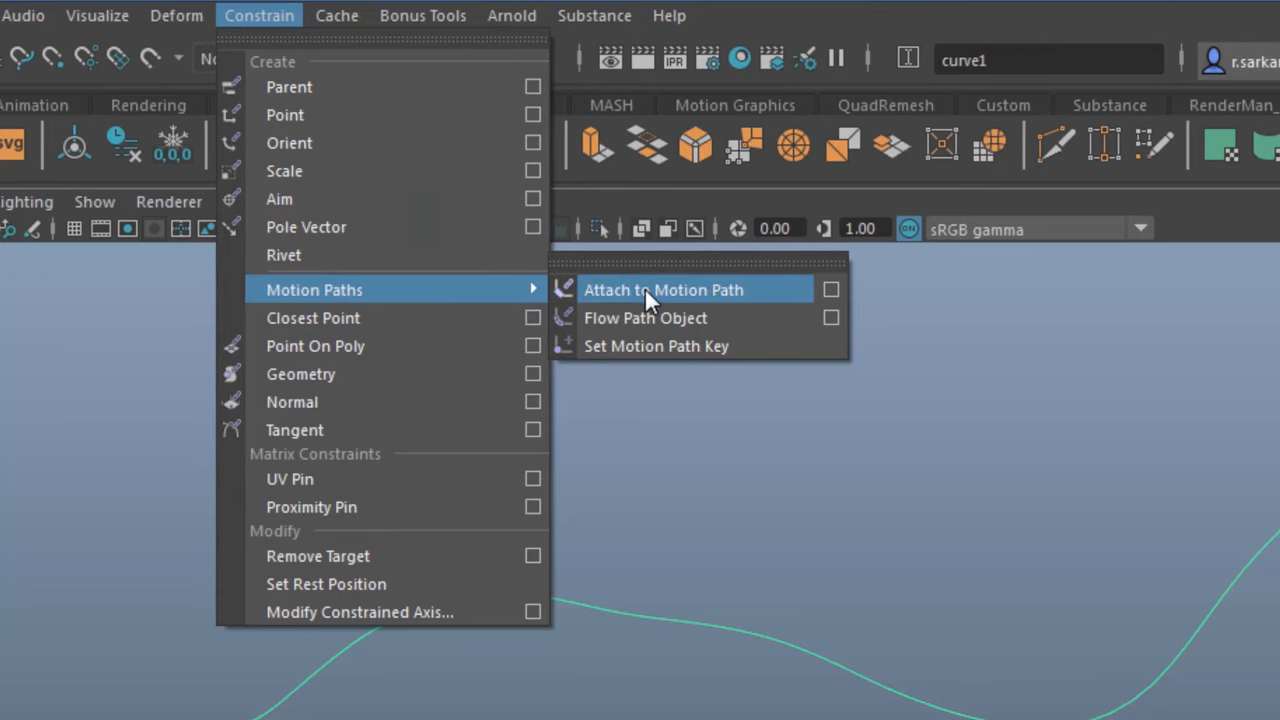
pyautogui.click(664, 288)
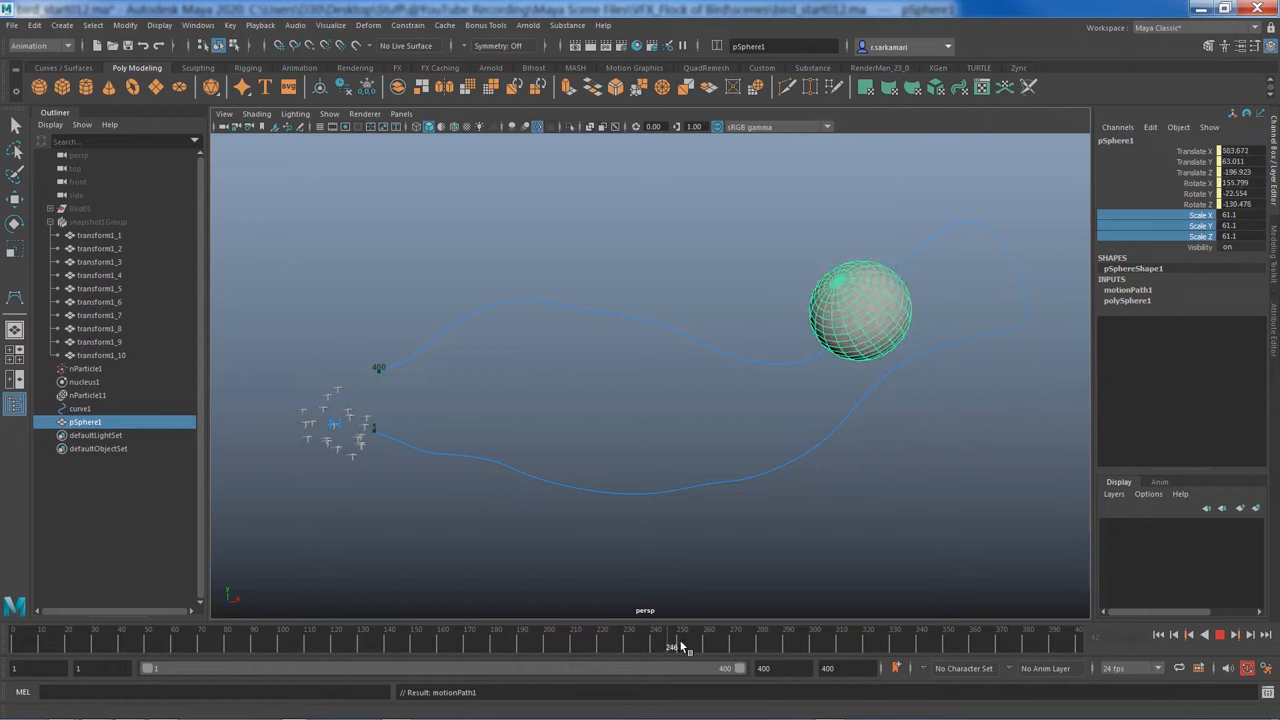
pyautogui.moveTo(688, 648); pyautogui.dragTo(958, 648)
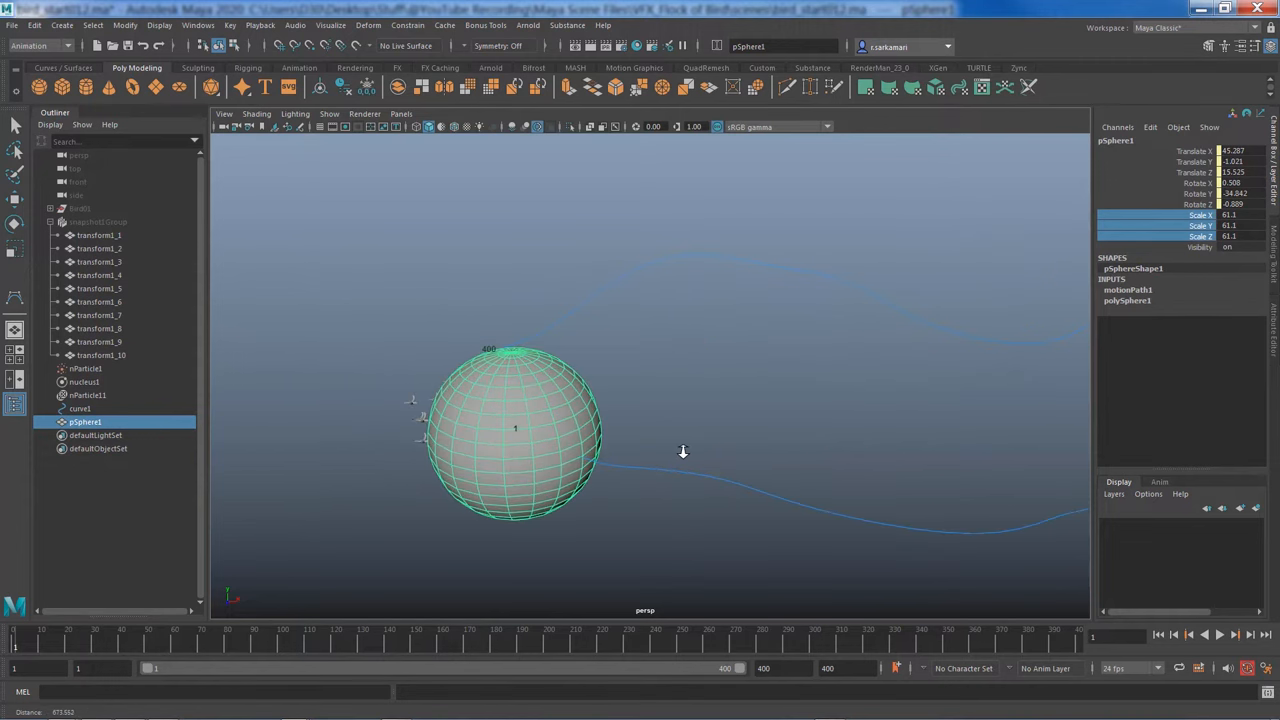
# Create a goal from the sphere for the bird particles with goal weight 0.275
pyautogui.click(84, 368)
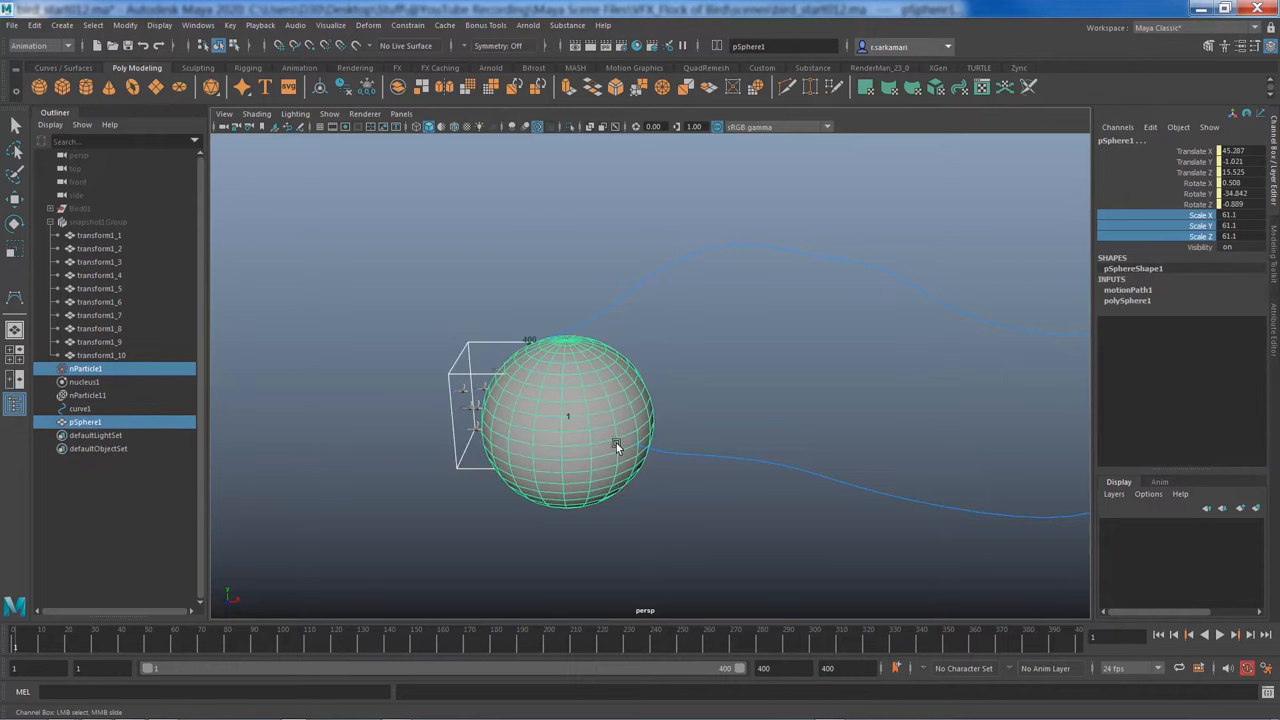
pyautogui.moveTo(620, 492)
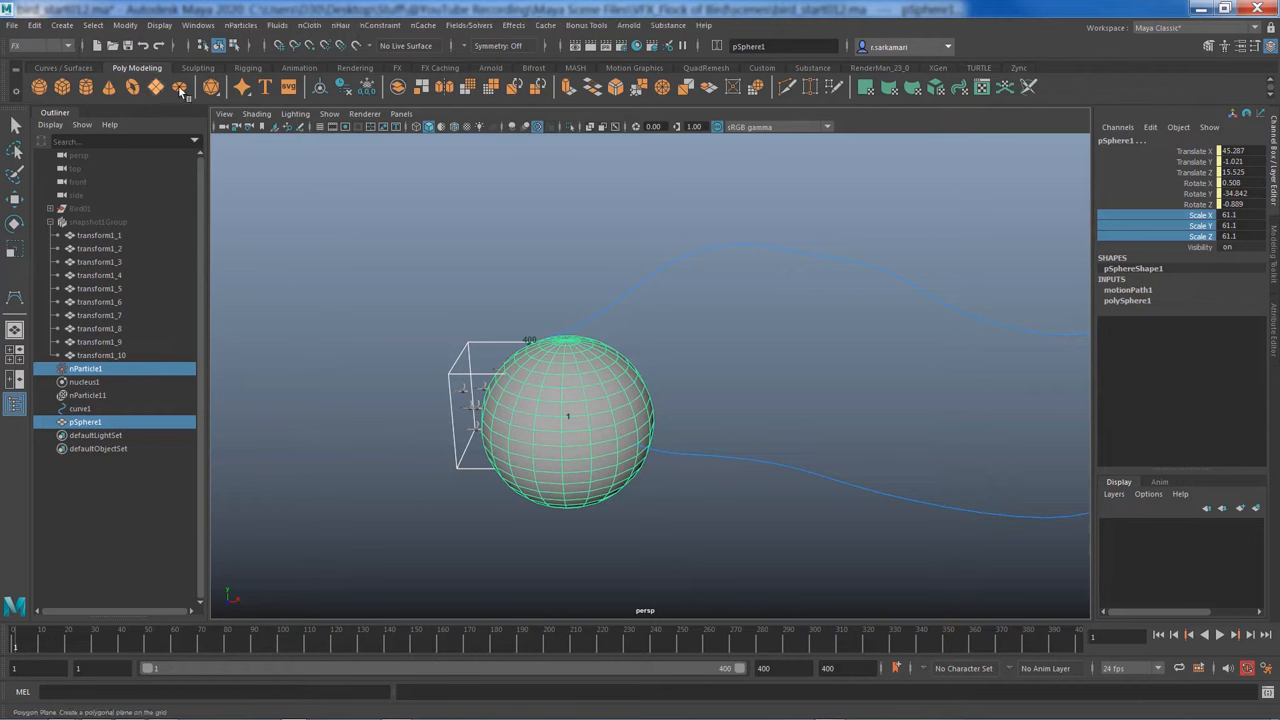
pyautogui.click(244, 24)
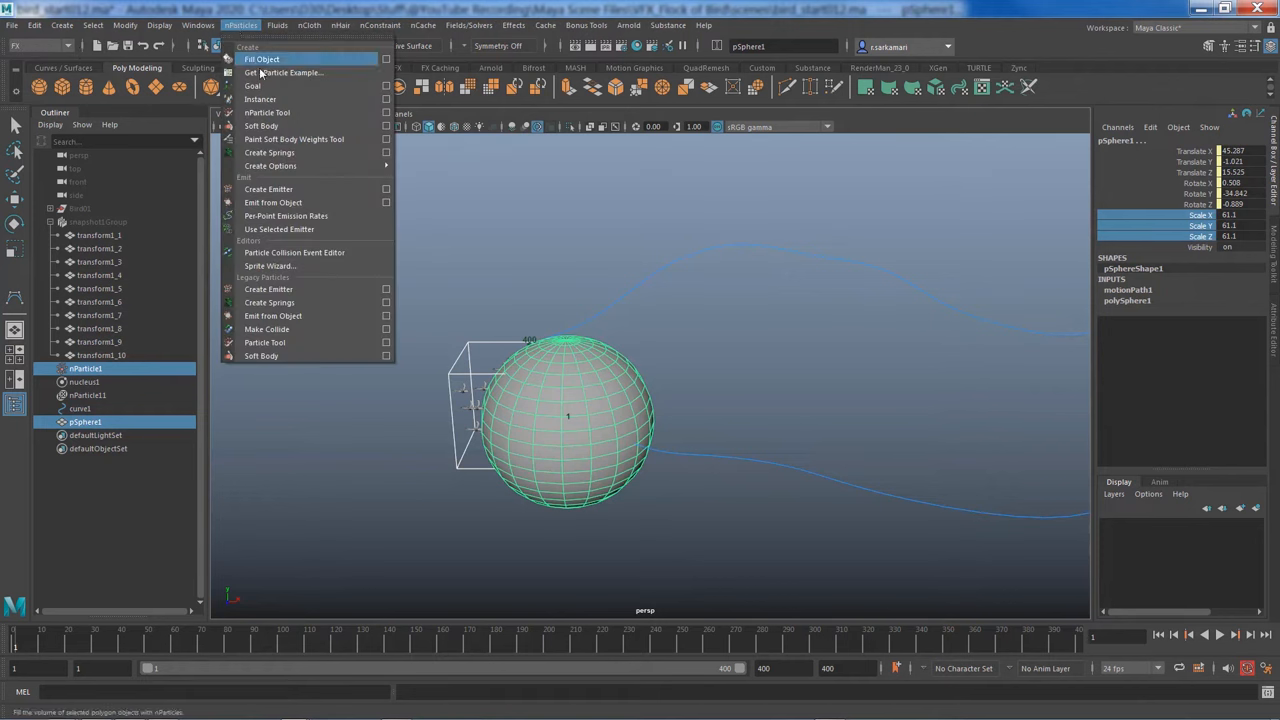
pyautogui.moveTo(252, 84)
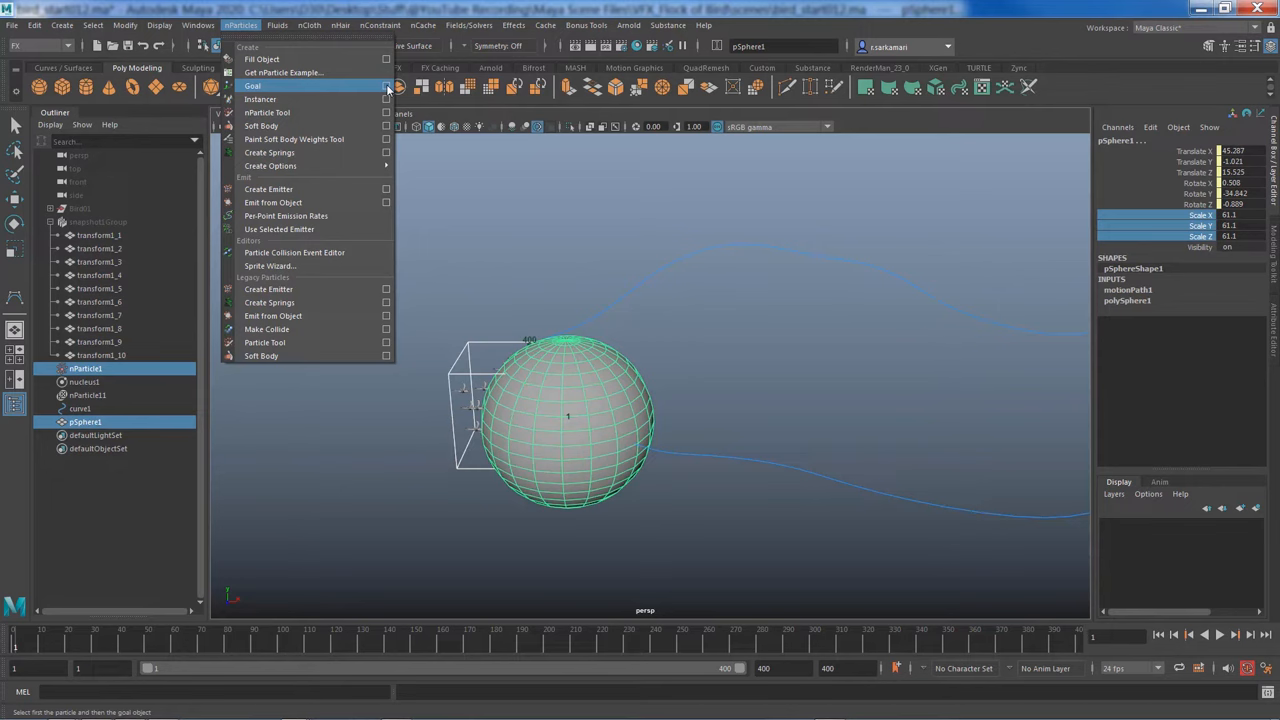
pyautogui.click(386, 88)
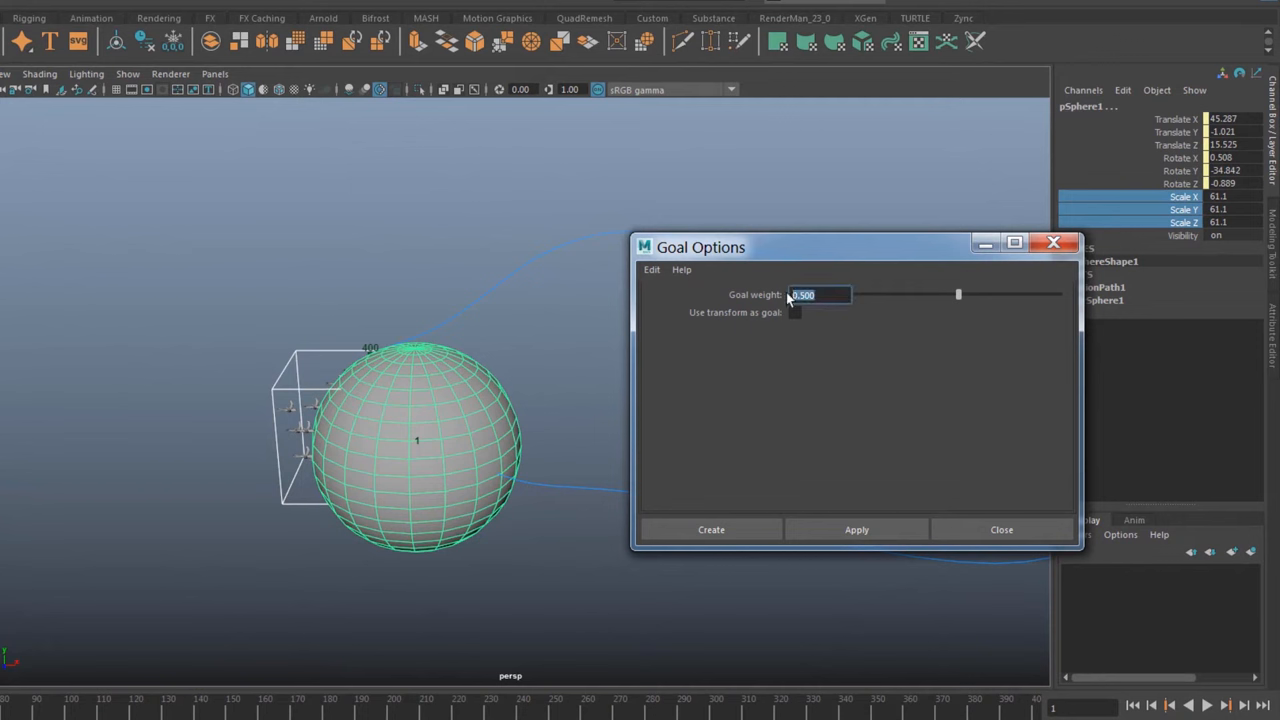
pyautogui.write('0.00')
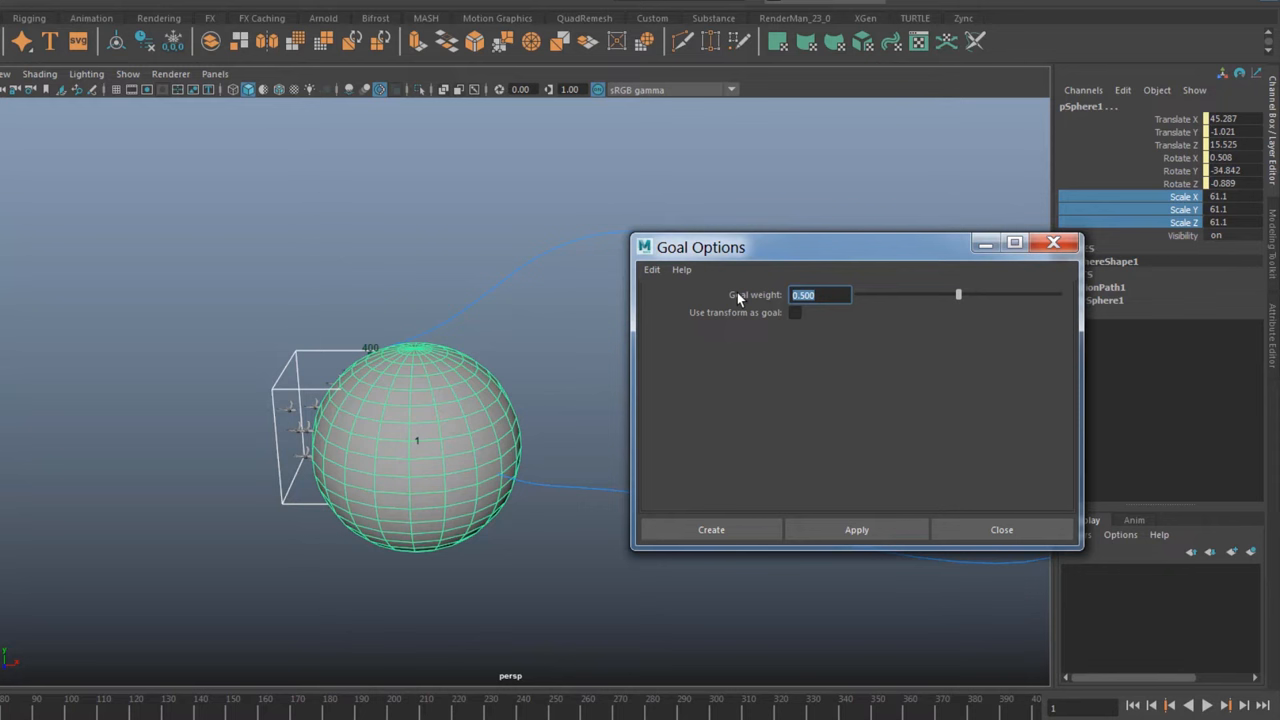
pyautogui.moveTo(278, 418)
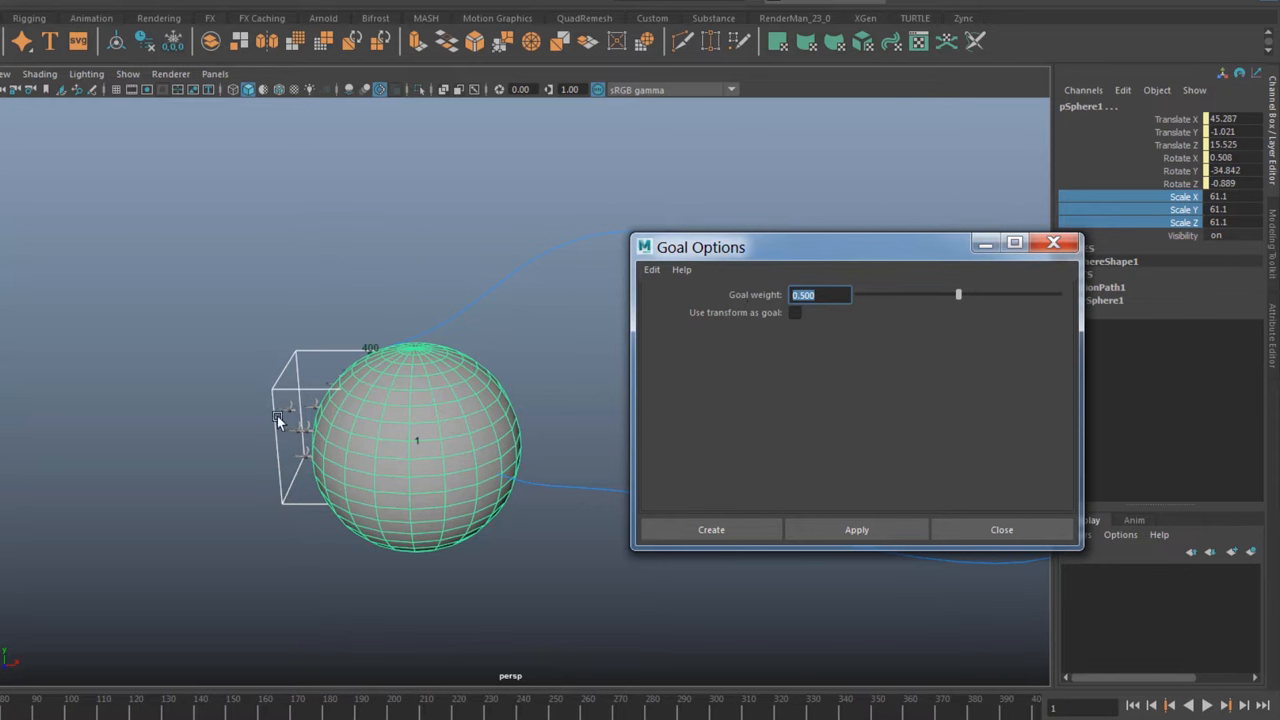
pyautogui.moveTo(360, 412)
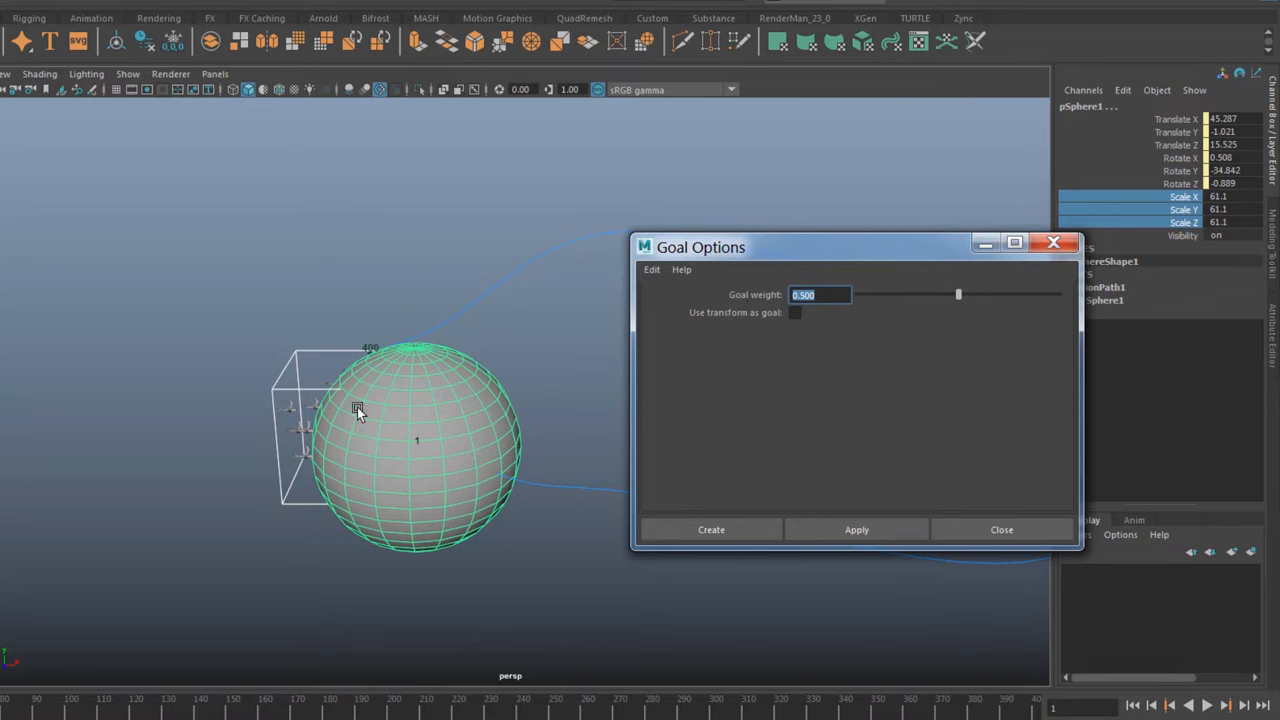
pyautogui.moveTo(420, 426)
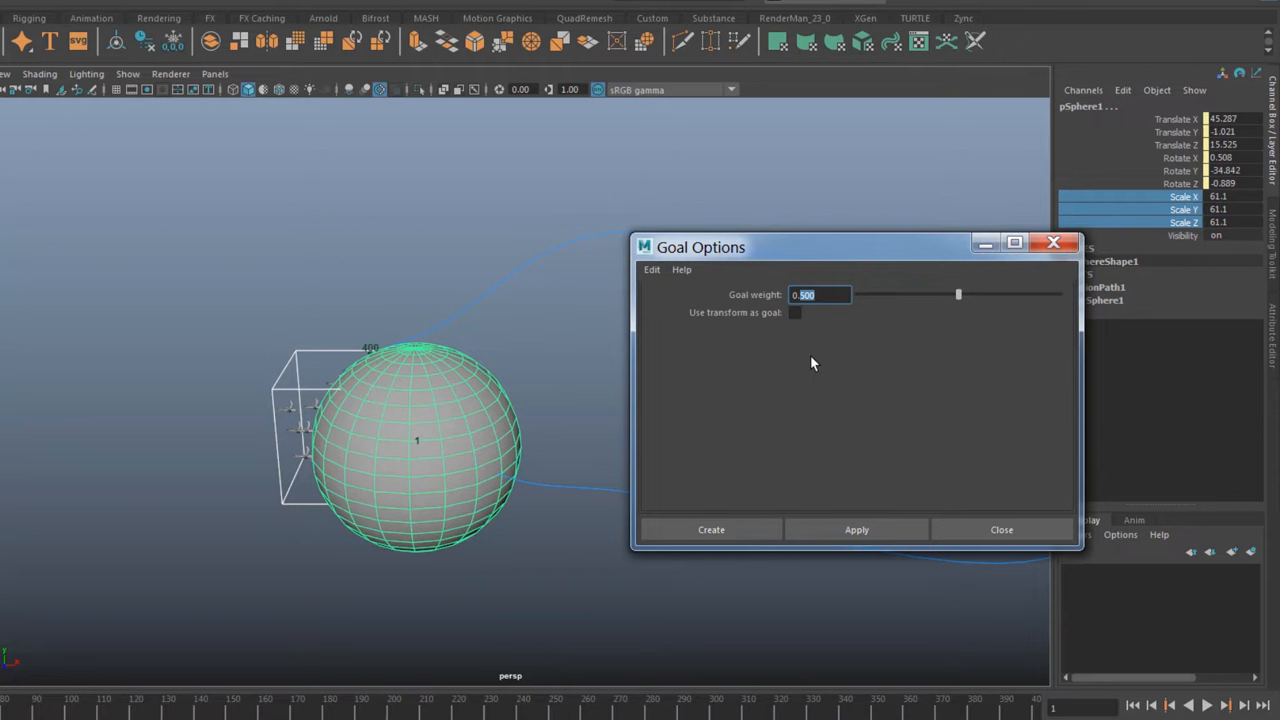
pyautogui.moveTo(276, 418)
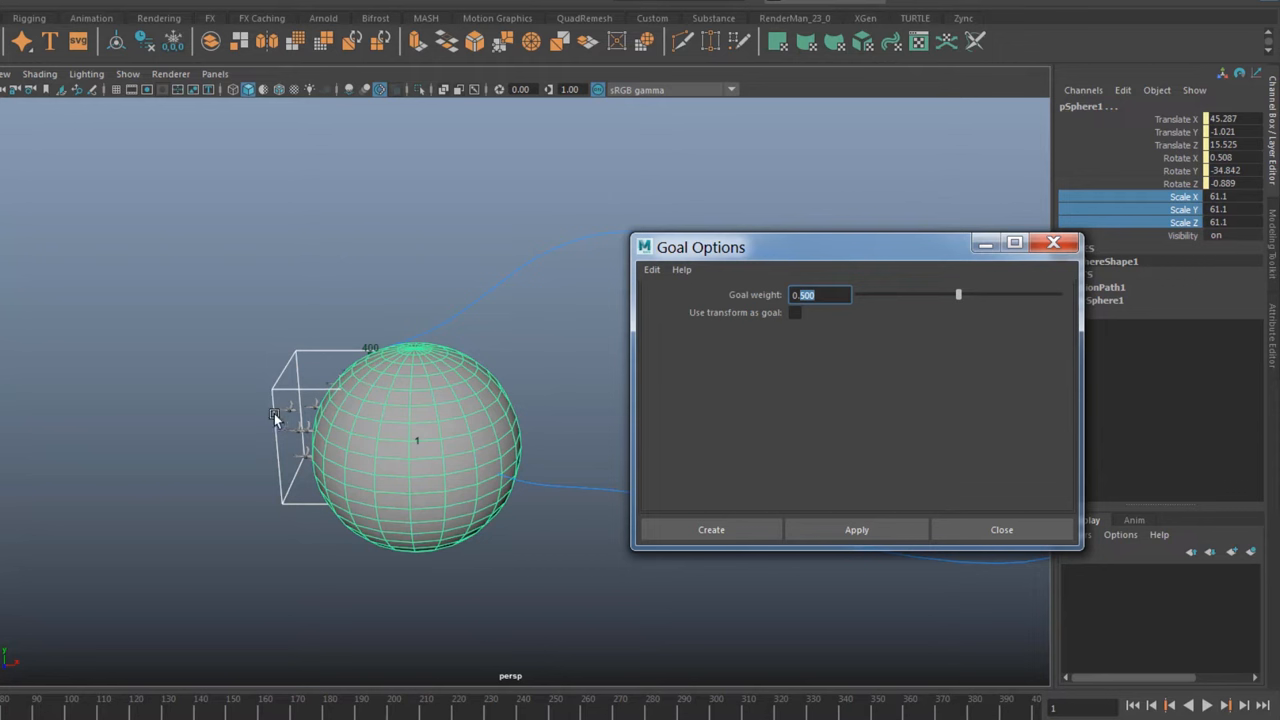
pyautogui.moveTo(484, 448)
pyautogui.write('0.275')
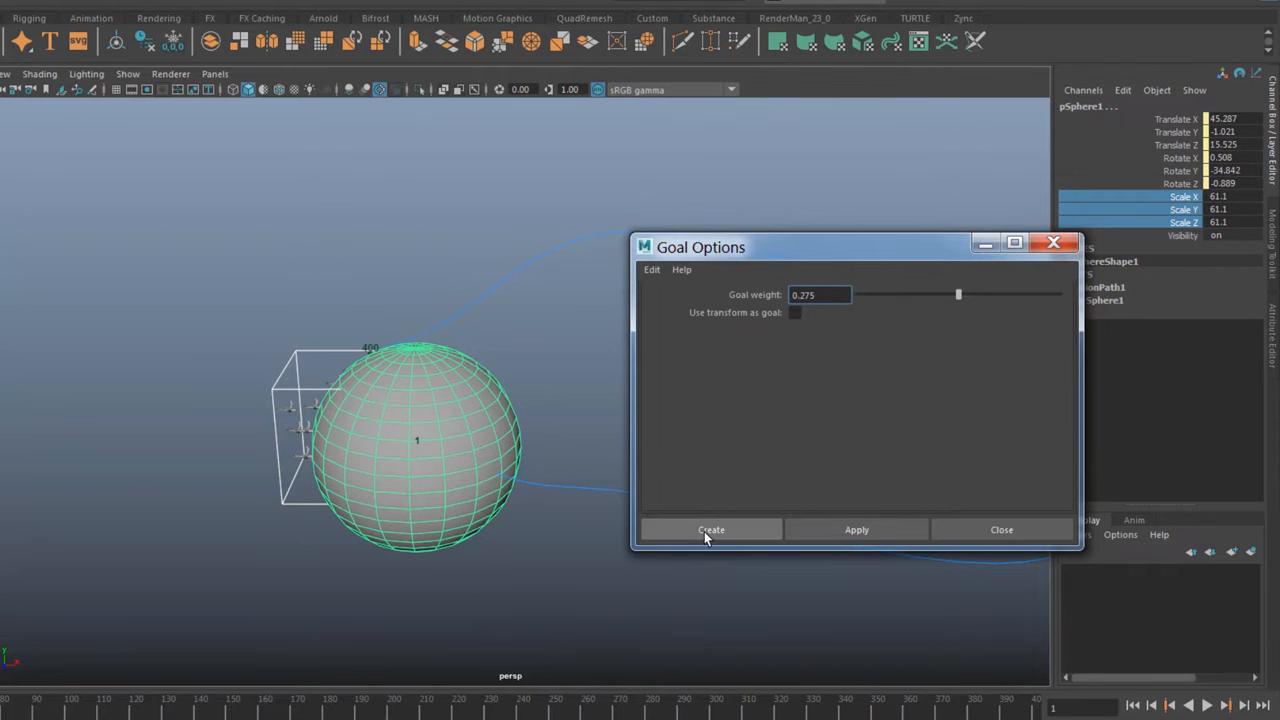
pyautogui.click(710, 528)
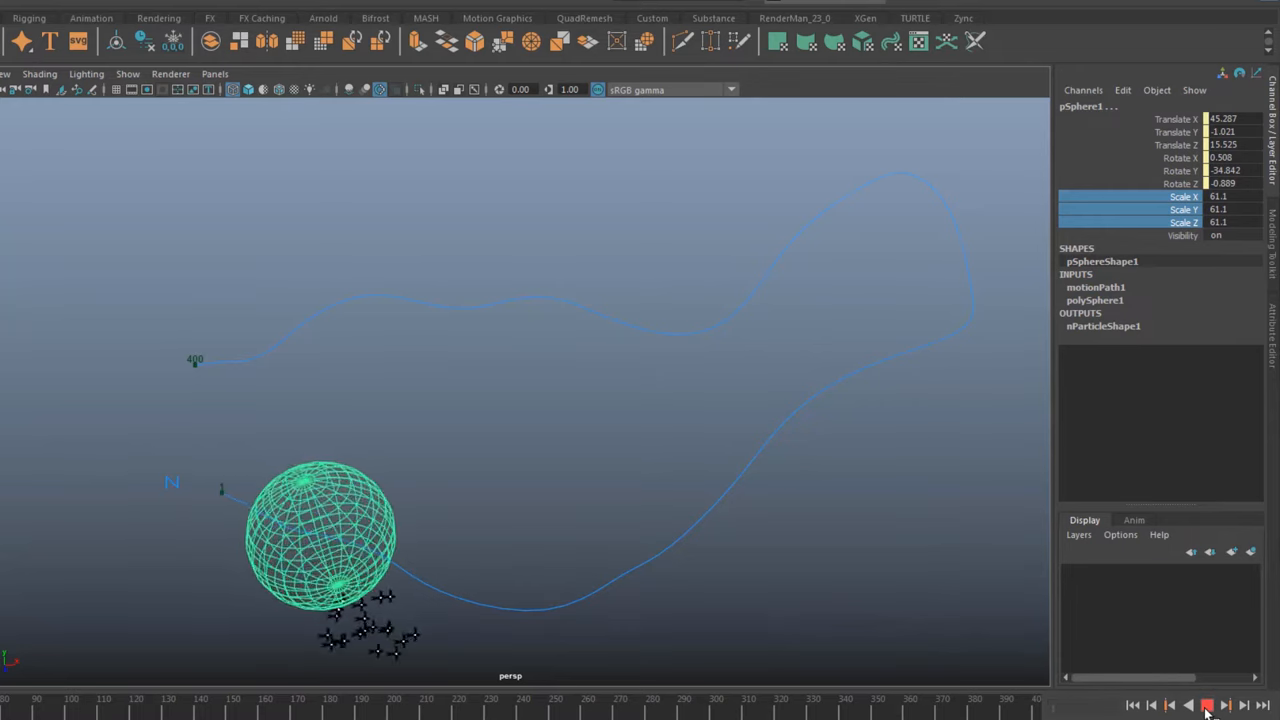
# Play the simulation and pull the view back to watch the flock chase the sphere
pyautogui.click(1204, 708)
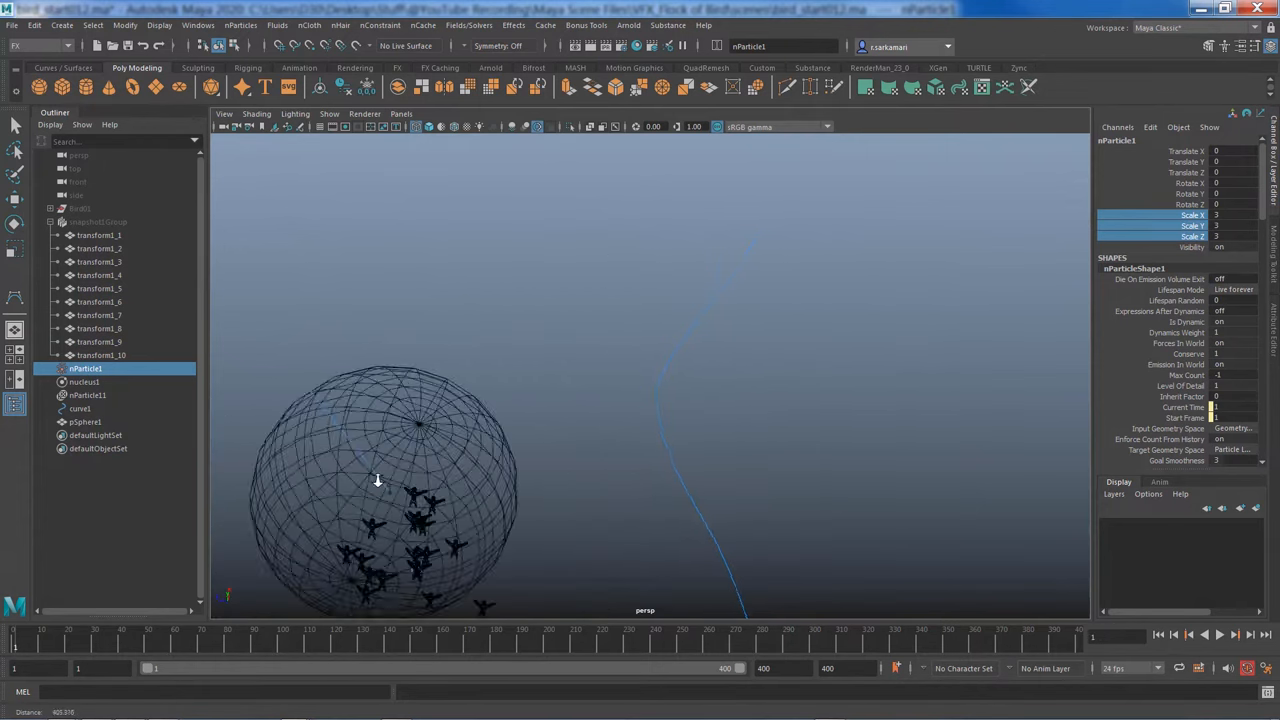
pyautogui.moveTo(376, 480); pyautogui.dragTo(526, 568)
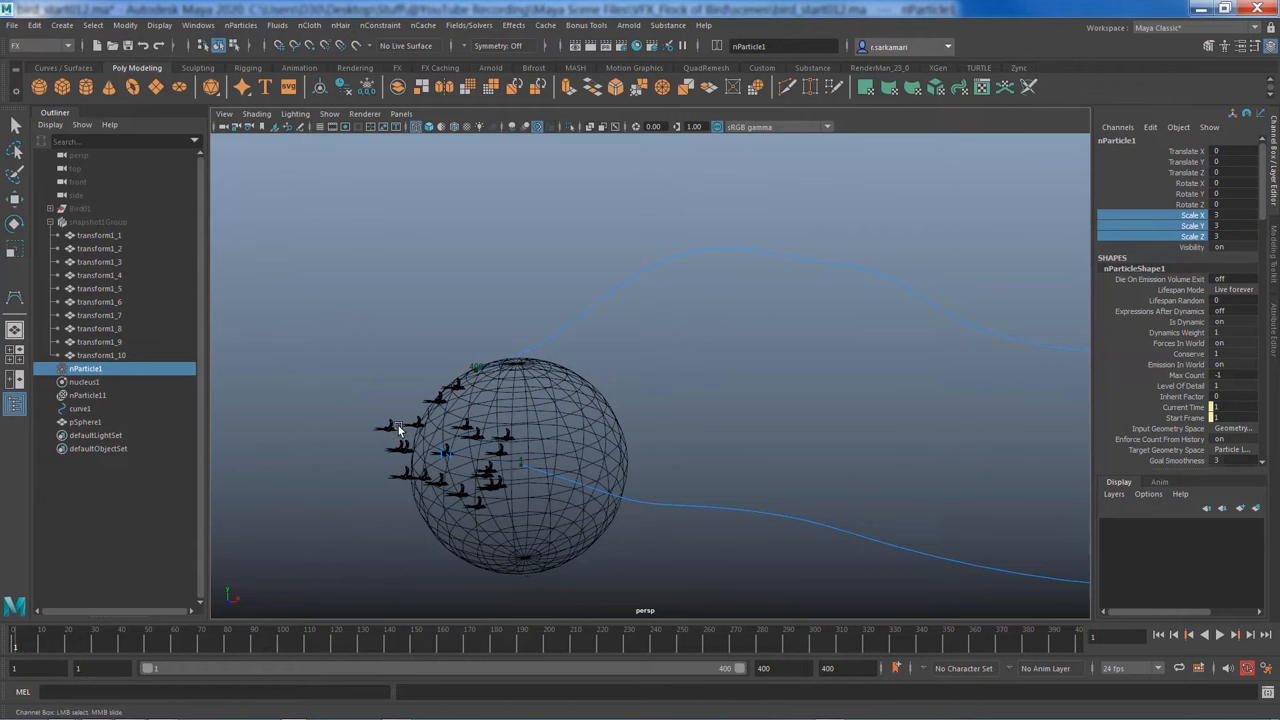
pyautogui.moveTo(568, 322)
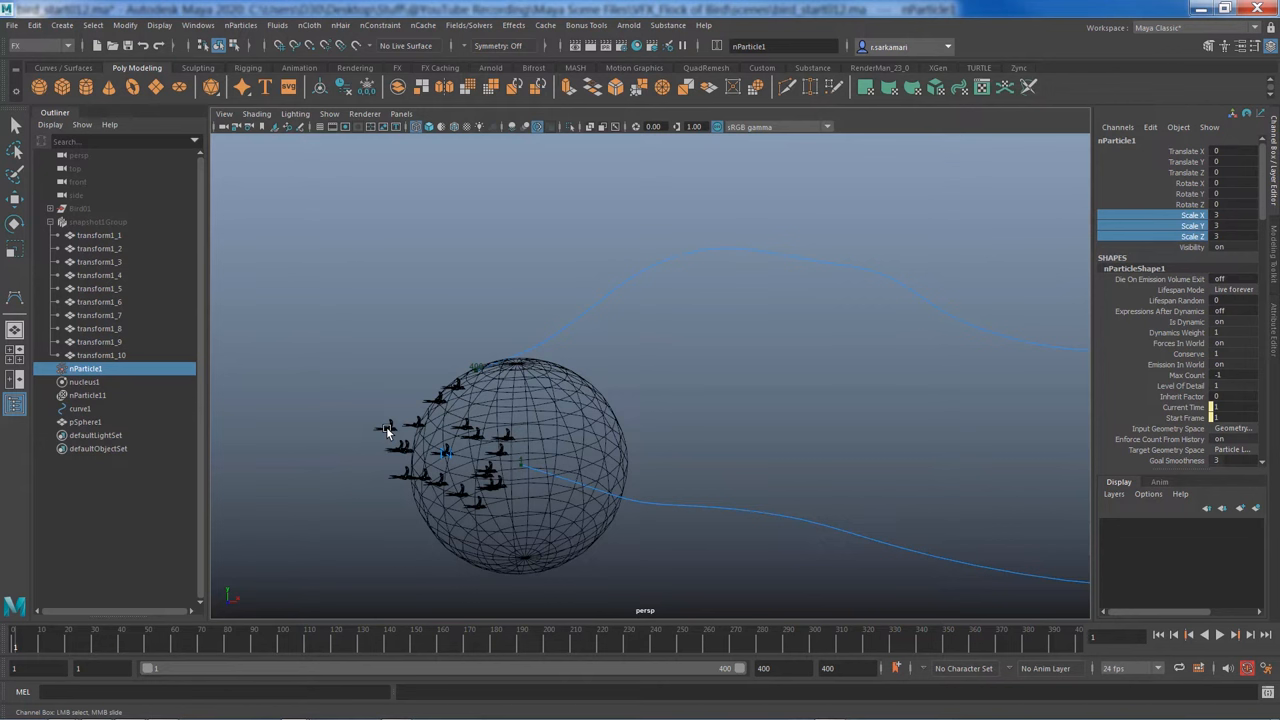
pyautogui.moveTo(90, 382)
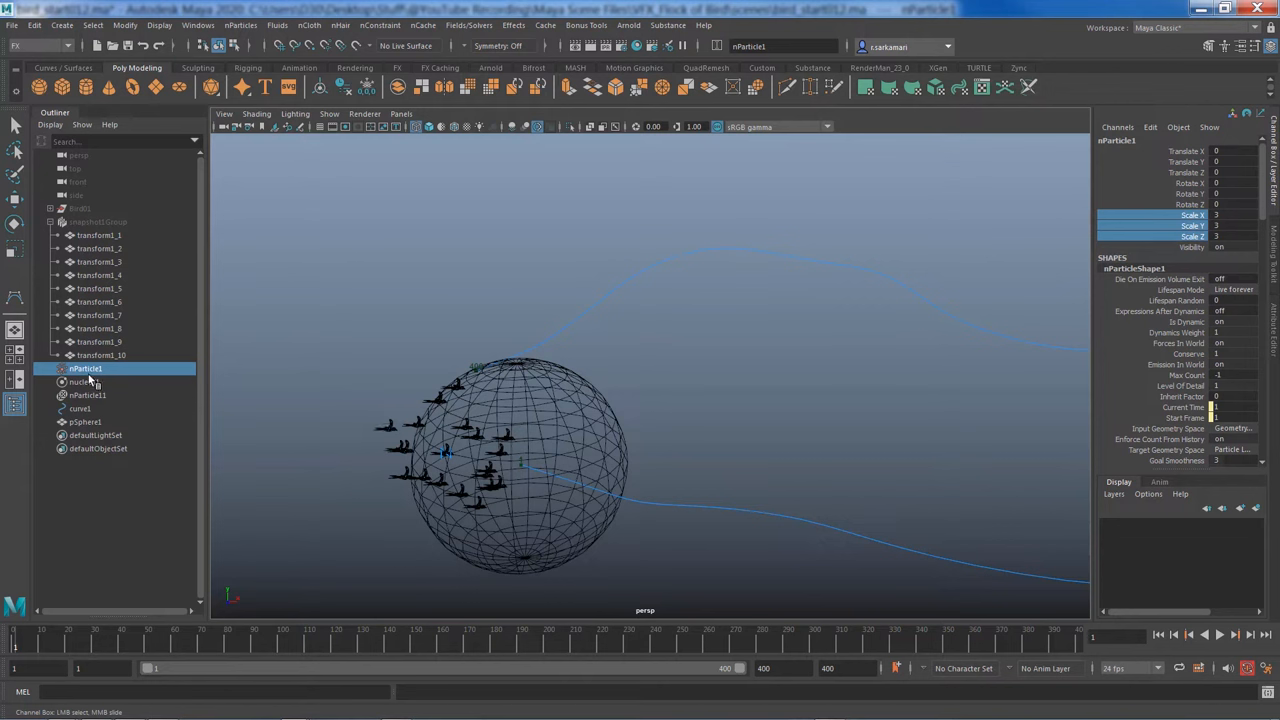
# Show nParticle1's attributes in the full Attribute Editor
pyautogui.scroll(-3)
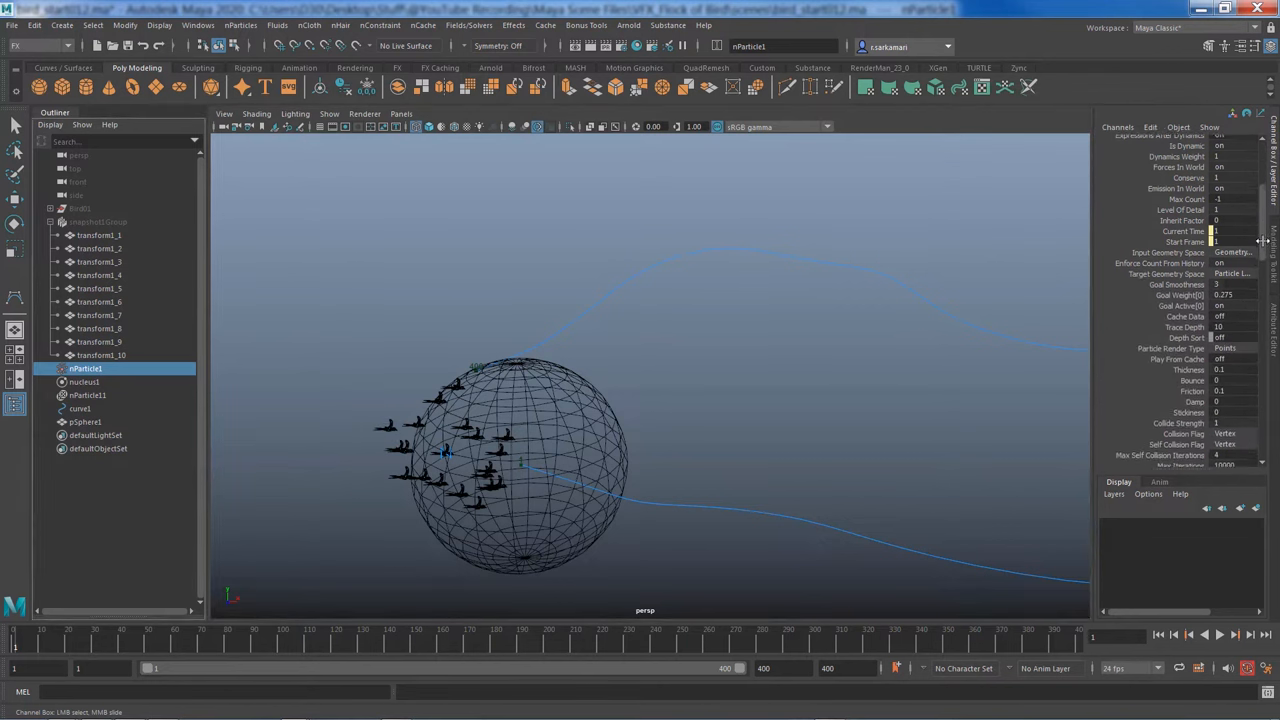
pyautogui.scroll(-3)
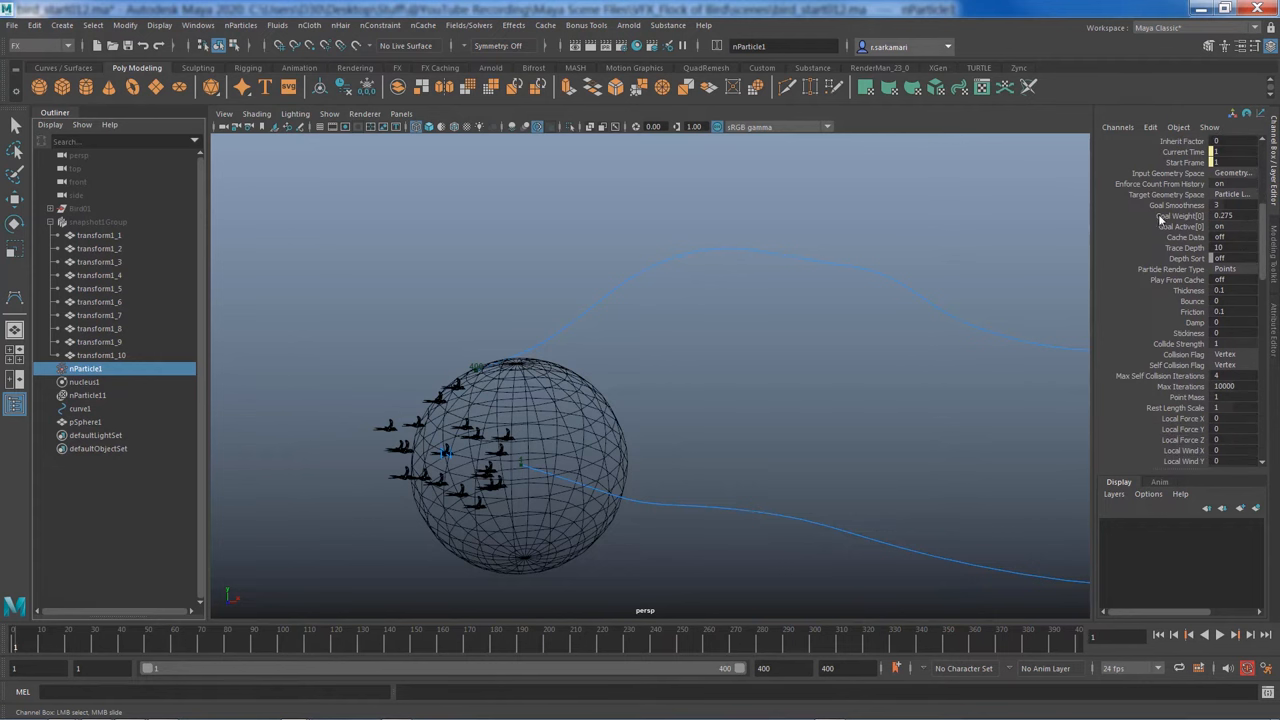
pyautogui.click(1232, 216)
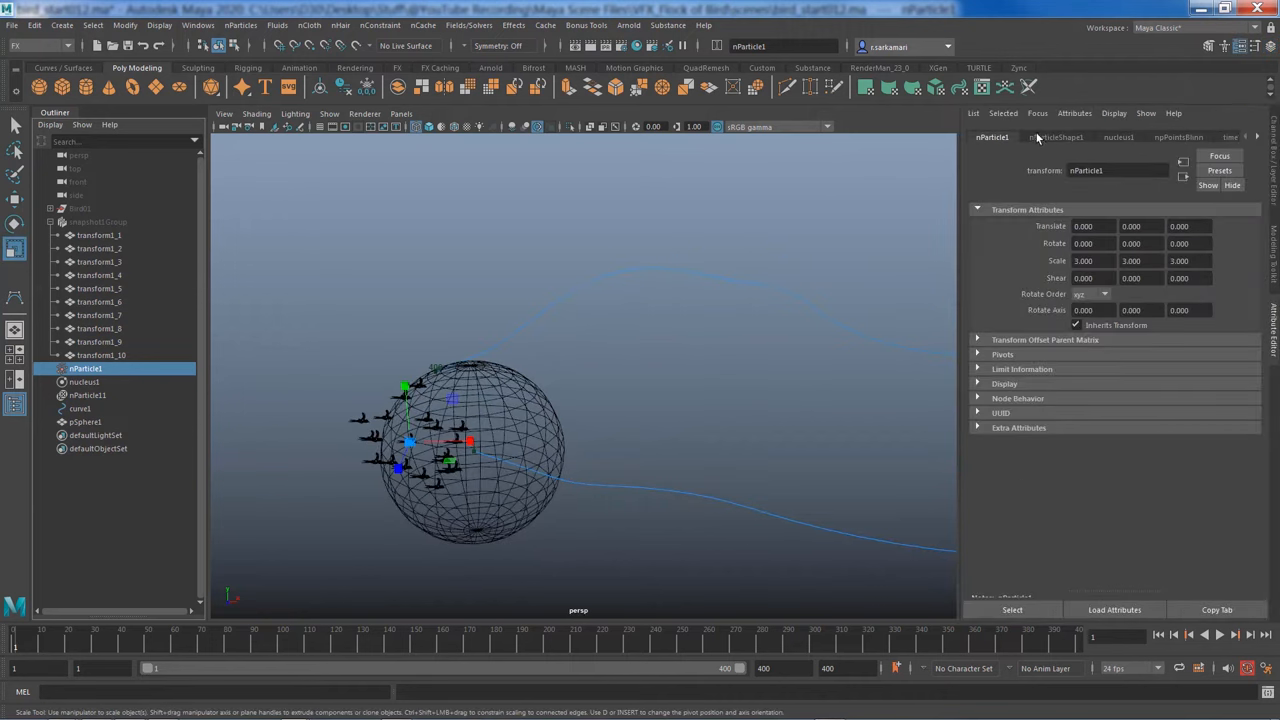
# Add per-particle goalU and goalV dynamic attributes to nParticleShape1 from the Particle list
pyautogui.click(1058, 136)
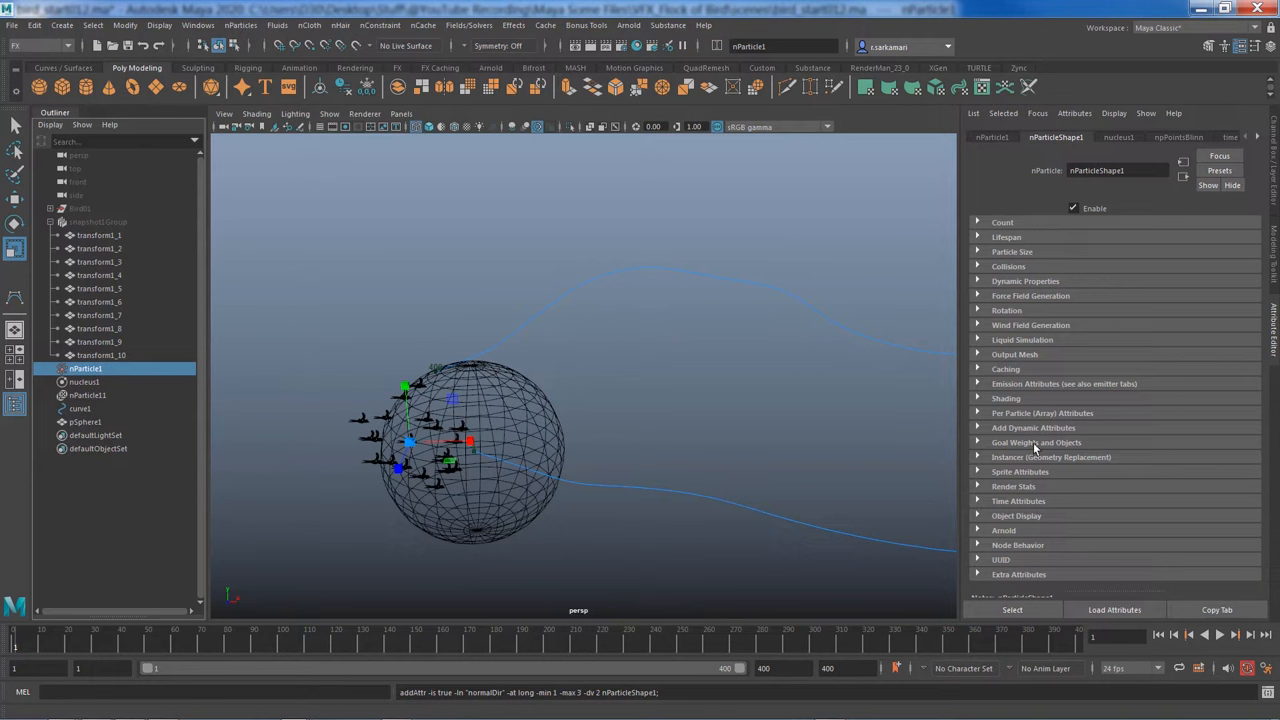
pyautogui.moveTo(1044, 418)
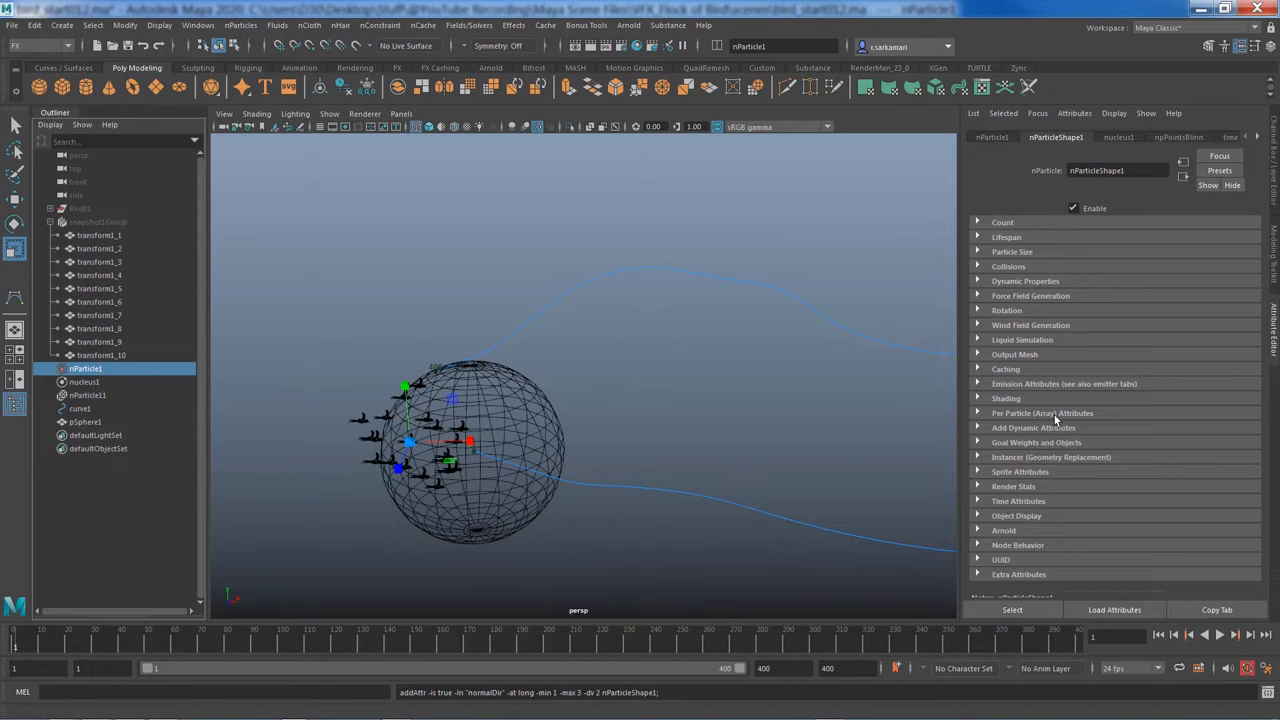
pyautogui.click(1042, 412)
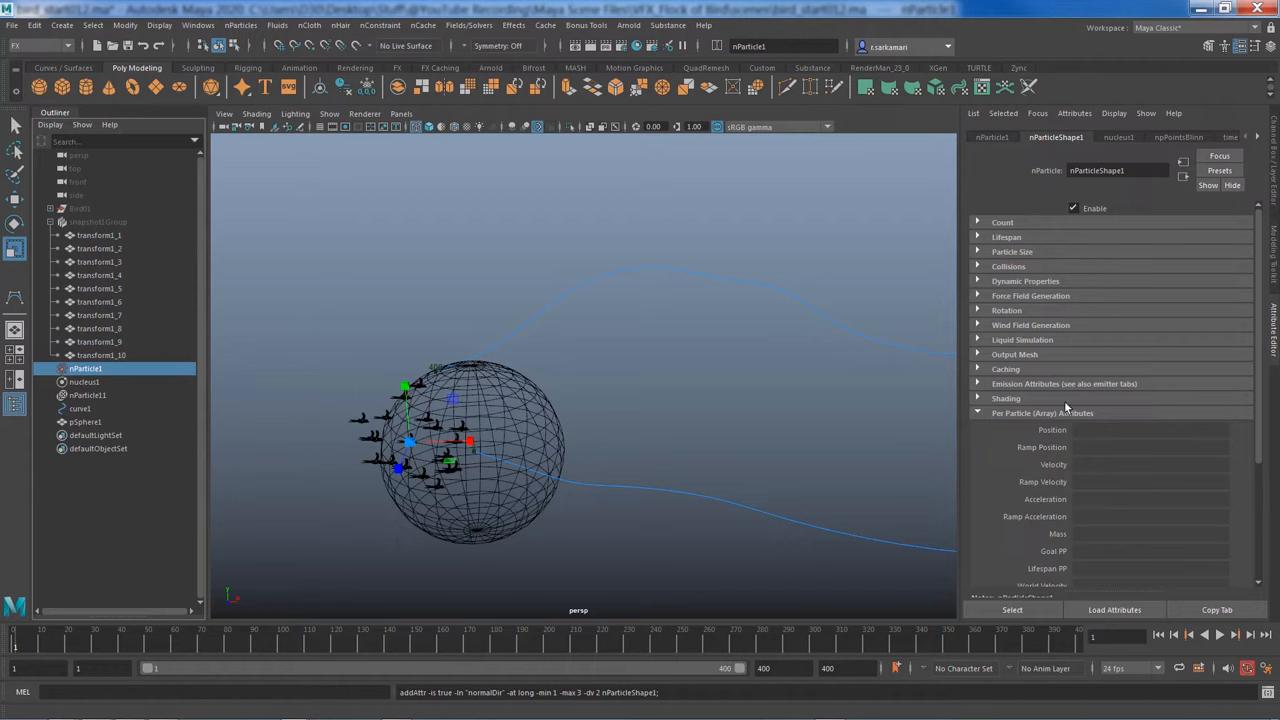
pyautogui.scroll(-3)
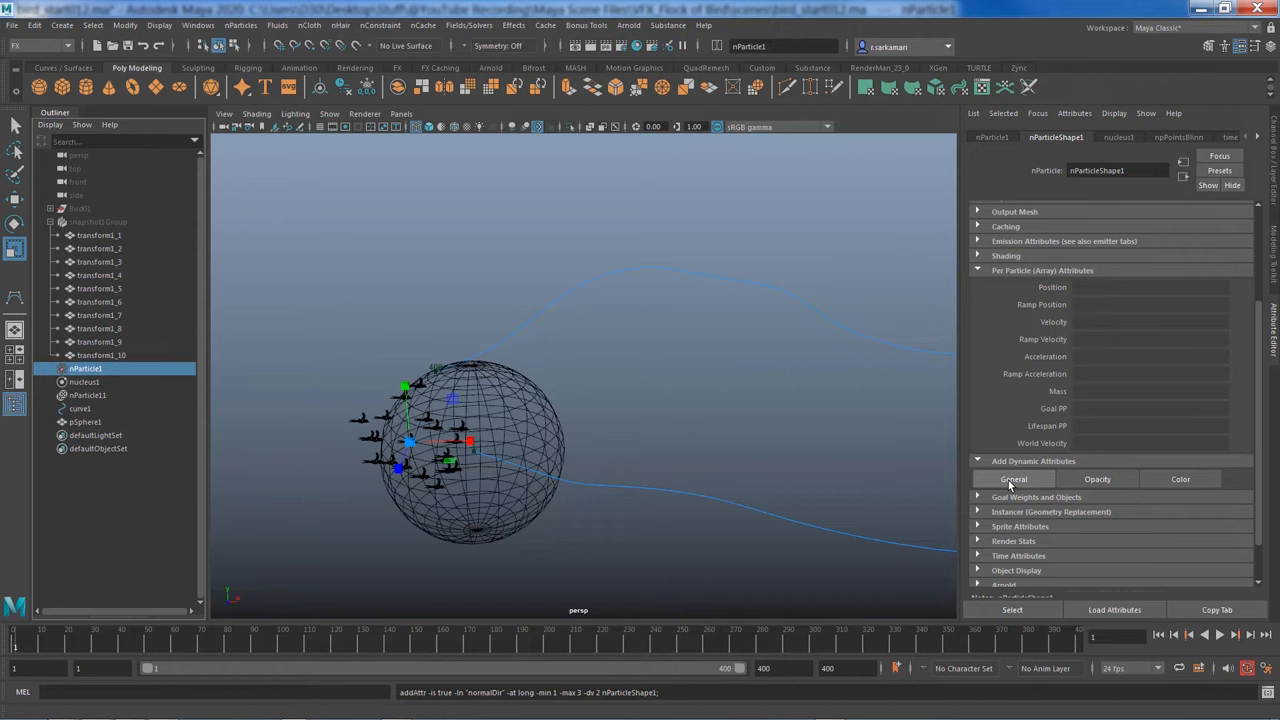
pyautogui.click(1012, 480)
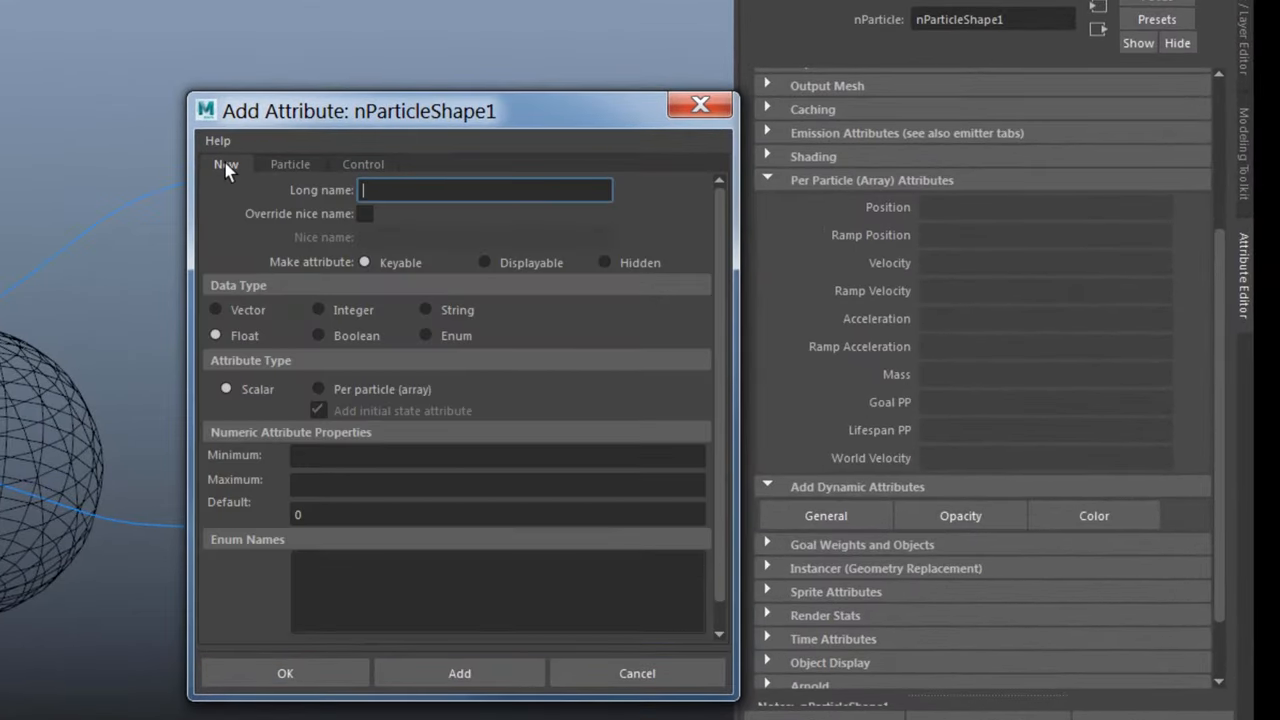
pyautogui.moveTo(292, 164)
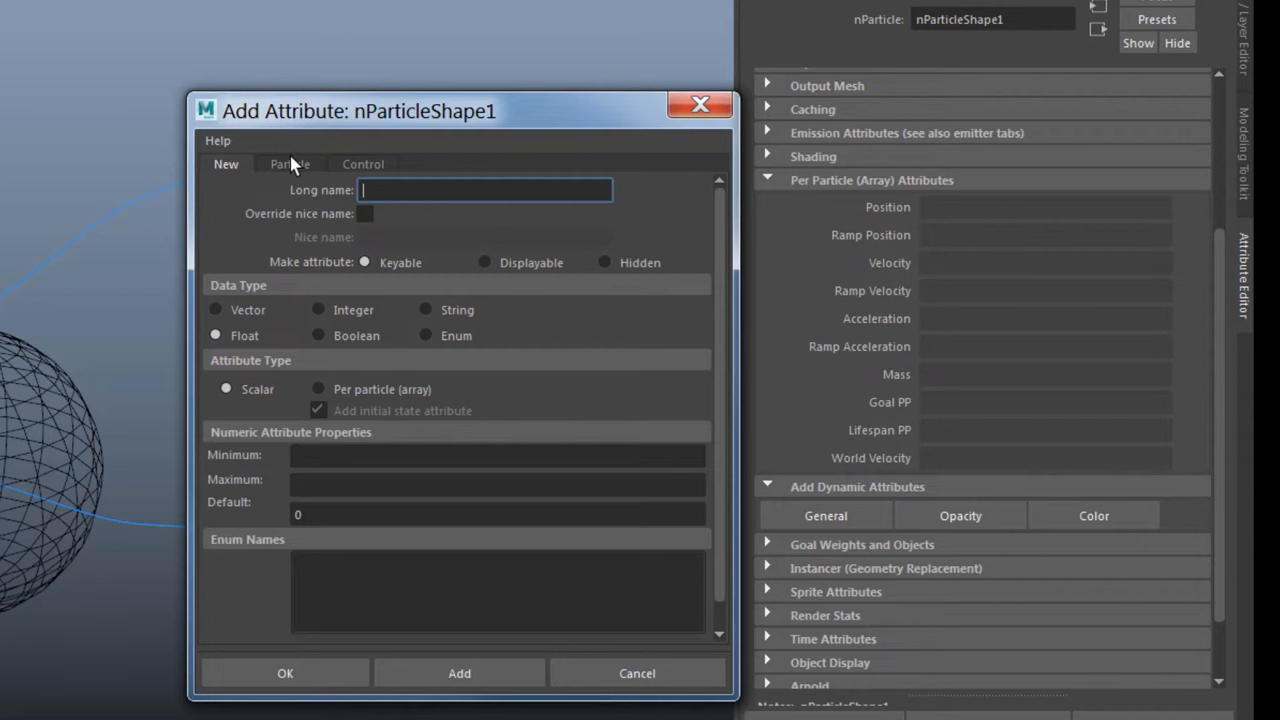
pyautogui.click(290, 164)
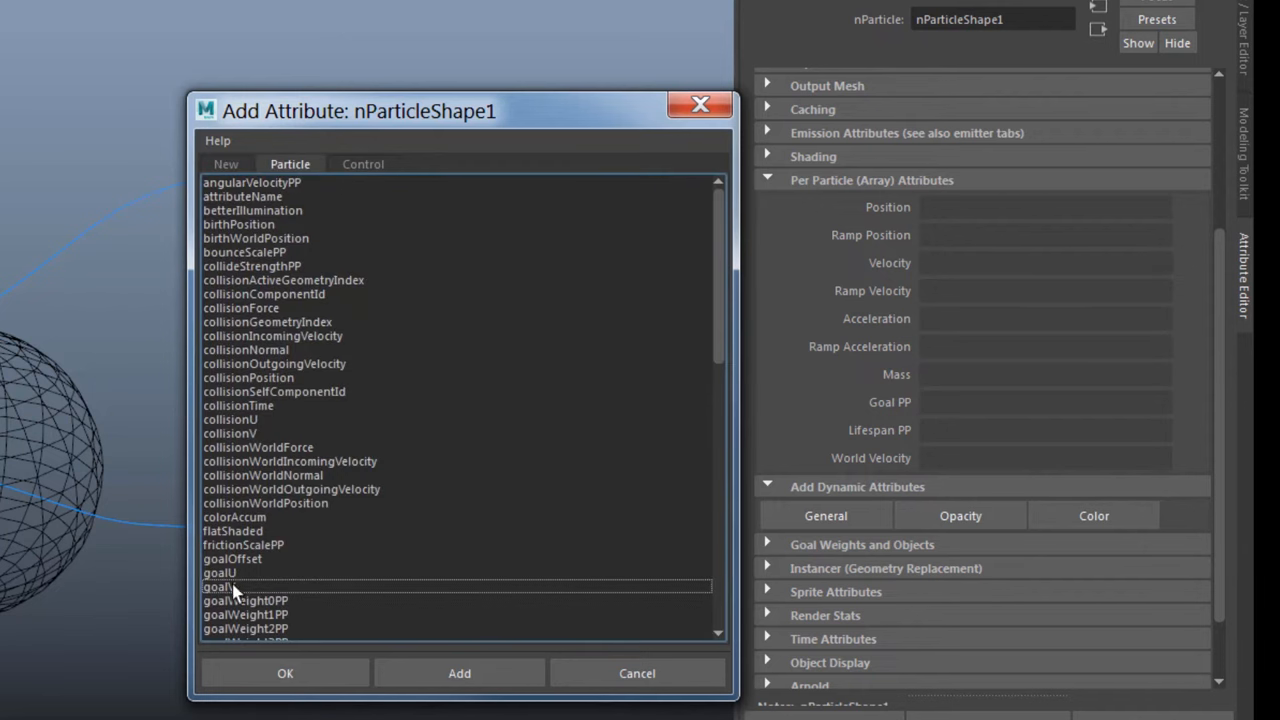
pyautogui.click(220, 584)
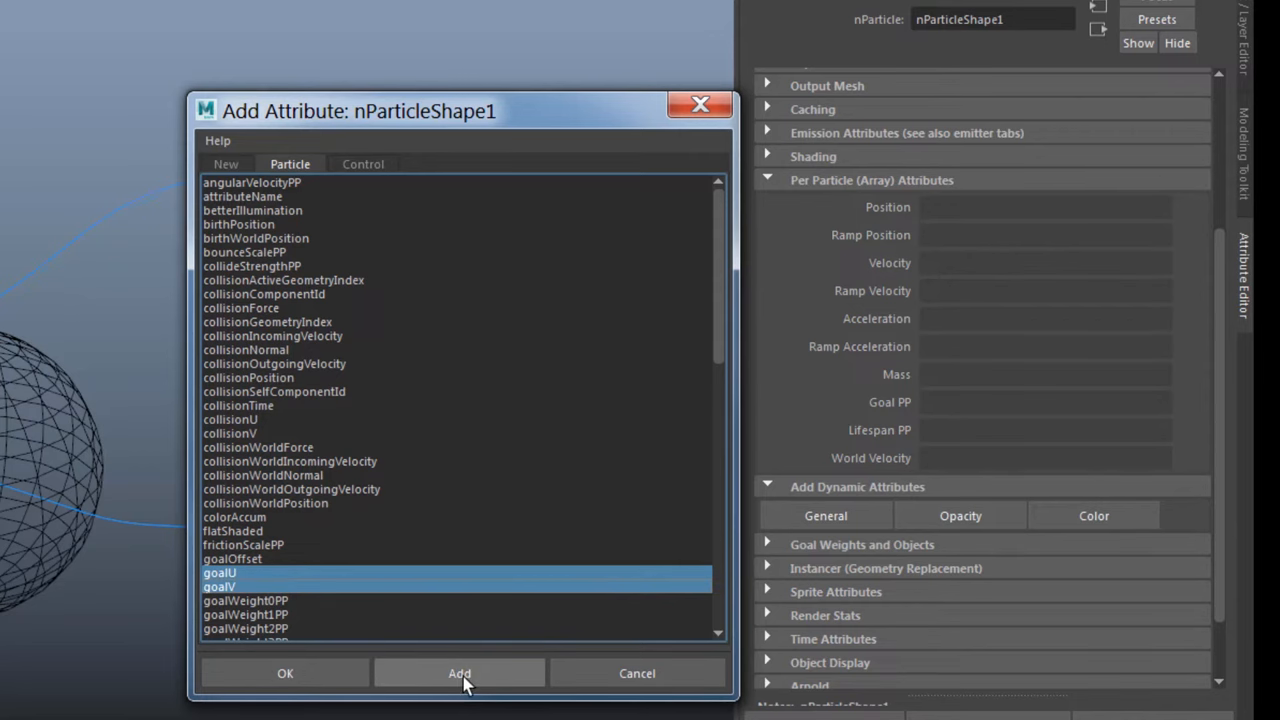
pyautogui.click(460, 672)
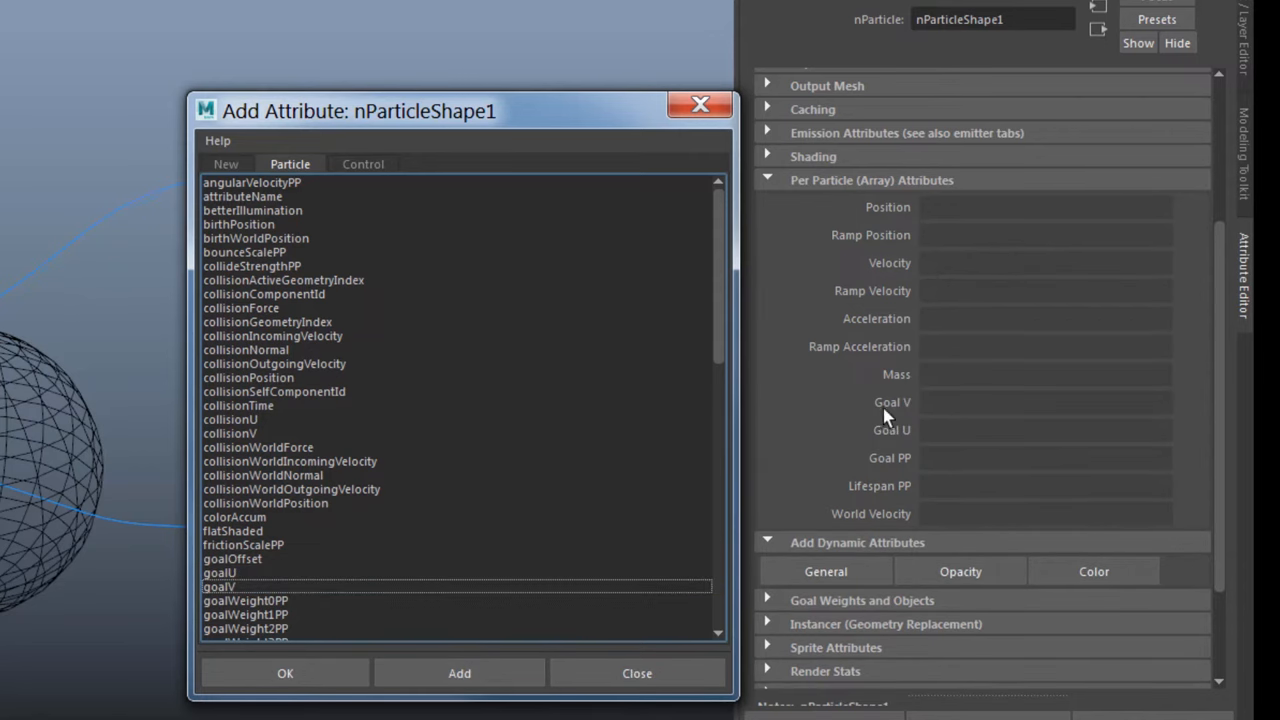
pyautogui.click(624, 672)
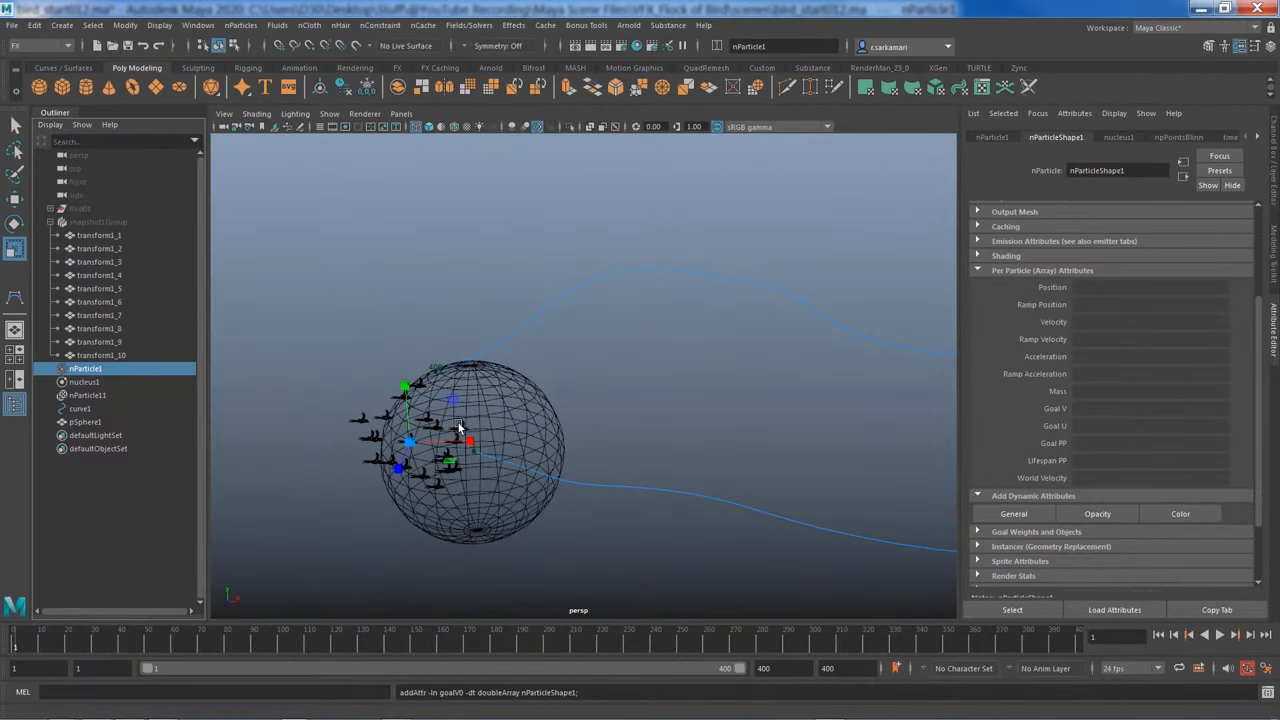
pyautogui.moveTo(496, 420)
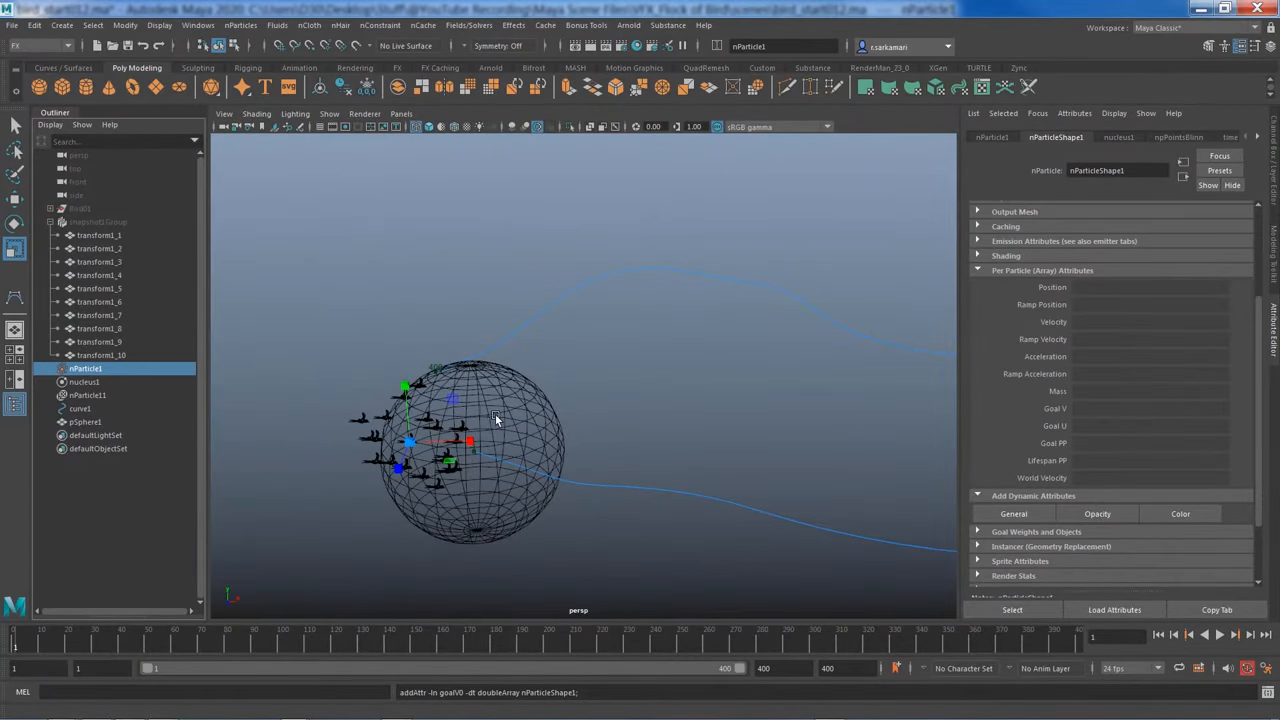
pyautogui.moveTo(344, 456)
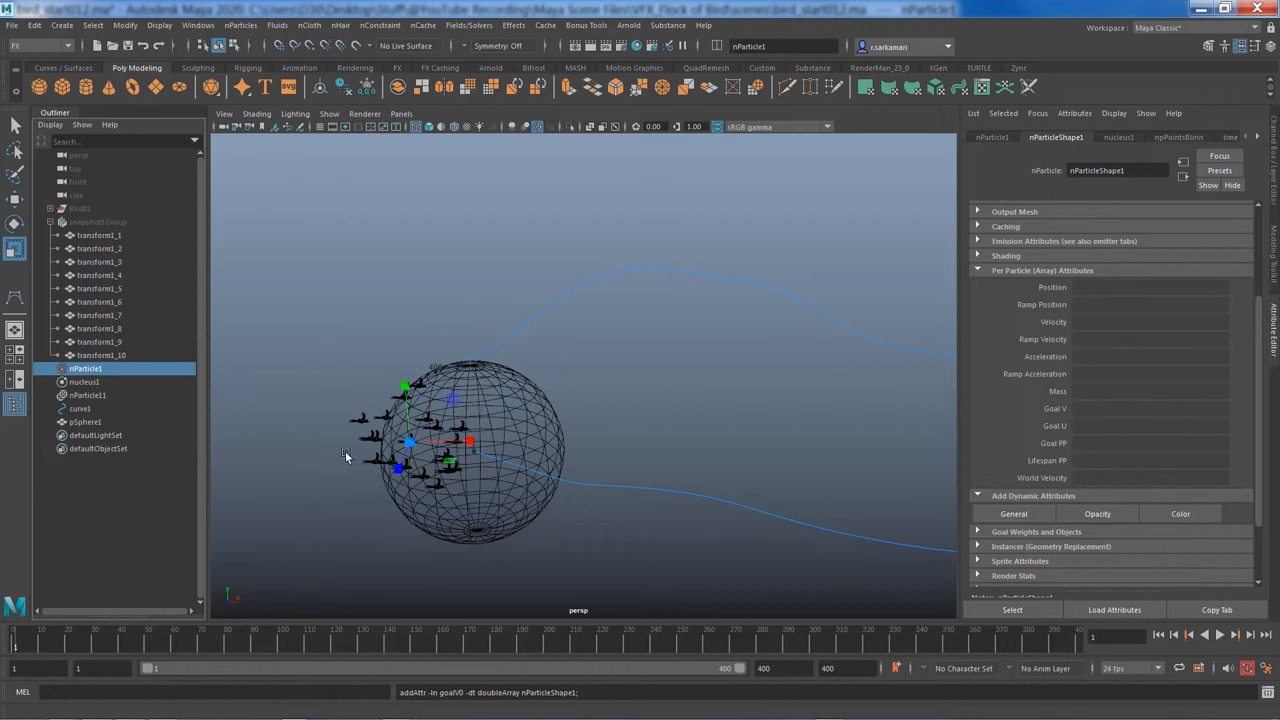
pyautogui.moveTo(484, 416)
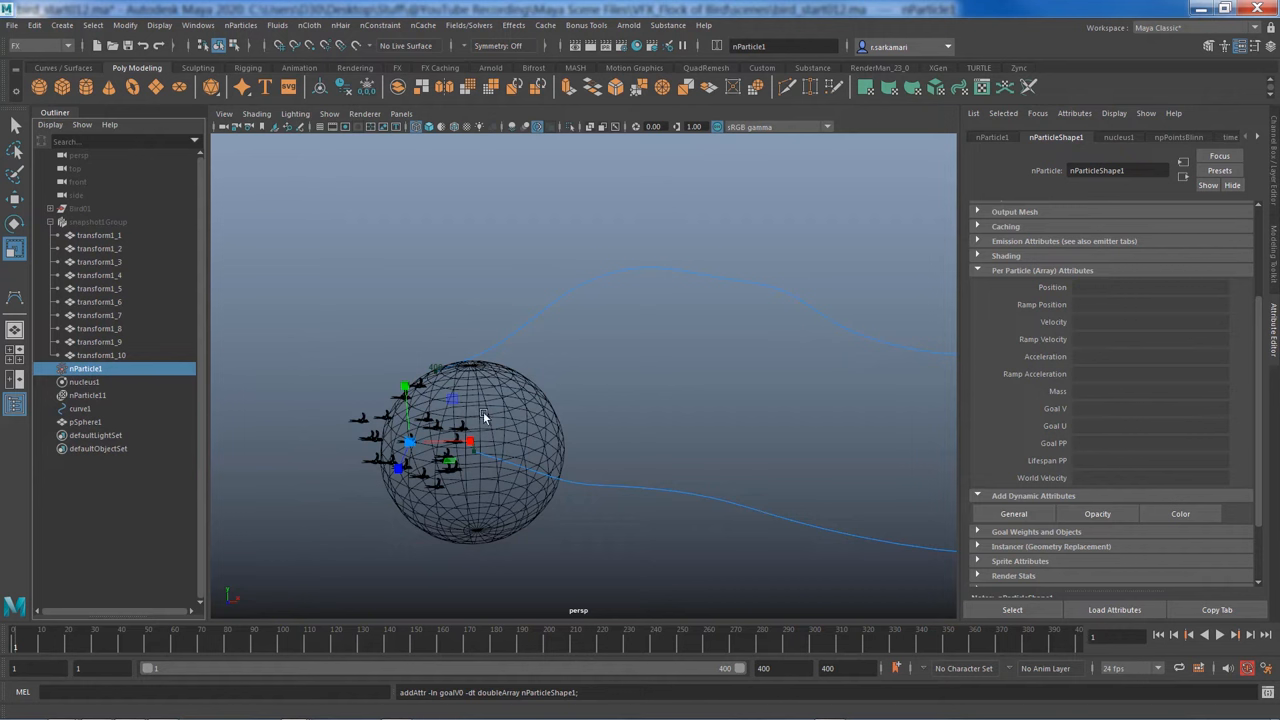
pyautogui.moveTo(500, 424)
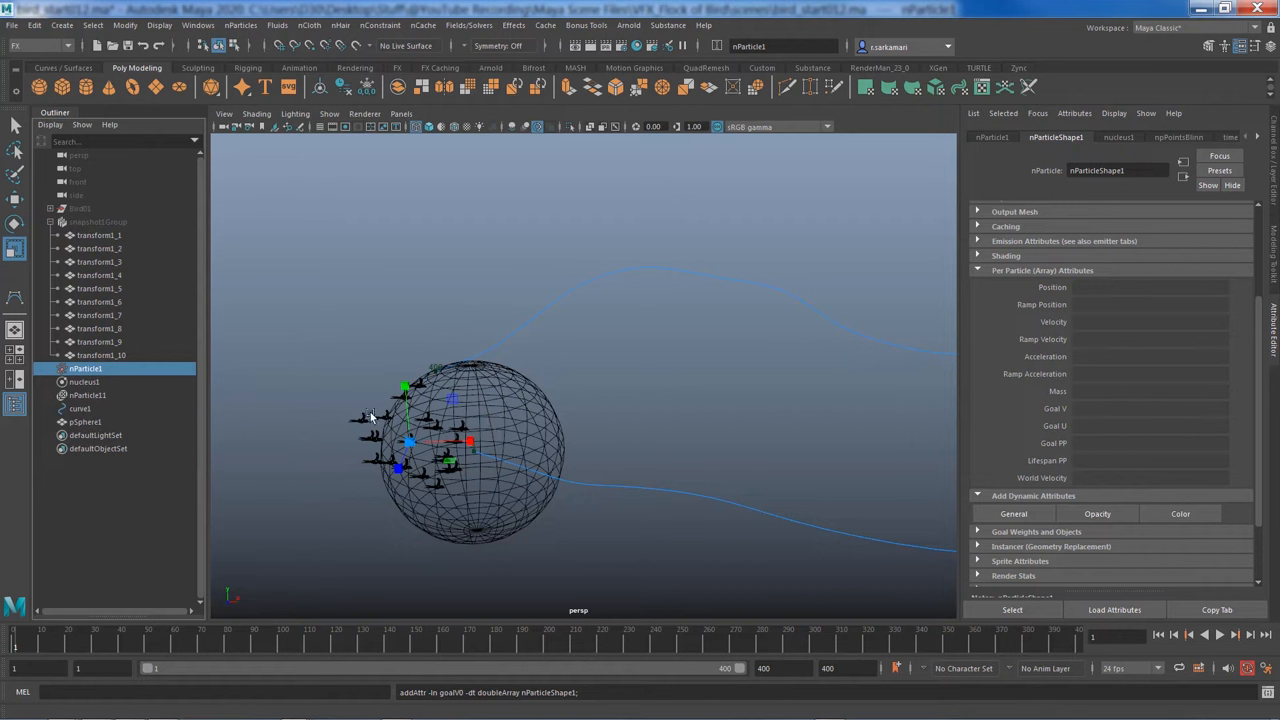
pyautogui.moveTo(348, 430)
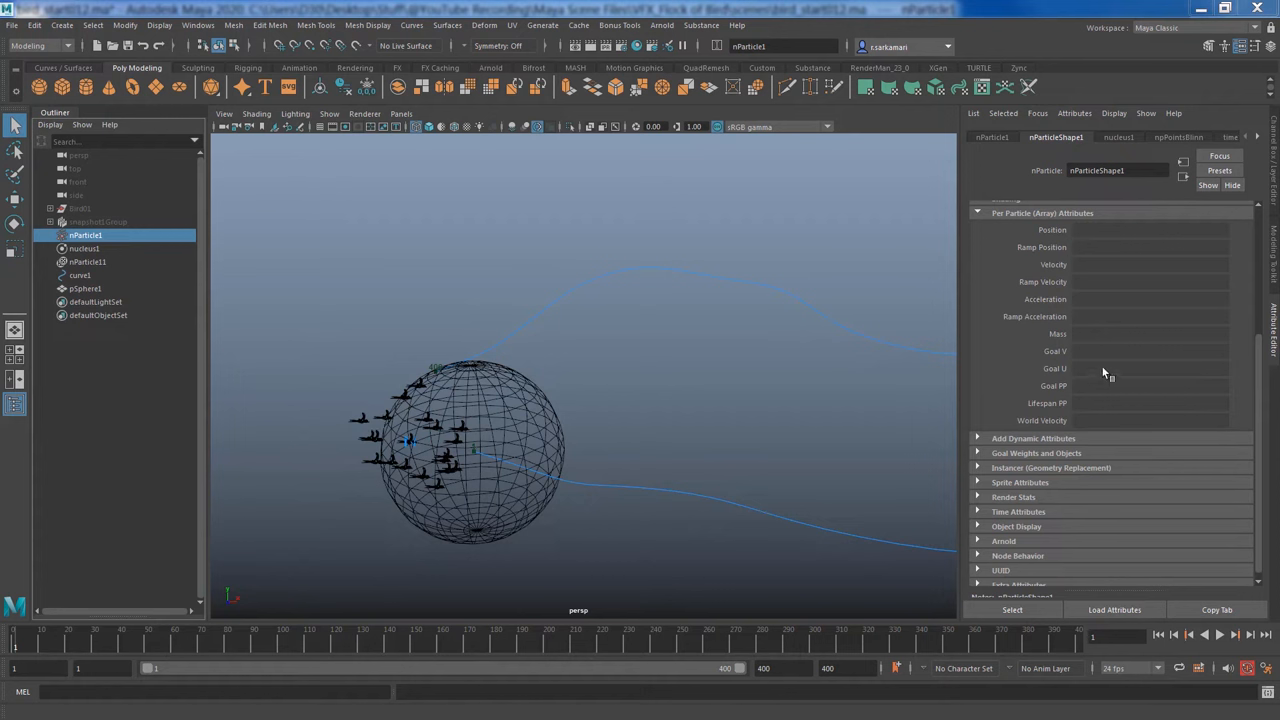
# Write creation expressions setting goalV = rand(1) and goalU = rand(1) on nParticleShape1
pyautogui.rightClick(1090, 356)
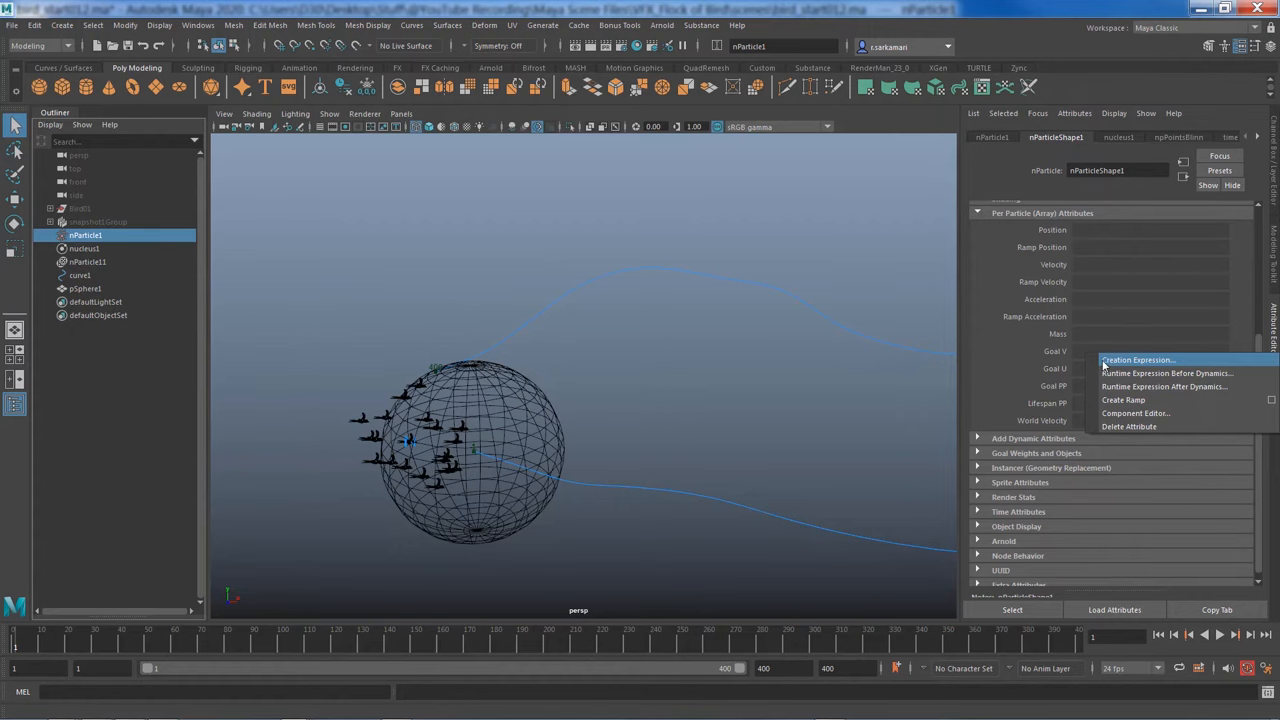
pyautogui.click(1138, 360)
pyautogui.write('nParticleShape1.goalV =')
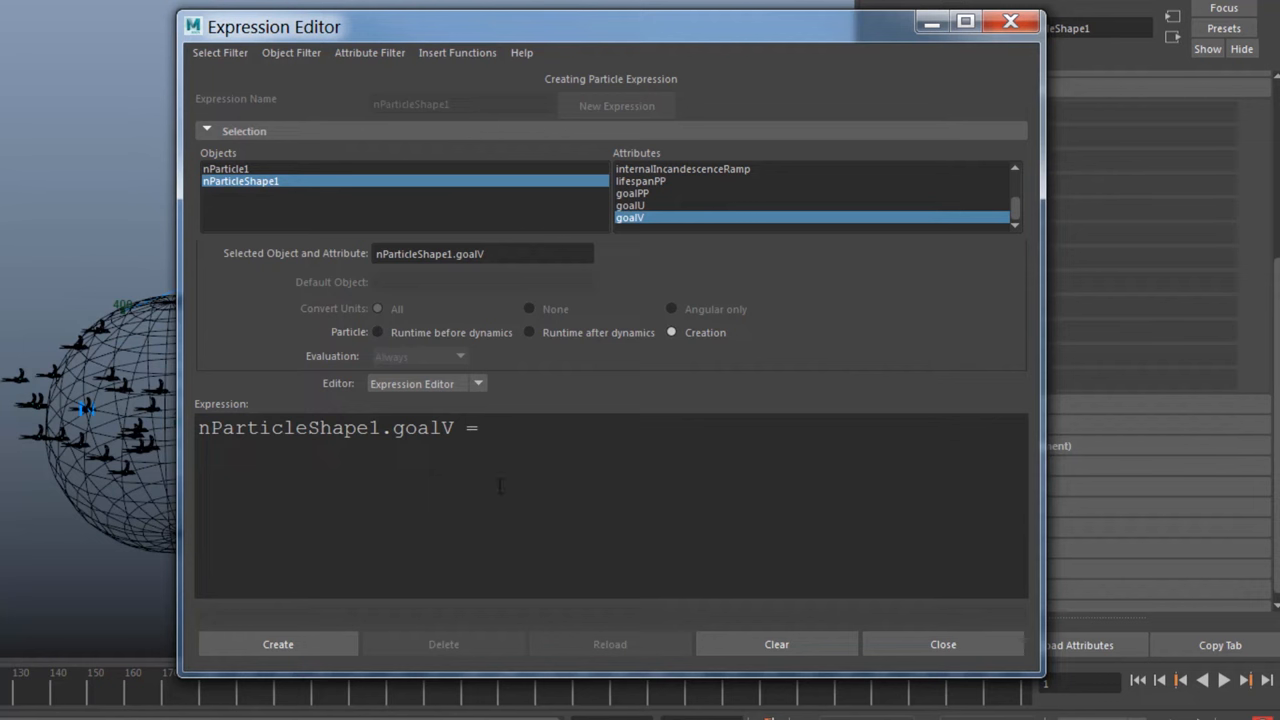
pyautogui.write('rand (')
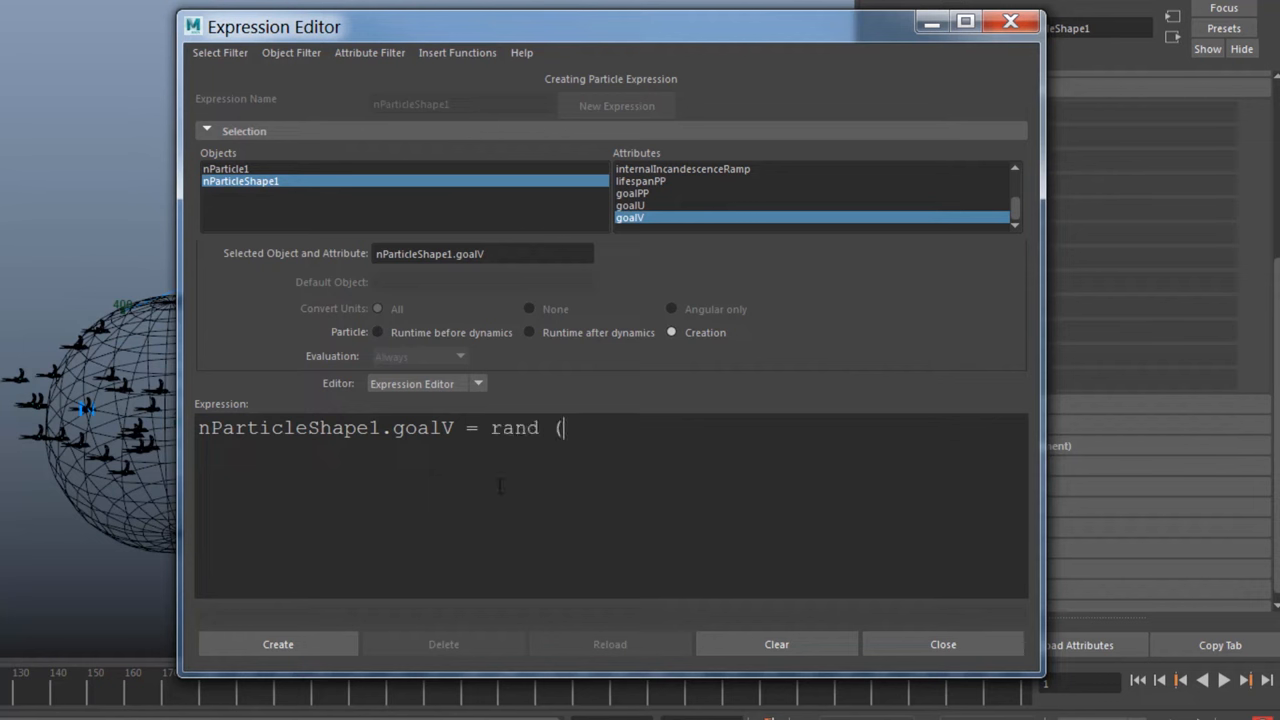
pyautogui.write('1);')
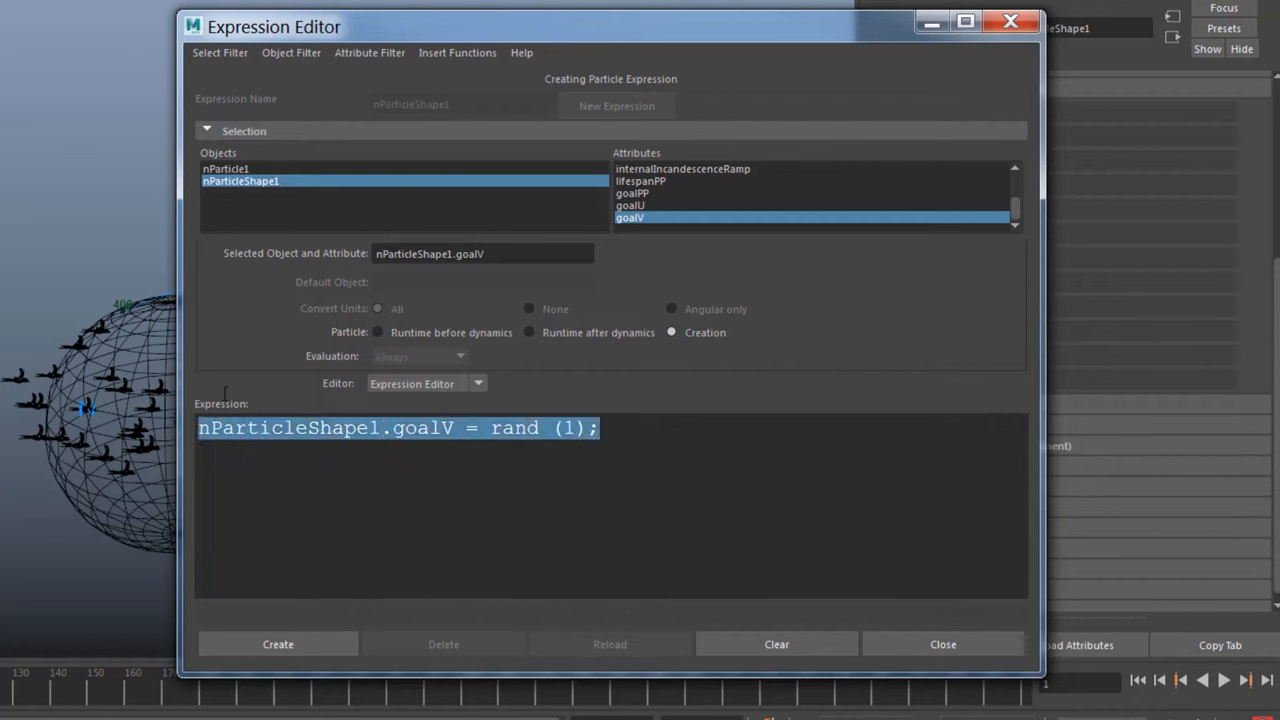
pyautogui.click(616, 428)
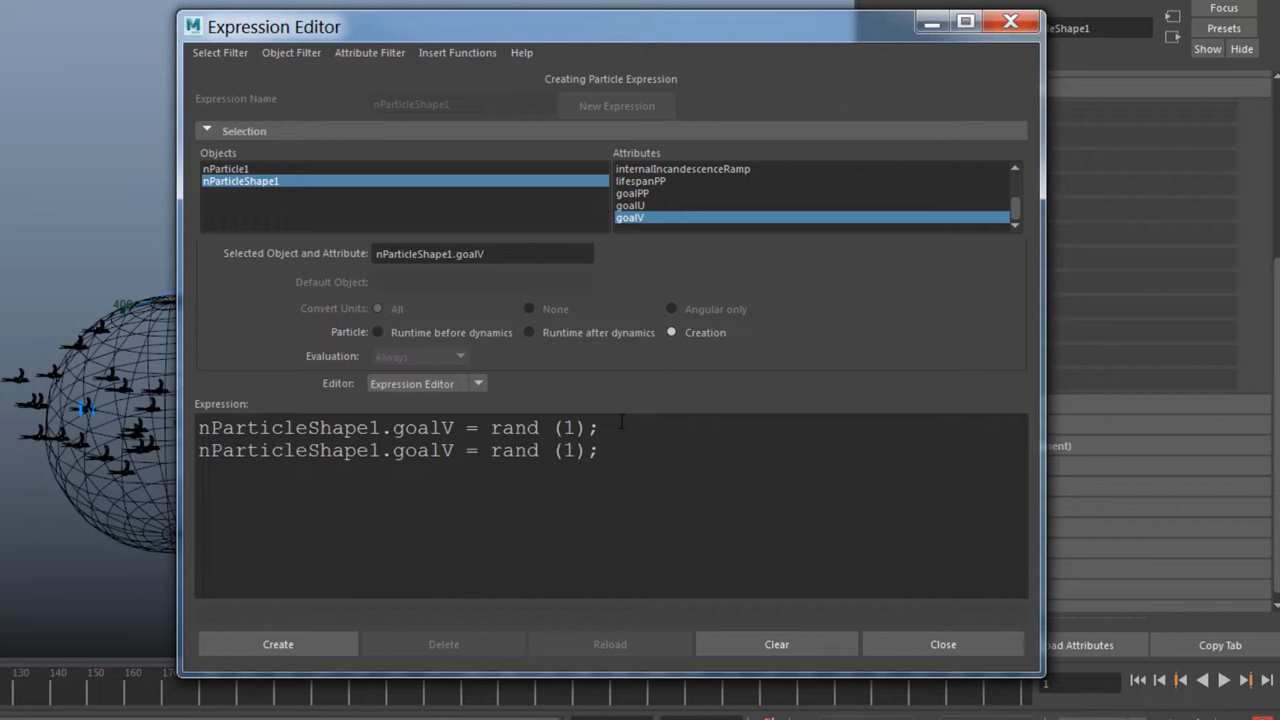
pyautogui.doubleClick(444, 452)
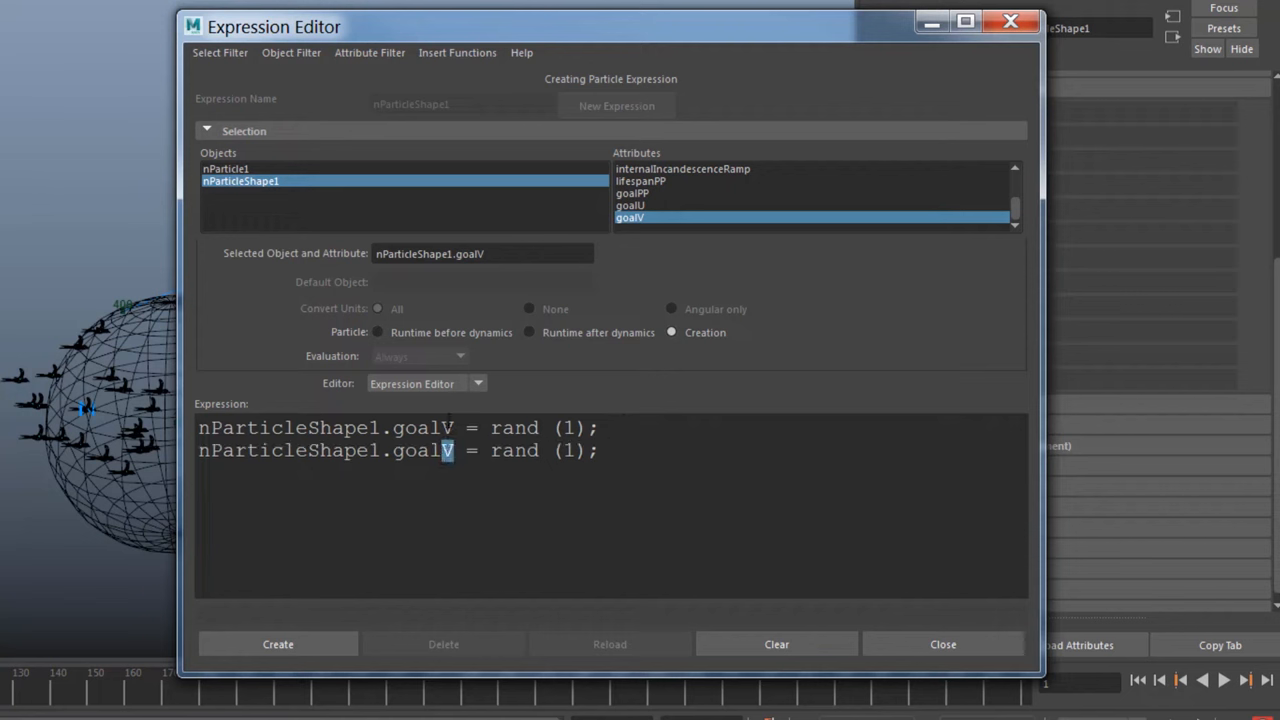
pyautogui.write('U')
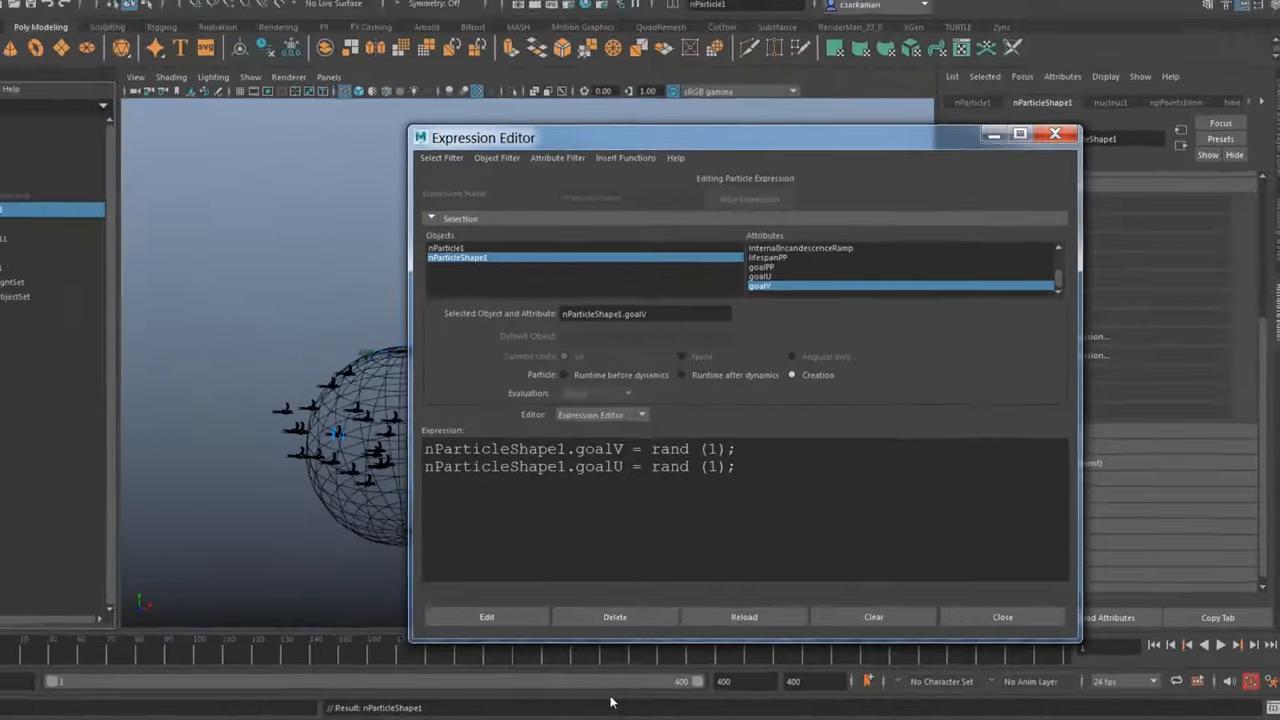
# Leave the Expression Editor and set the instancer's Aim Direction to Velocity
pyautogui.click(1002, 616)
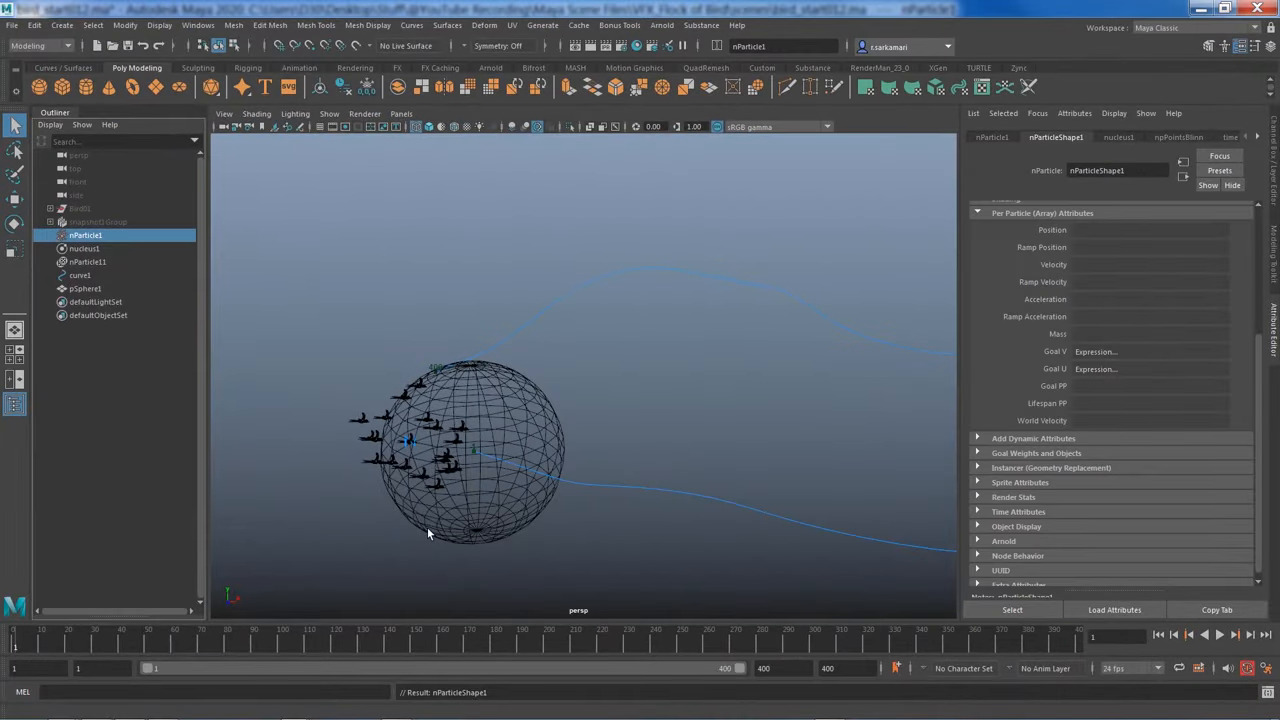
pyautogui.moveTo(516, 482)
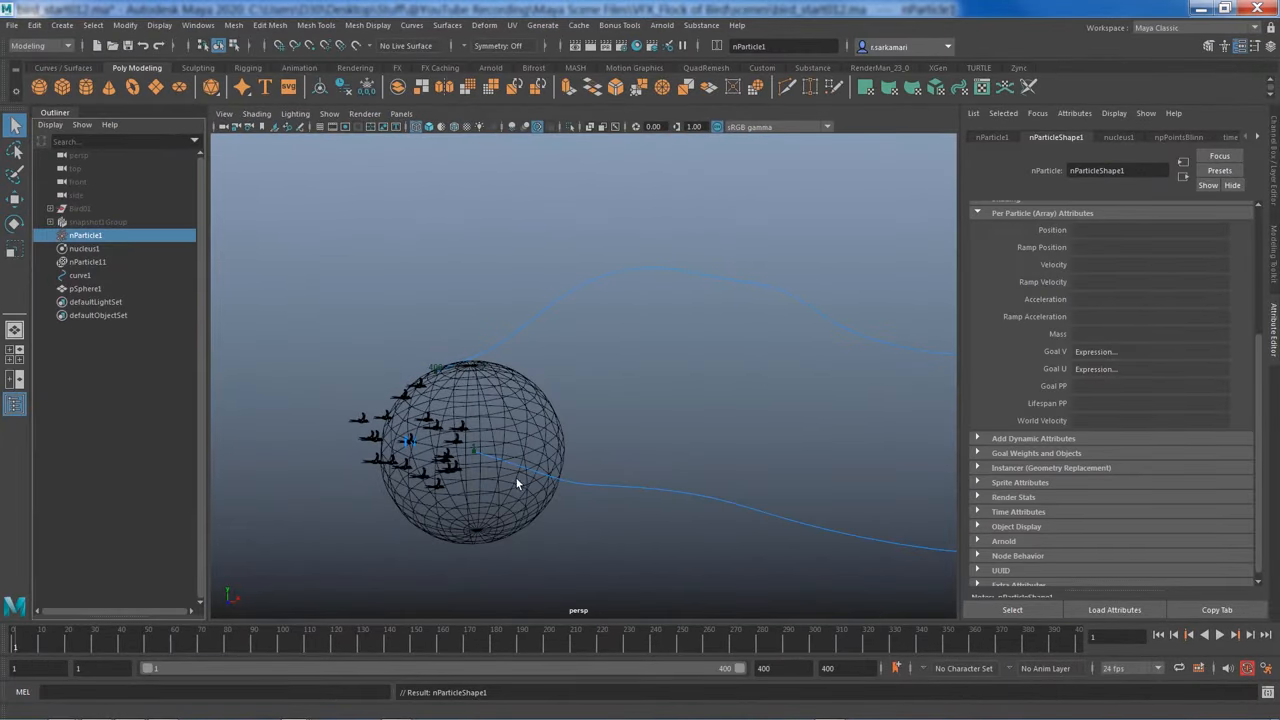
pyautogui.moveTo(620, 484)
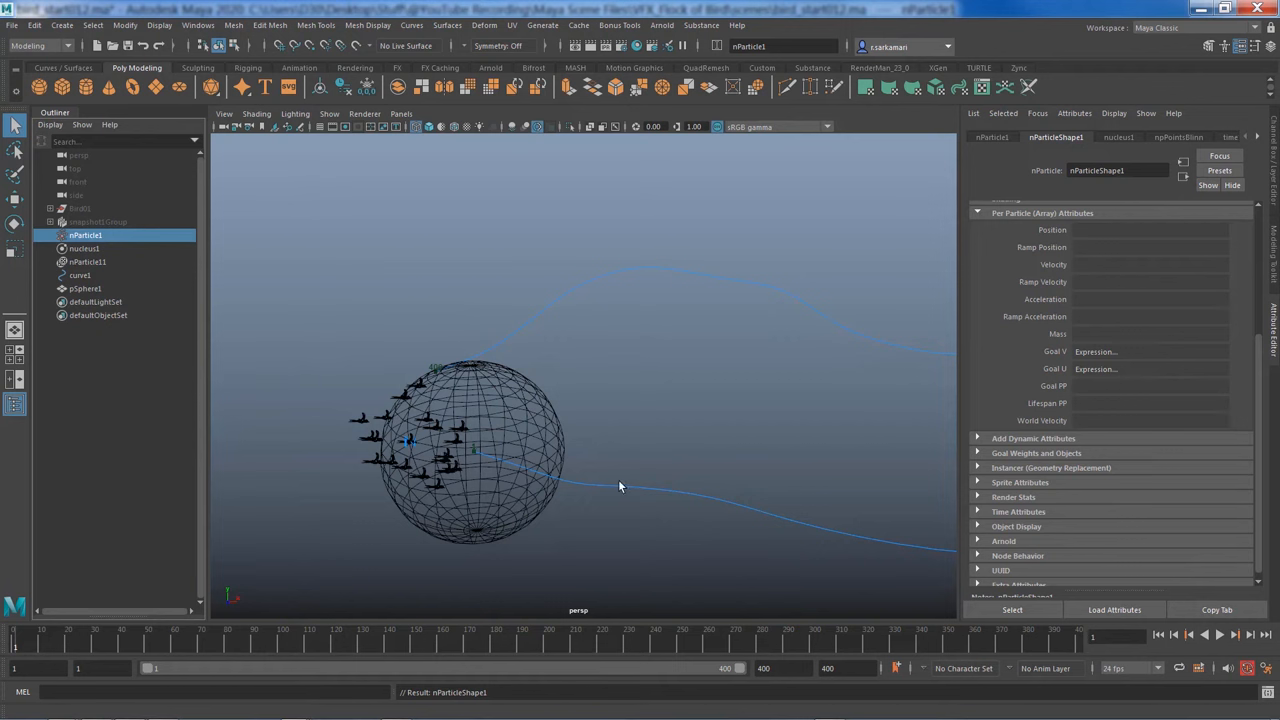
pyautogui.moveTo(492, 464)
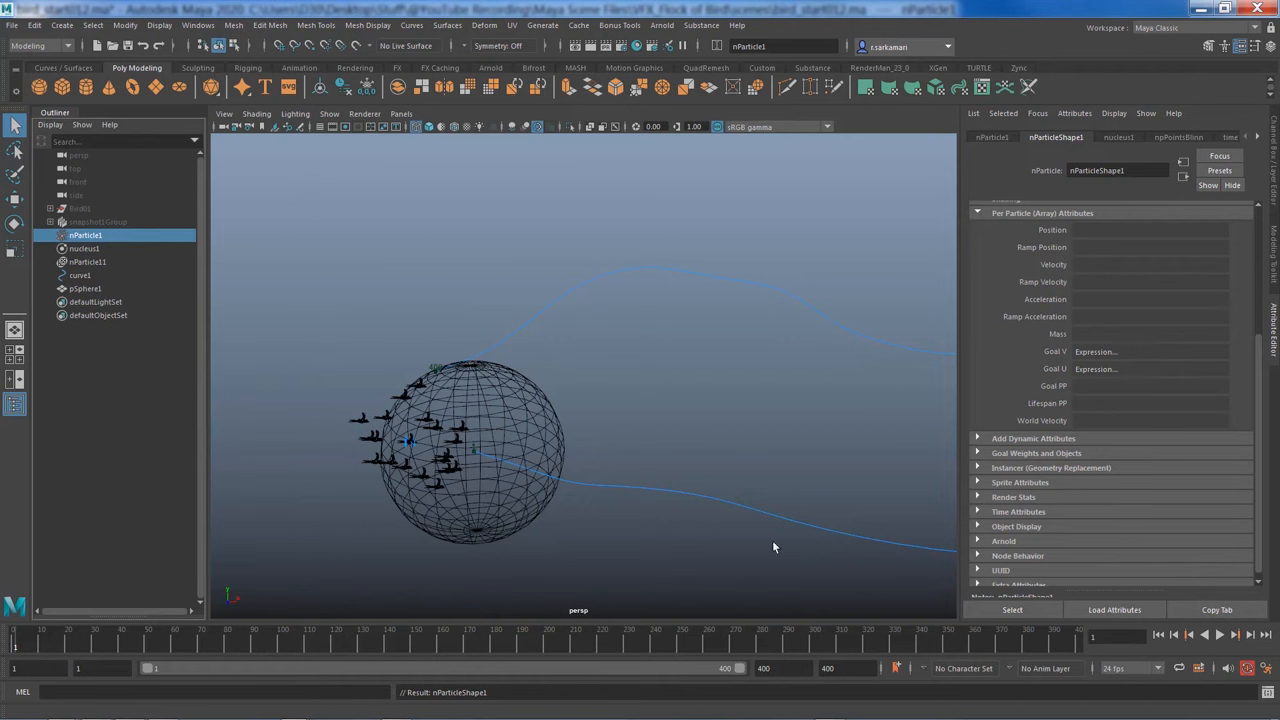
pyautogui.moveTo(608, 492)
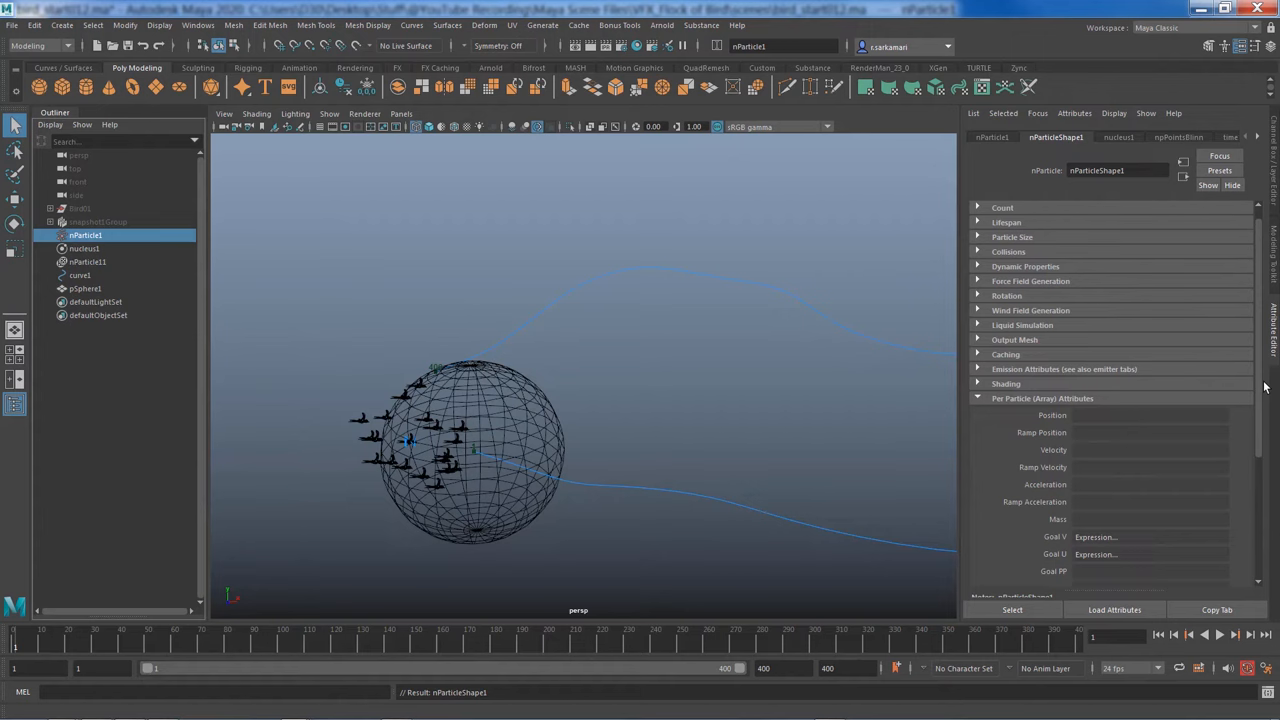
pyautogui.scroll(-3)
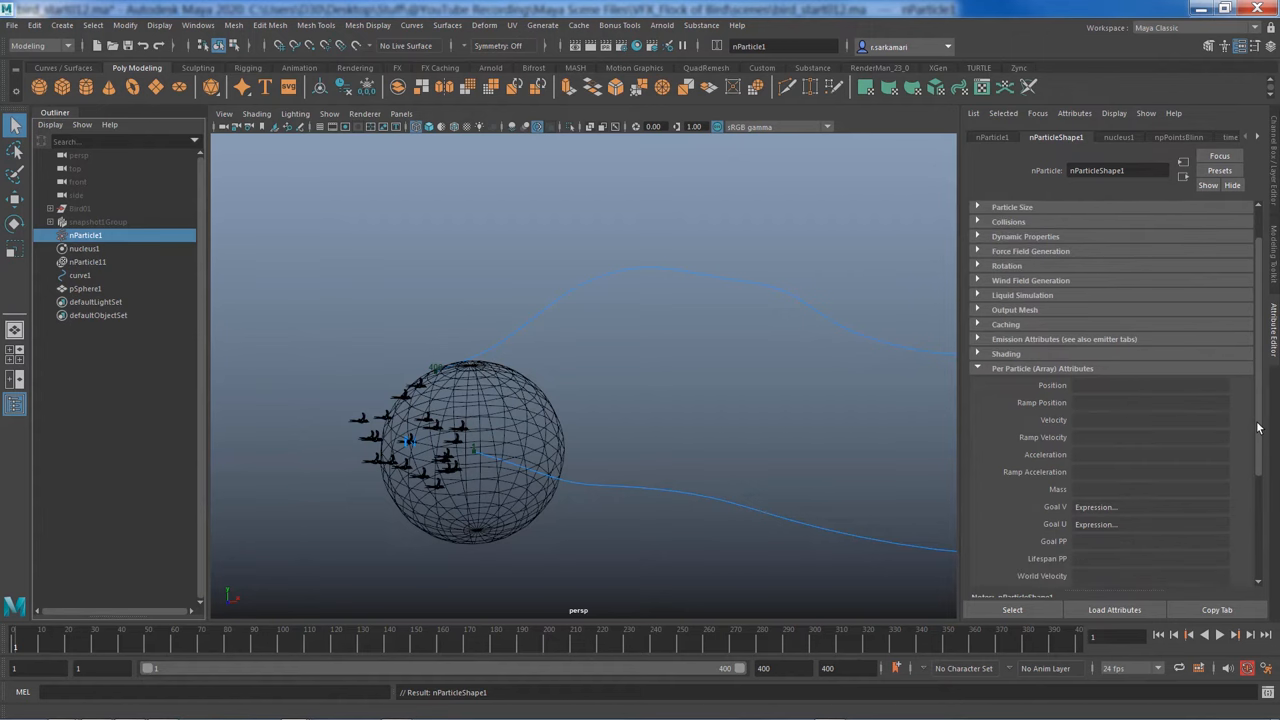
pyautogui.scroll(-3)
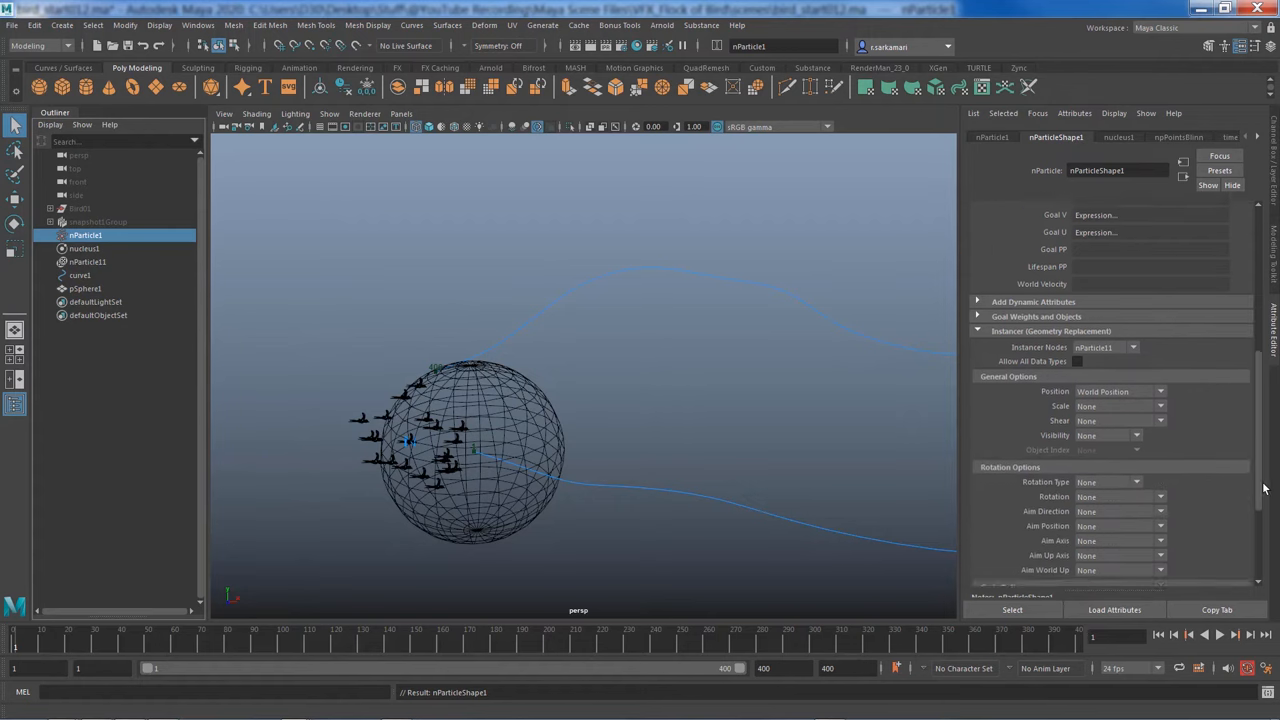
pyautogui.scroll(-3)
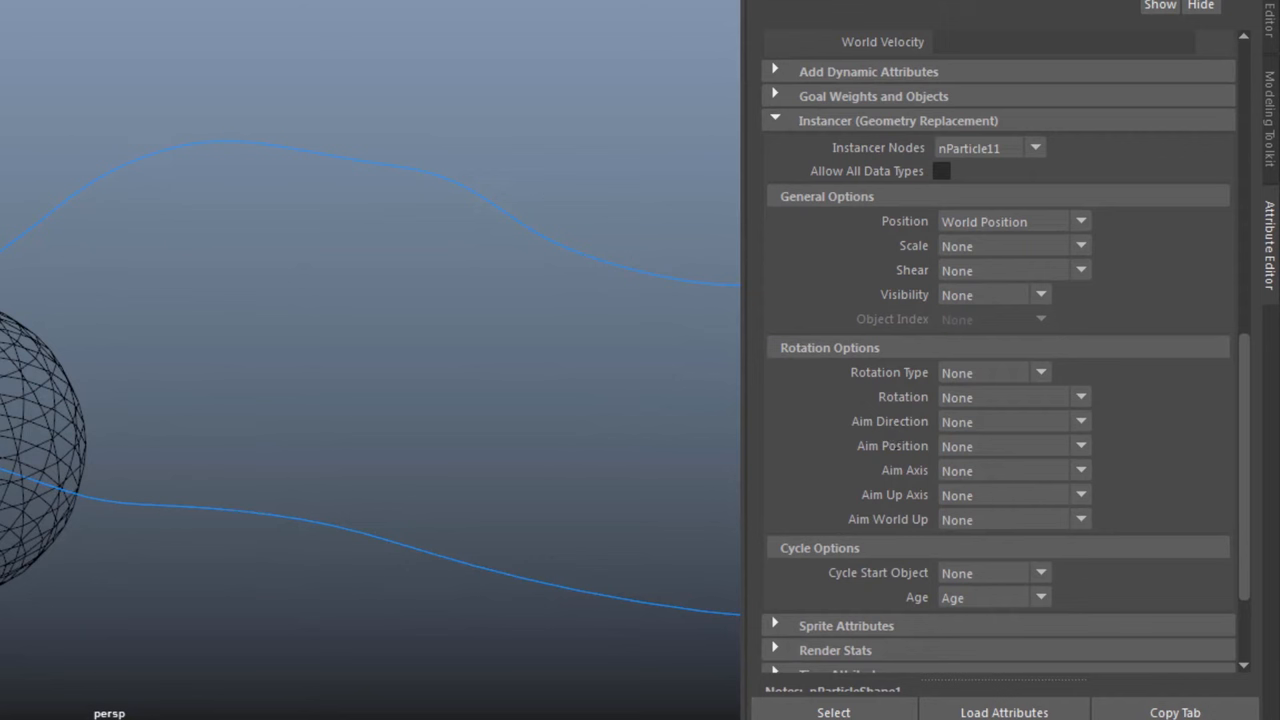
pyautogui.moveTo(964, 436)
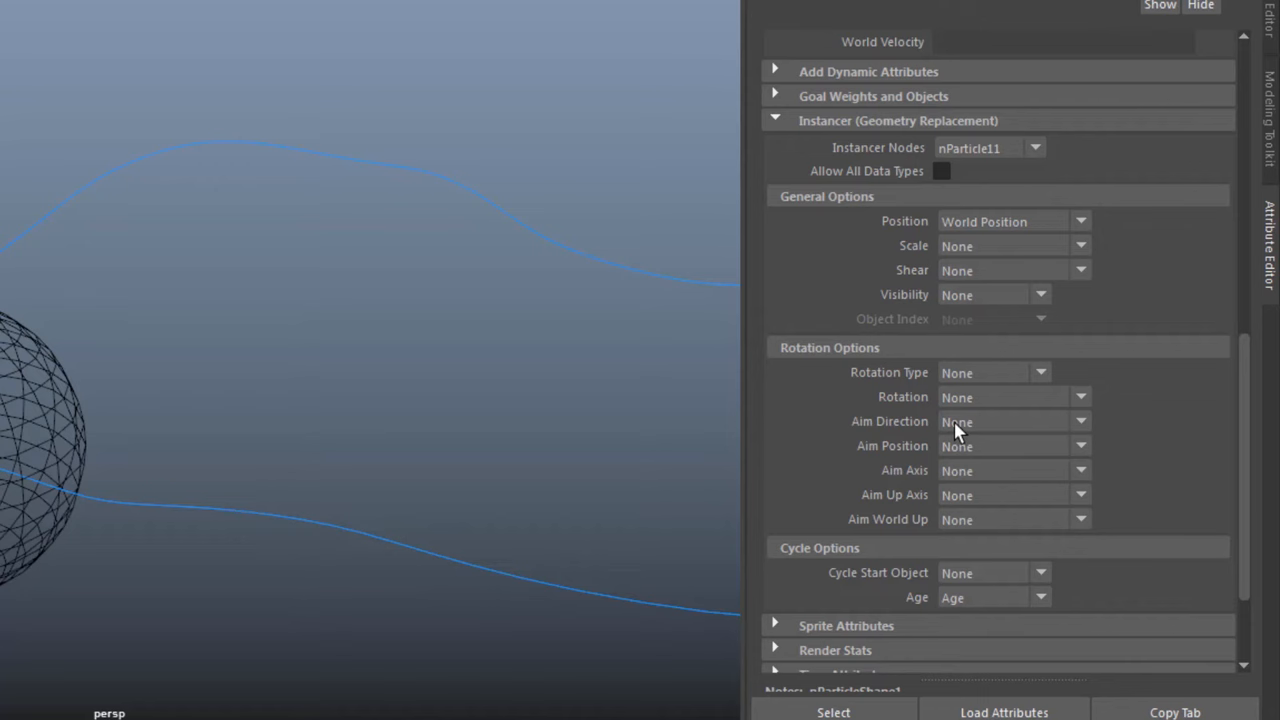
pyautogui.moveTo(986, 434)
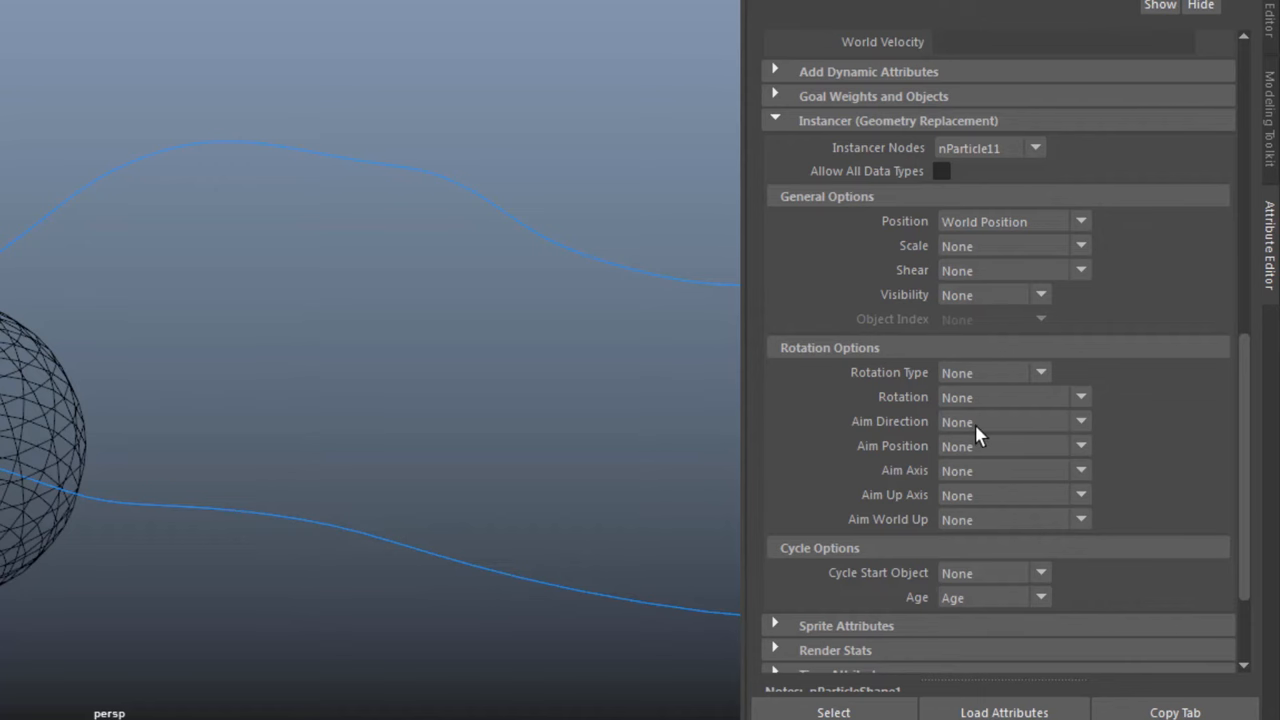
pyautogui.click(1068, 420)
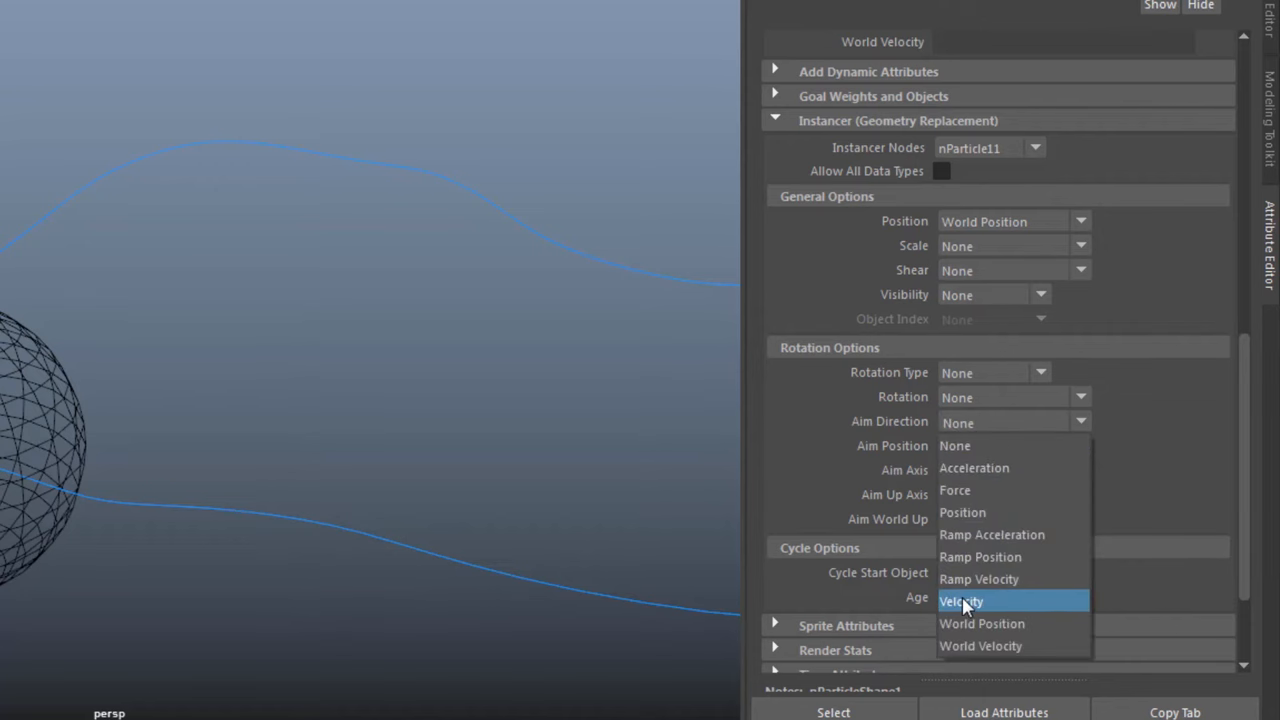
pyautogui.click(964, 600)
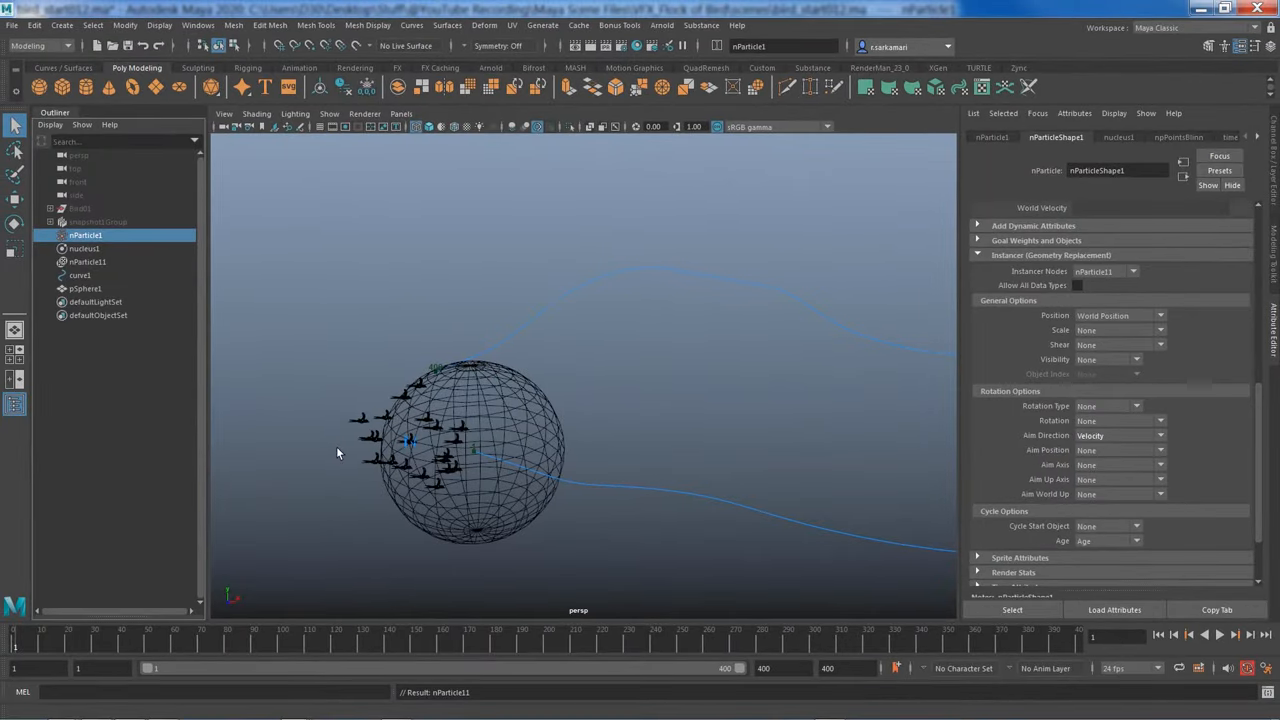
pyautogui.moveTo(620, 476)
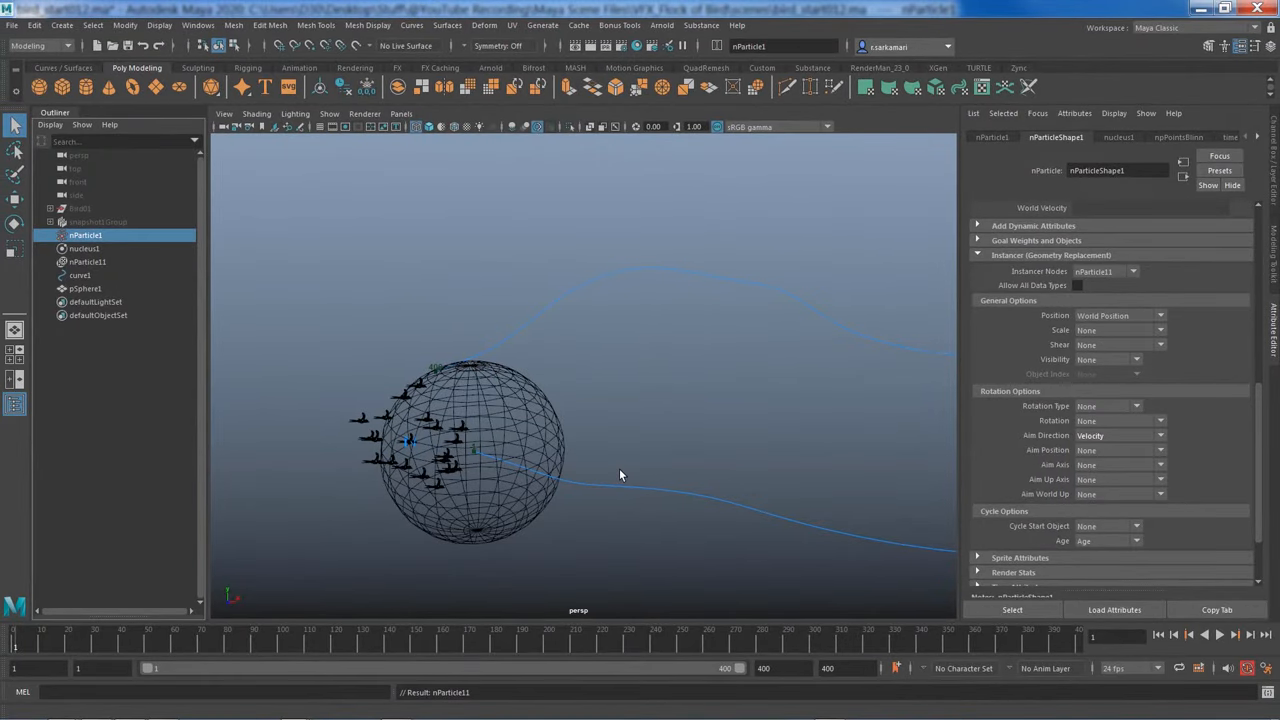
pyautogui.moveTo(540, 458)
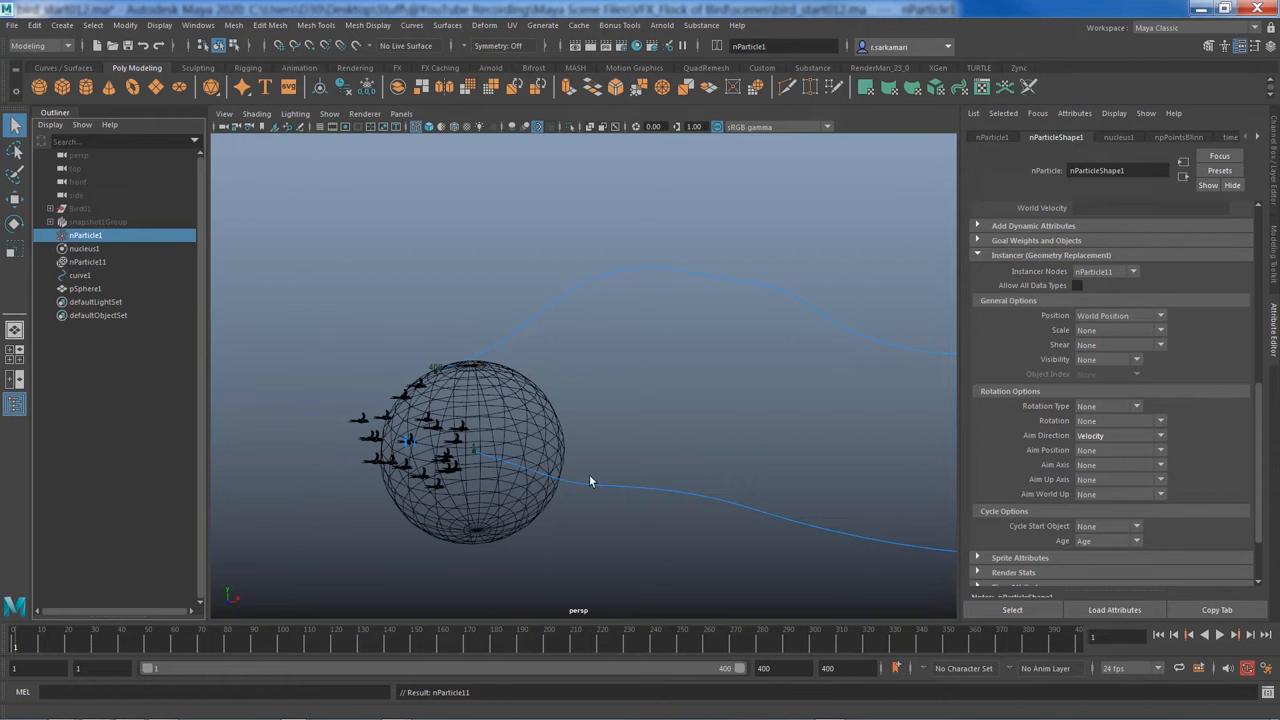
pyautogui.moveTo(380, 498)
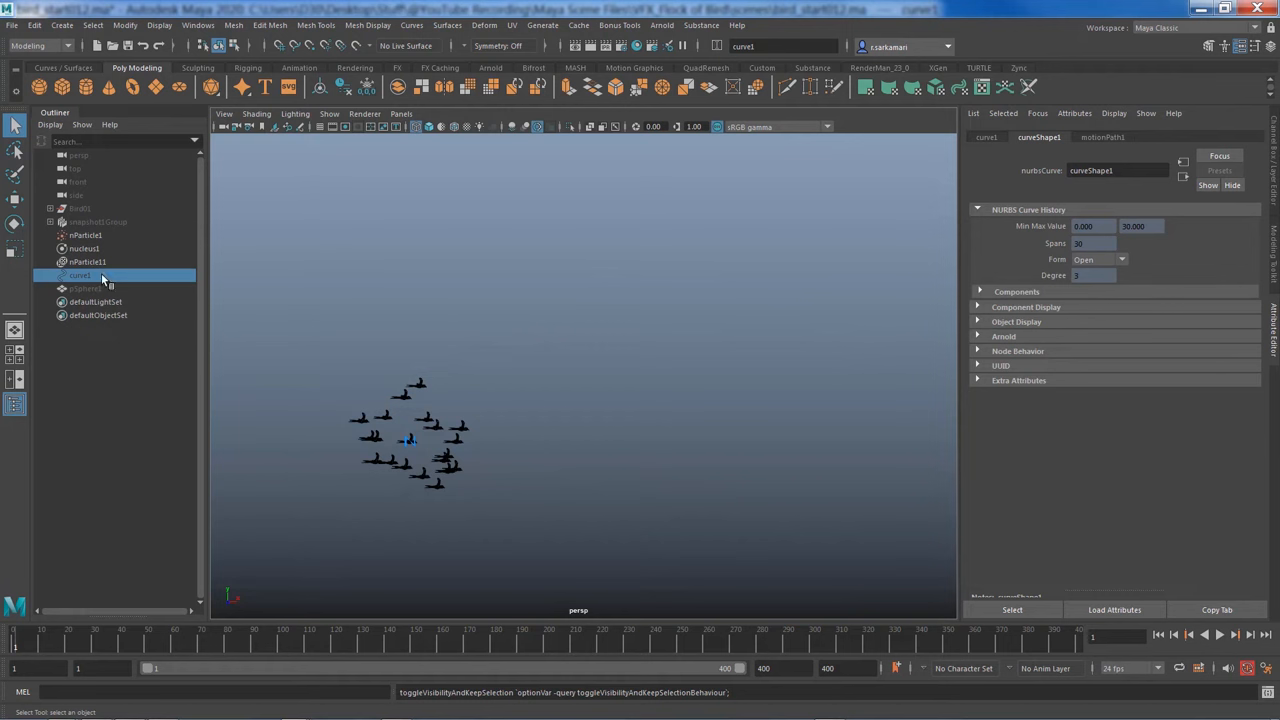
# Create a turbulence field acting on the selected bird particles
pyautogui.click(82, 236)
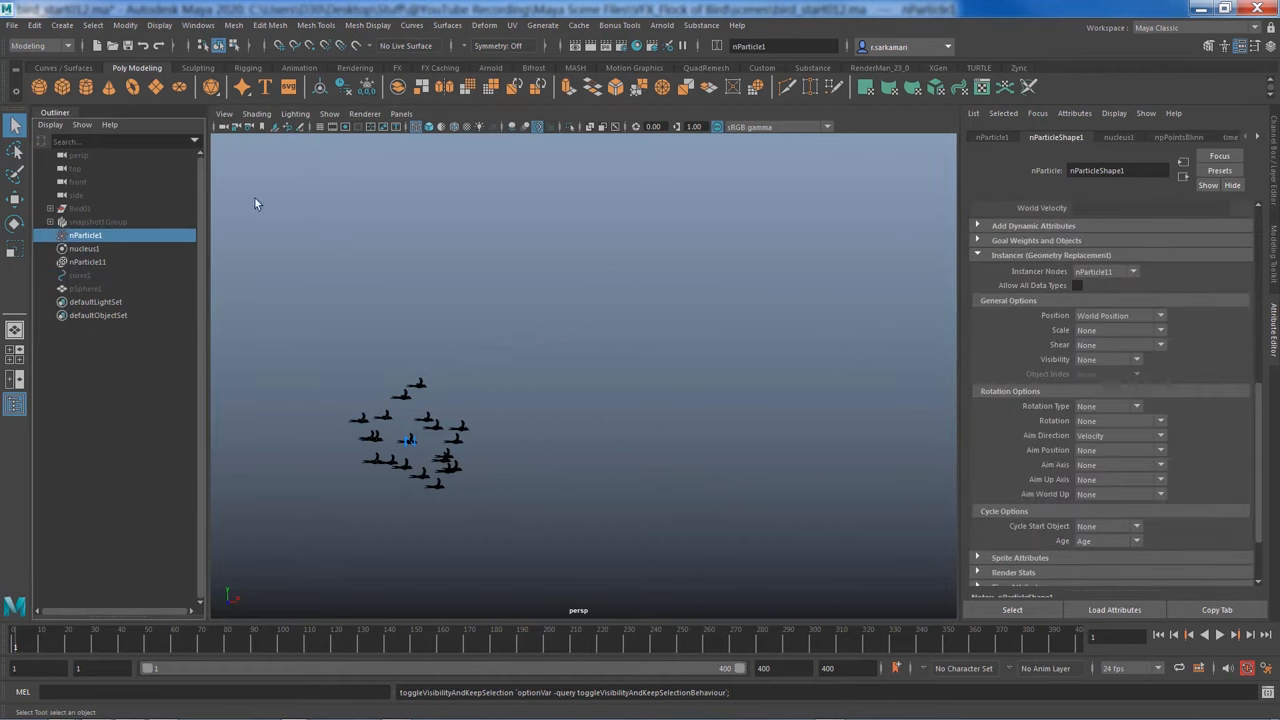
pyautogui.moveTo(508, 32)
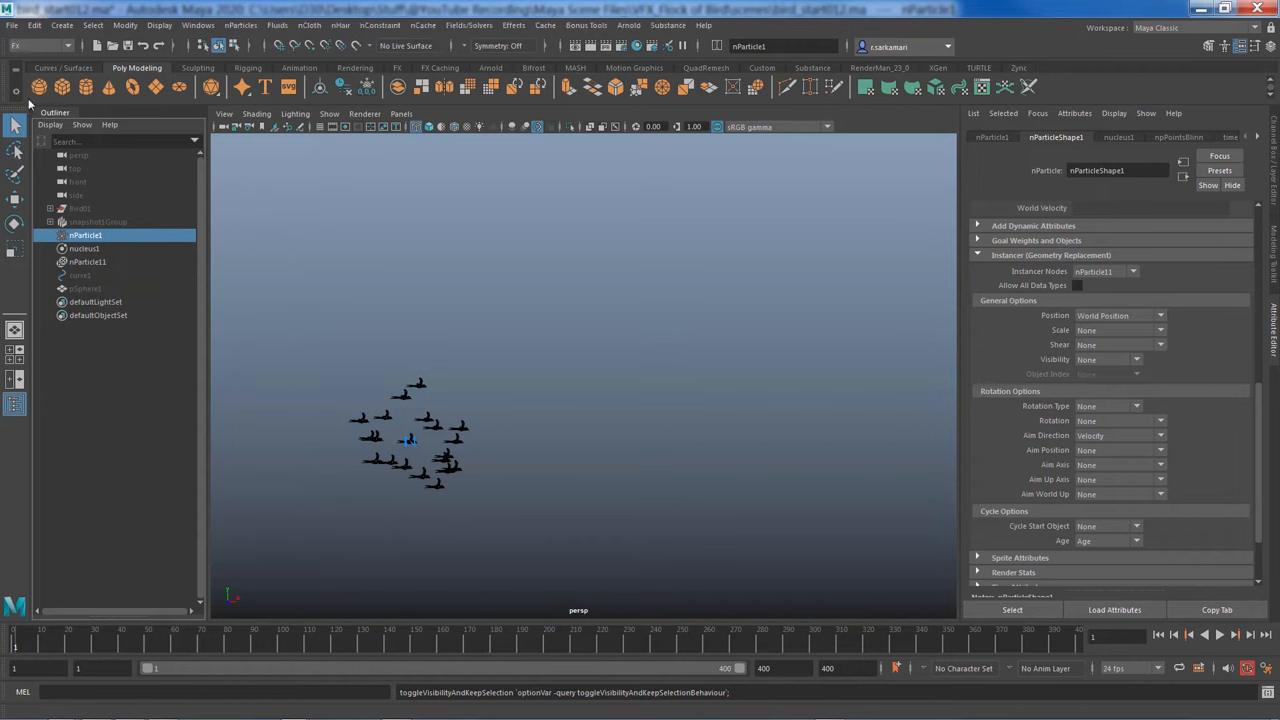
pyautogui.click(478, 24)
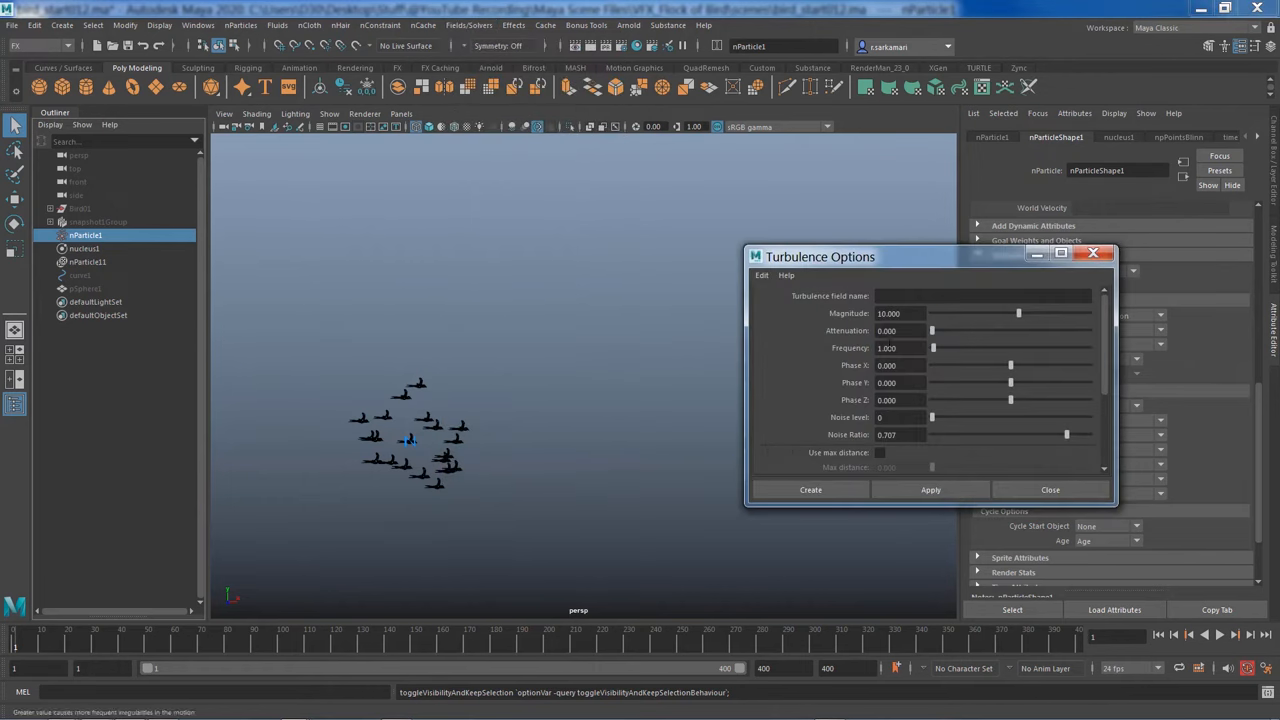
pyautogui.click(900, 312)
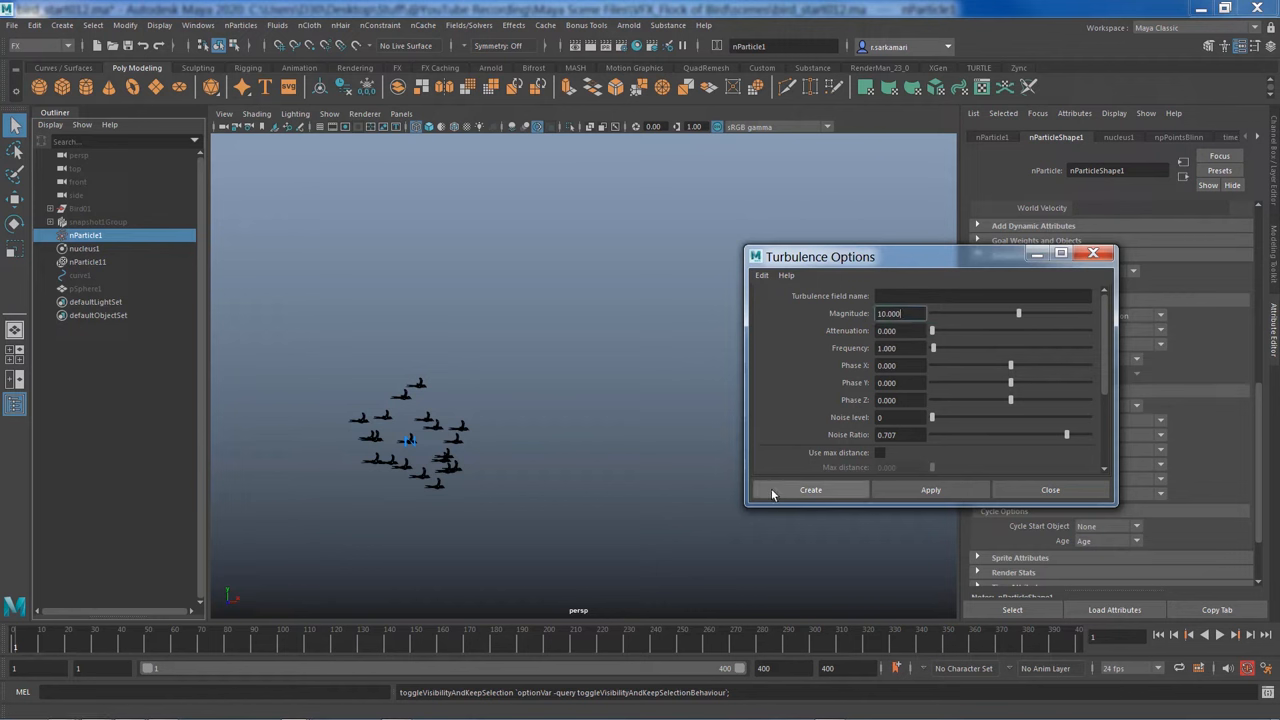
pyautogui.click(810, 488)
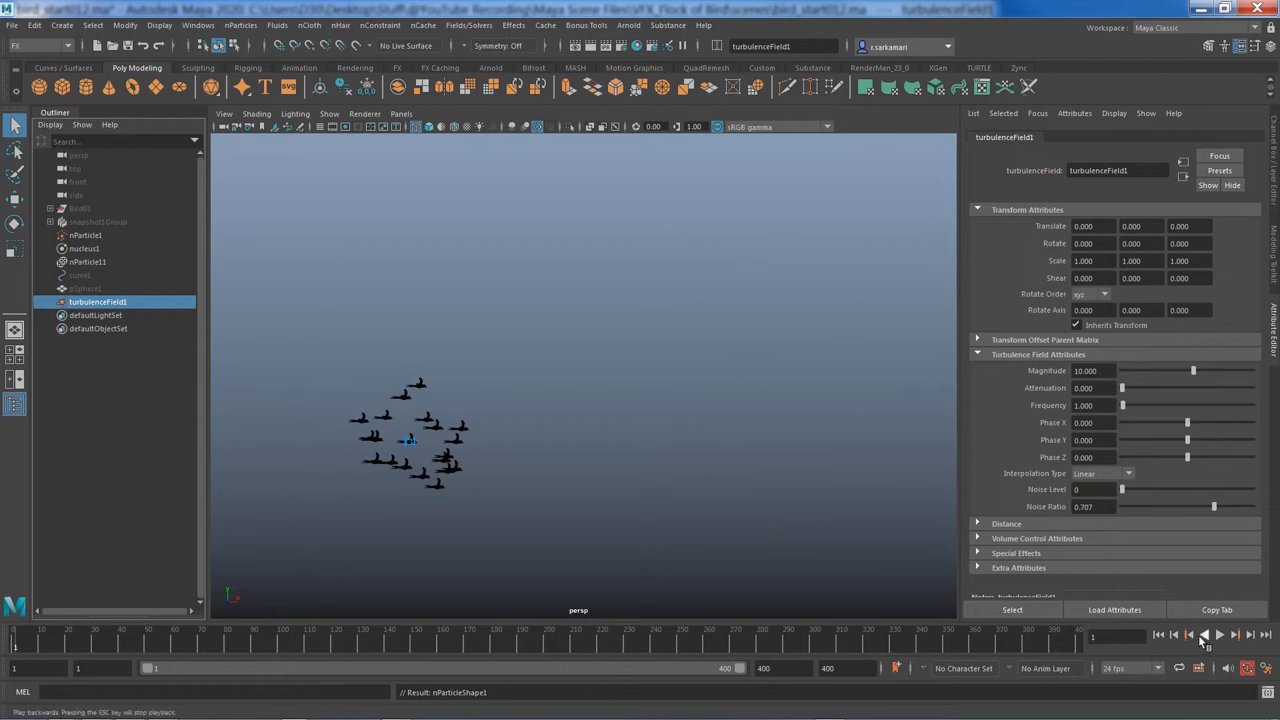
# Add a custom per-particle attribute named RandScale to the bird particle shape
pyautogui.click(1208, 640)
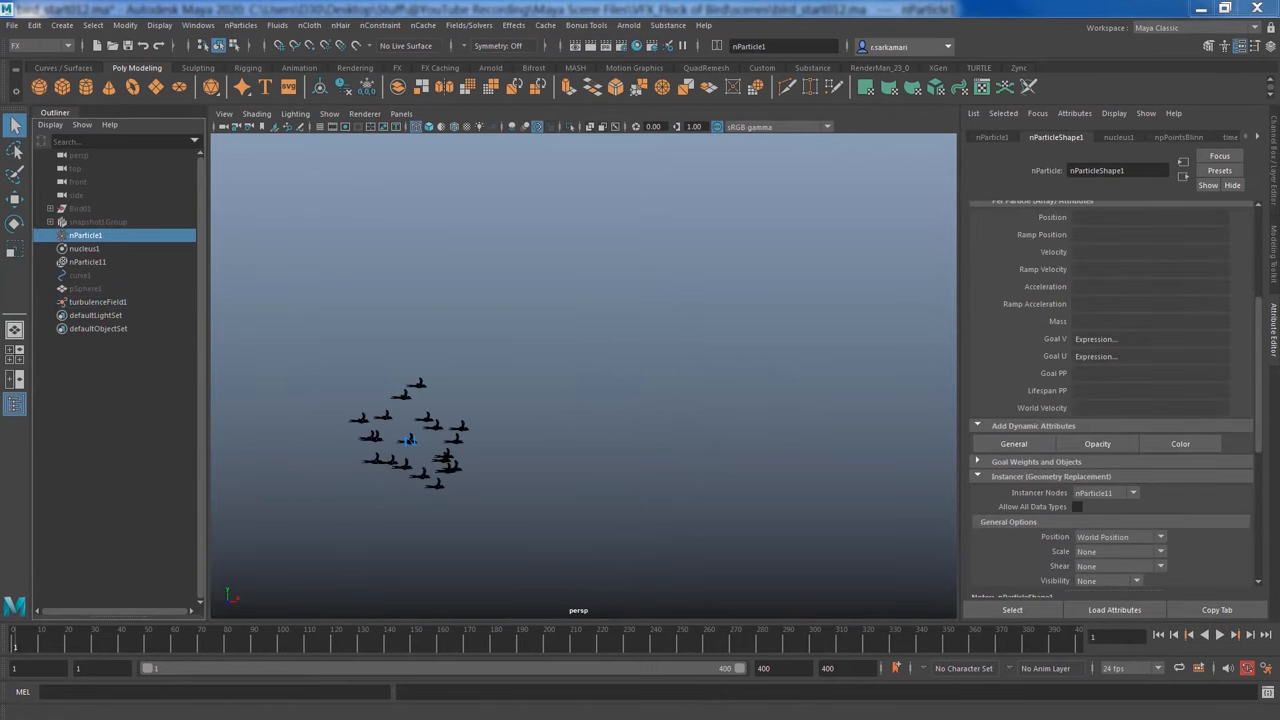
pyautogui.moveTo(390, 432)
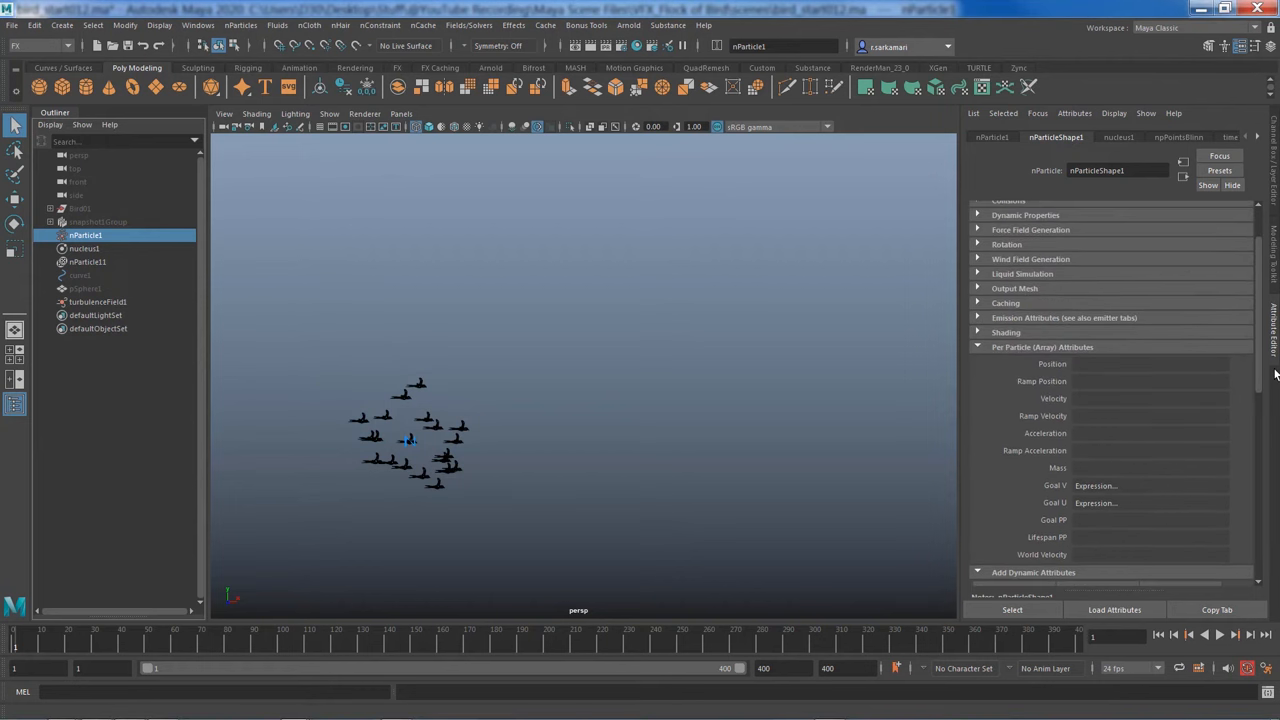
pyautogui.moveTo(1016, 348)
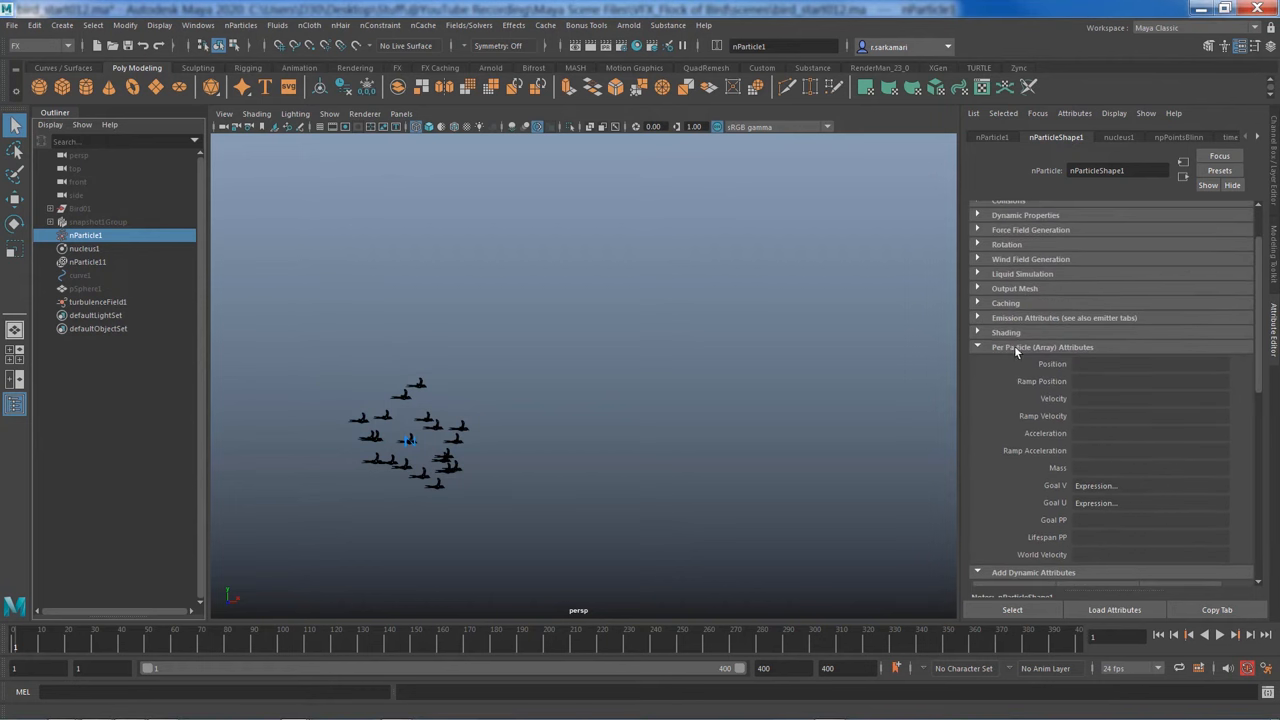
pyautogui.moveTo(1054, 350)
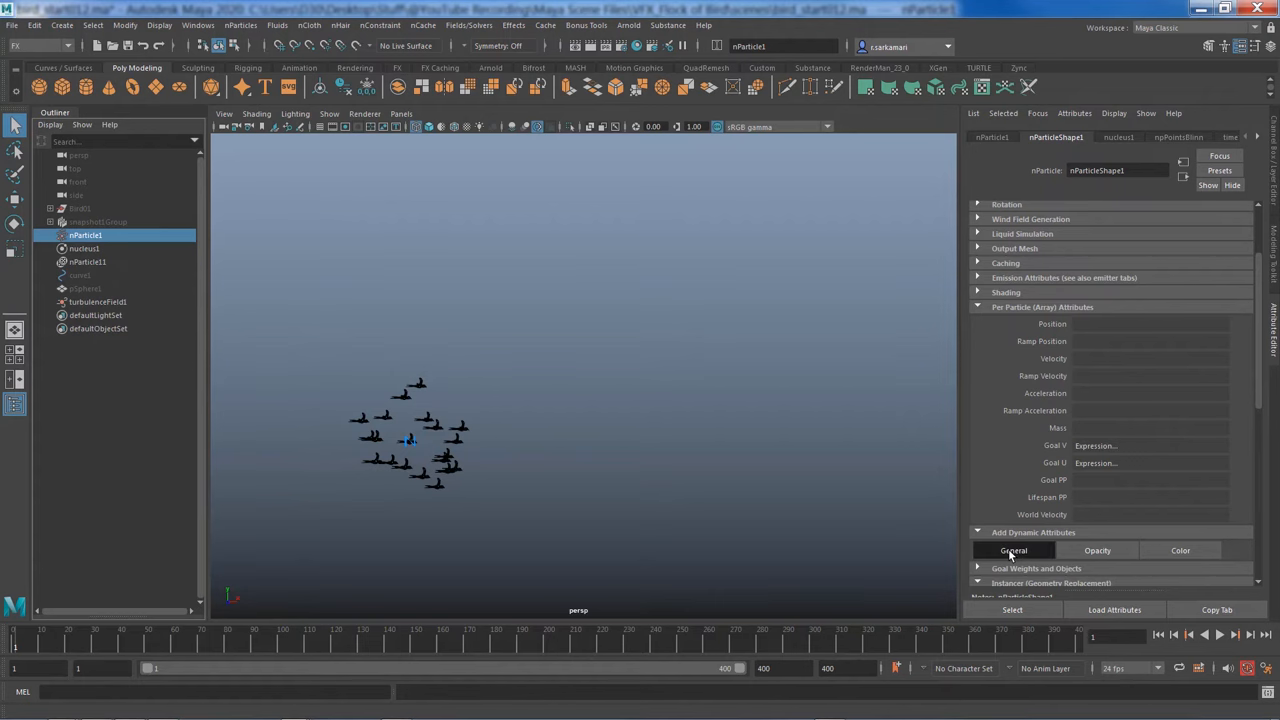
pyautogui.click(1012, 550)
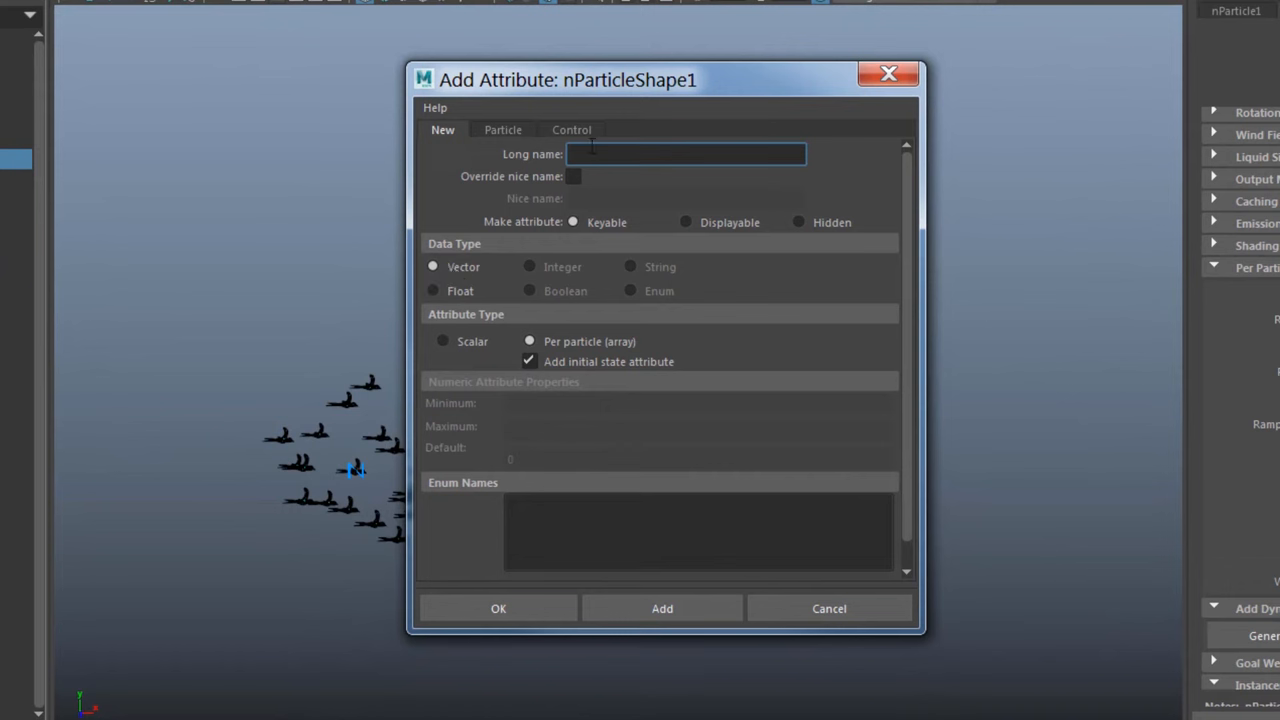
pyautogui.write('RandScale')
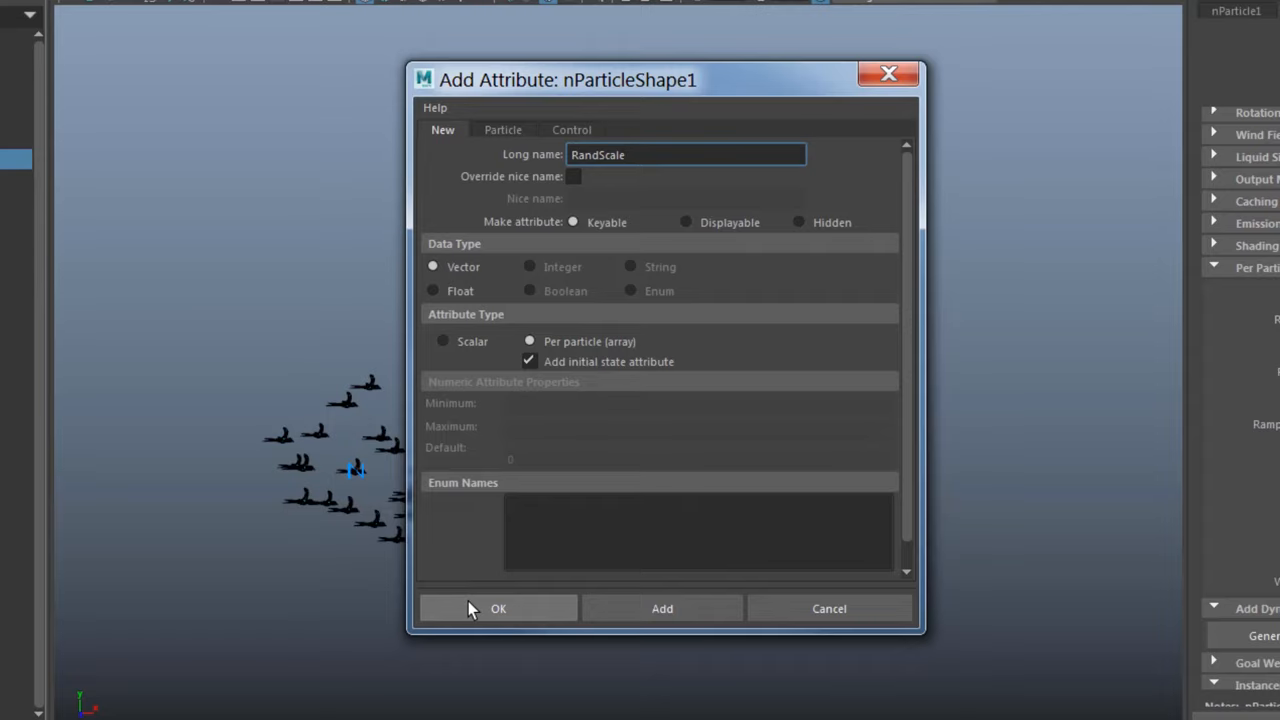
pyautogui.click(498, 608)
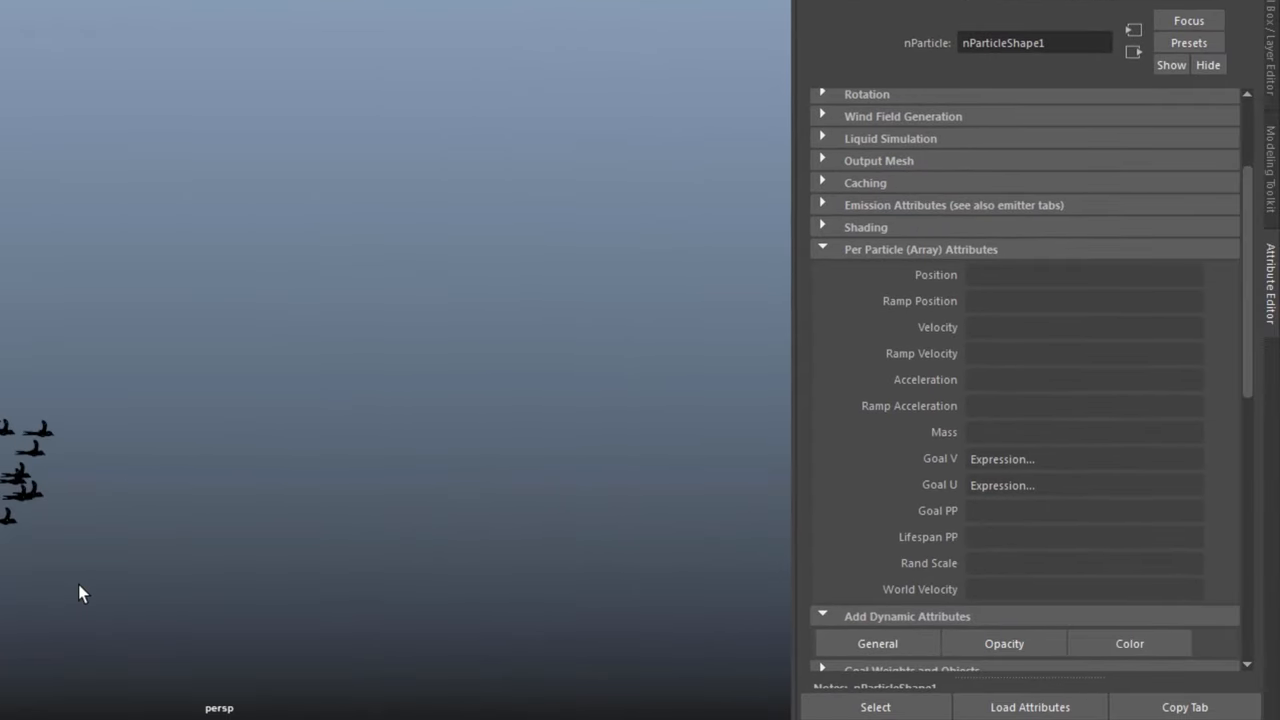
pyautogui.moveTo(946, 572)
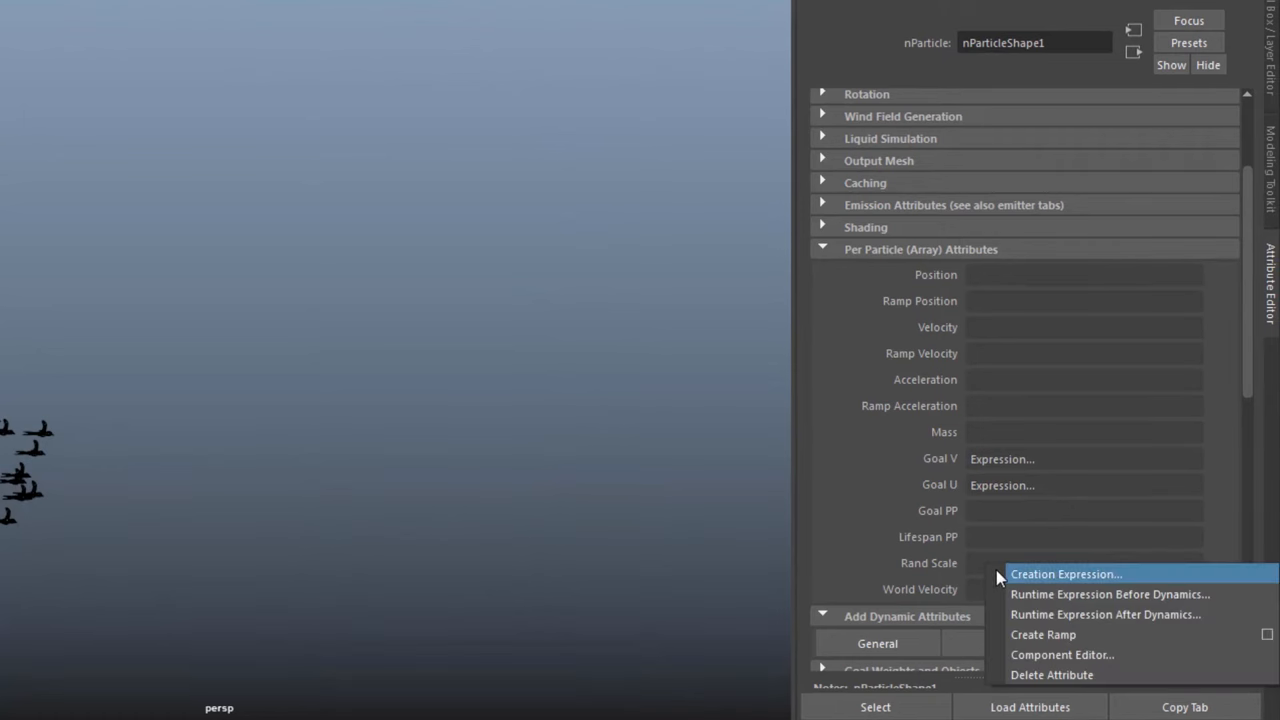
# Set RandScale's creation expression to <<rand(0.75,1),rand(0.75,1),rand(0.75,1)>> and leave the editor
pyautogui.click(1068, 572)
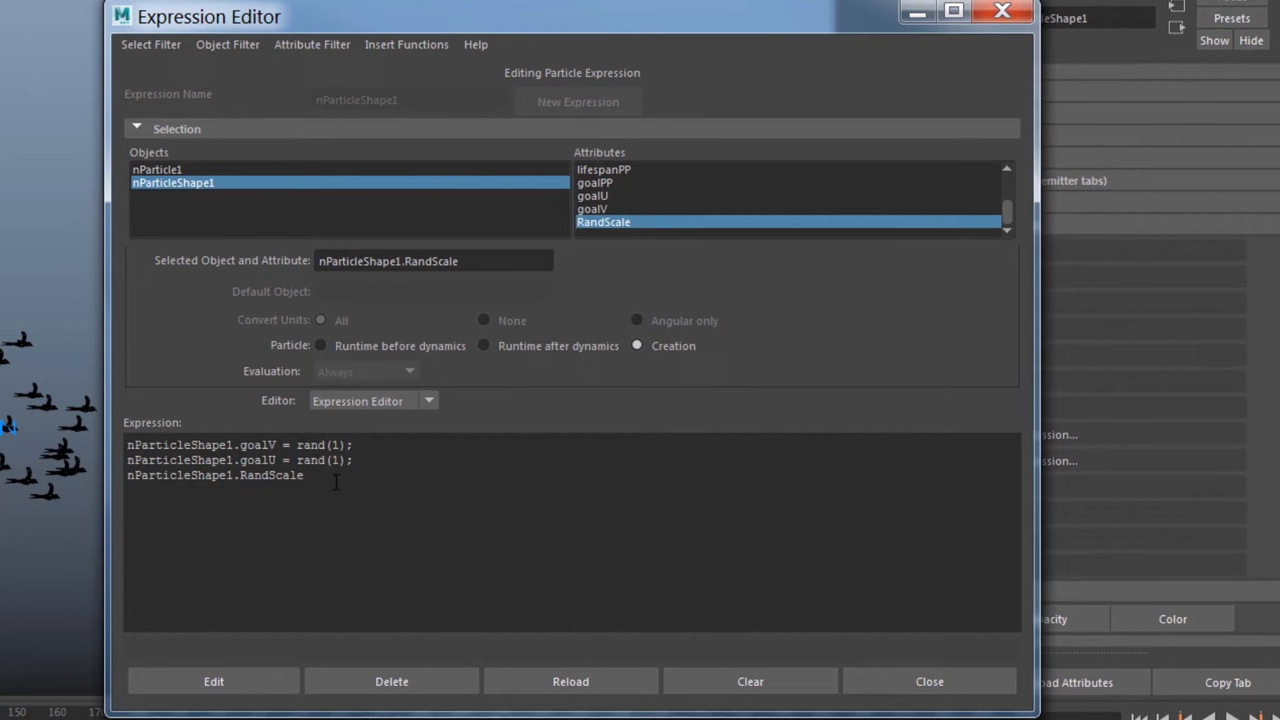
pyautogui.write('=')
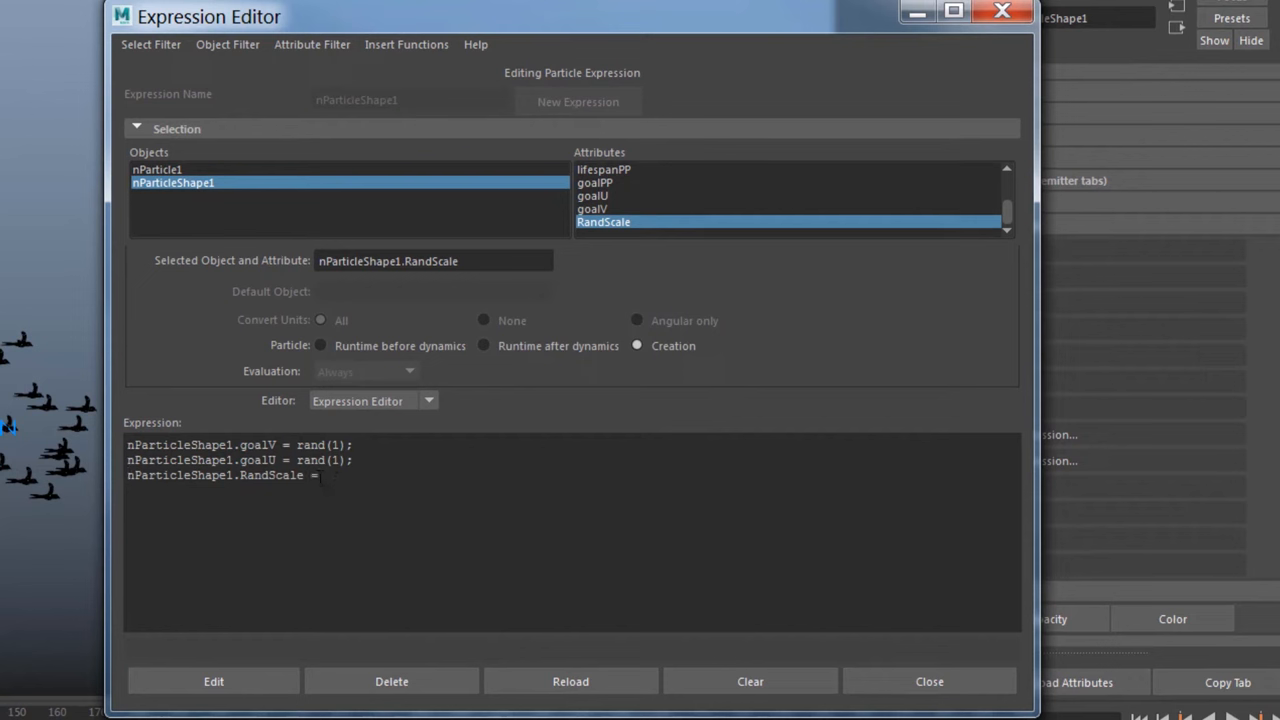
pyautogui.write('ra')
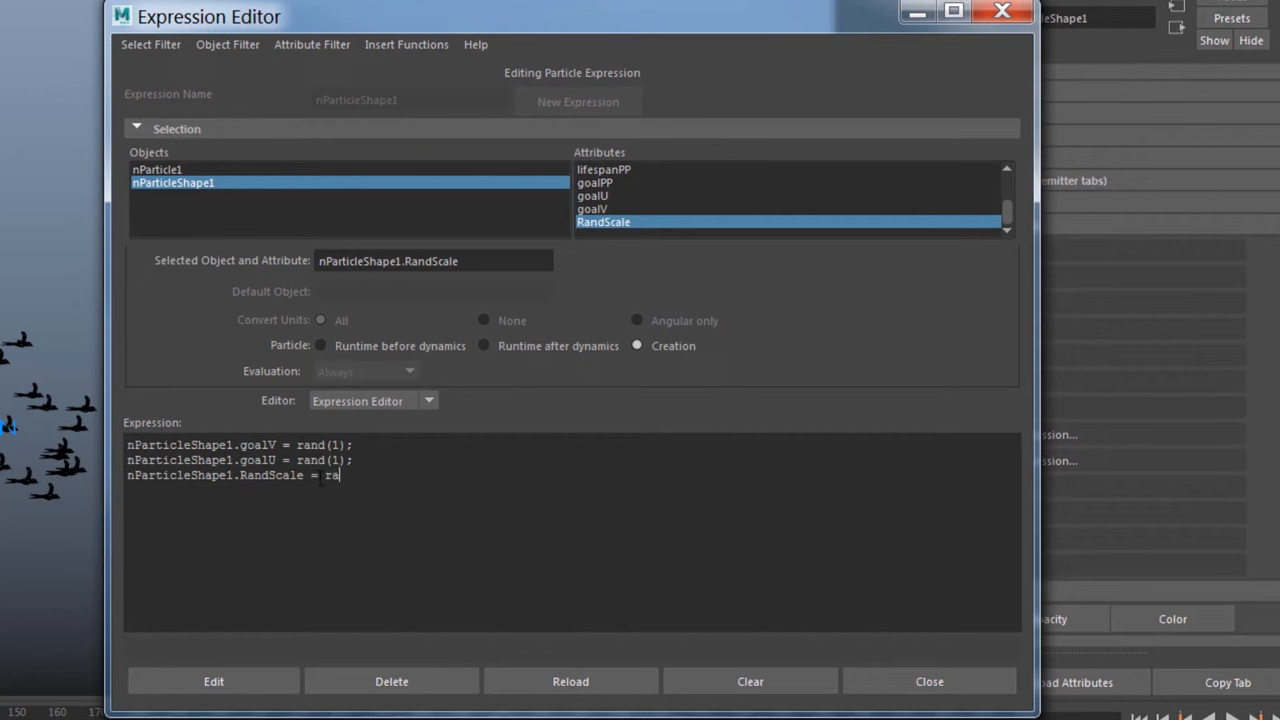
pyautogui.write('nd')
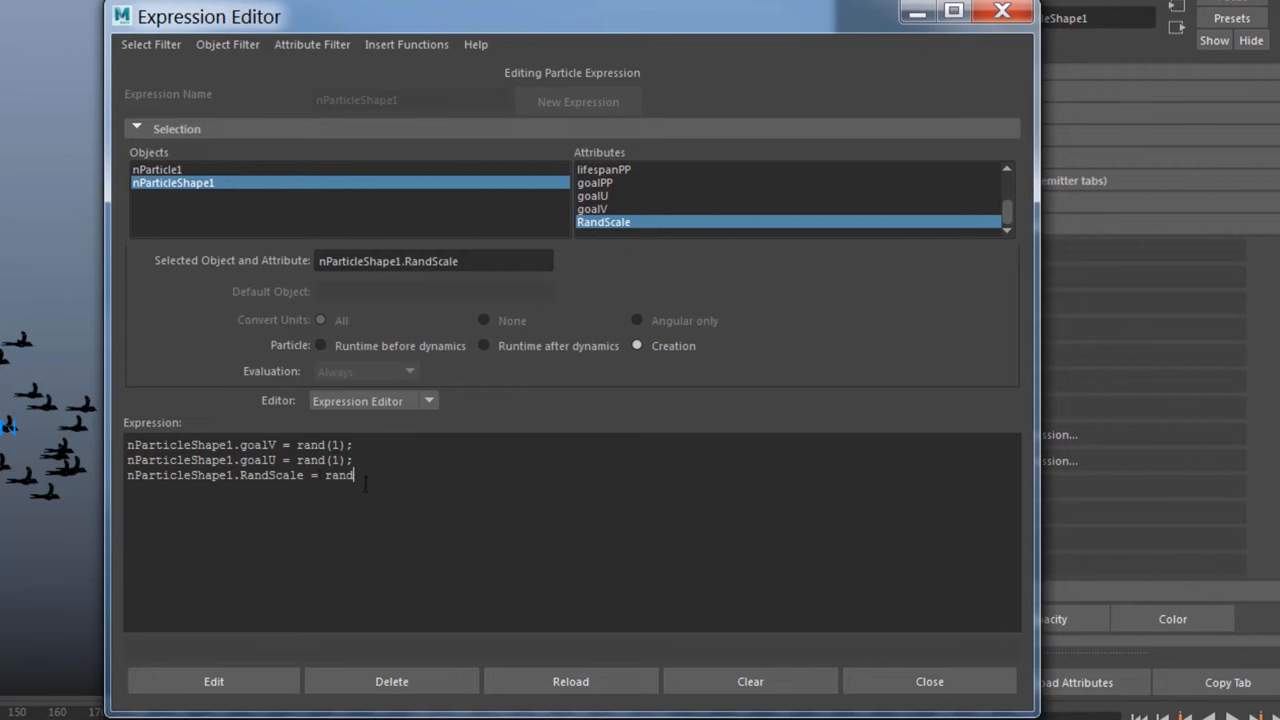
pyautogui.write('(')
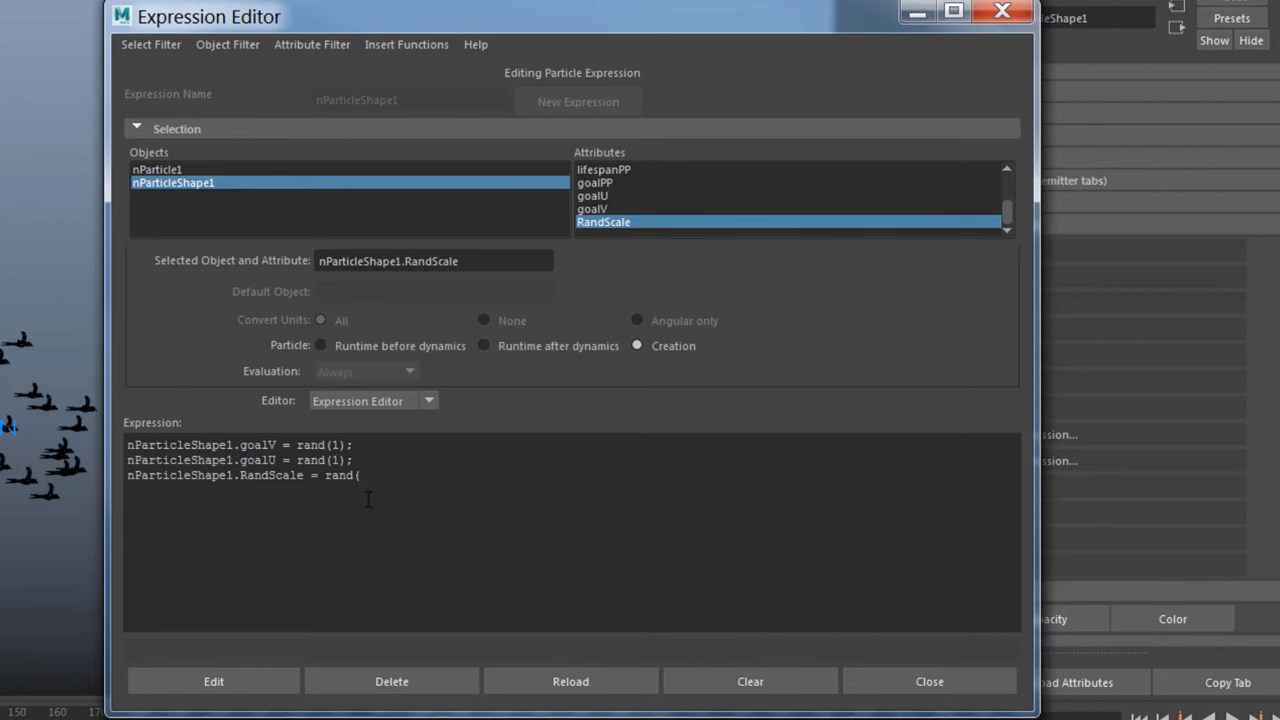
pyautogui.write('0.75,1')
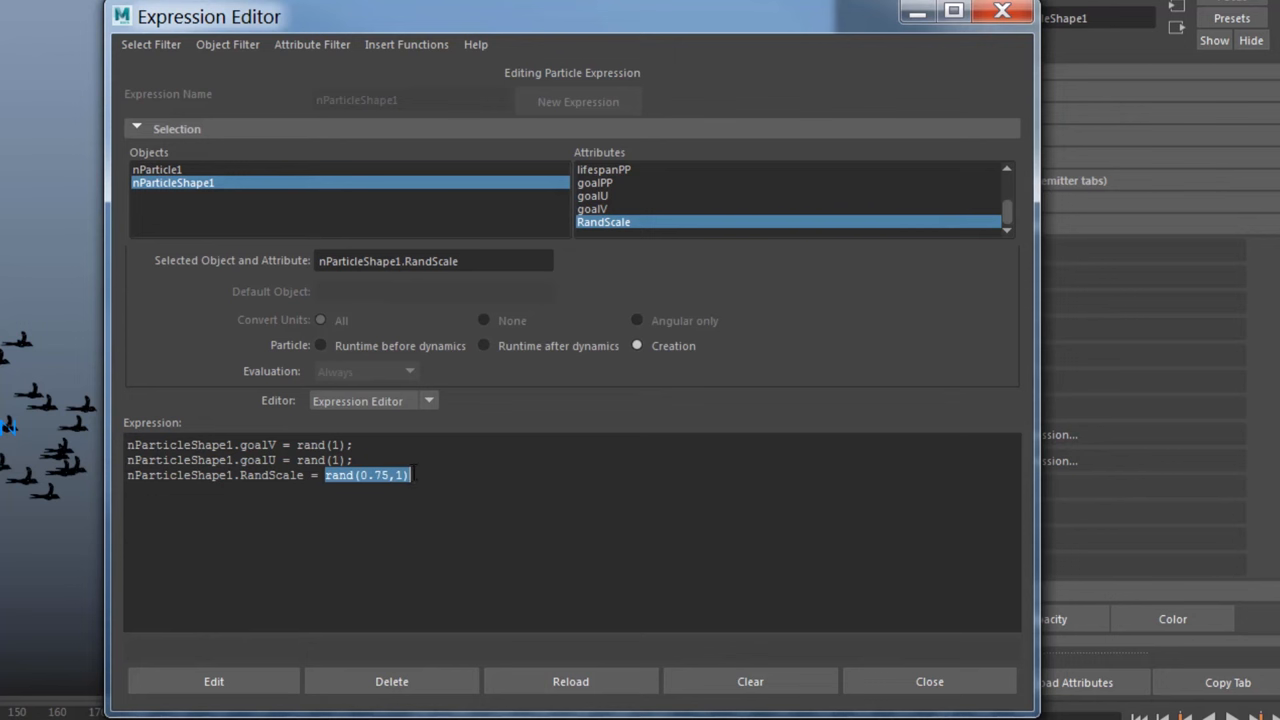
pyautogui.write(';')
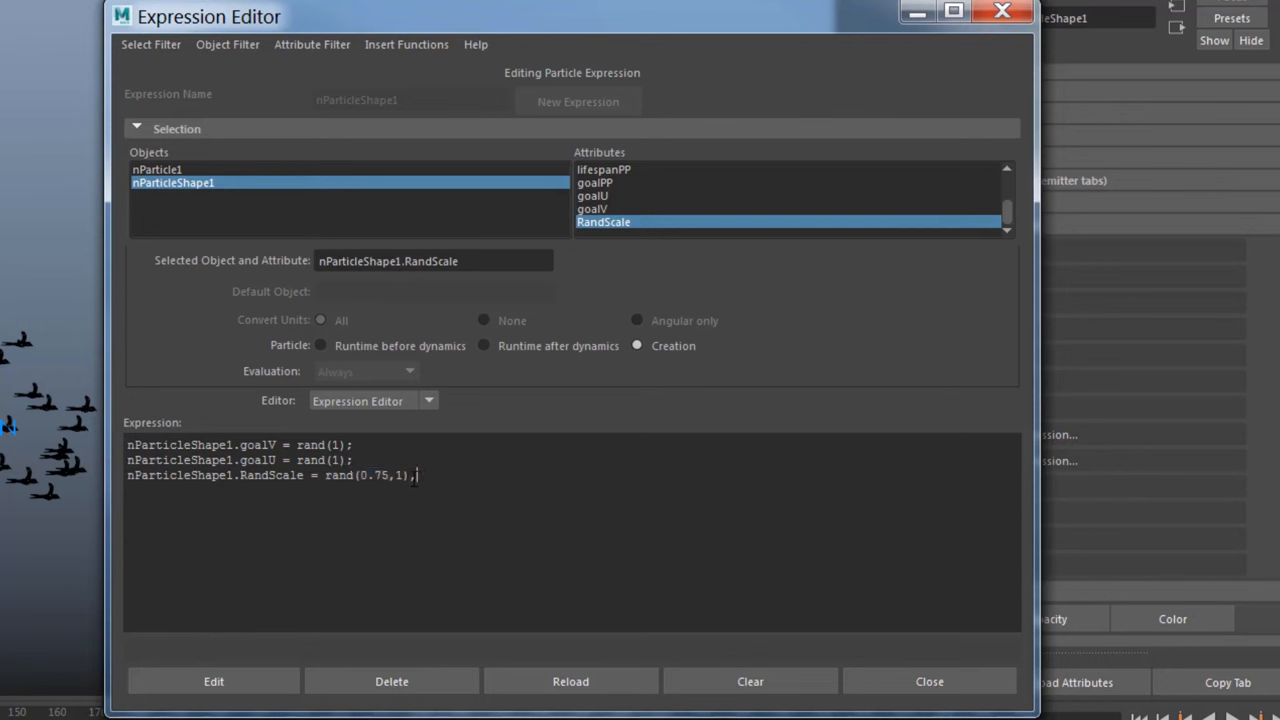
pyautogui.write('rand(0.75,1),rand(0.75,1)>>')
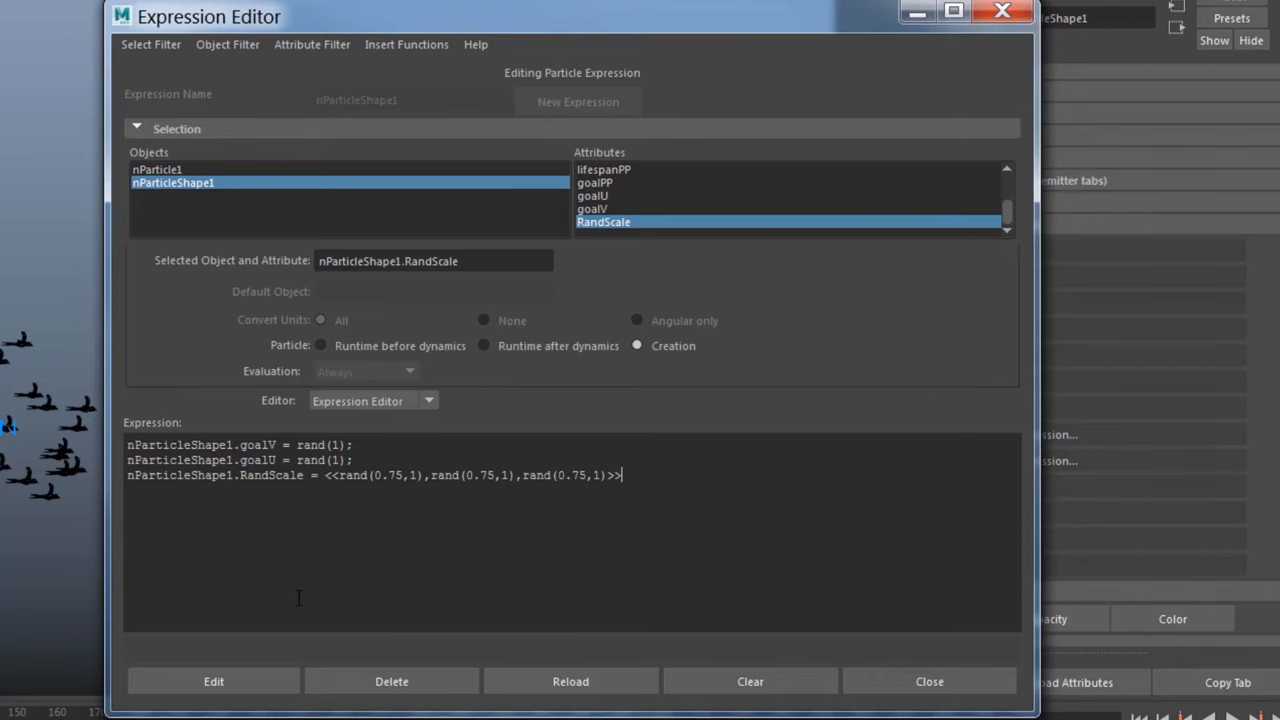
pyautogui.write(';')
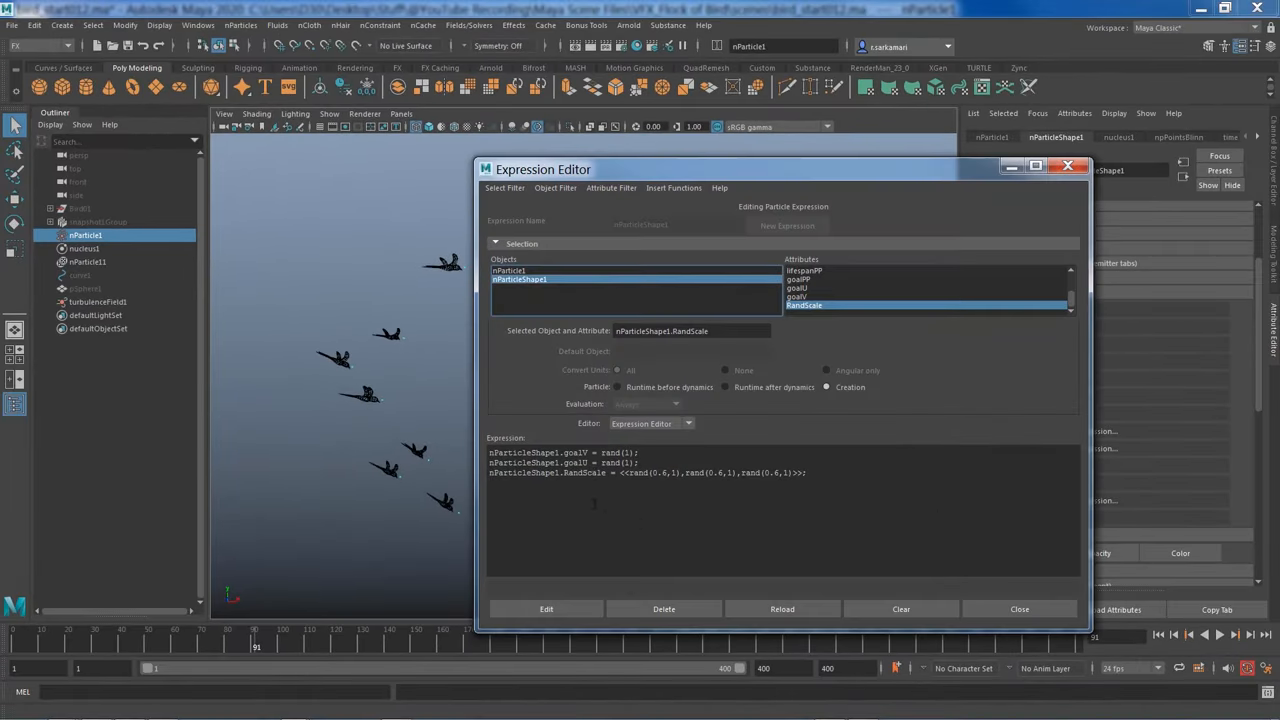
pyautogui.moveTo(984, 608)
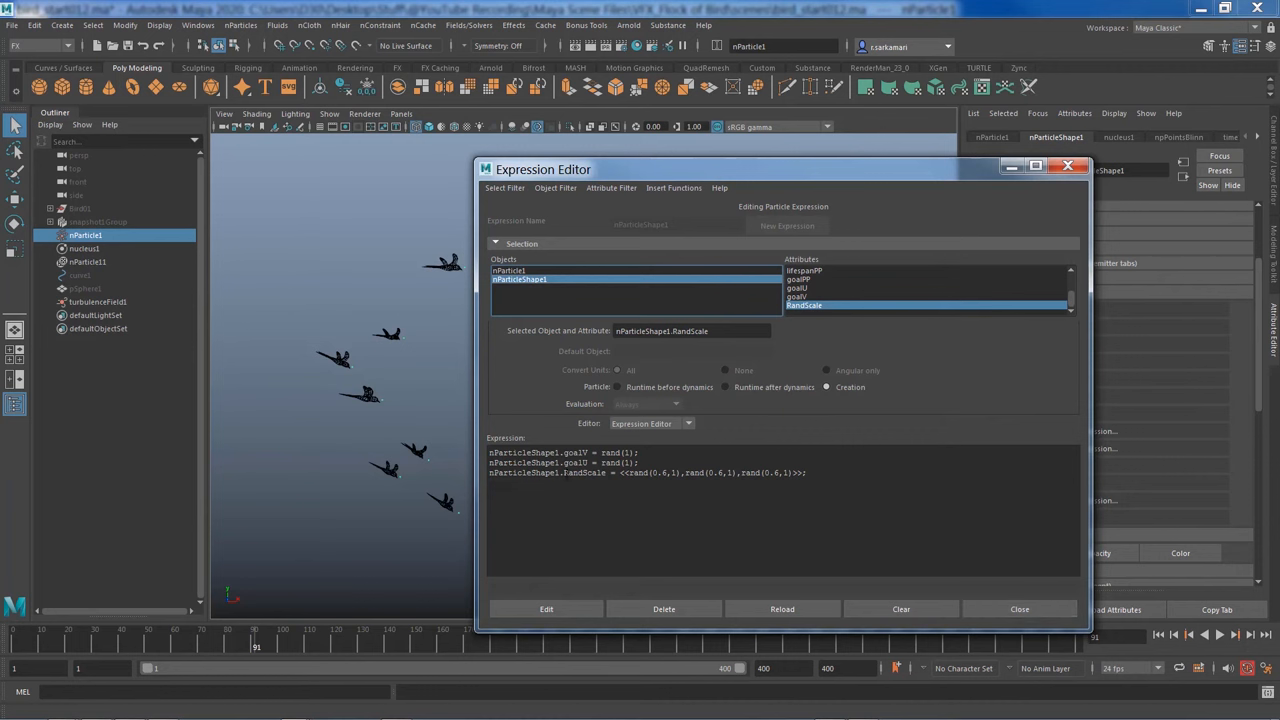
pyautogui.doubleClick(588, 472)
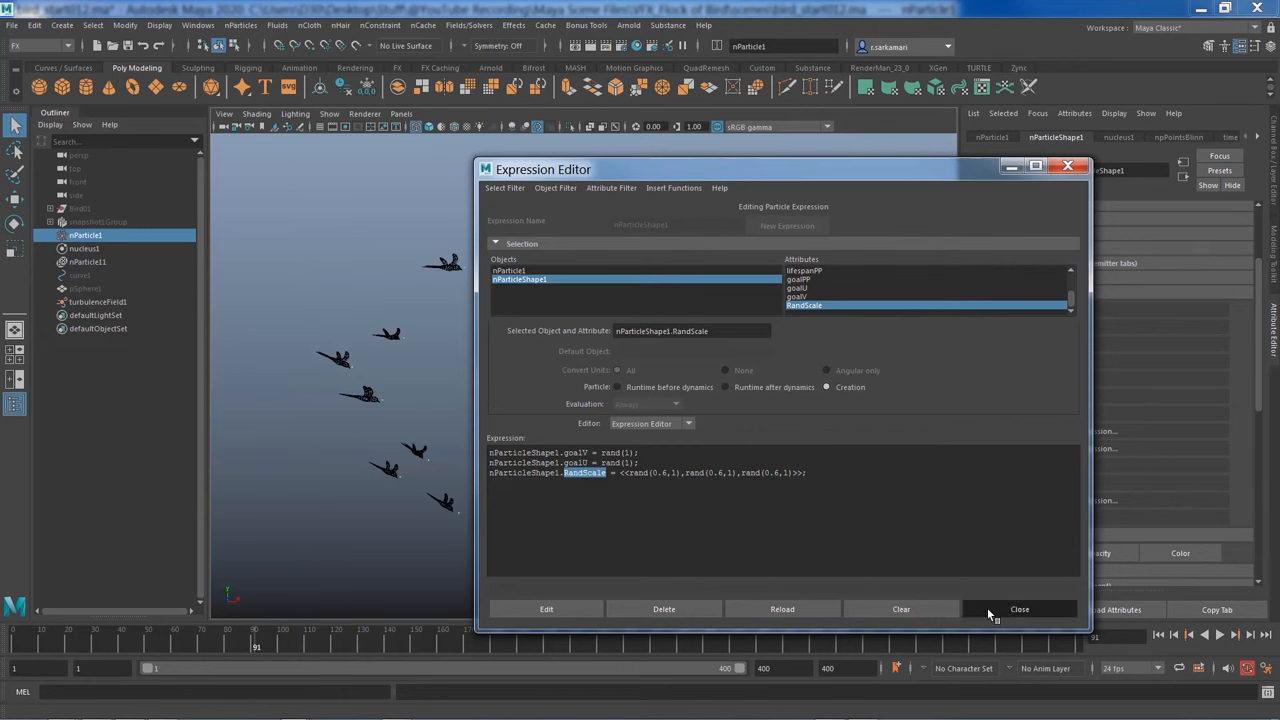
pyautogui.click(1028, 608)
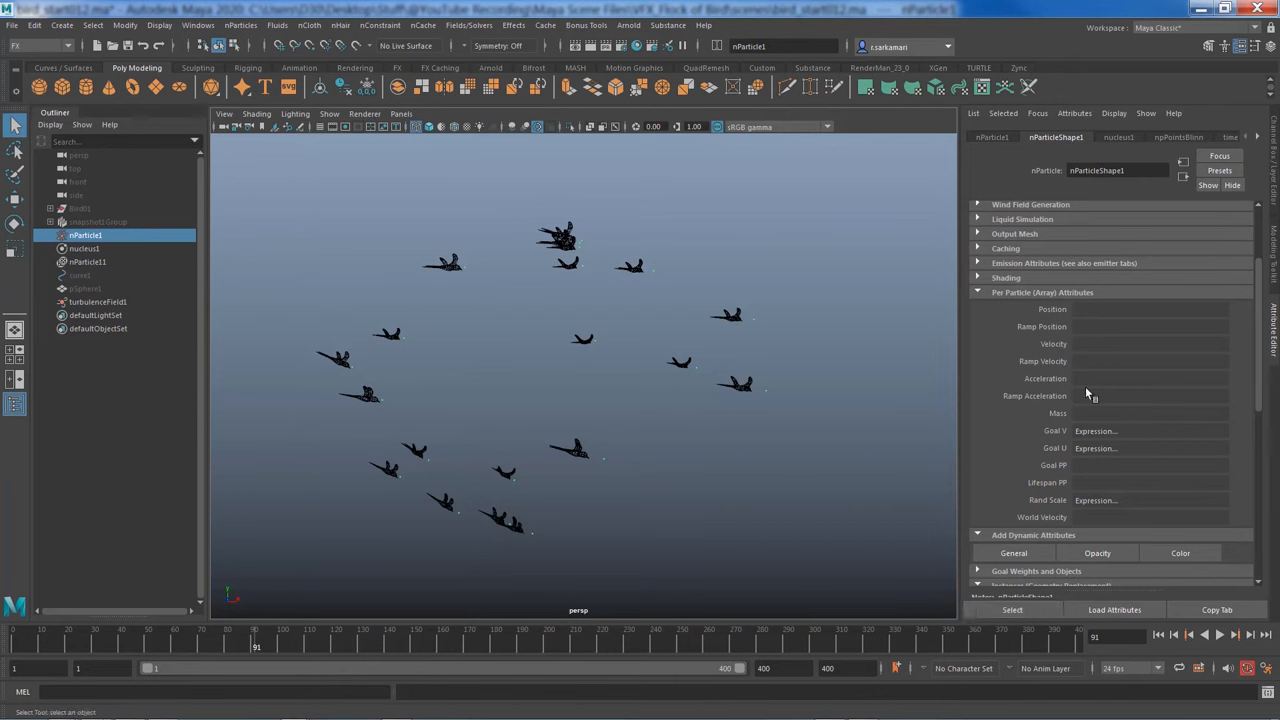
# Set the instancer's Scale to the RandScale attribute so bird sizes vary
pyautogui.scroll(-3)
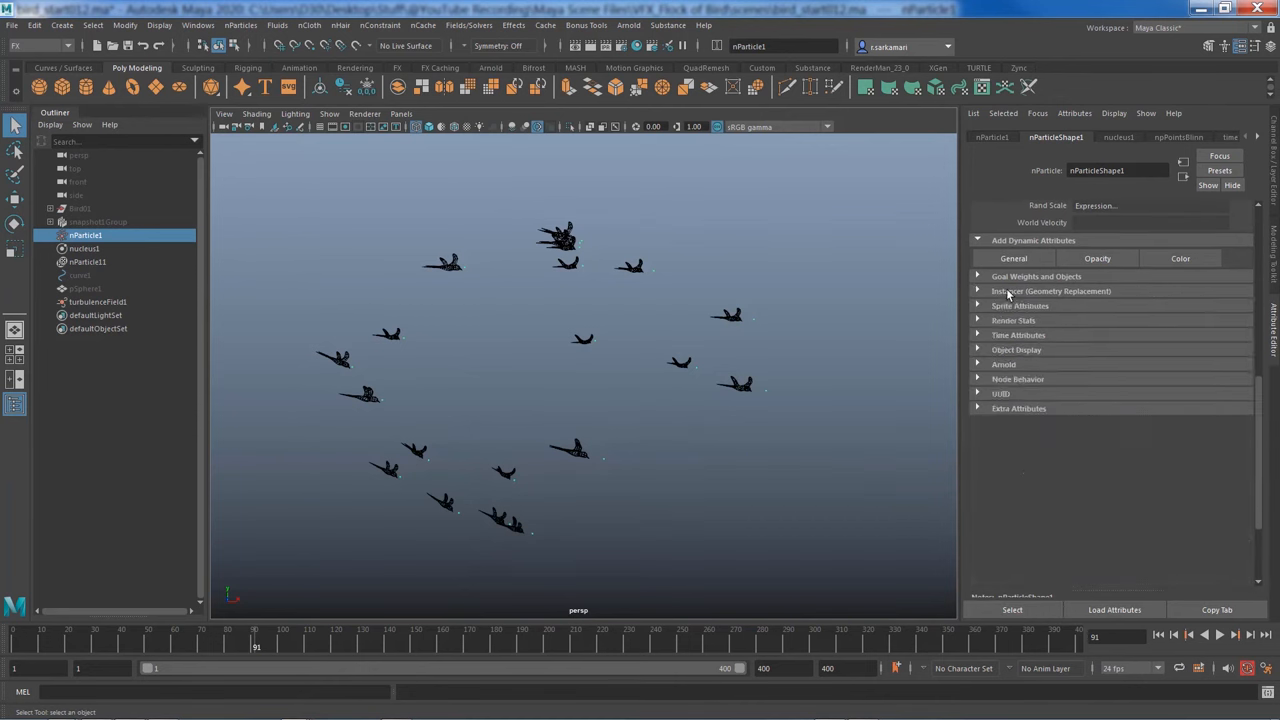
pyautogui.click(1046, 292)
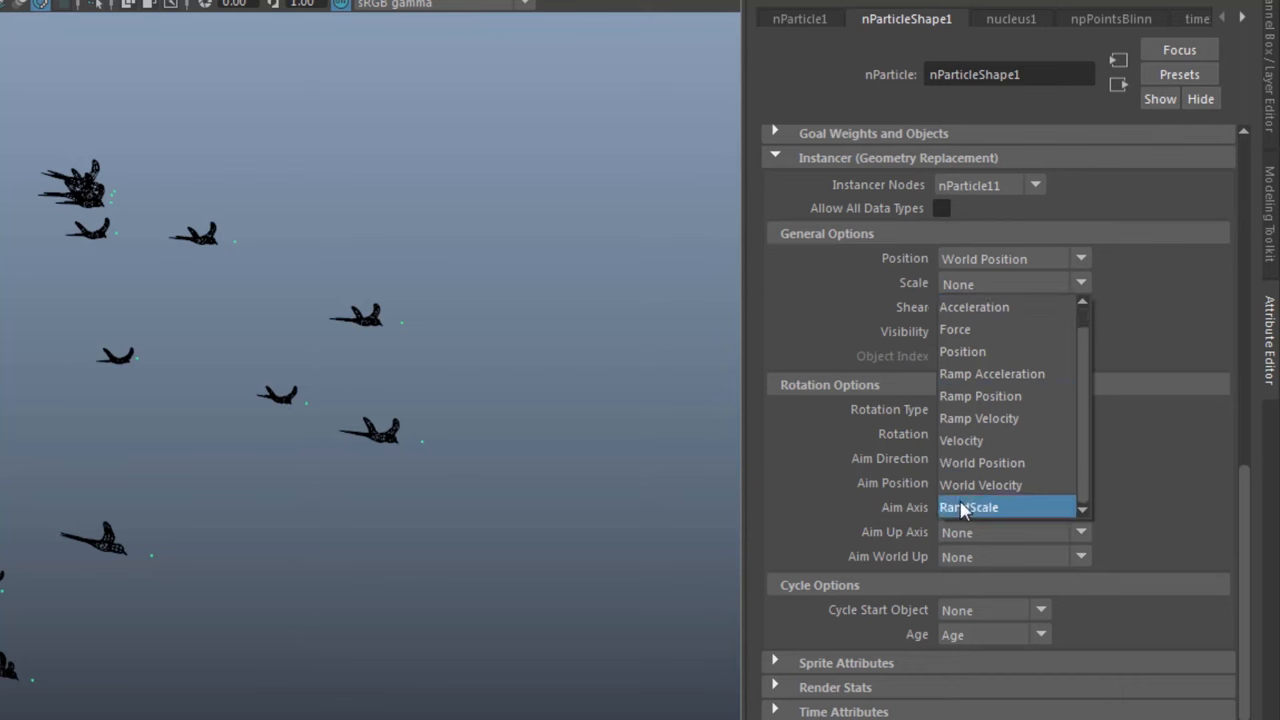
pyautogui.click(972, 508)
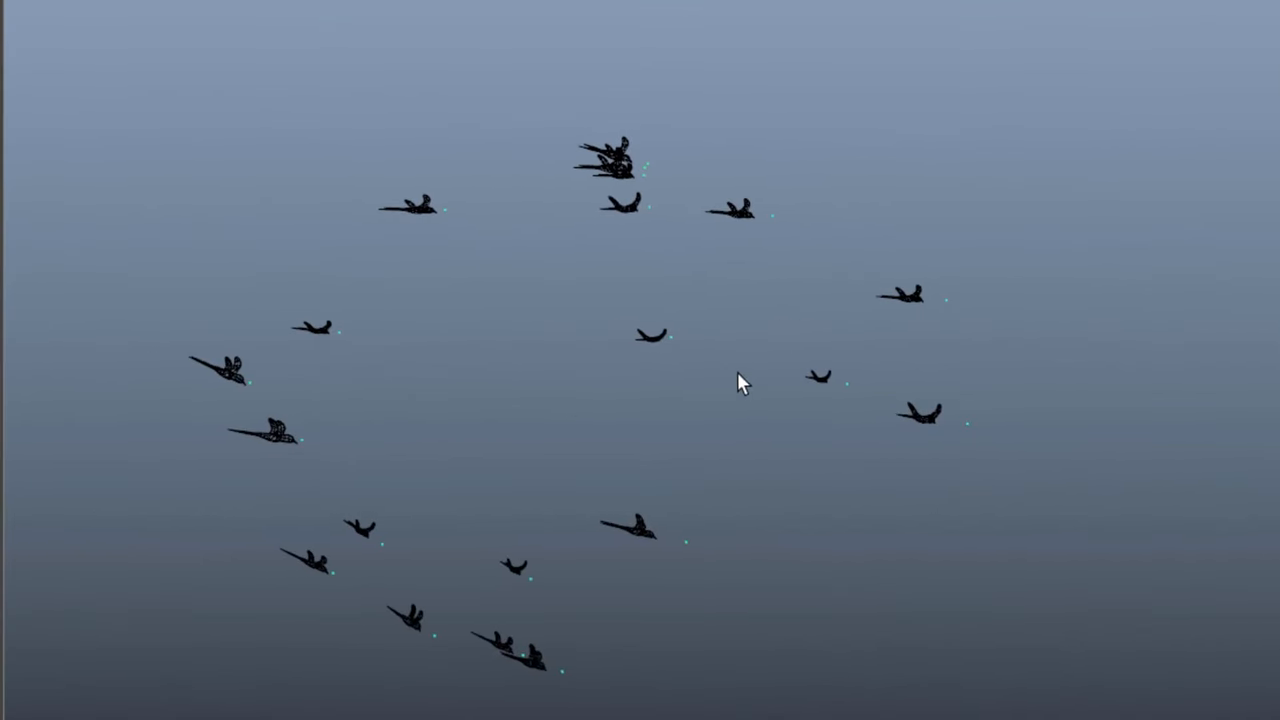
pyautogui.moveTo(824, 360)
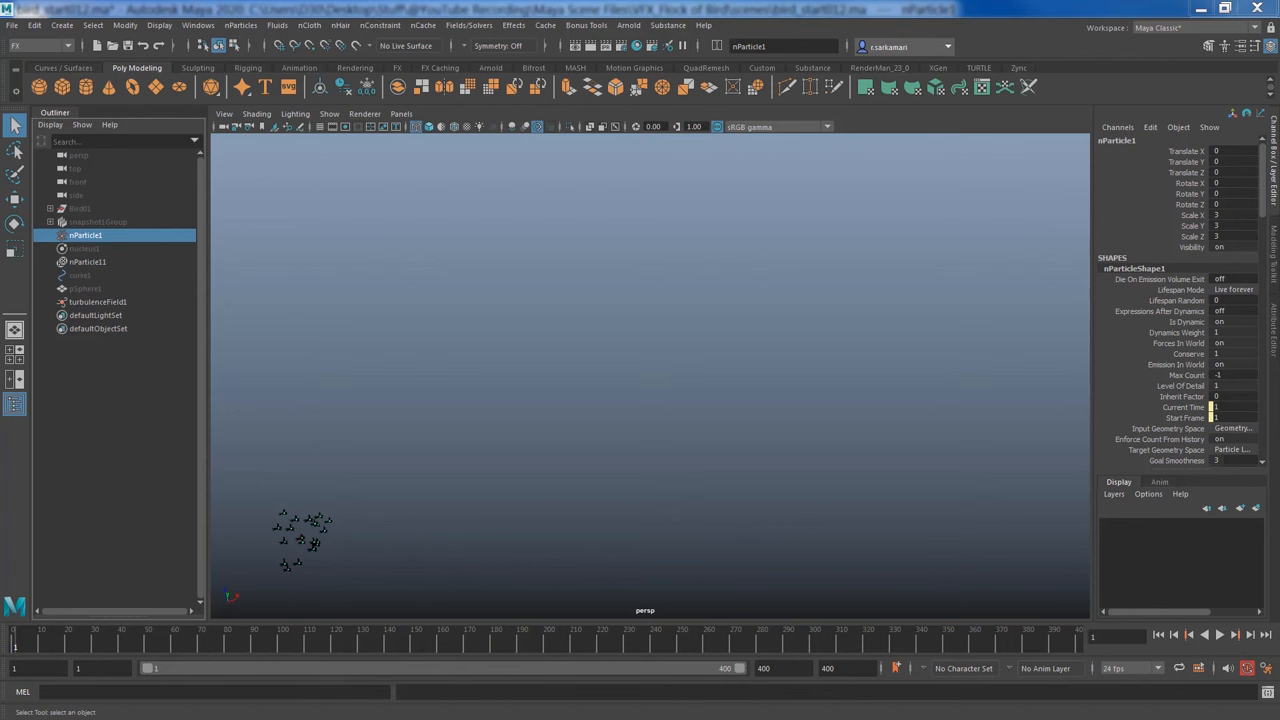
pyautogui.moveTo(226, 560)
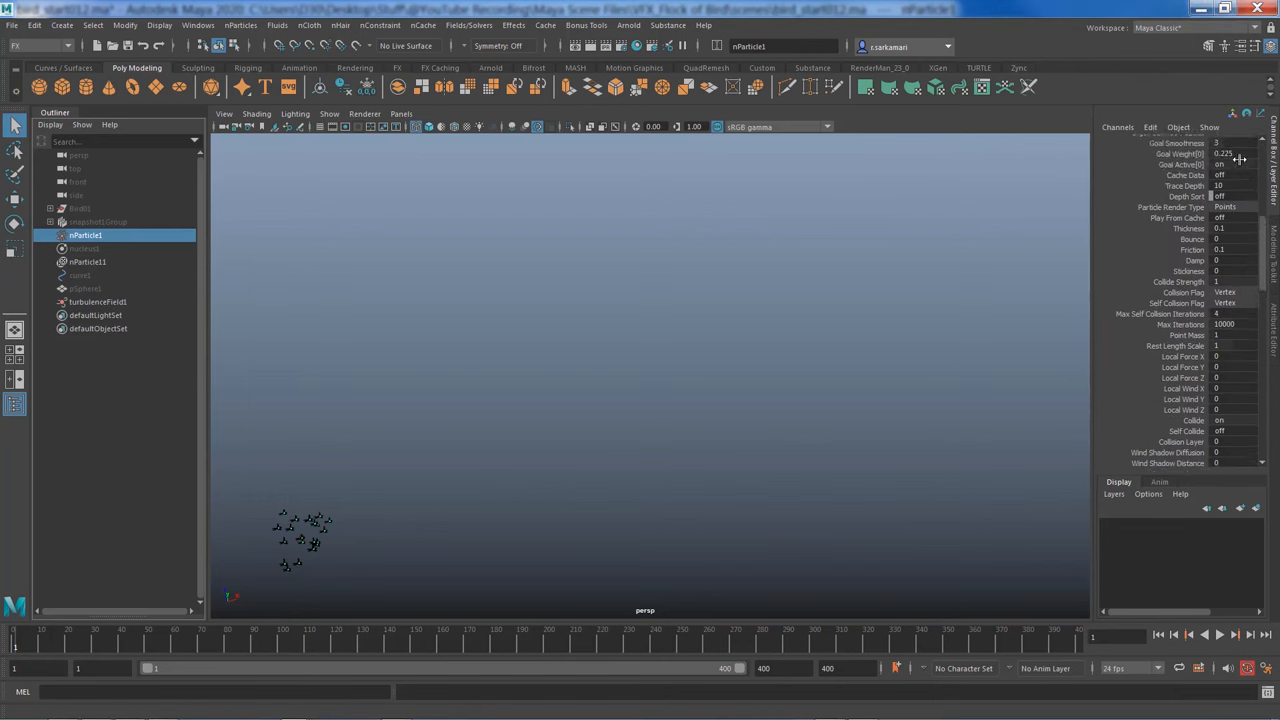
pyautogui.click(1222, 156)
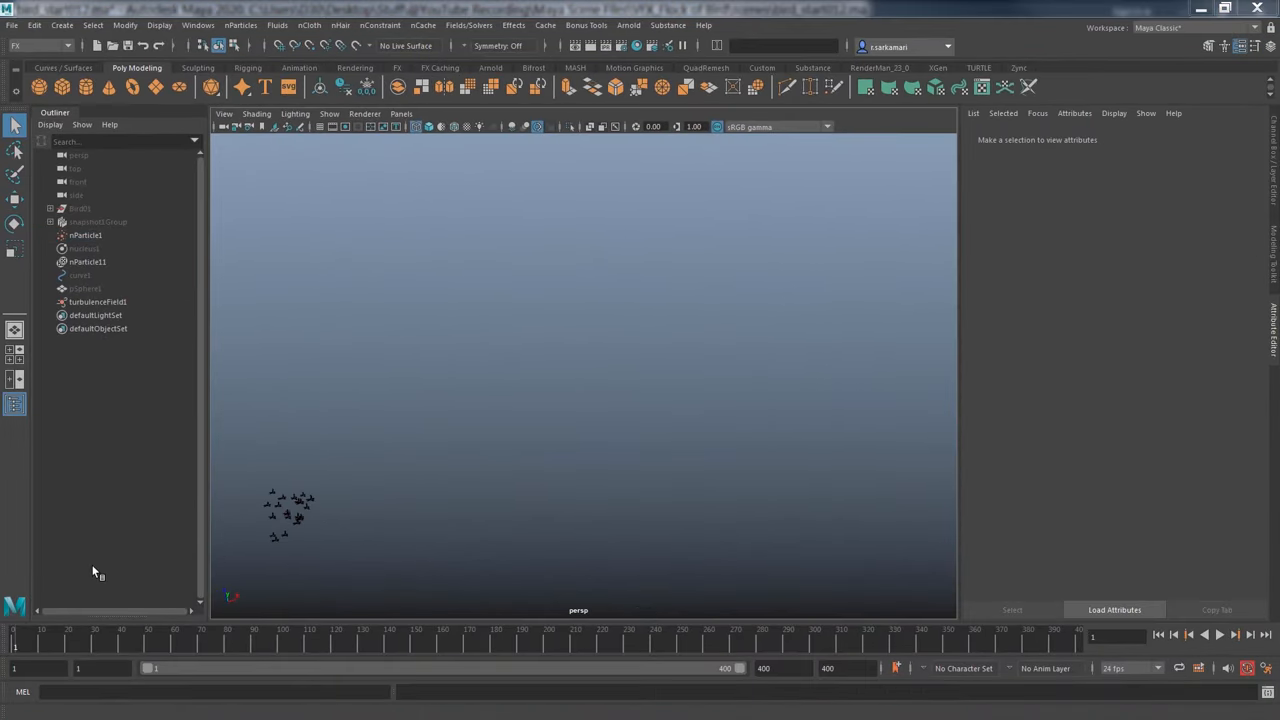
# Give turbulenceField1 a magnitude expression of rand(10,300)
pyautogui.click(96, 300)
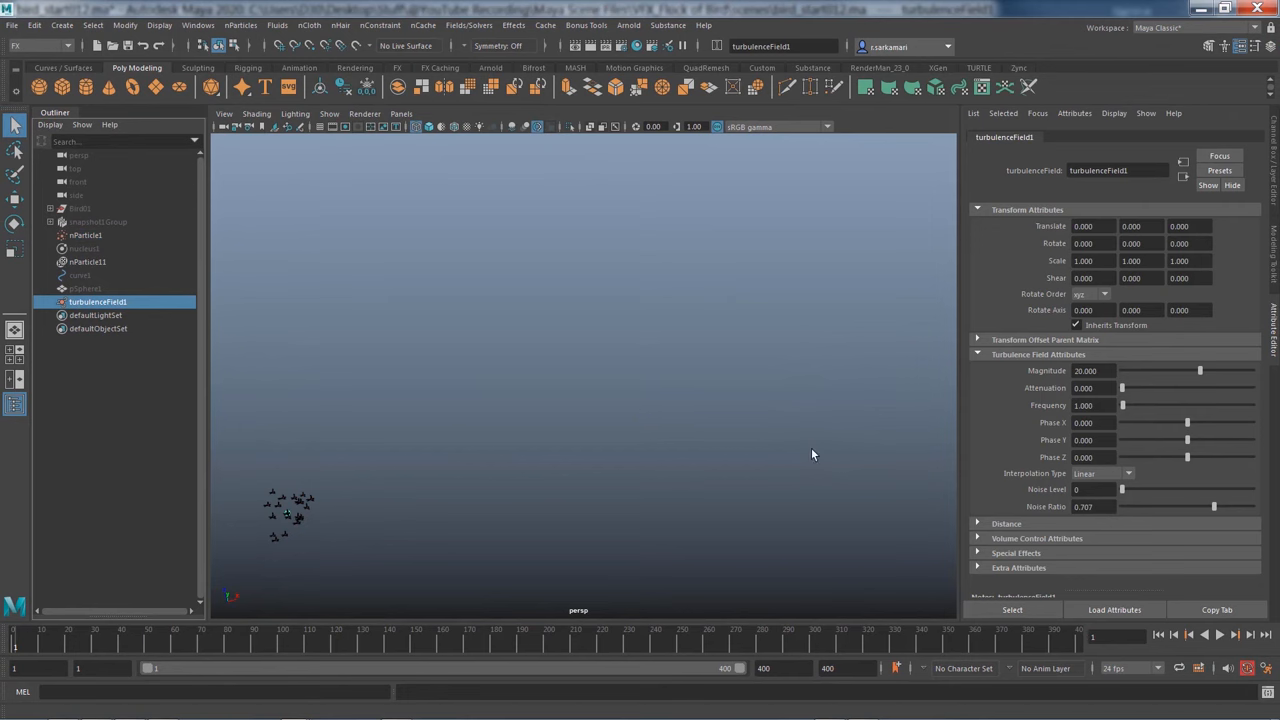
pyautogui.moveTo(1048, 376)
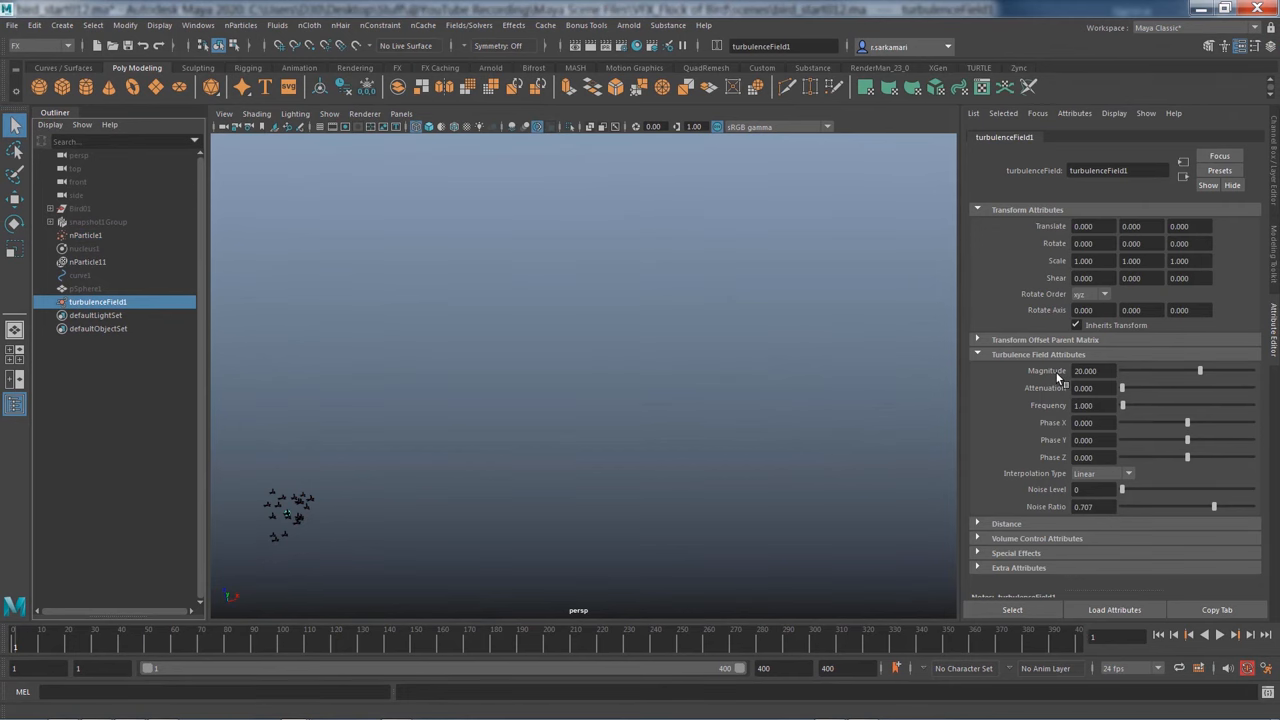
pyautogui.rightClick(1088, 370)
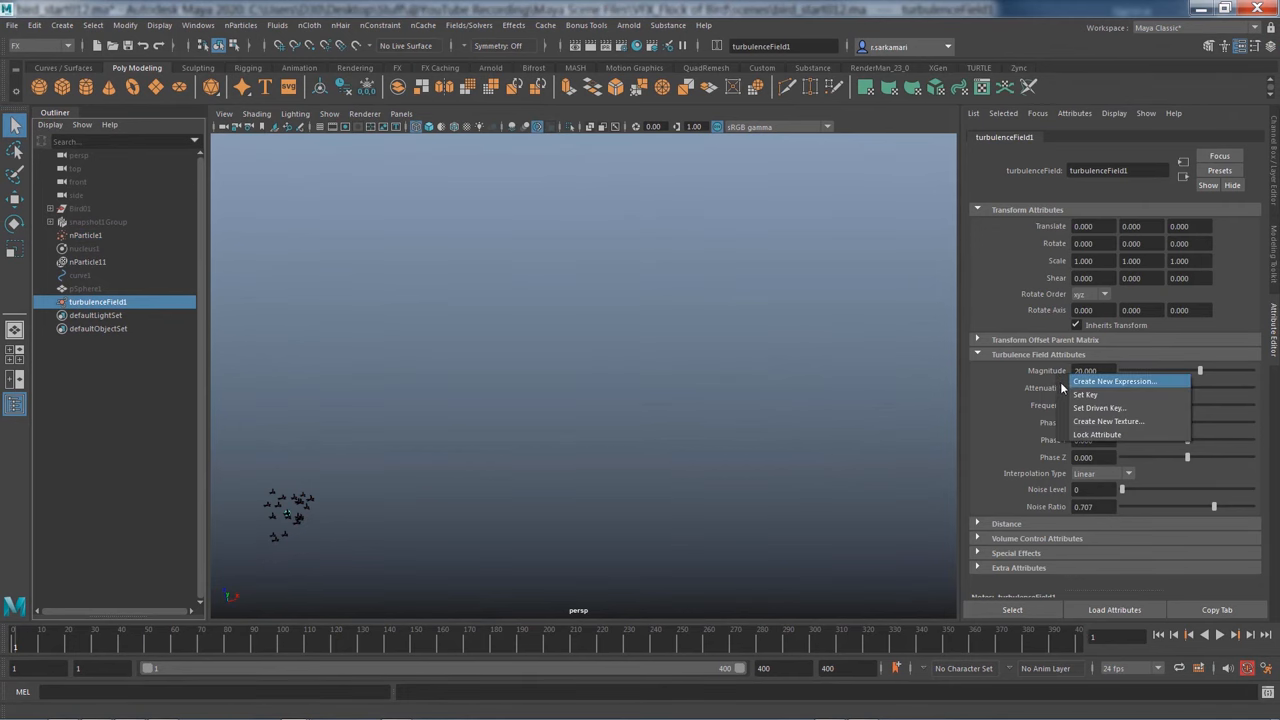
pyautogui.click(1116, 380)
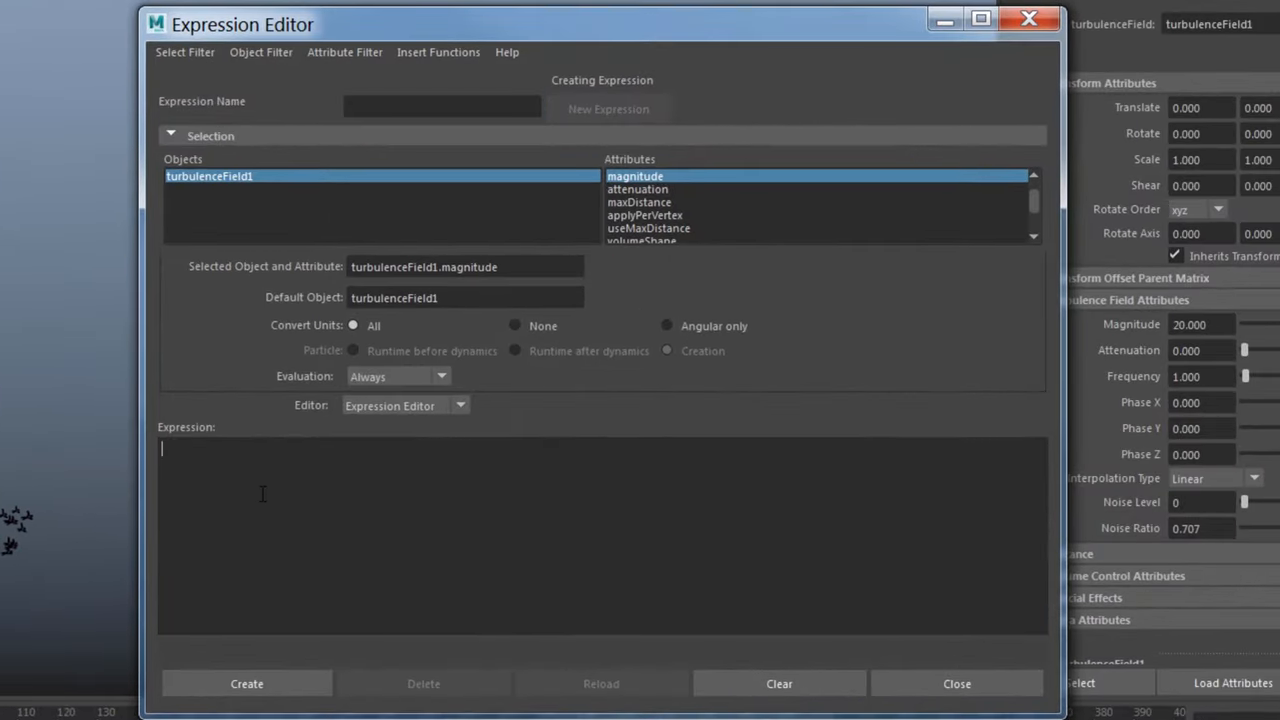
pyautogui.write('turbulenceField1.magnitude = rand(10,300);')
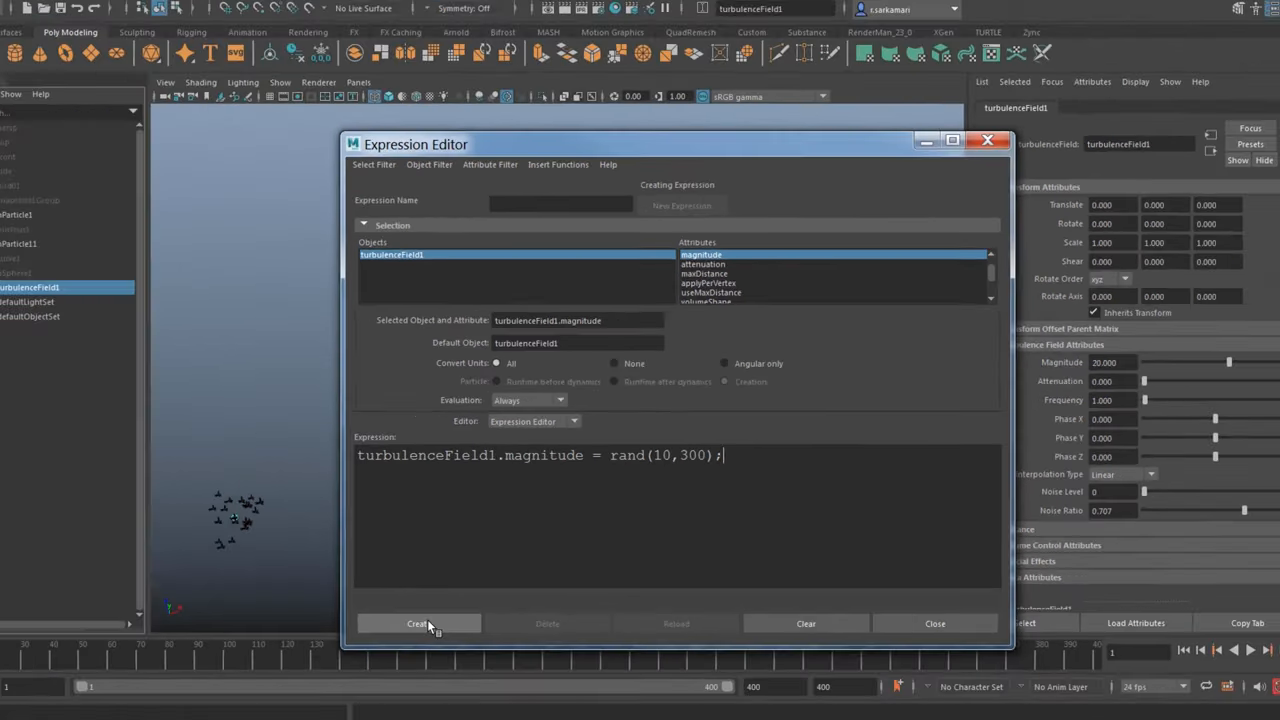
pyautogui.click(420, 624)
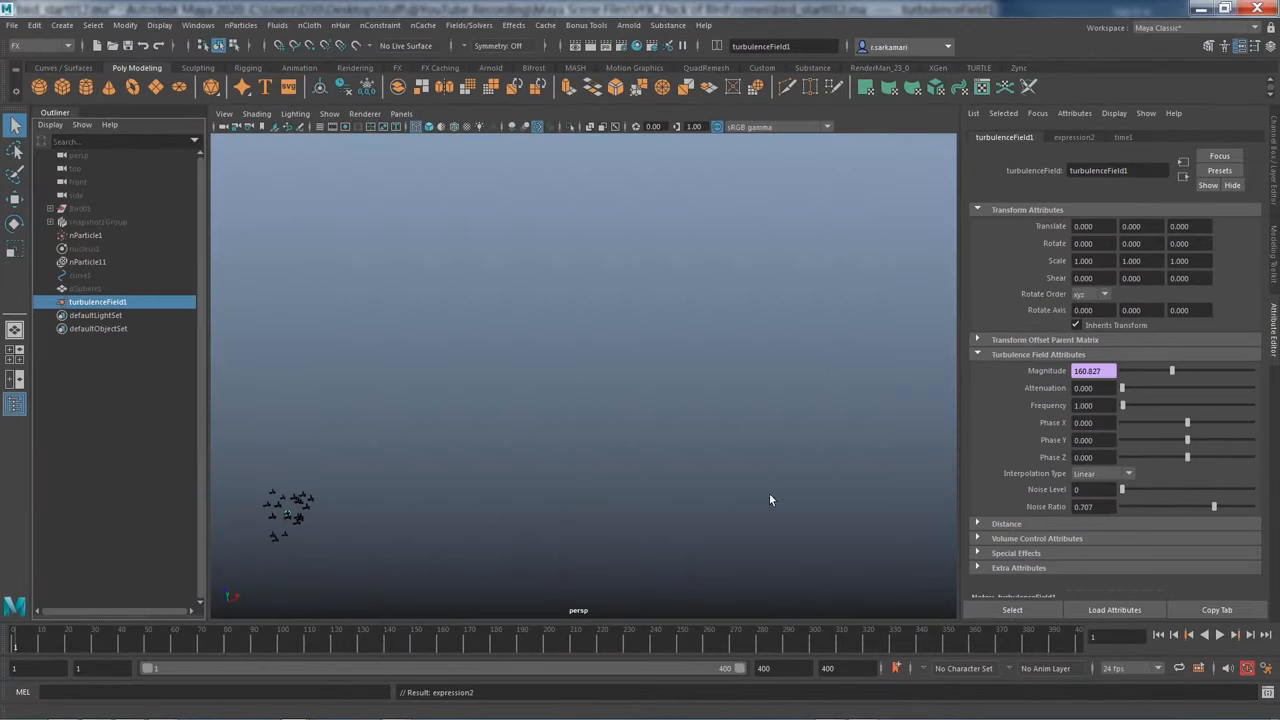
# Play back briefly to refresh the random magnitude and save the scene
pyautogui.click(1248, 636)
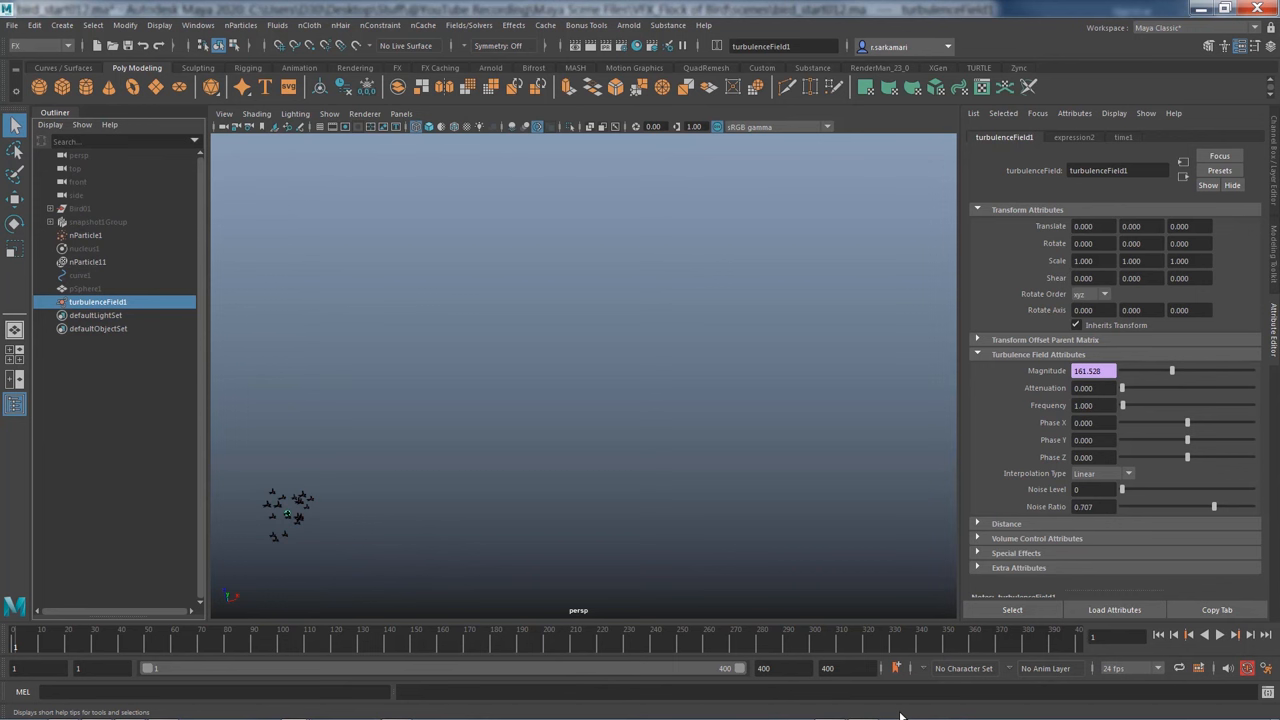
pyautogui.moveTo(1172, 370); pyautogui.dragTo(1204, 370)
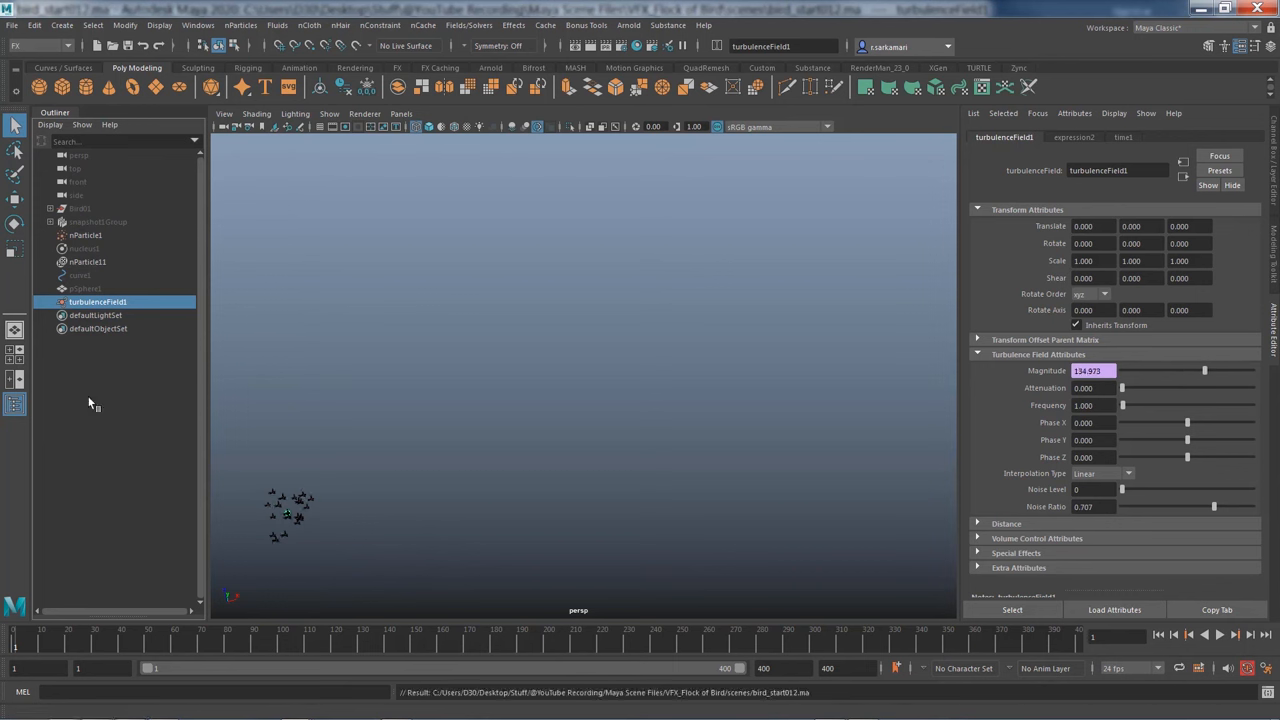
pyautogui.moveTo(622, 328)
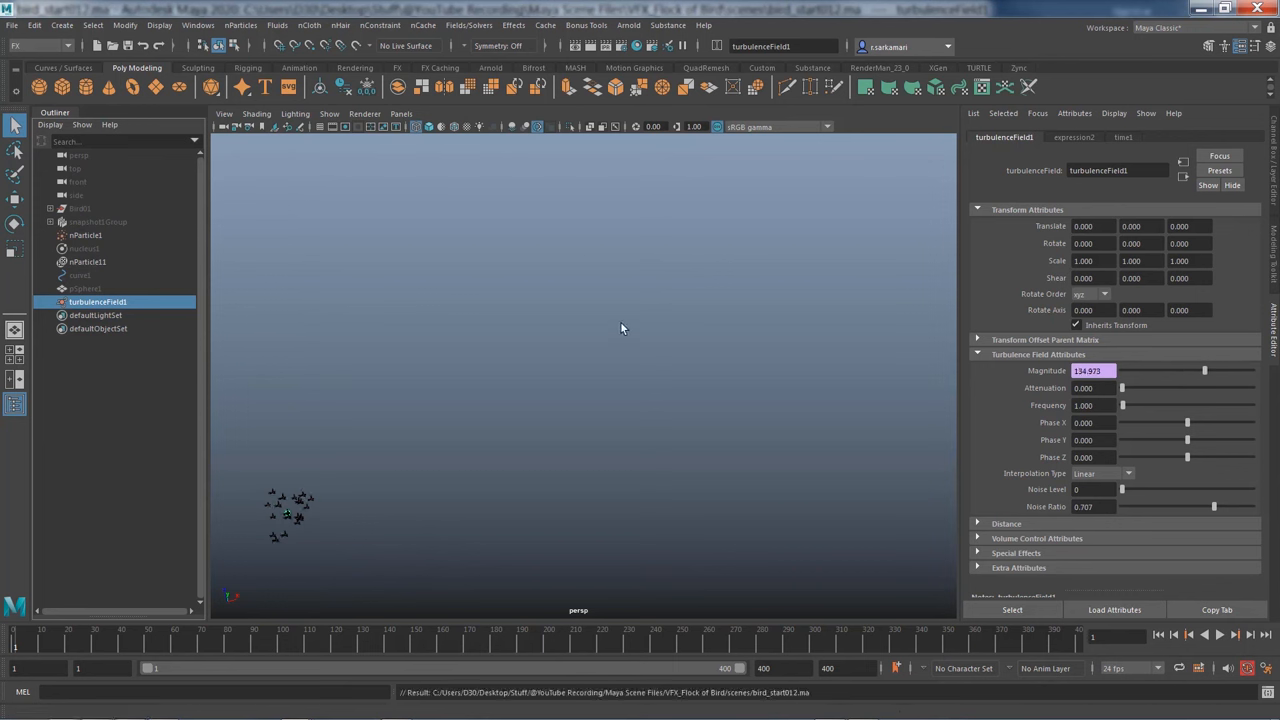
pyautogui.moveTo(564, 442)
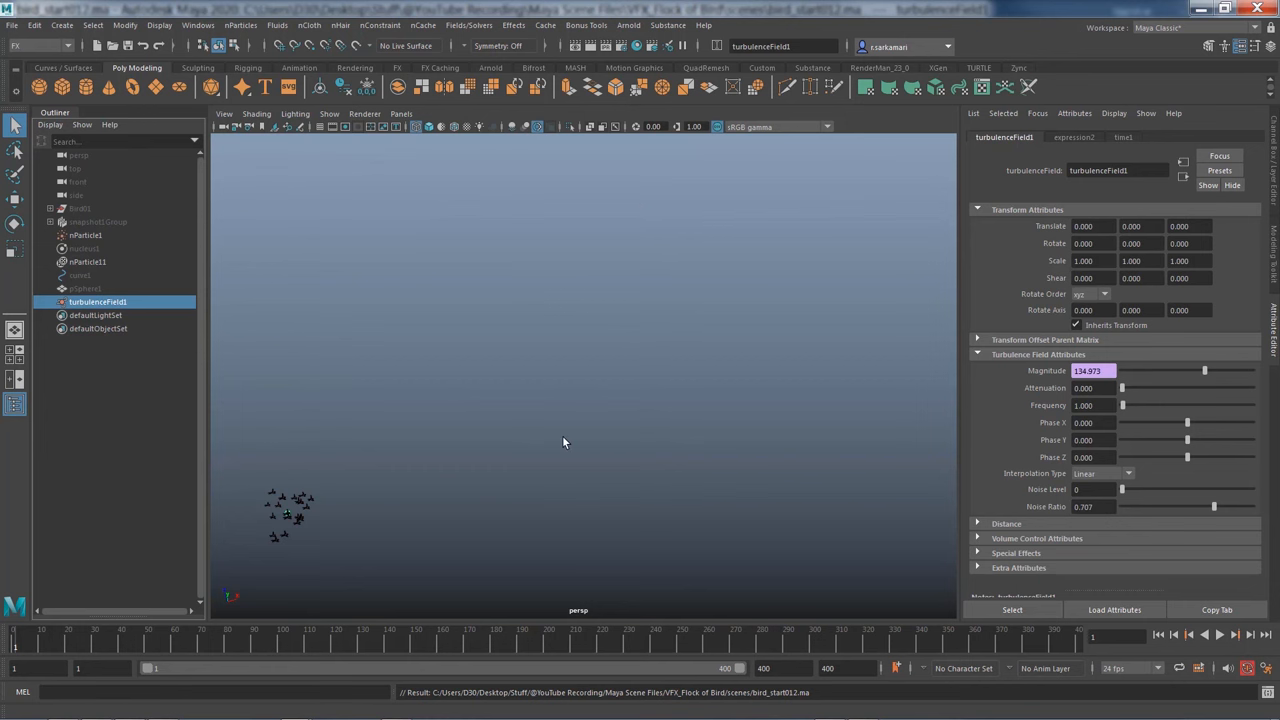
pyautogui.moveTo(528, 468)
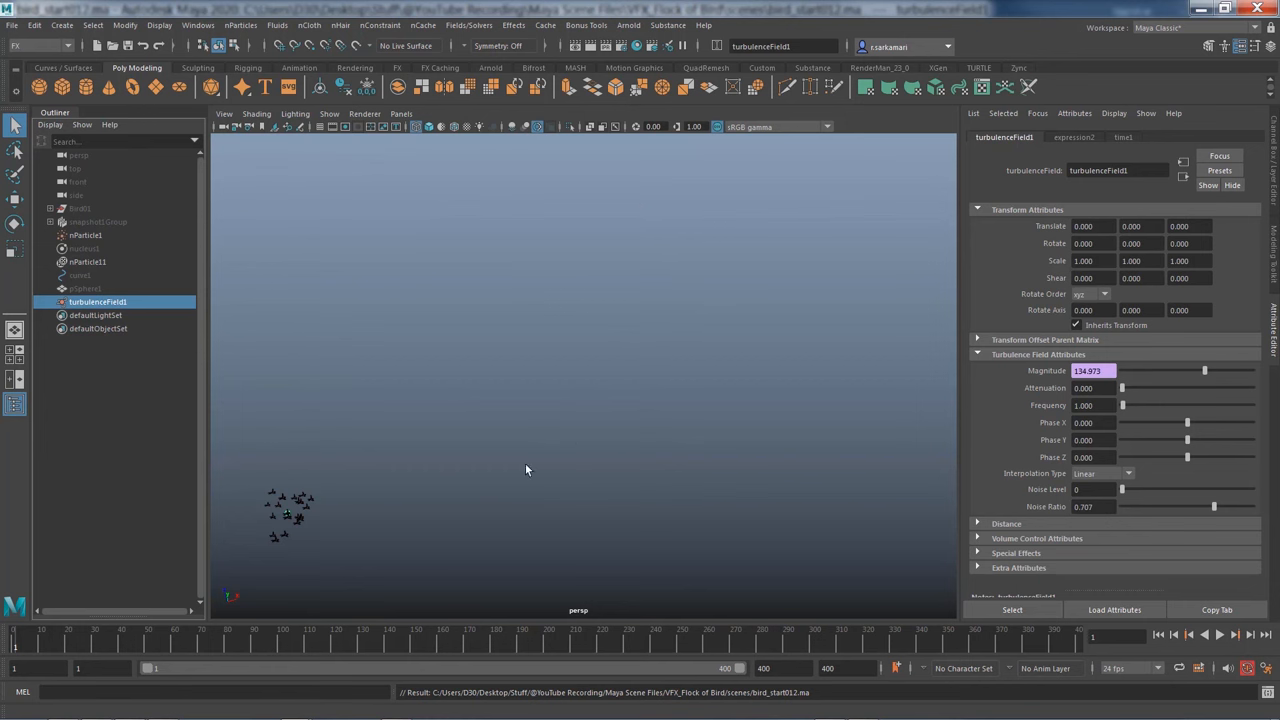